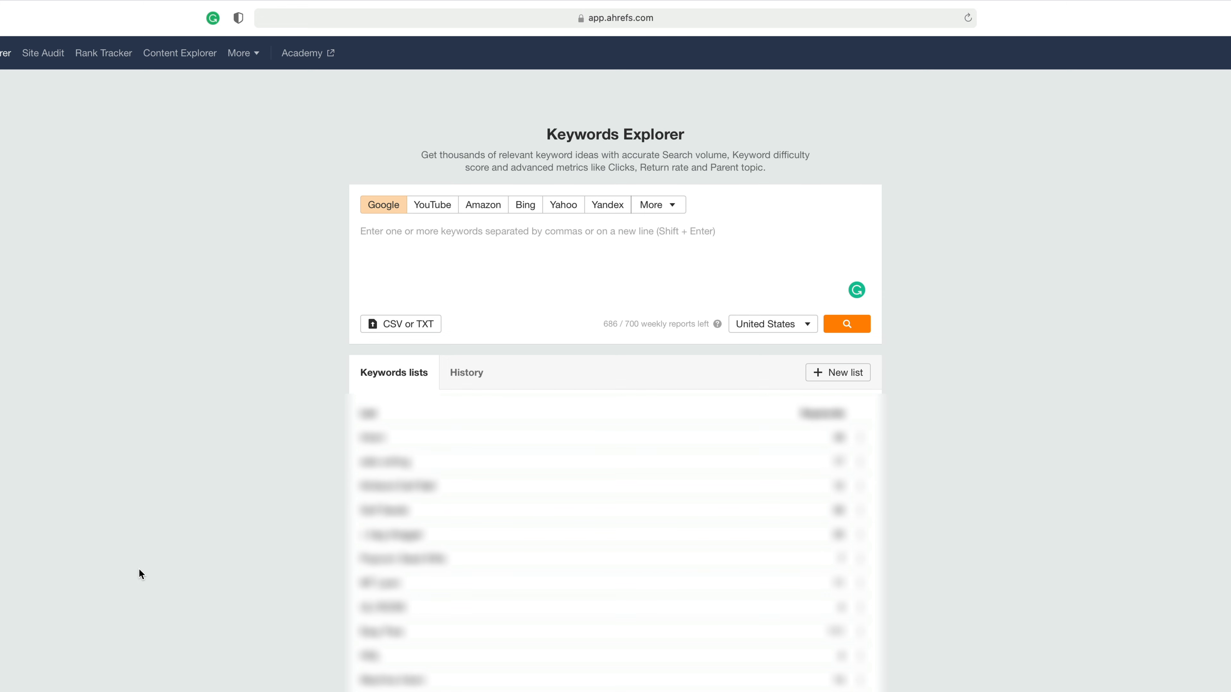
Search the keyword 'baseball' in Keywords Explorer and view its matching terms
{"action": "type", "text": "ba"}
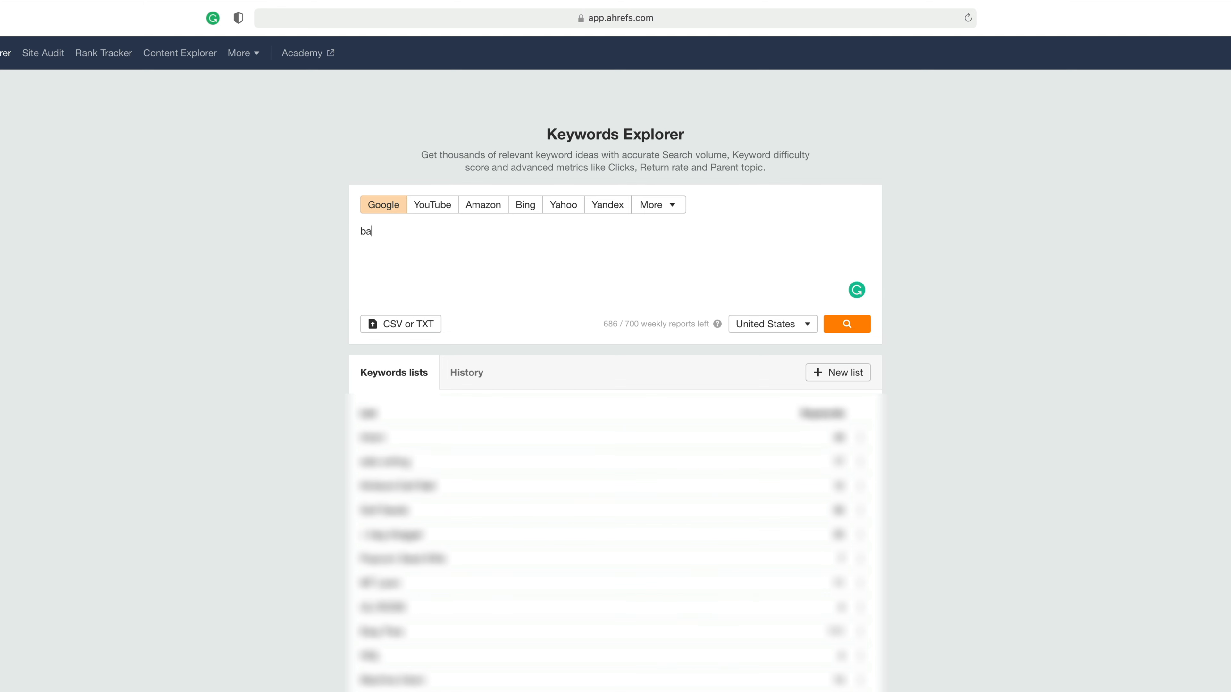
{"action": "type", "text": "seball"}
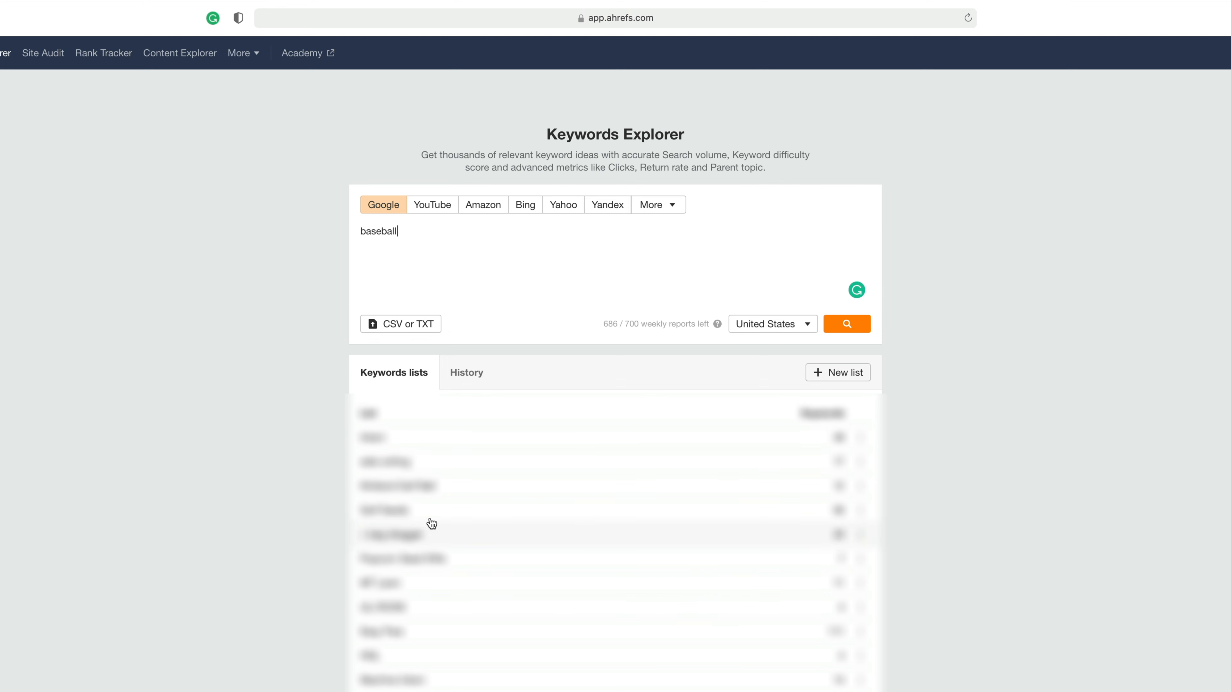
{"action": "double_click", "coordinate": [377, 230]}
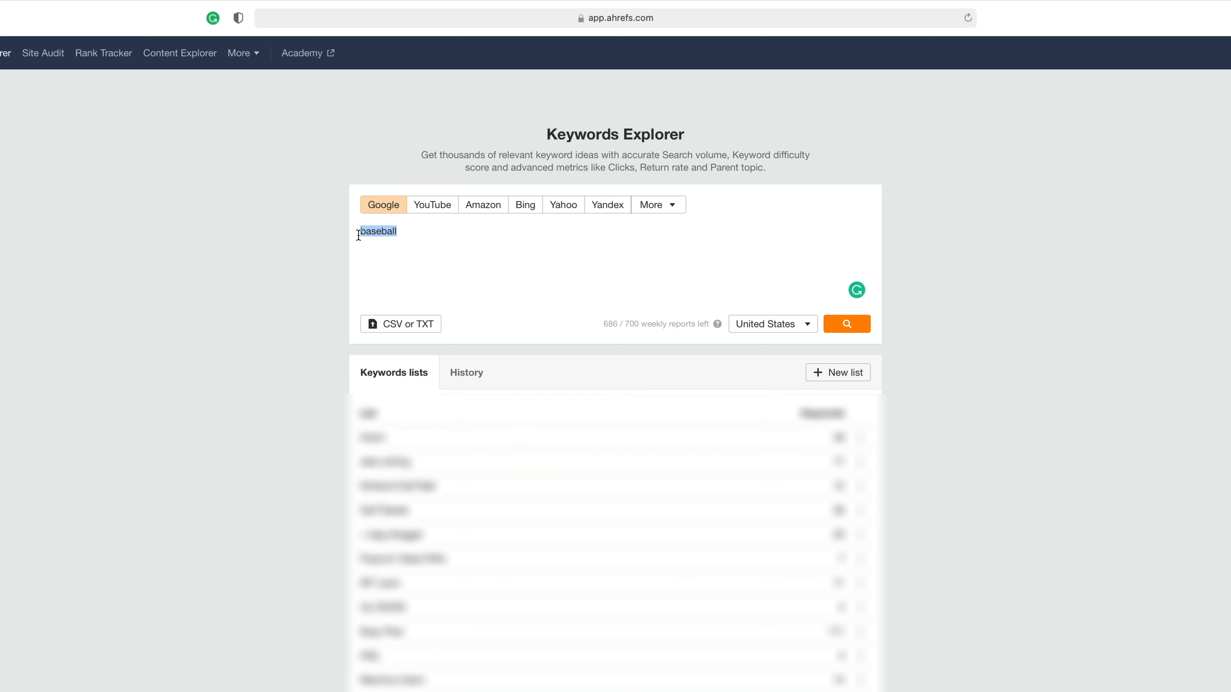
{"action": "mouse_move", "coordinate": [672, 141]}
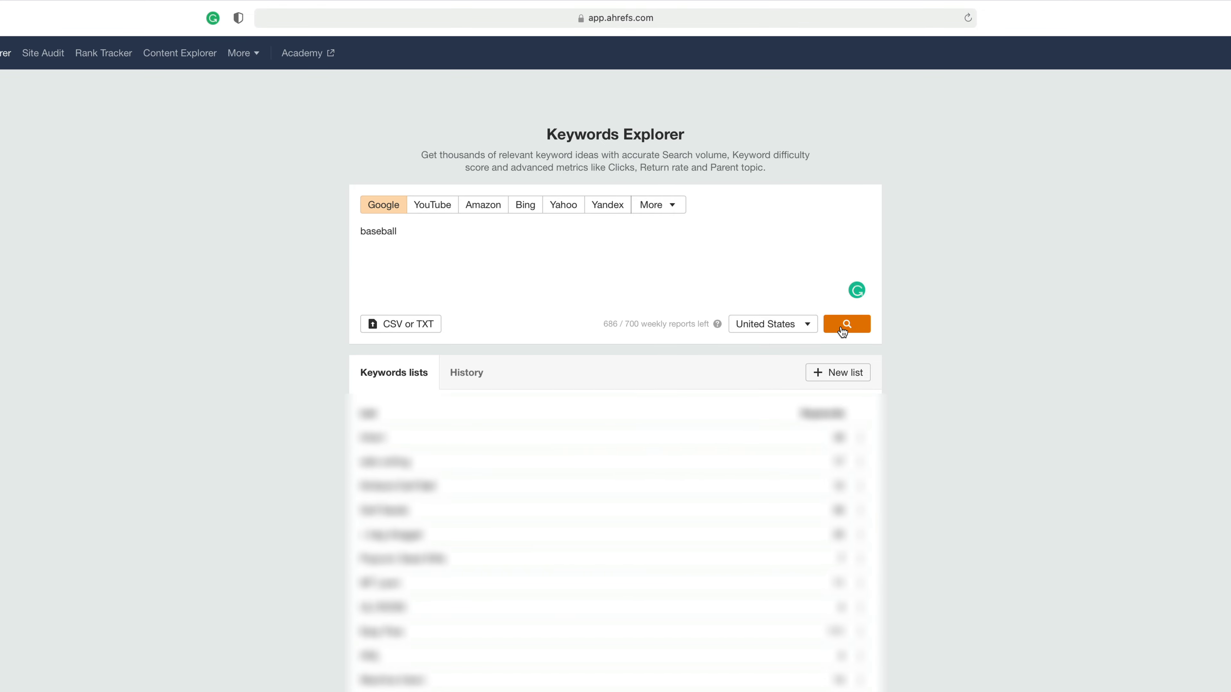
{"action": "left_click", "coordinate": [846, 323]}
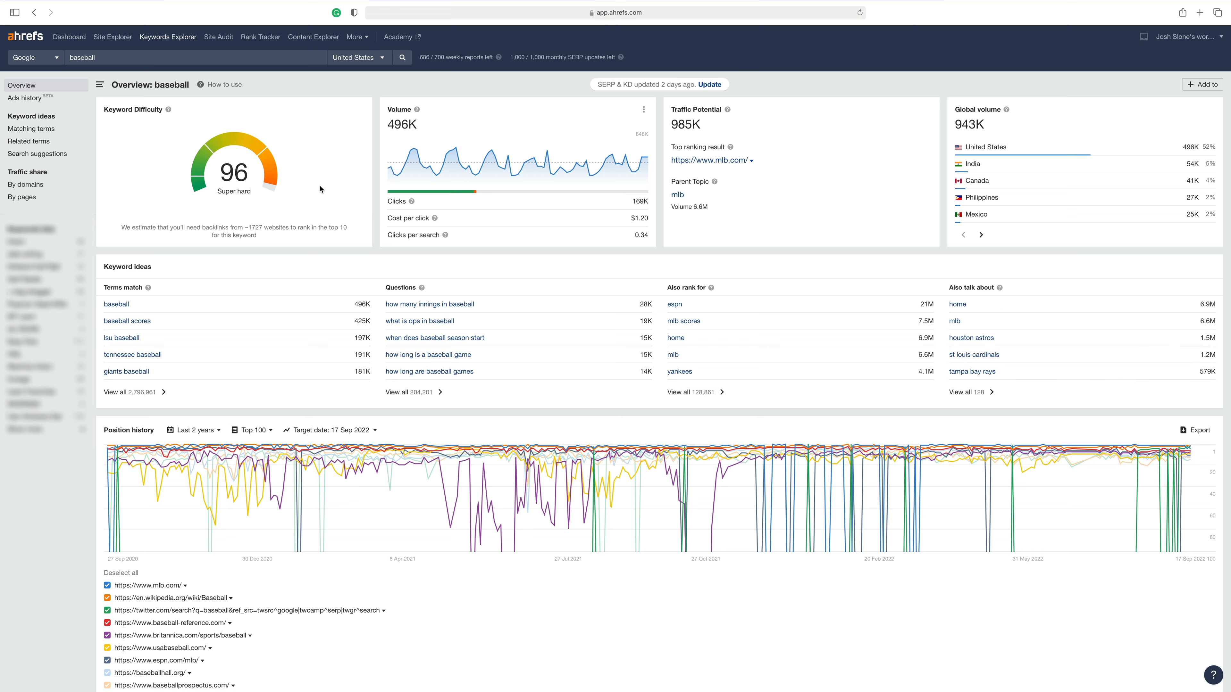
{"action": "mouse_move", "coordinate": [26, 129]}
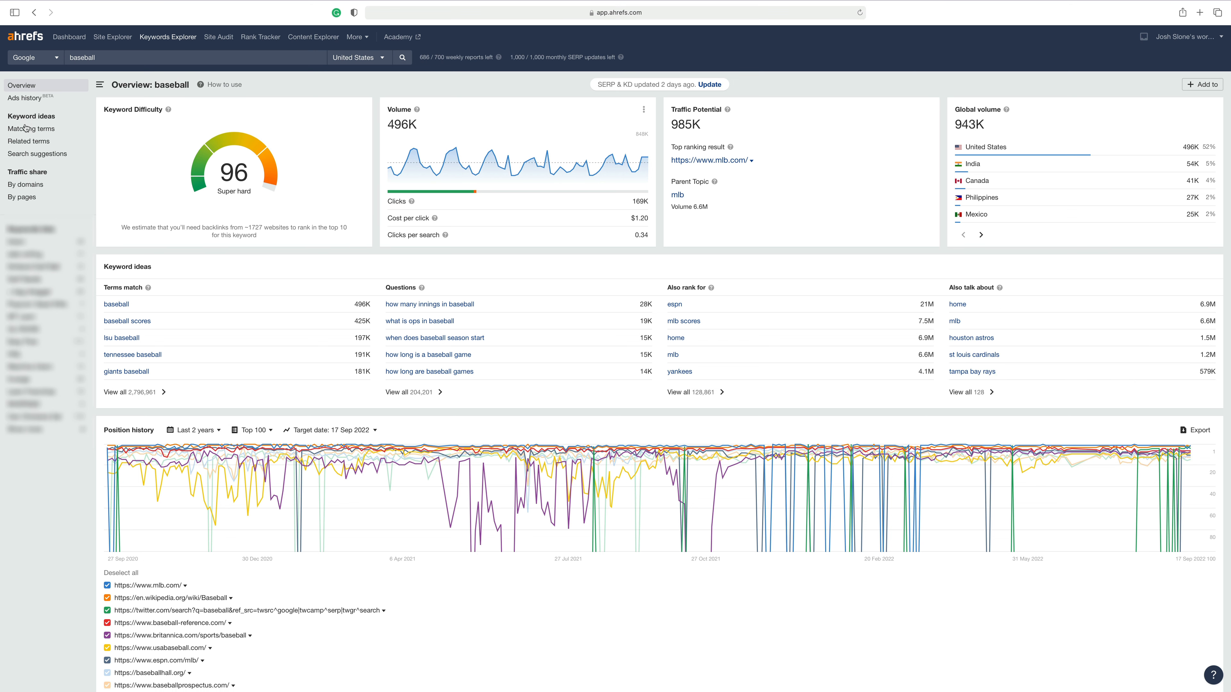
{"action": "mouse_move", "coordinate": [32, 129]}
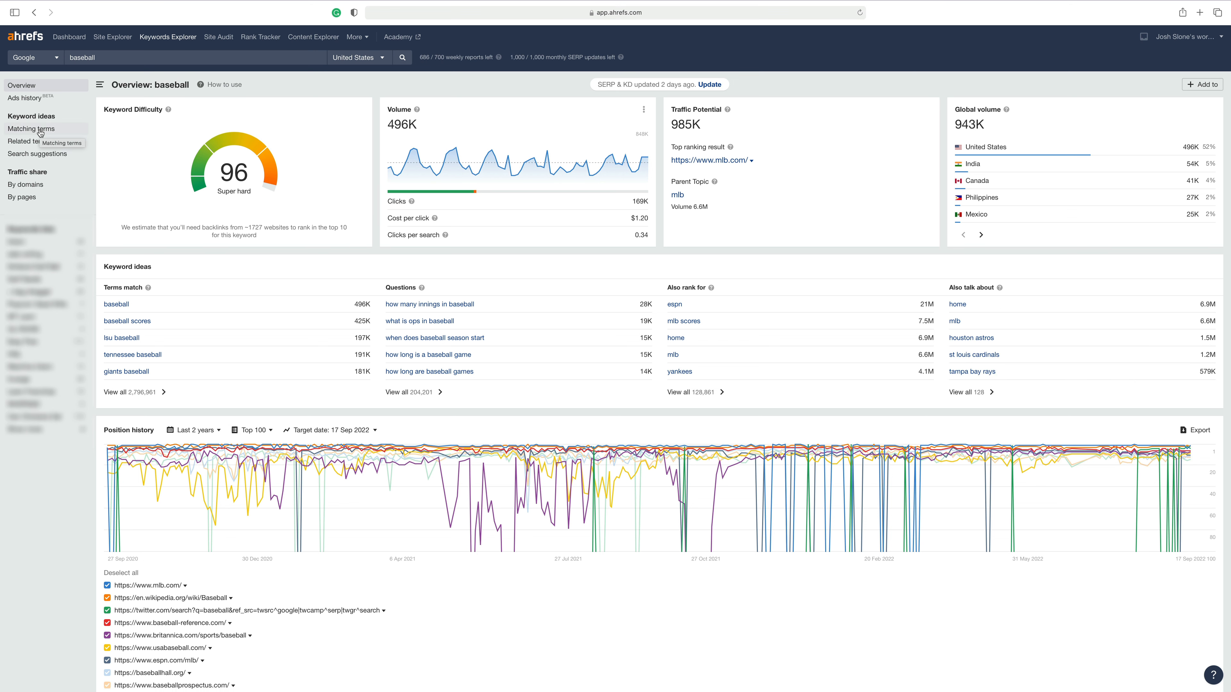
{"action": "left_click", "coordinate": [31, 129]}
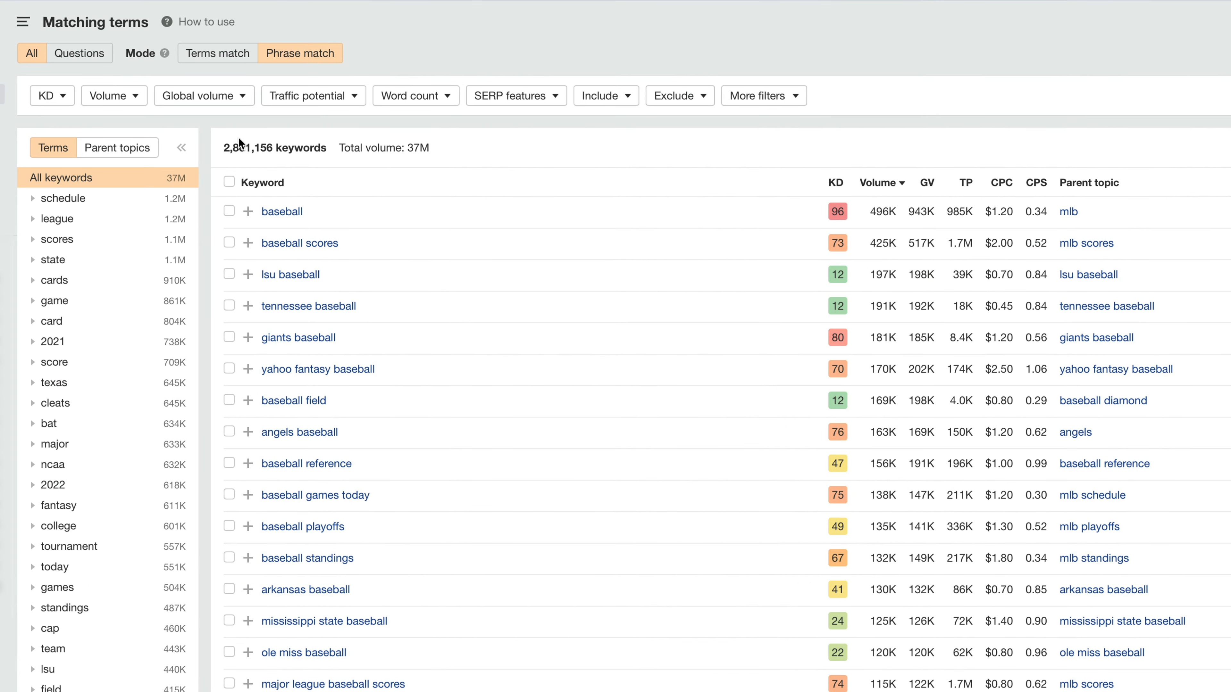
{"action": "mouse_move", "coordinate": [222, 159]}
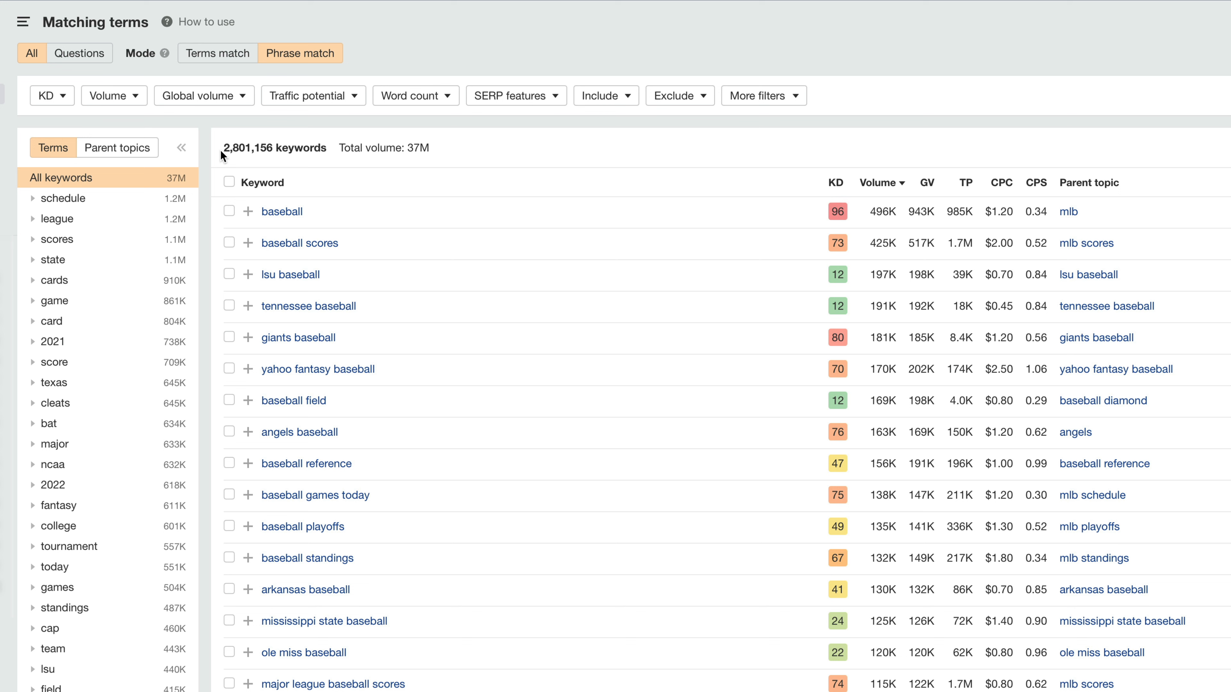
{"action": "double_click", "coordinate": [418, 147]}
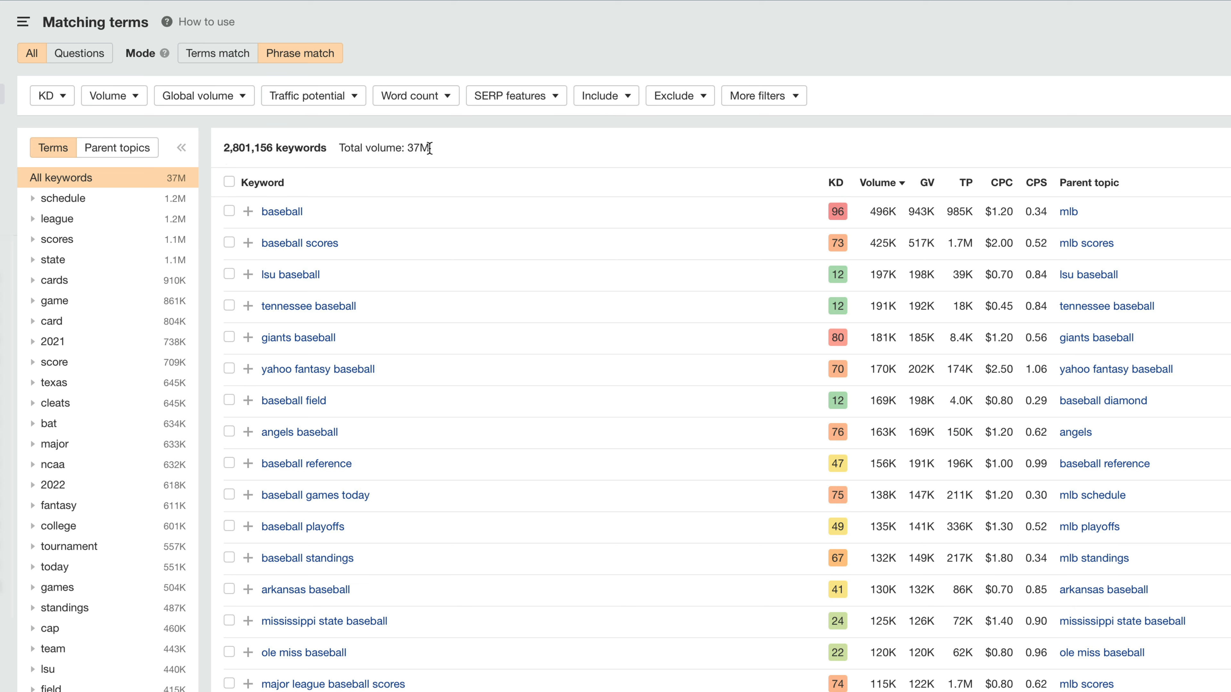
{"action": "mouse_move", "coordinate": [430, 206]}
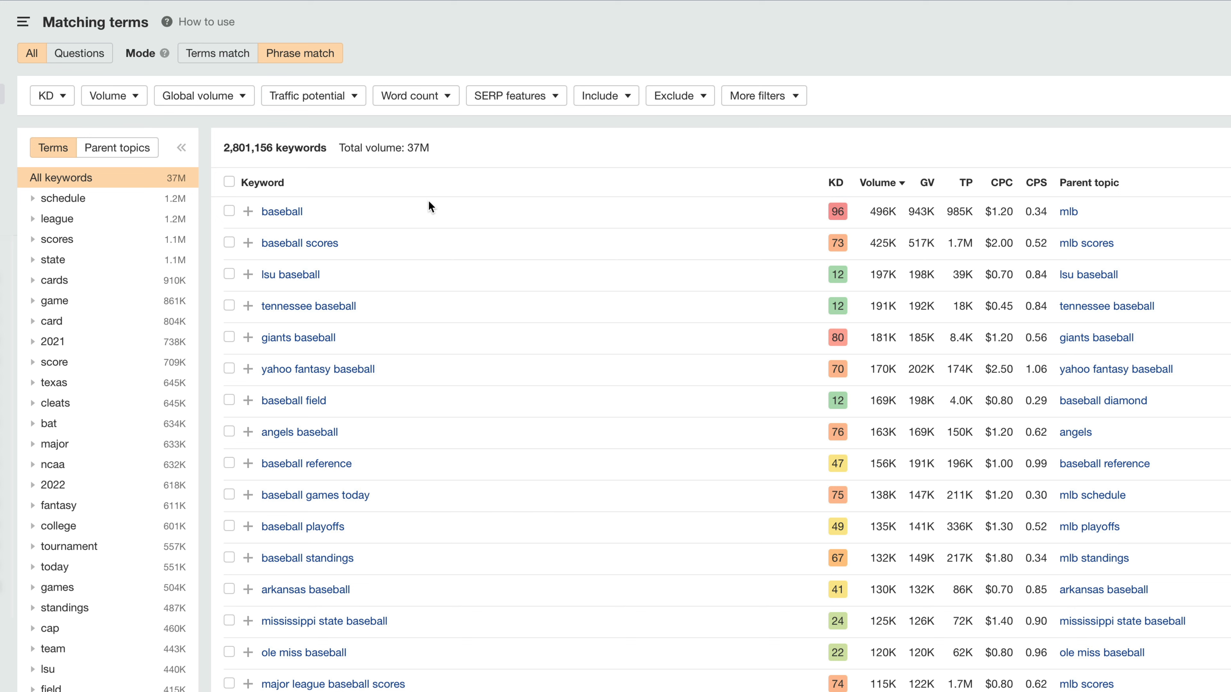
{"action": "double_click", "coordinate": [281, 210]}
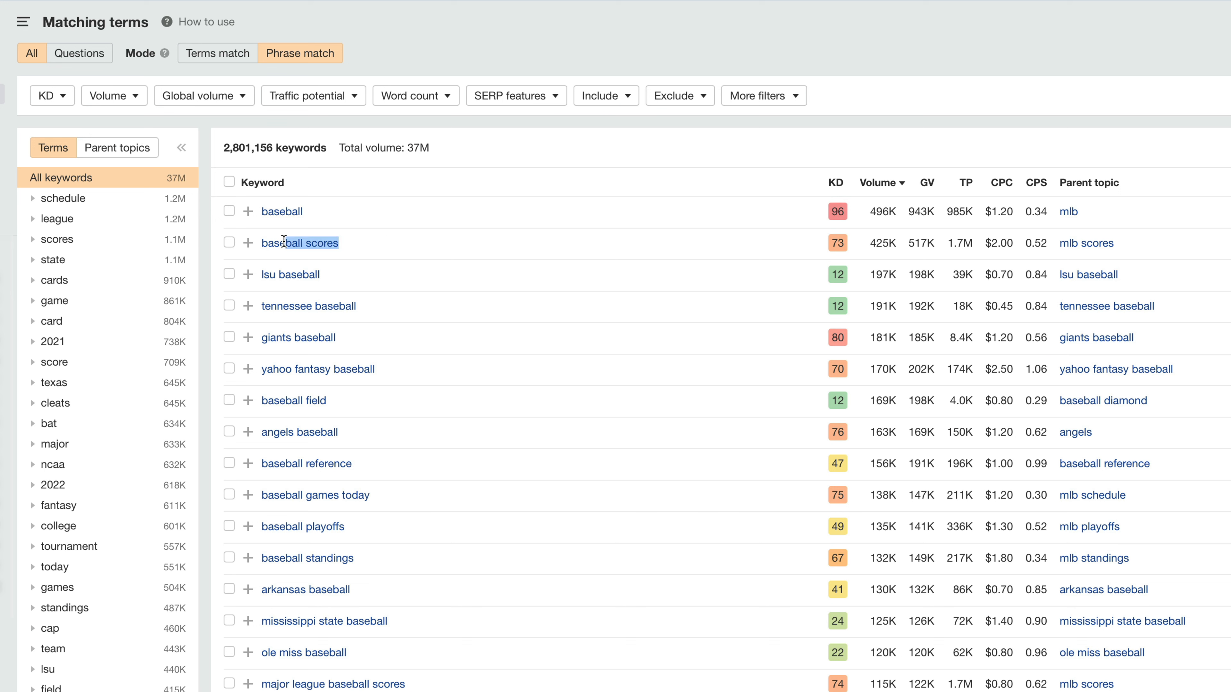
{"action": "mouse_move", "coordinate": [352, 316]}
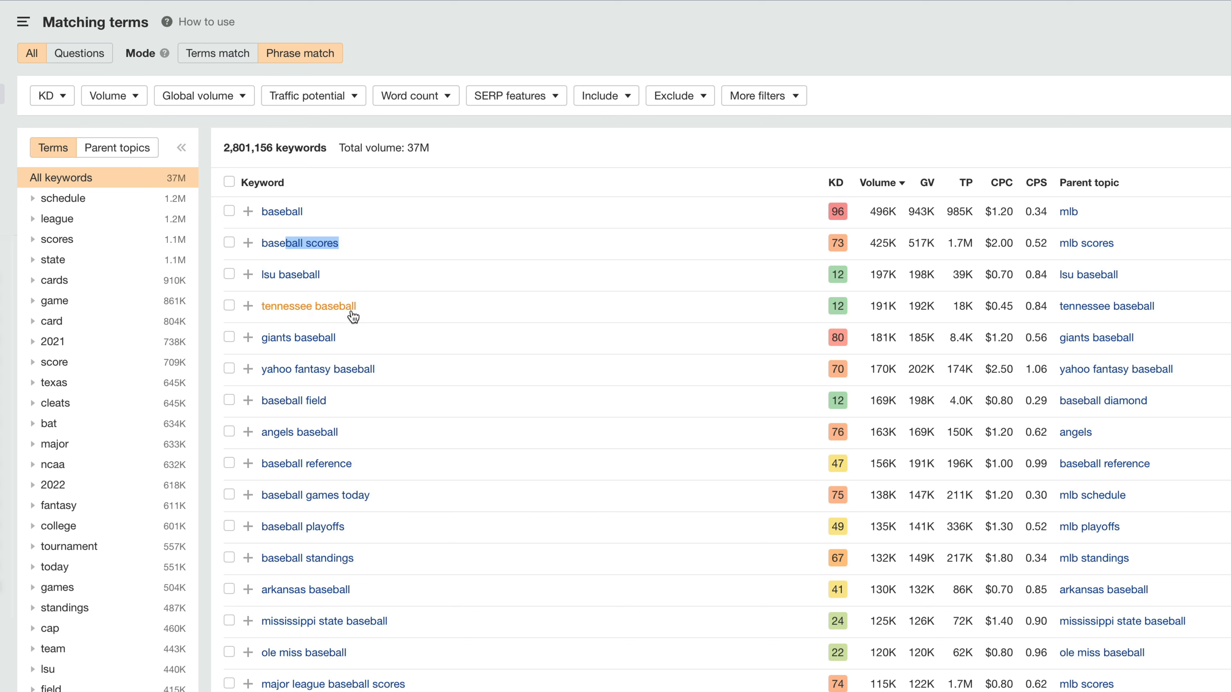
{"action": "mouse_move", "coordinate": [415, 318]}
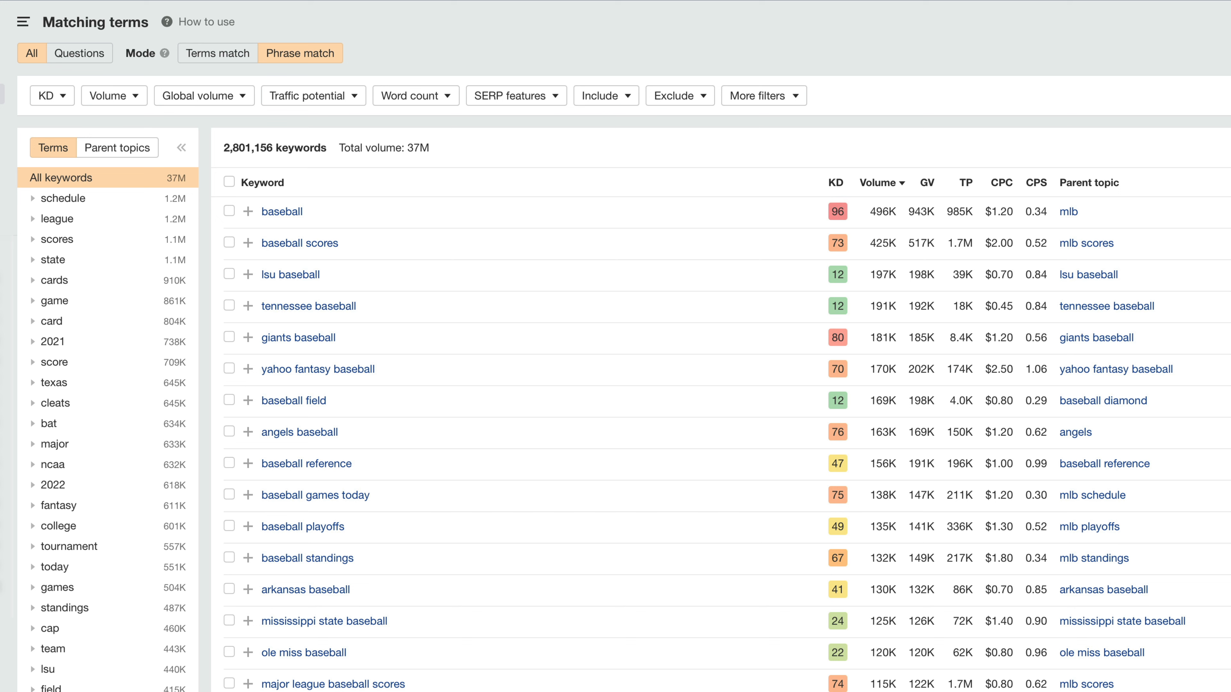
{"action": "mouse_move", "coordinate": [524, 643]}
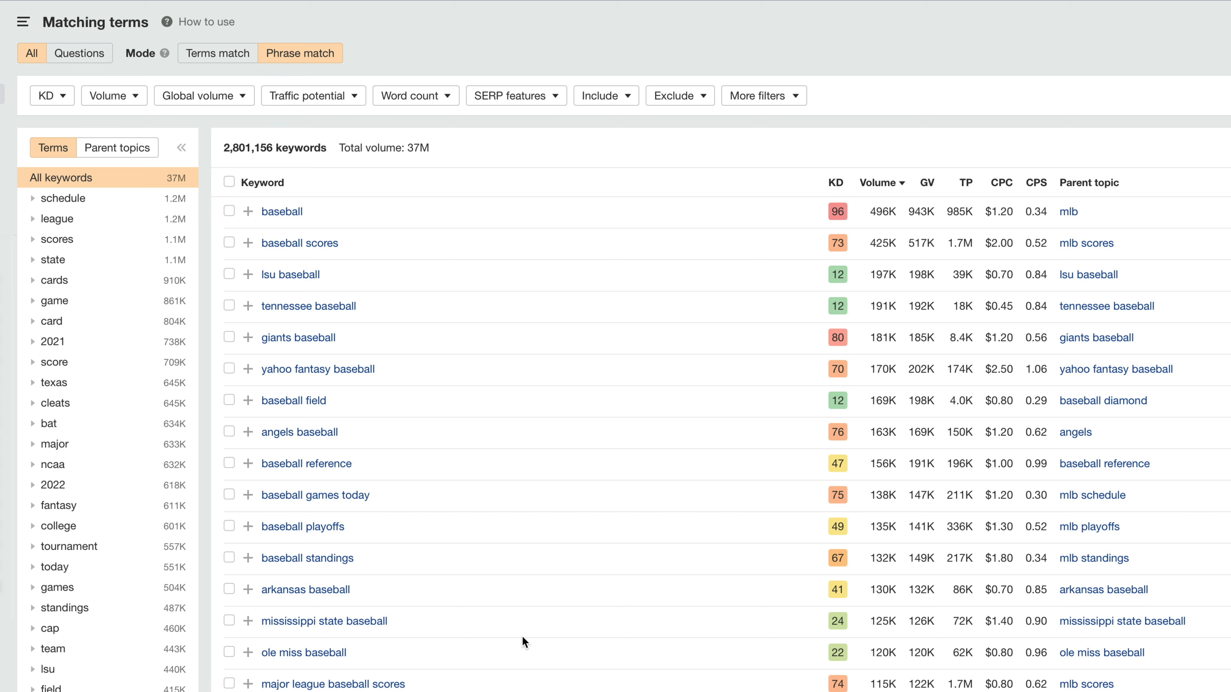
{"action": "mouse_move", "coordinate": [517, 522]}
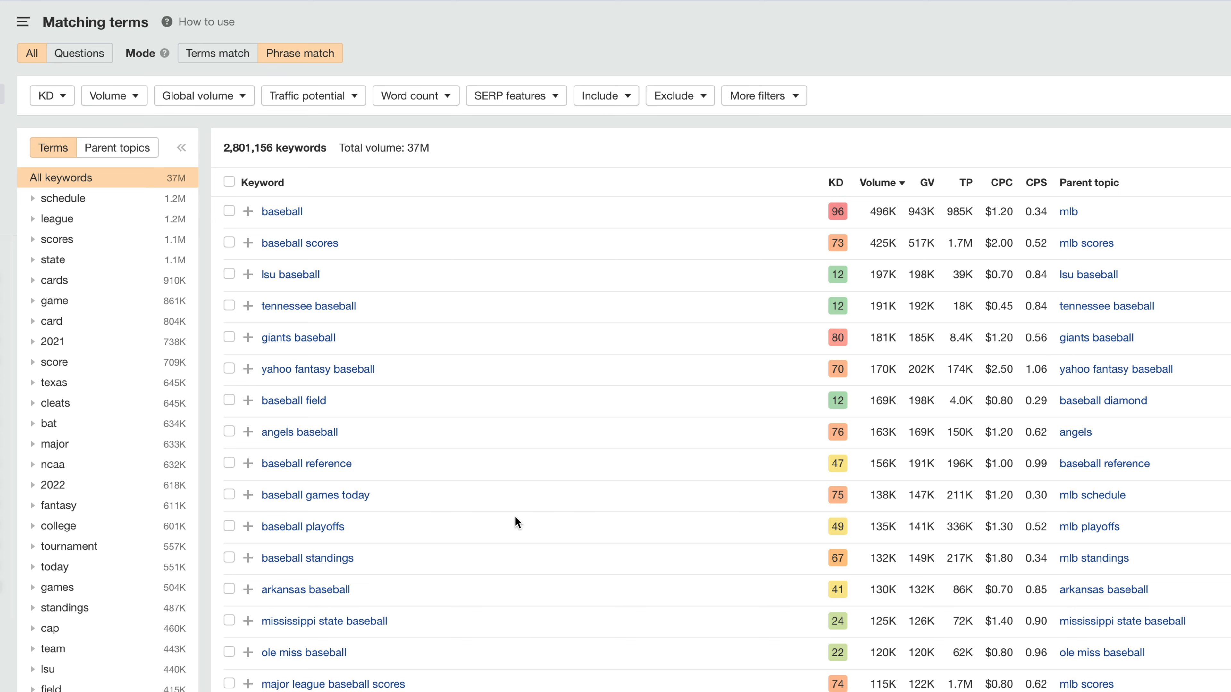
{"action": "mouse_move", "coordinate": [527, 503]}
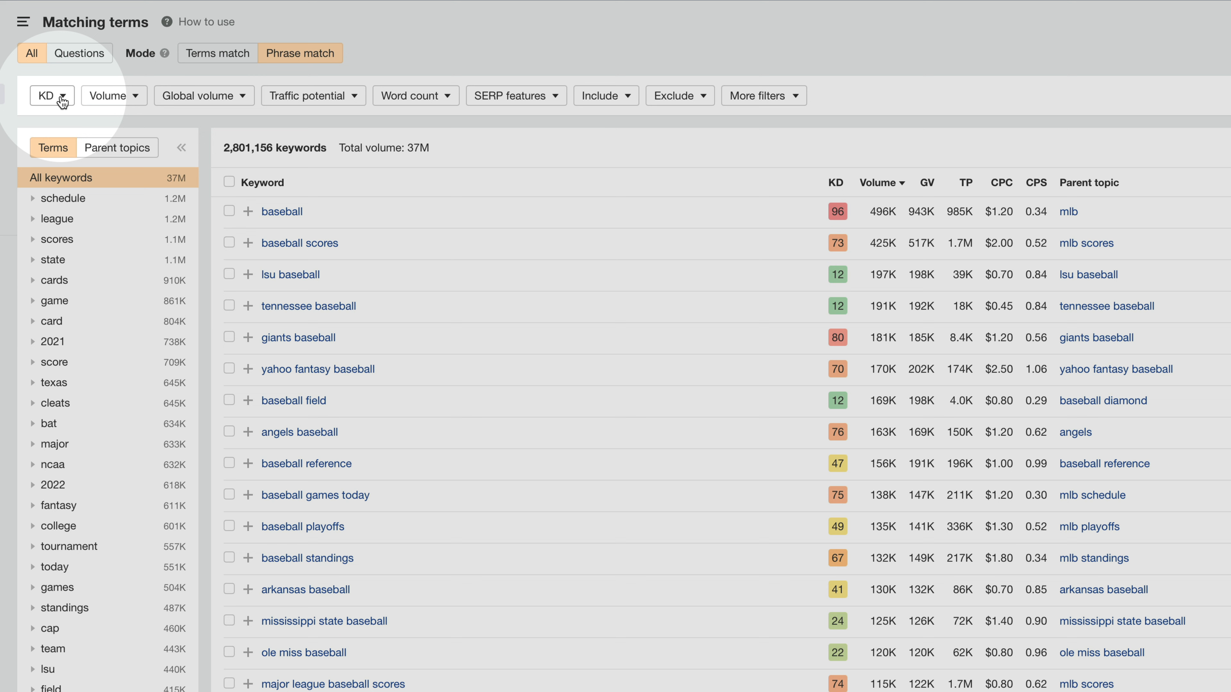
Set keyword difficulty max 1, volume min 10, and begin a word-count filter
{"action": "left_click", "coordinate": [51, 96]}
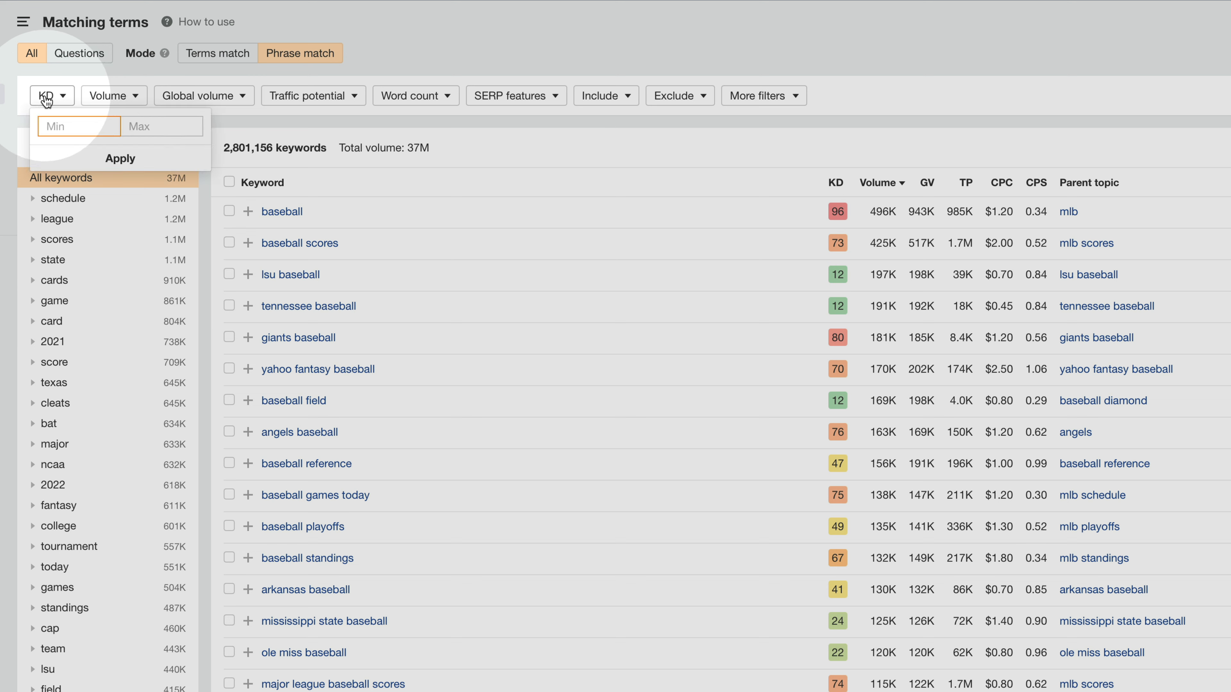
{"action": "left_click", "coordinate": [161, 126]}
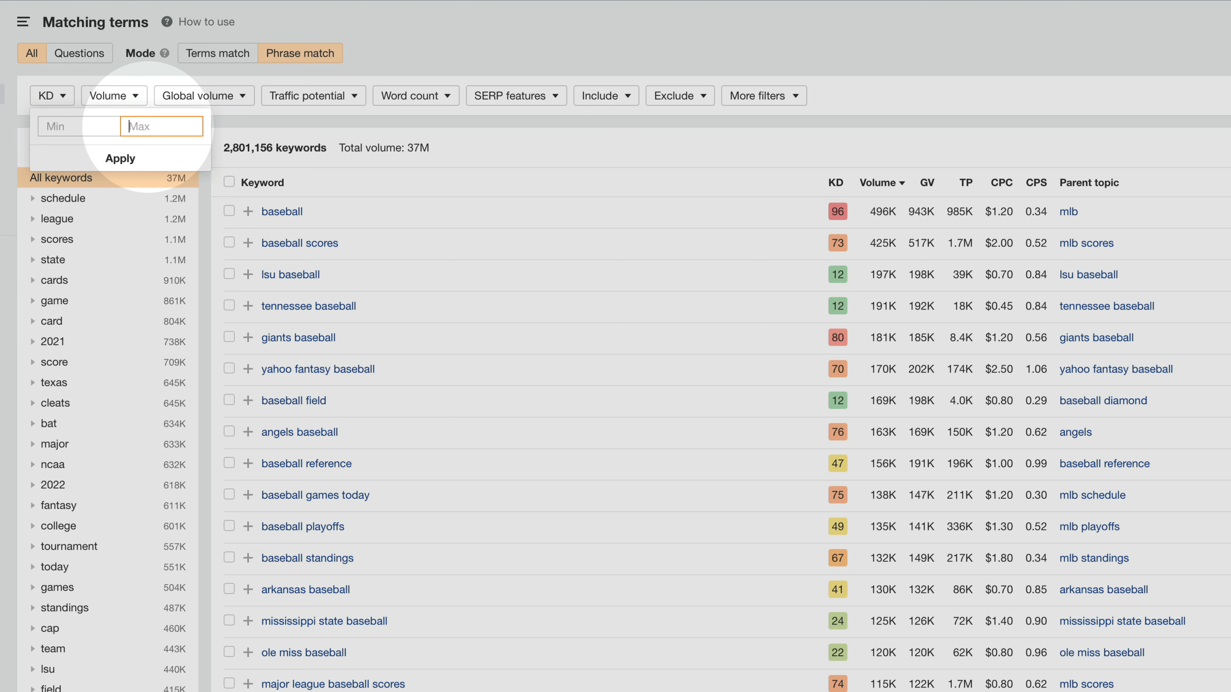
{"action": "type", "text": "1"}
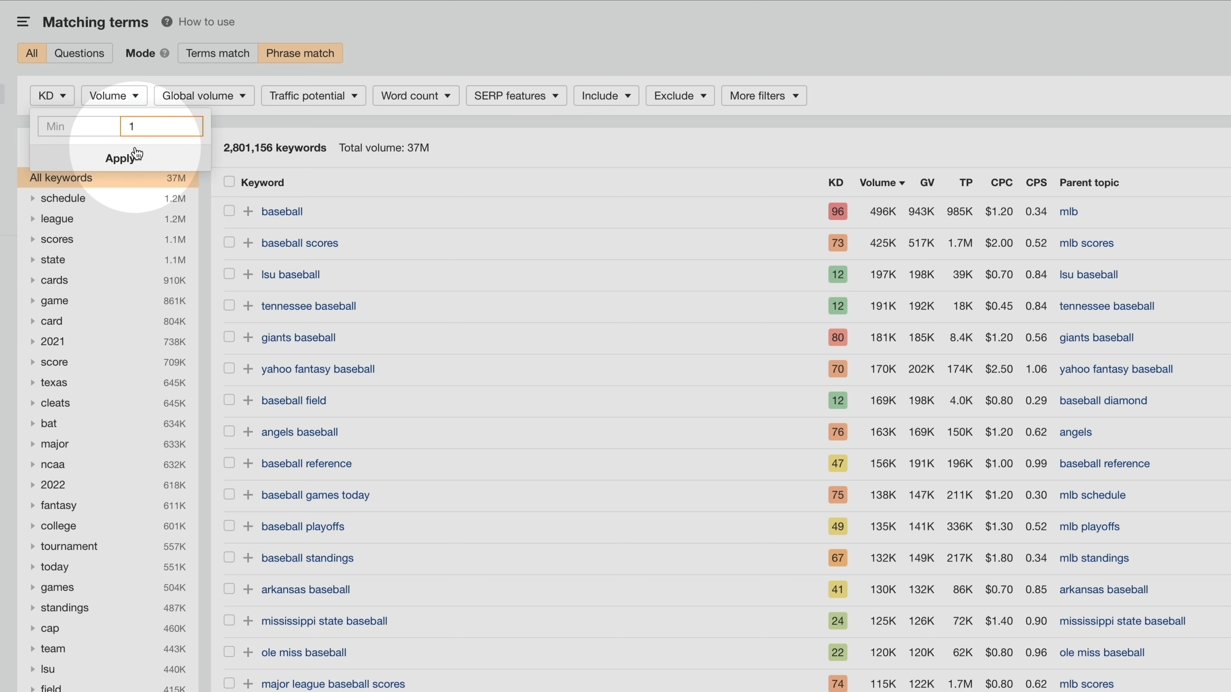
{"action": "left_click", "coordinate": [161, 126]}
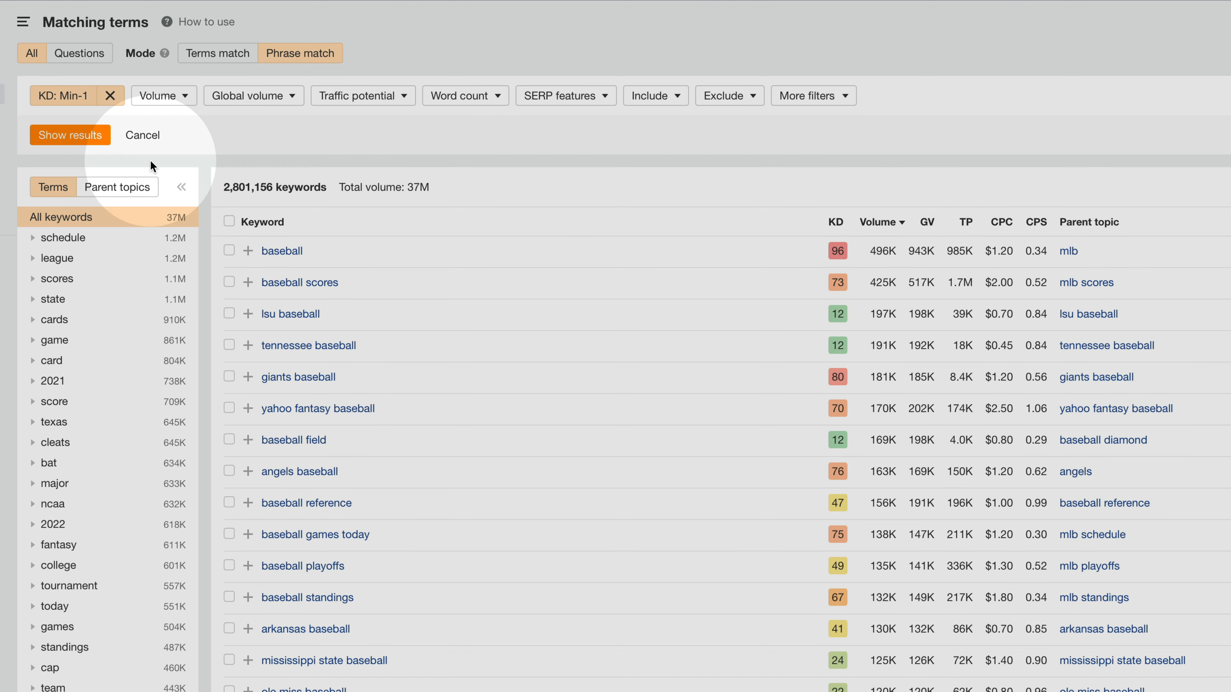
{"action": "mouse_move", "coordinate": [163, 96]}
{"action": "type", "text": "1"}
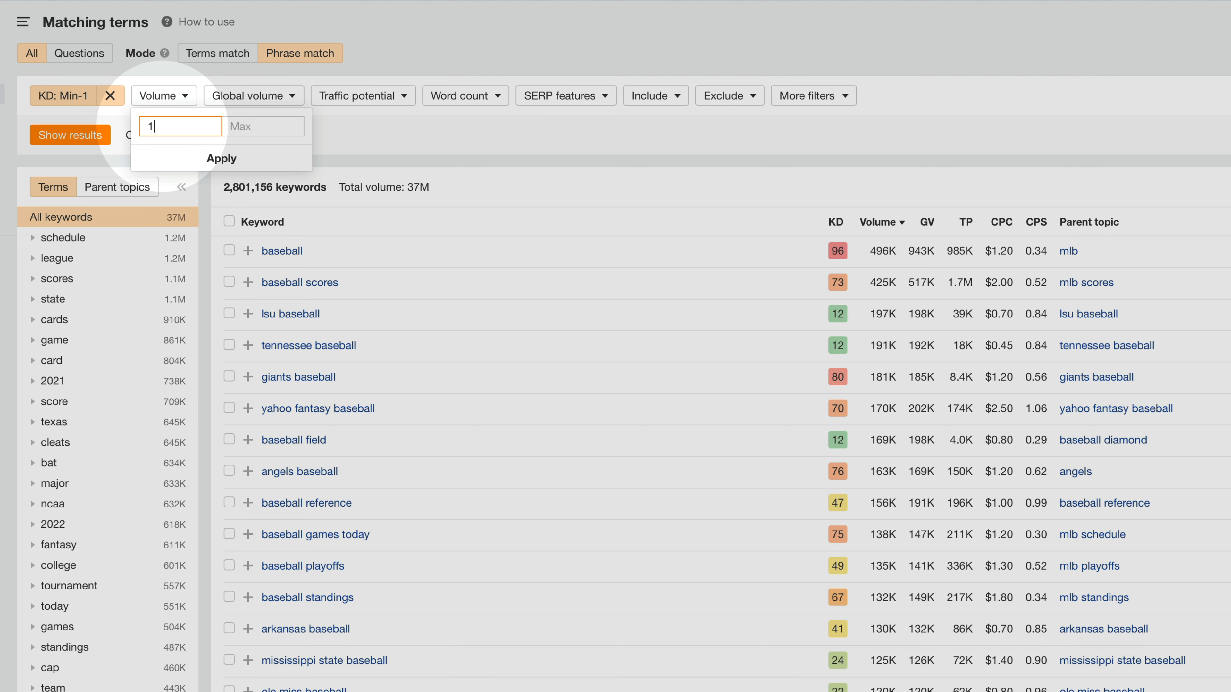
{"action": "left_click", "coordinate": [222, 158]}
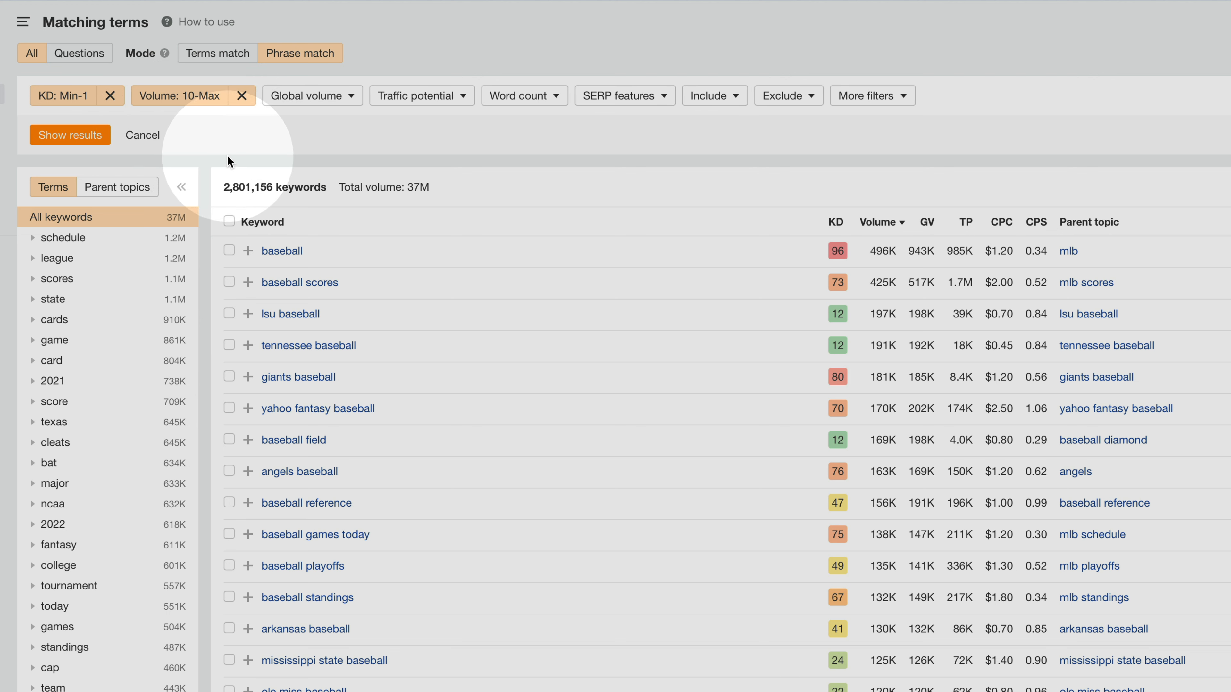
{"action": "mouse_move", "coordinate": [256, 151]}
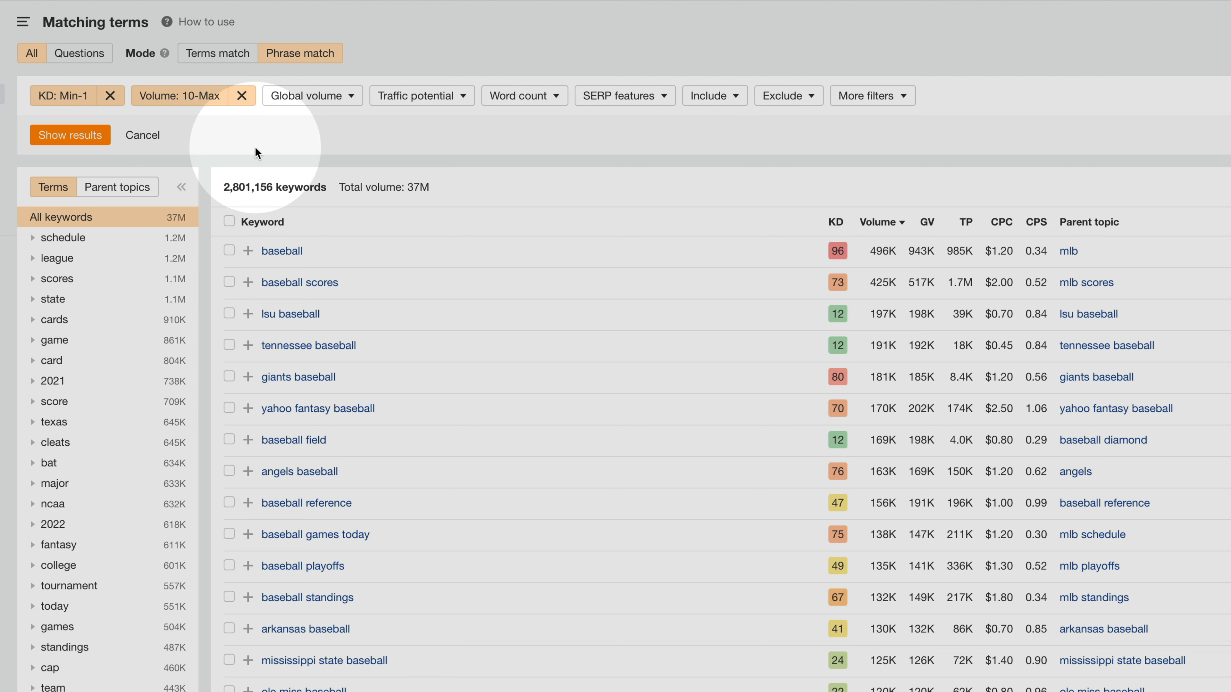
{"action": "left_click", "coordinate": [521, 95]}
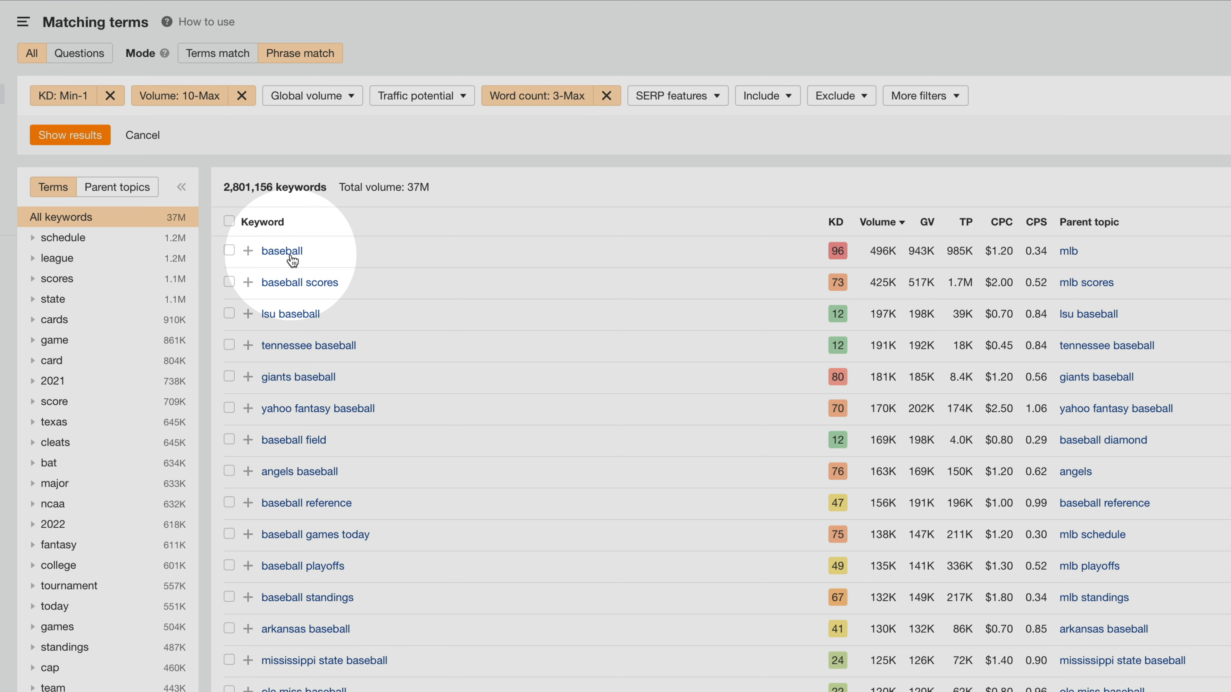
{"action": "mouse_move", "coordinate": [379, 404]}
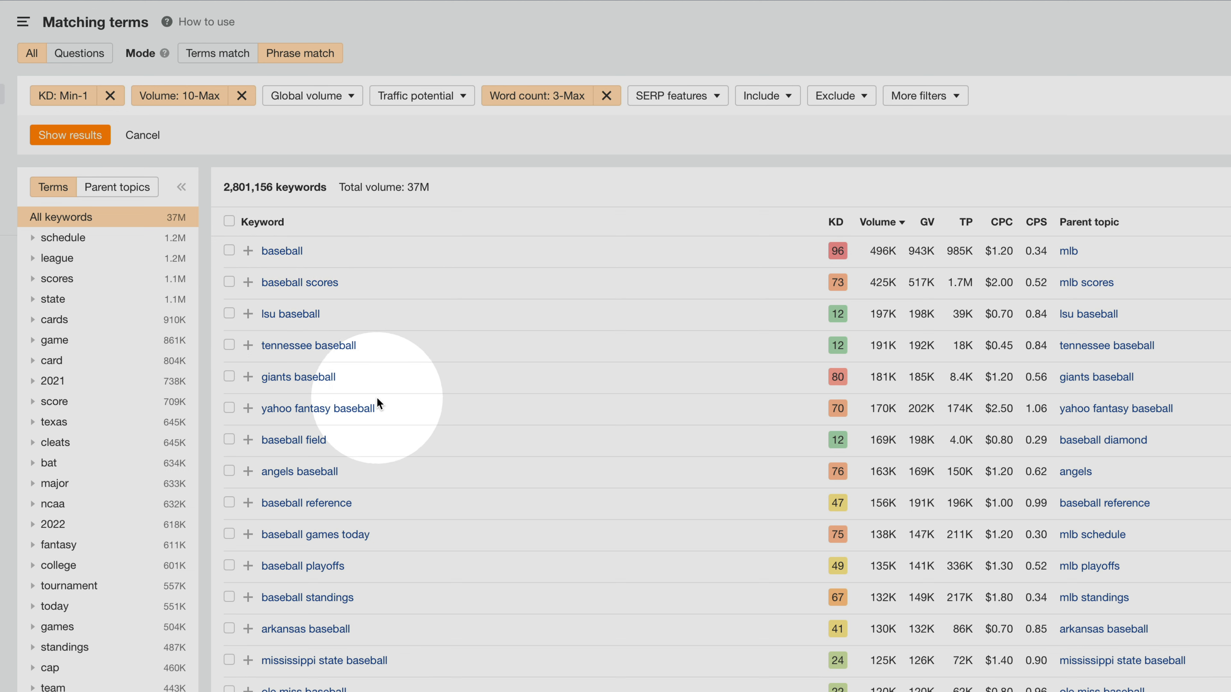
{"action": "mouse_move", "coordinate": [368, 415]}
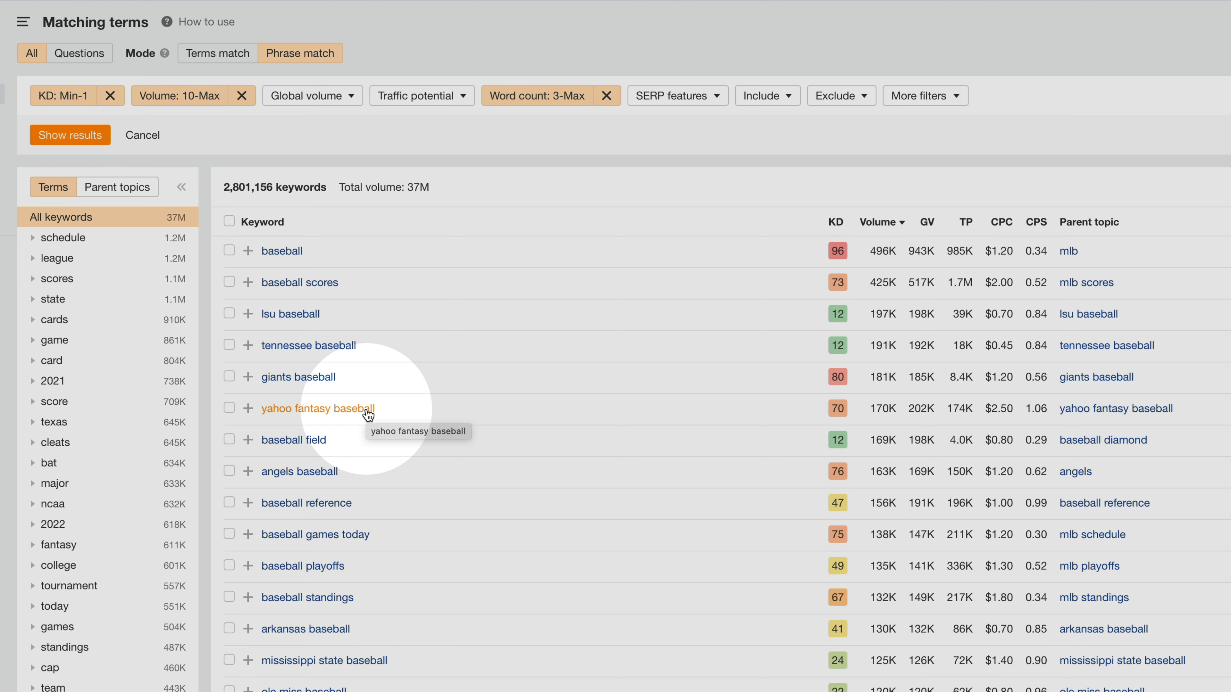
{"action": "mouse_move", "coordinate": [69, 135]}
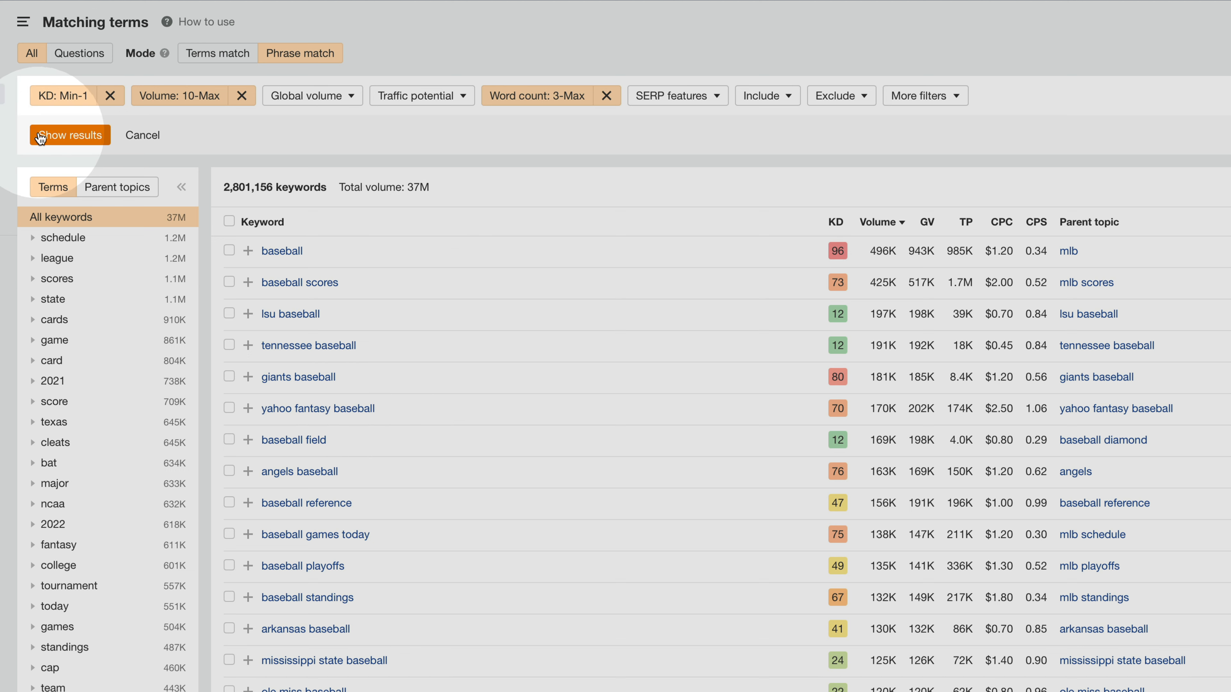
{"action": "left_click", "coordinate": [69, 135]}
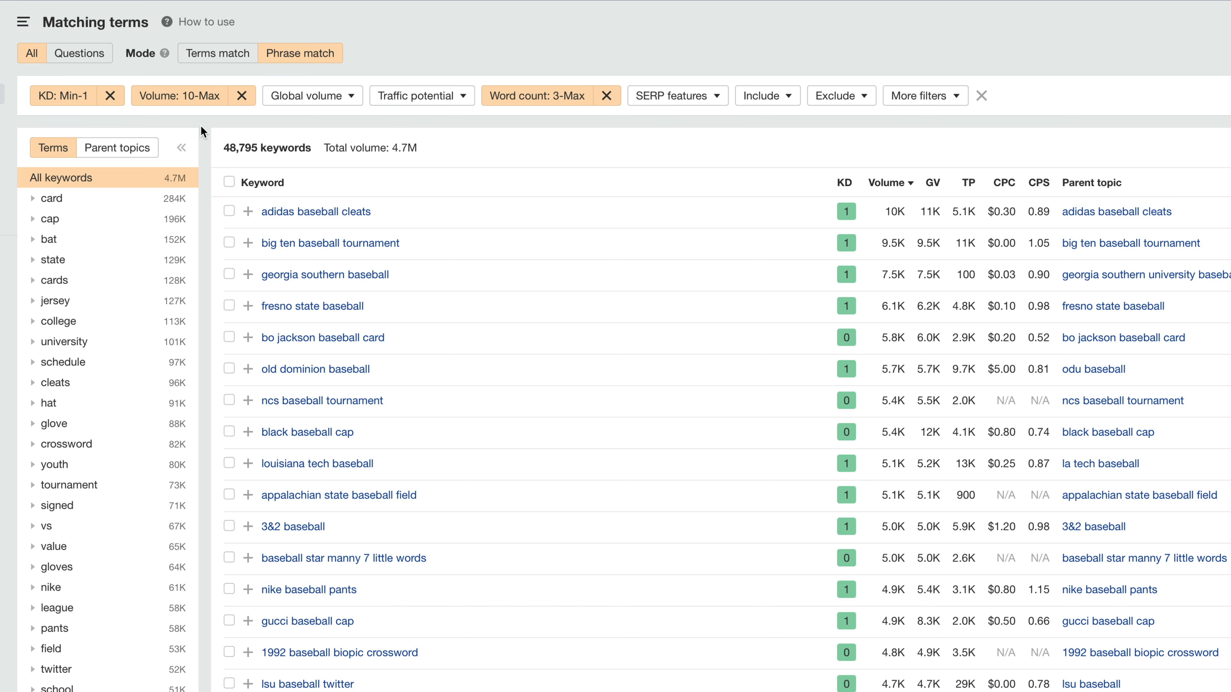
{"action": "mouse_move", "coordinate": [379, 141]}
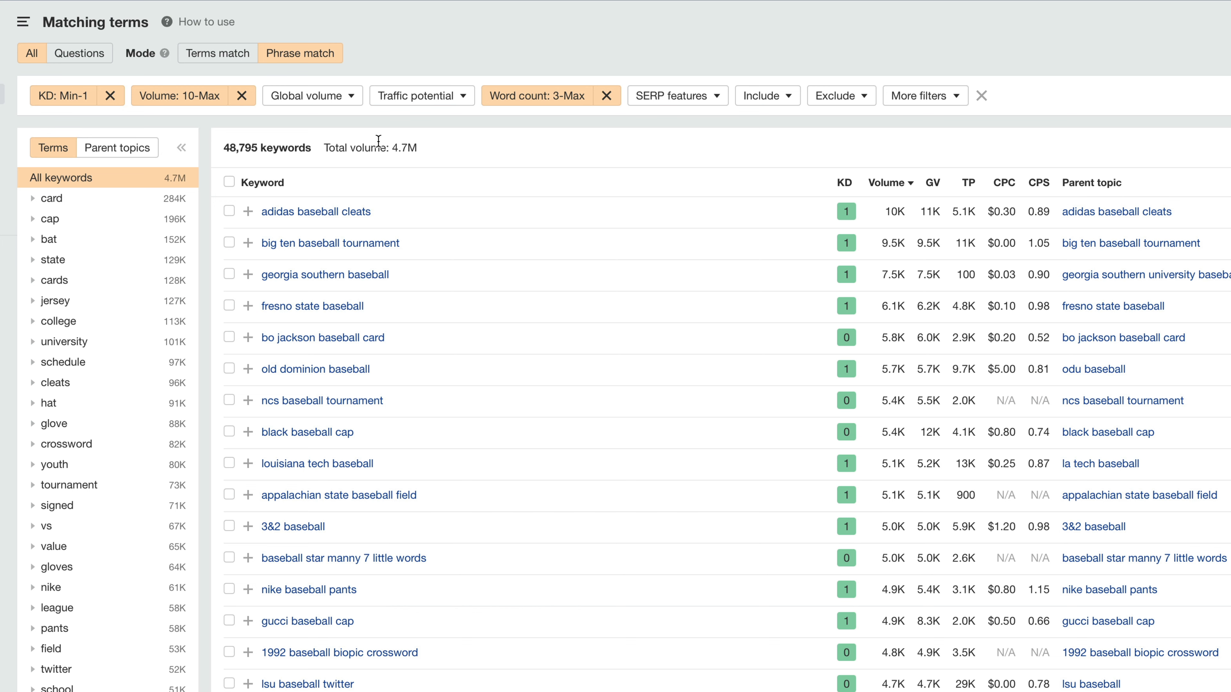
{"action": "mouse_move", "coordinate": [430, 151]}
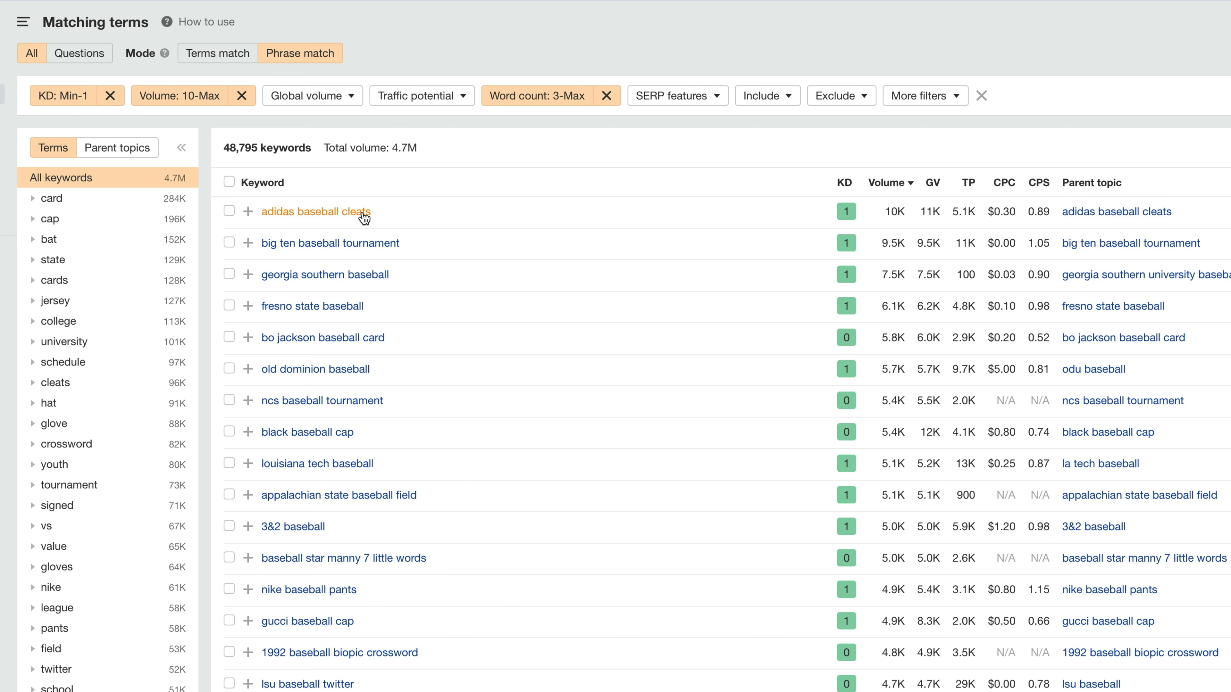
{"action": "mouse_move", "coordinate": [379, 219]}
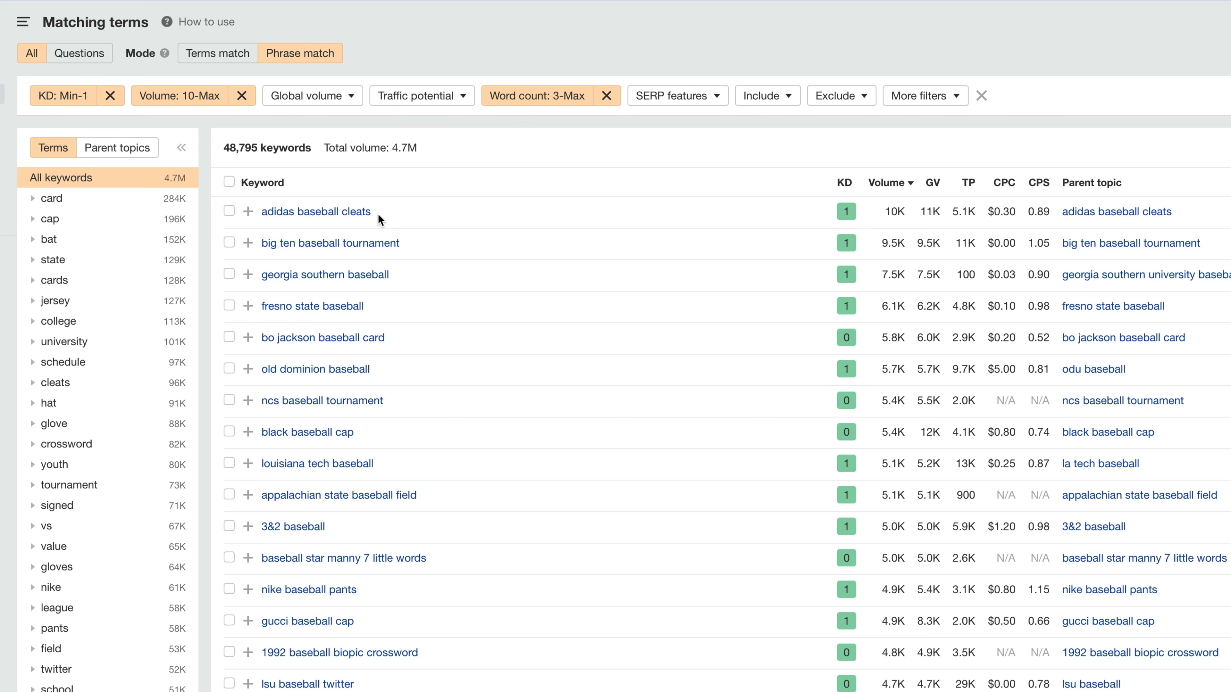
{"action": "mouse_move", "coordinate": [343, 216]}
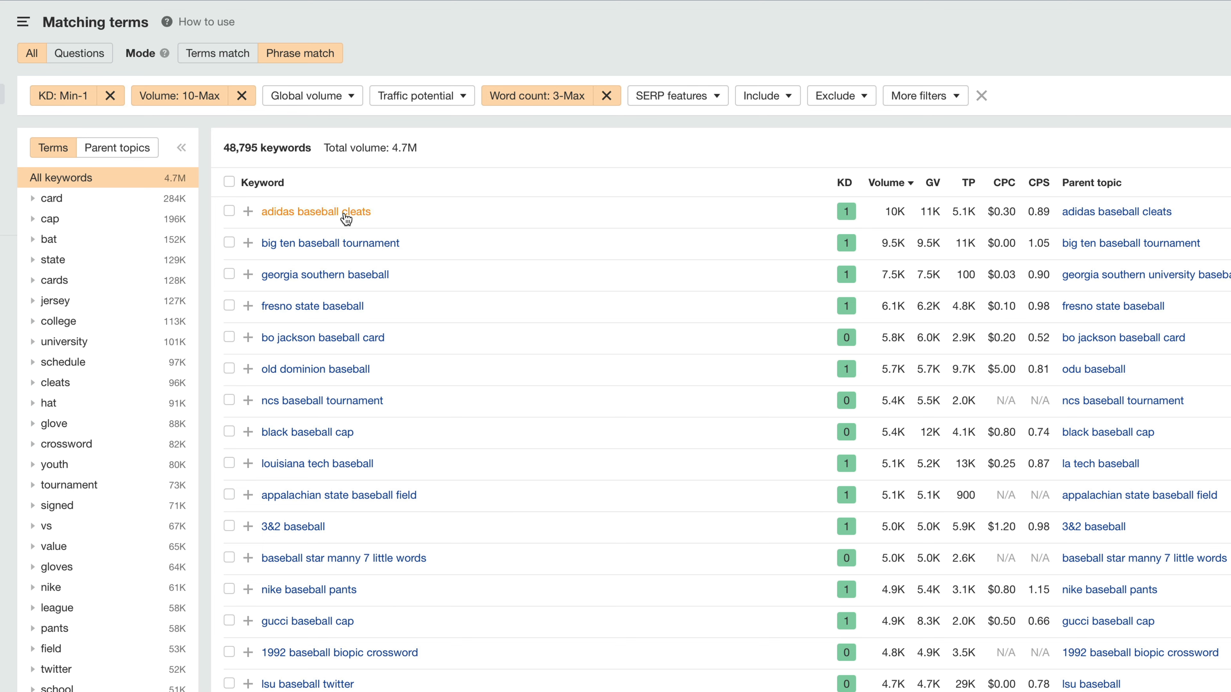
Review the 'adidas baseball cleats' overview, its ad position history and SERP, then return to the list
{"action": "left_click", "coordinate": [316, 212]}
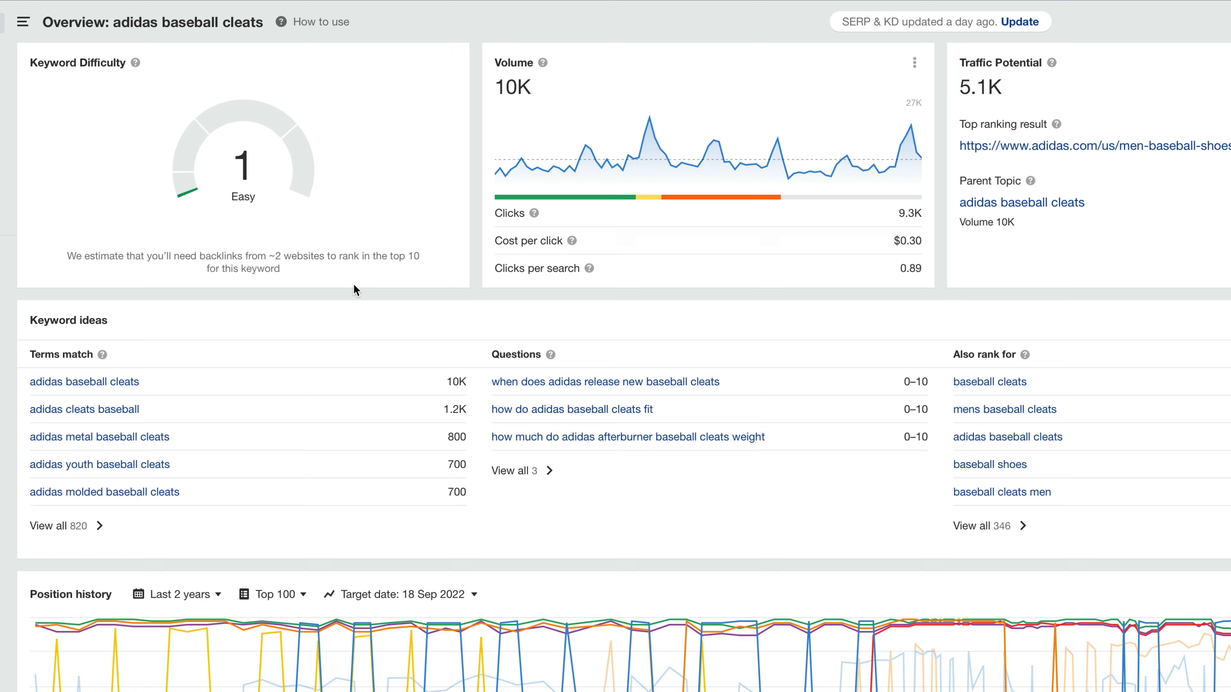
{"action": "scroll", "scroll_direction": "down", "scroll_amount": 3}
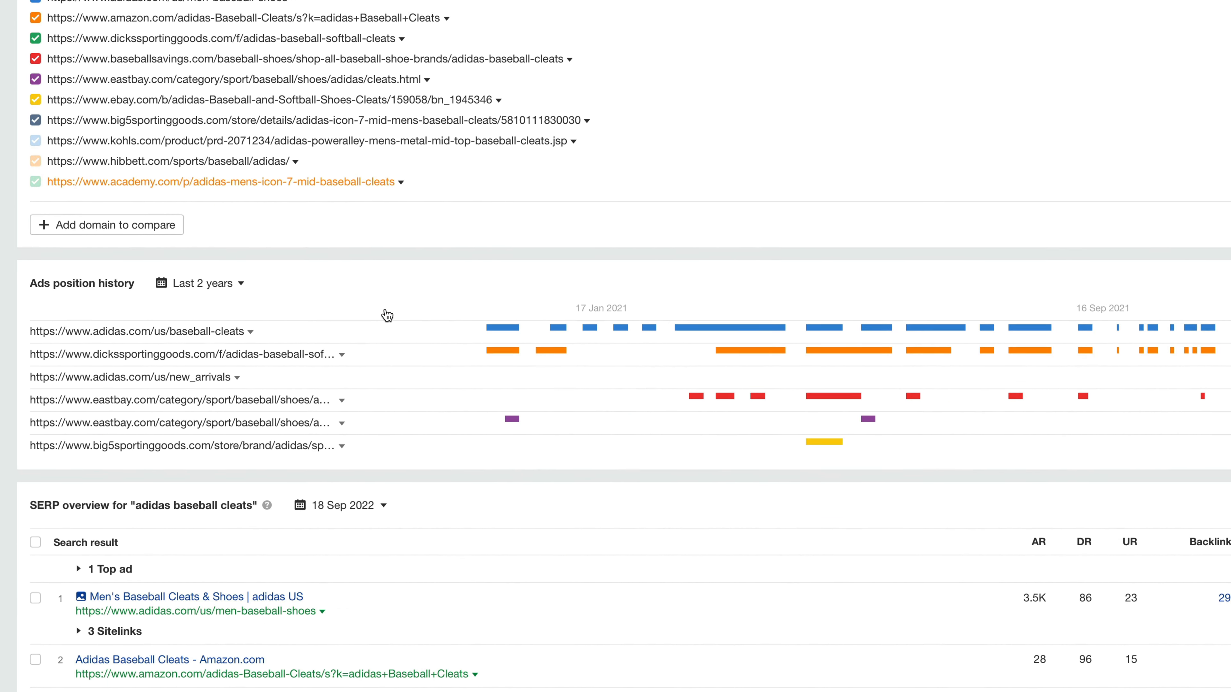
{"action": "scroll", "scroll_direction": "down", "scroll_amount": 3}
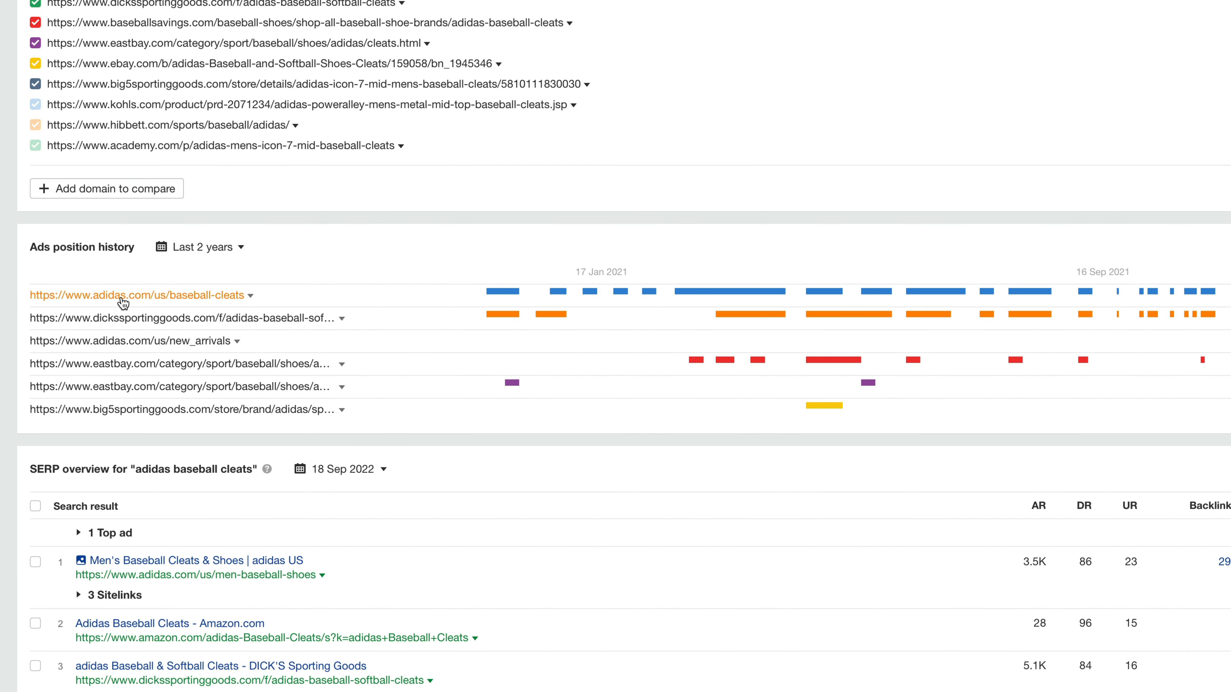
{"action": "mouse_move", "coordinate": [146, 358]}
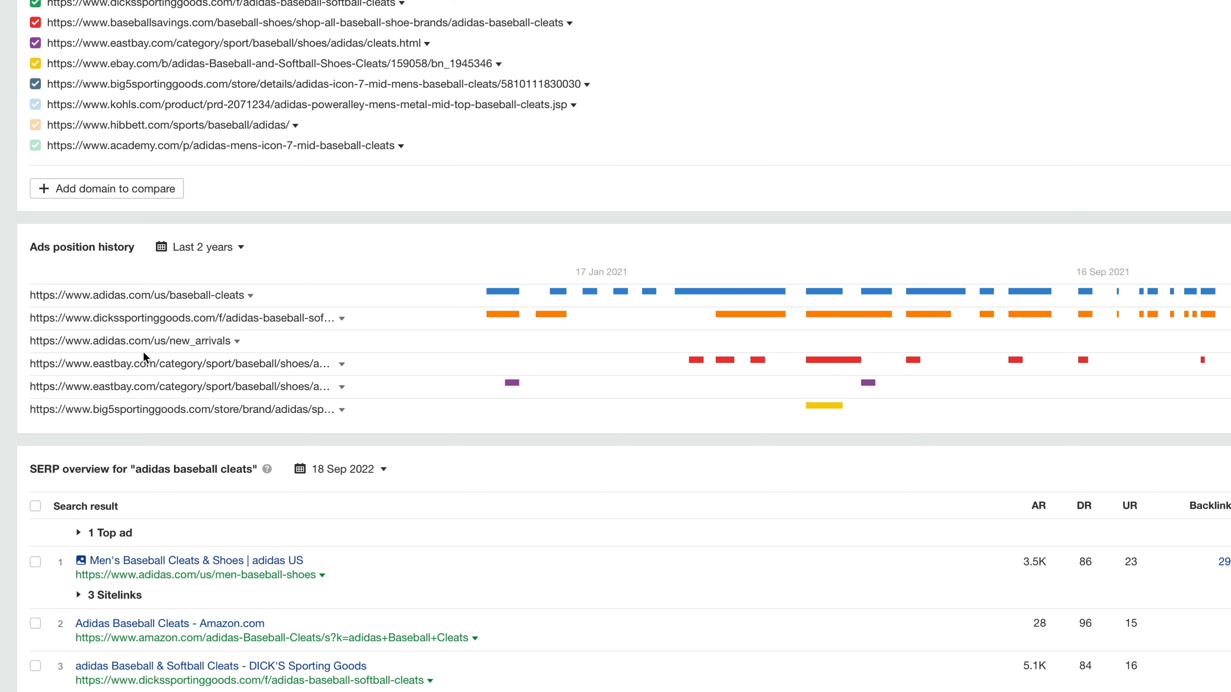
{"action": "scroll", "scroll_direction": "down", "scroll_amount": 3}
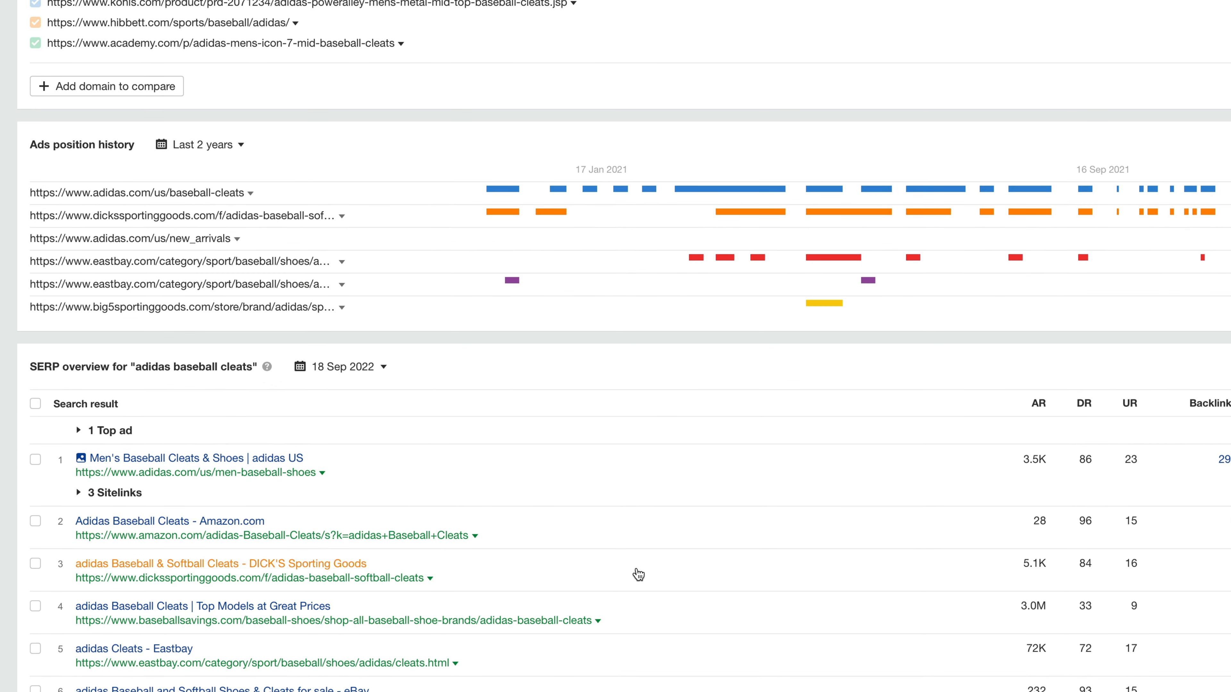
{"action": "mouse_move", "coordinate": [1029, 545]}
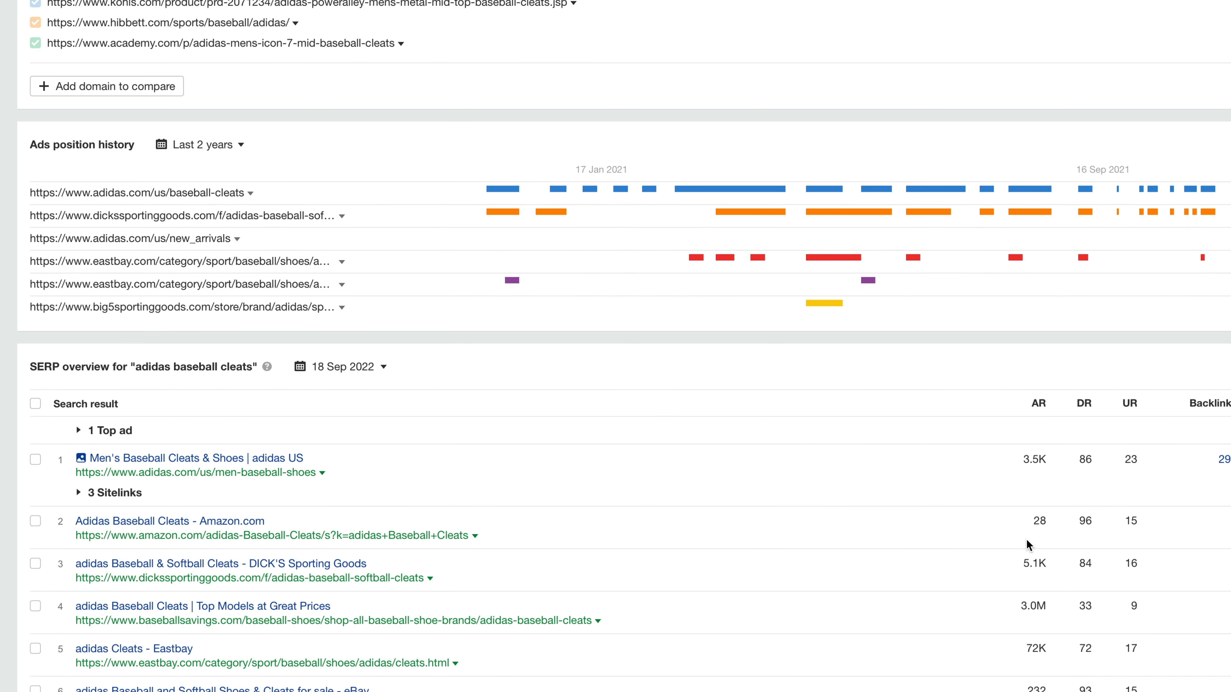
{"action": "mouse_move", "coordinate": [517, 644]}
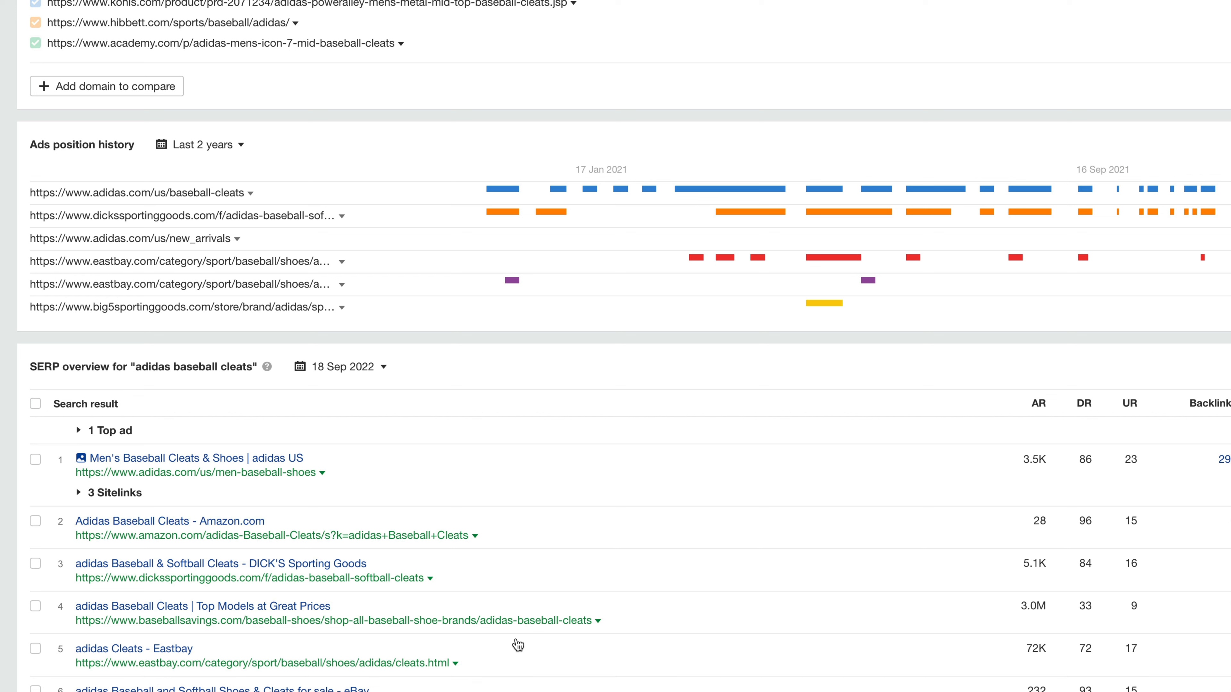
{"action": "mouse_move", "coordinate": [238, 632]}
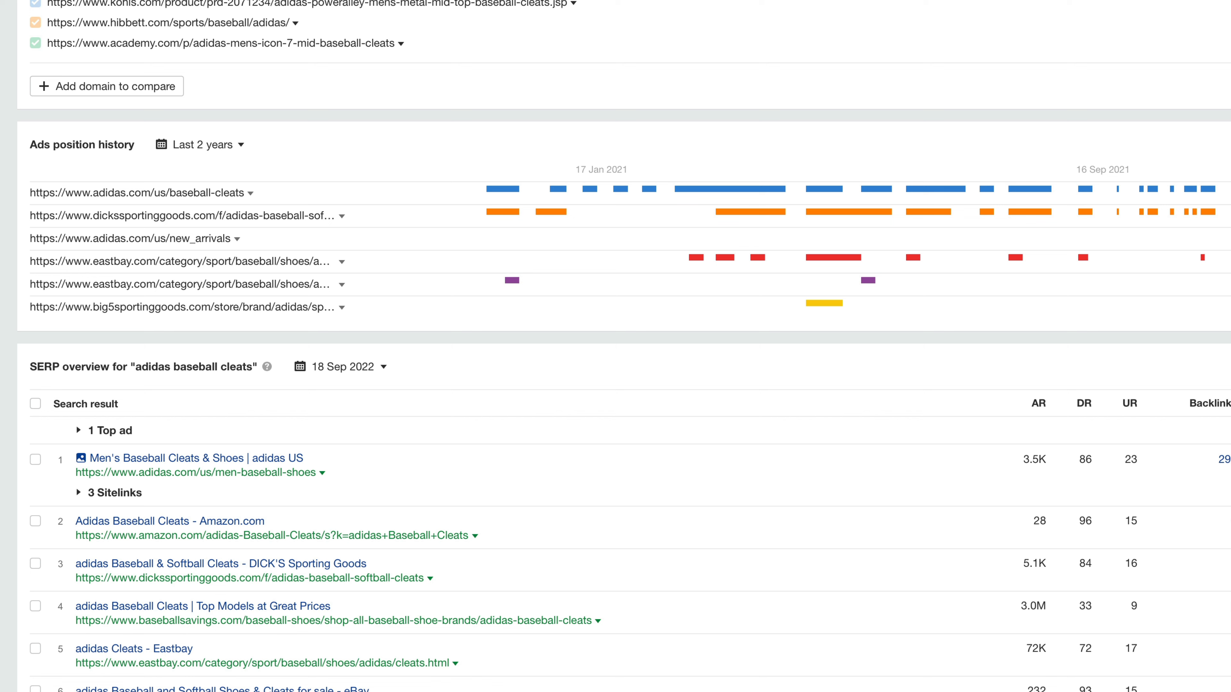
{"action": "mouse_move", "coordinate": [1154, 608]}
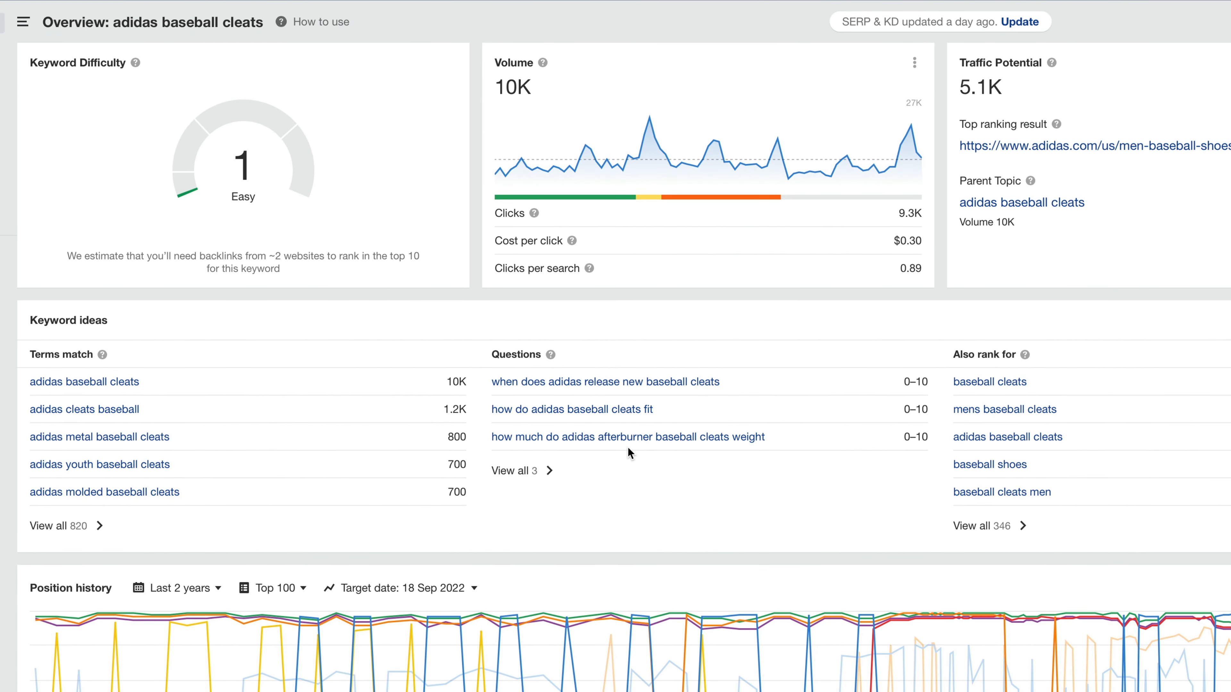
{"action": "mouse_move", "coordinate": [508, 75]}
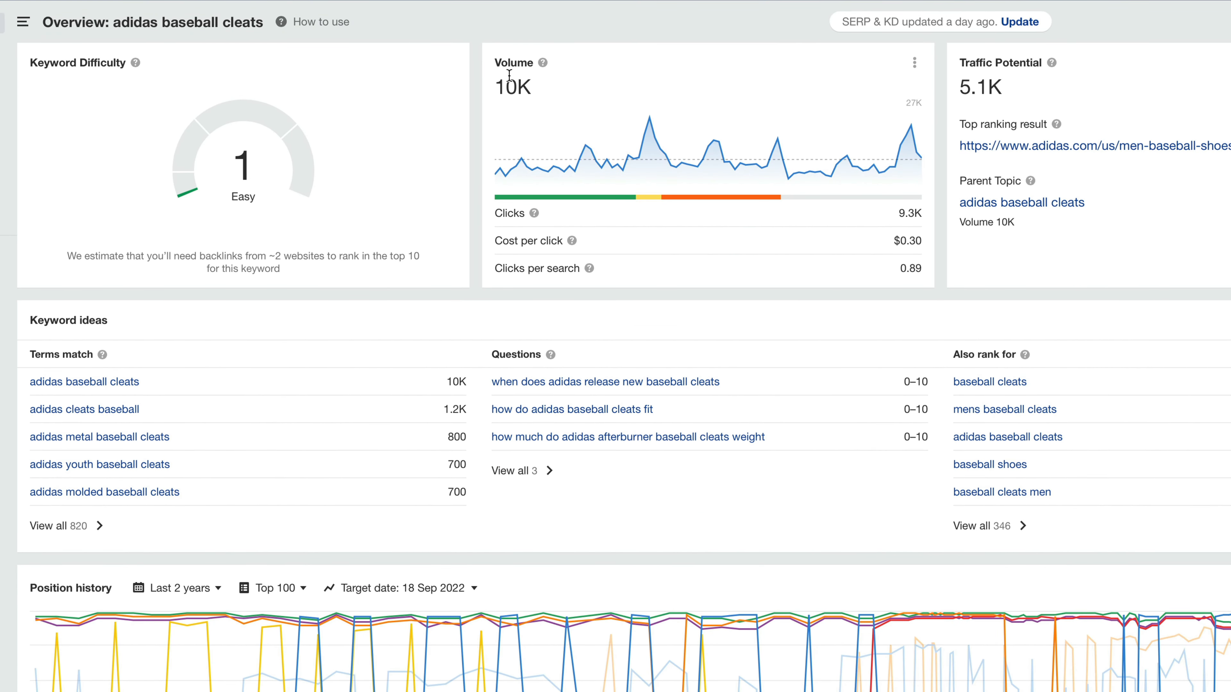
{"action": "left_click", "coordinate": [57, 526]}
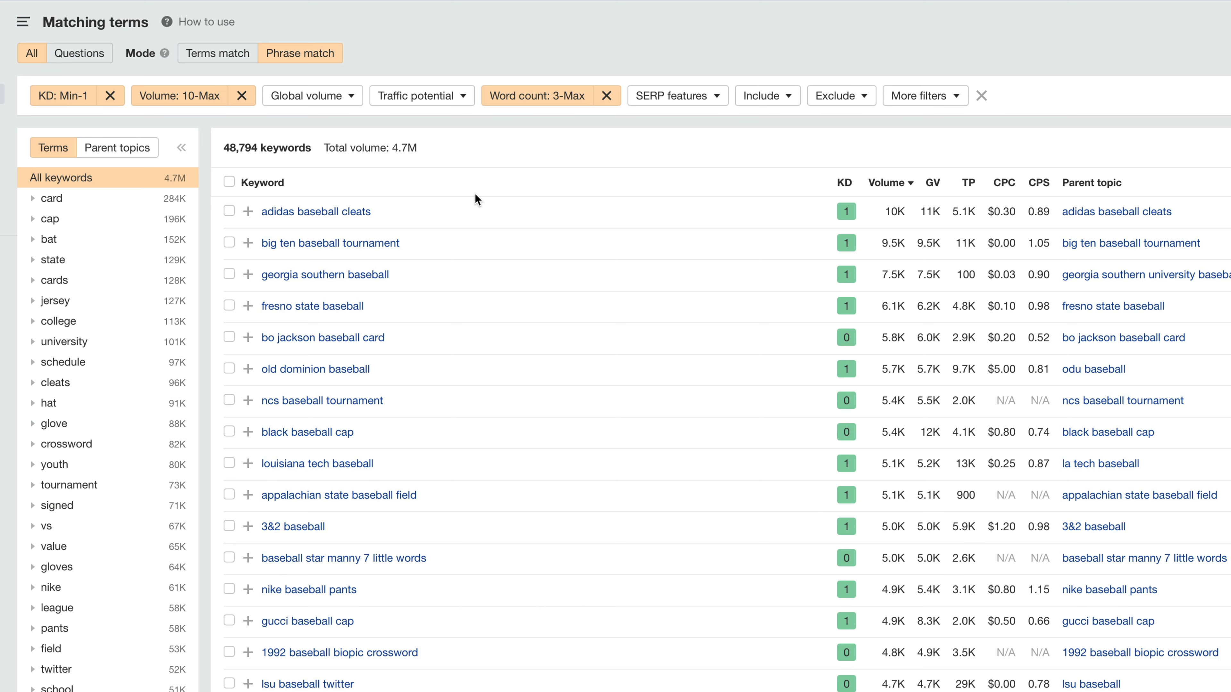
{"action": "mouse_move", "coordinate": [531, 190]}
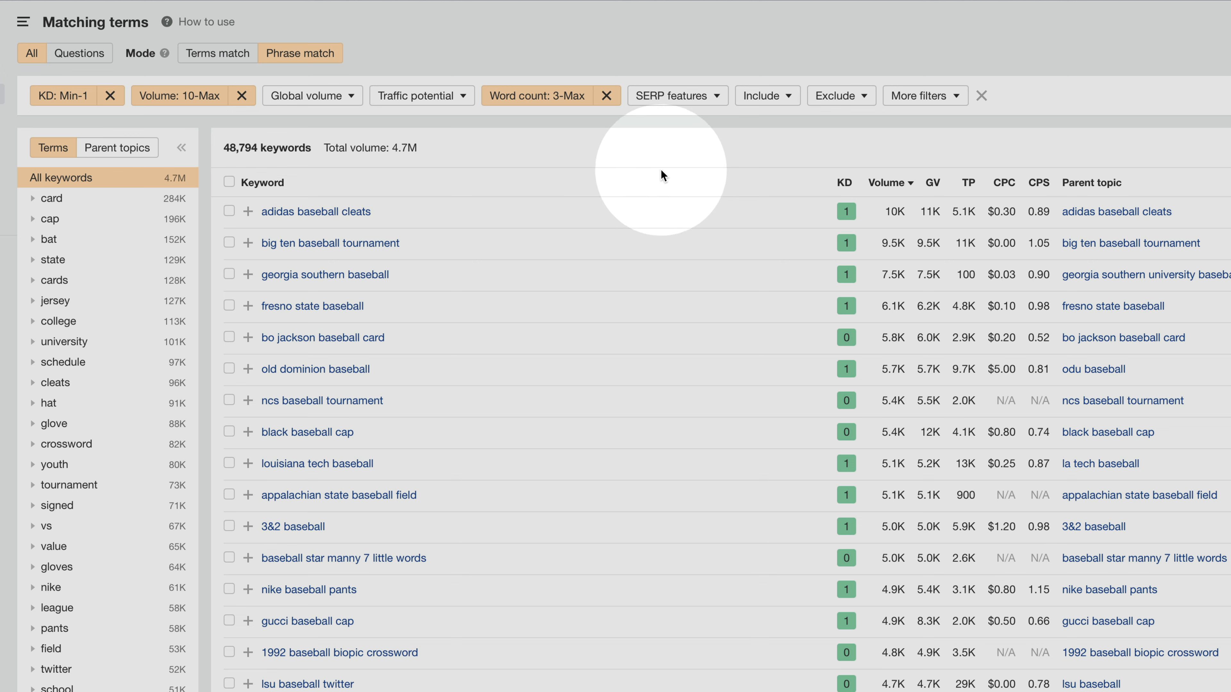
Set an include-any-word filter with who, what, where, when, why, is, good, versus, vs
{"action": "left_click", "coordinate": [763, 95]}
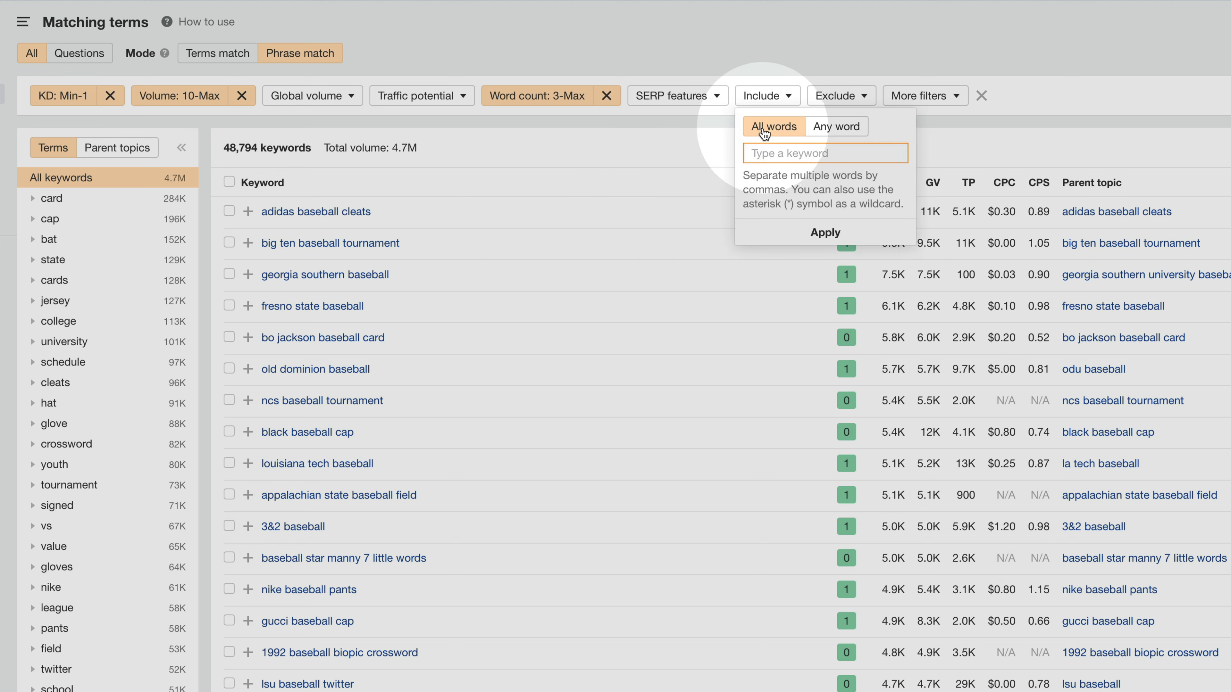
{"action": "left_click", "coordinate": [835, 126]}
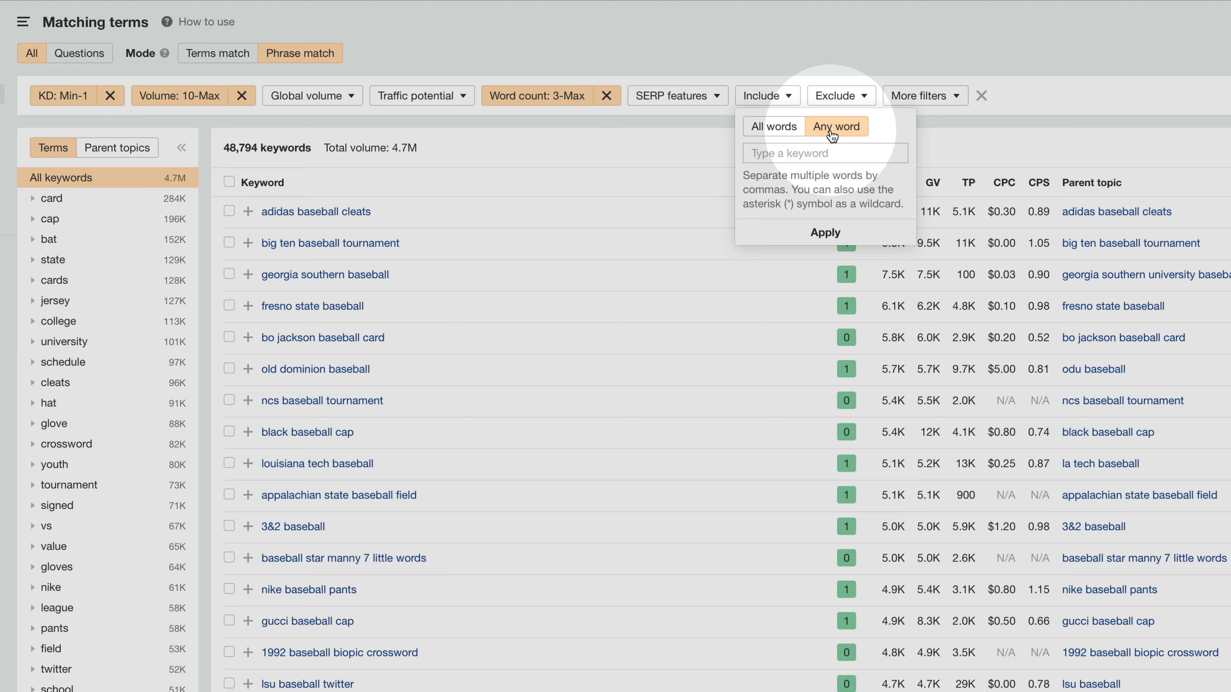
{"action": "left_click", "coordinate": [825, 152]}
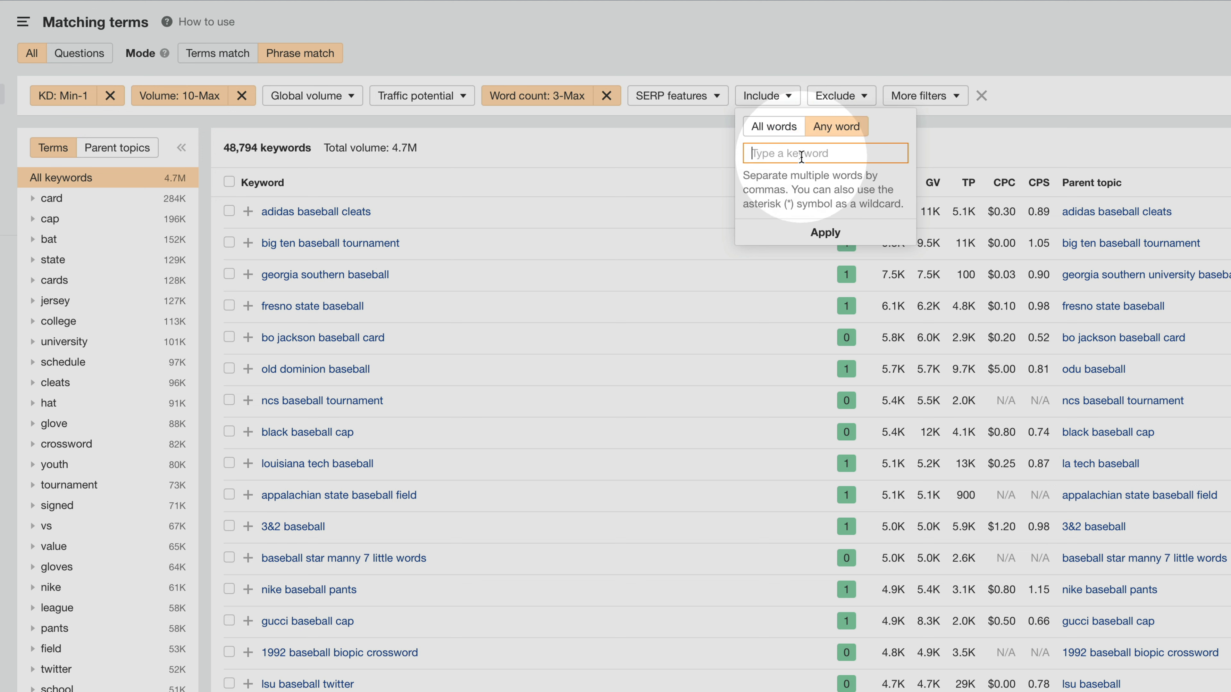
{"action": "type", "text": "who,"}
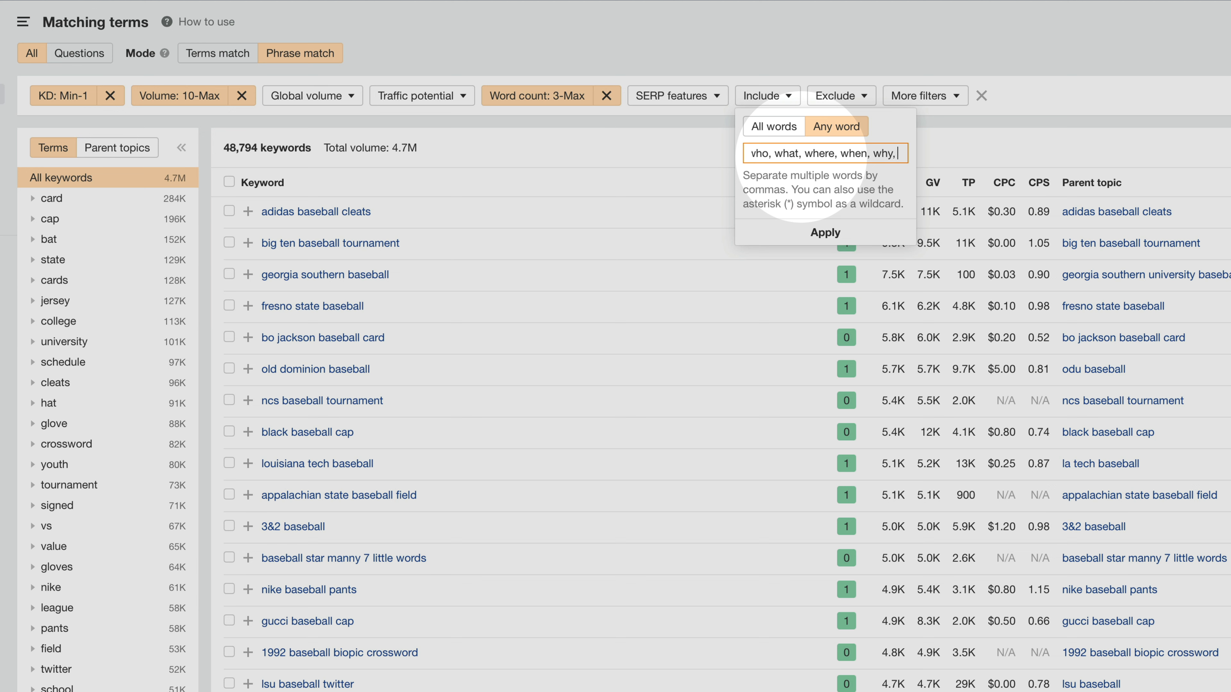
{"action": "type", "text": ", is, good"}
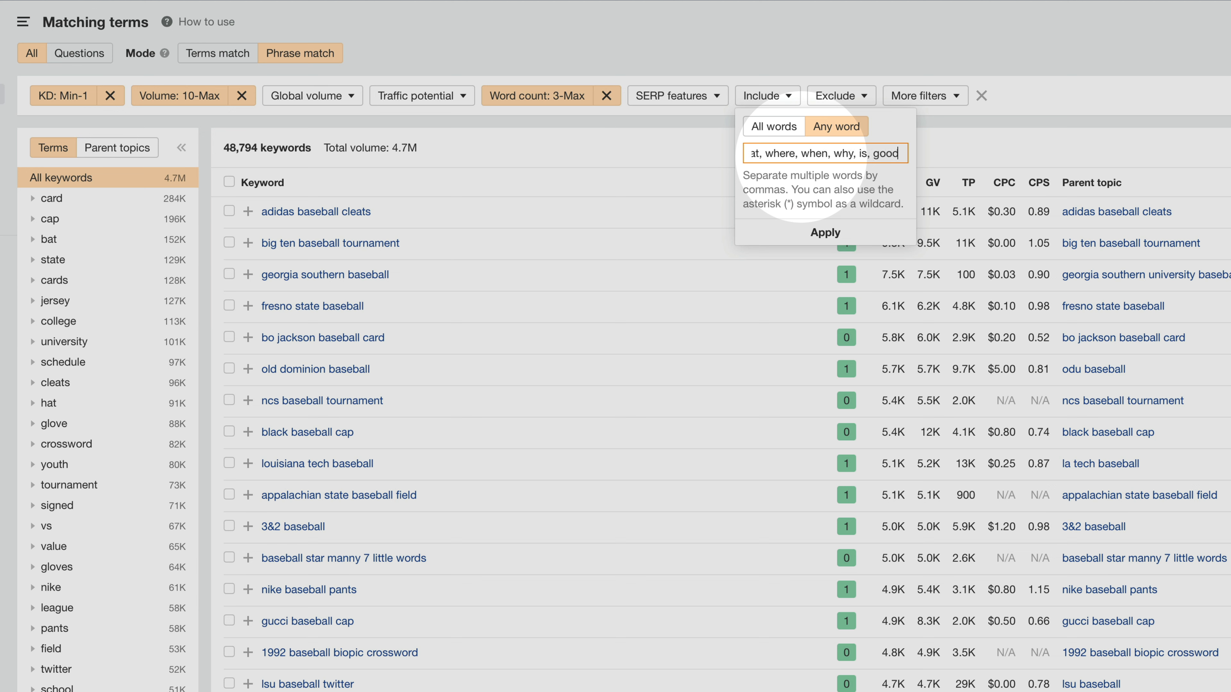
{"action": "type", "text": ", versu, vs"}
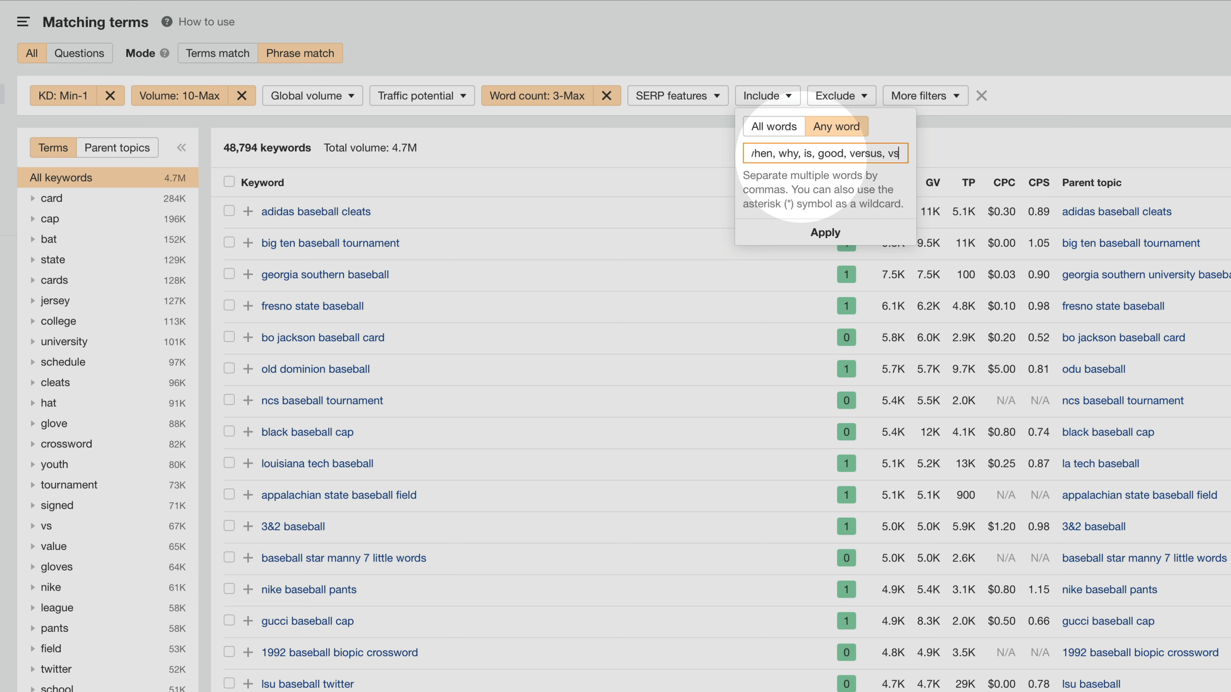
{"action": "mouse_move", "coordinate": [768, 171]}
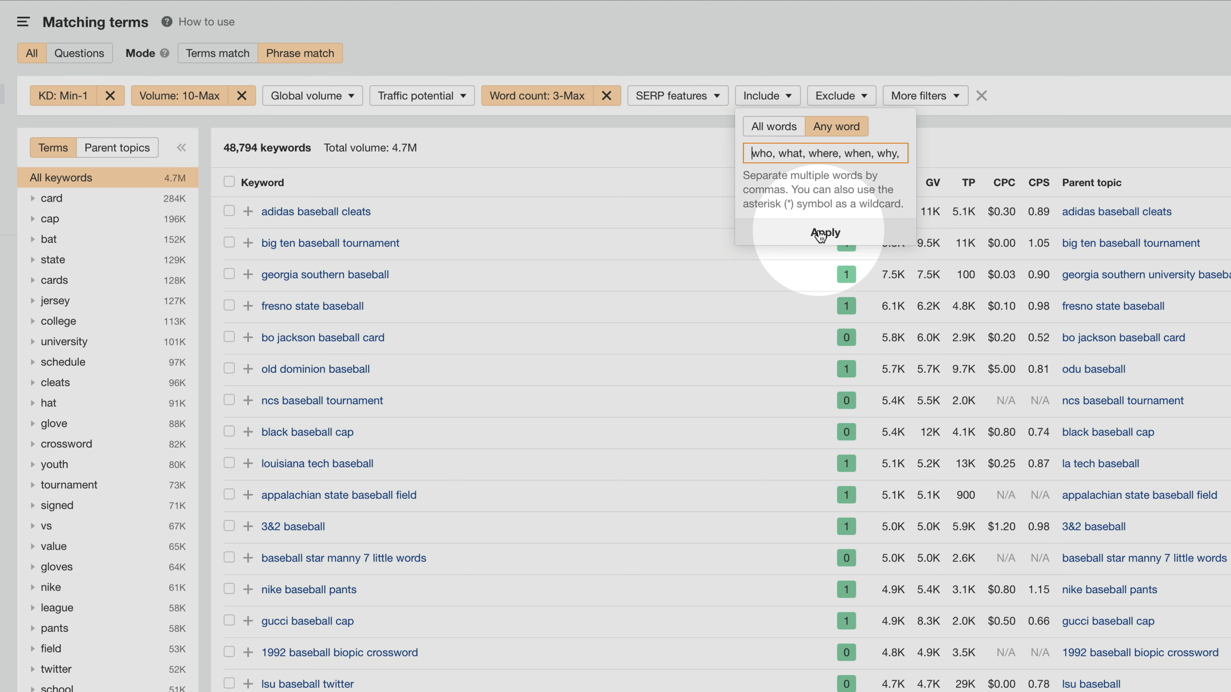
Apply the include filter, showing 1,489 baseball keywords, and review the top of the list
{"action": "left_click", "coordinate": [825, 232]}
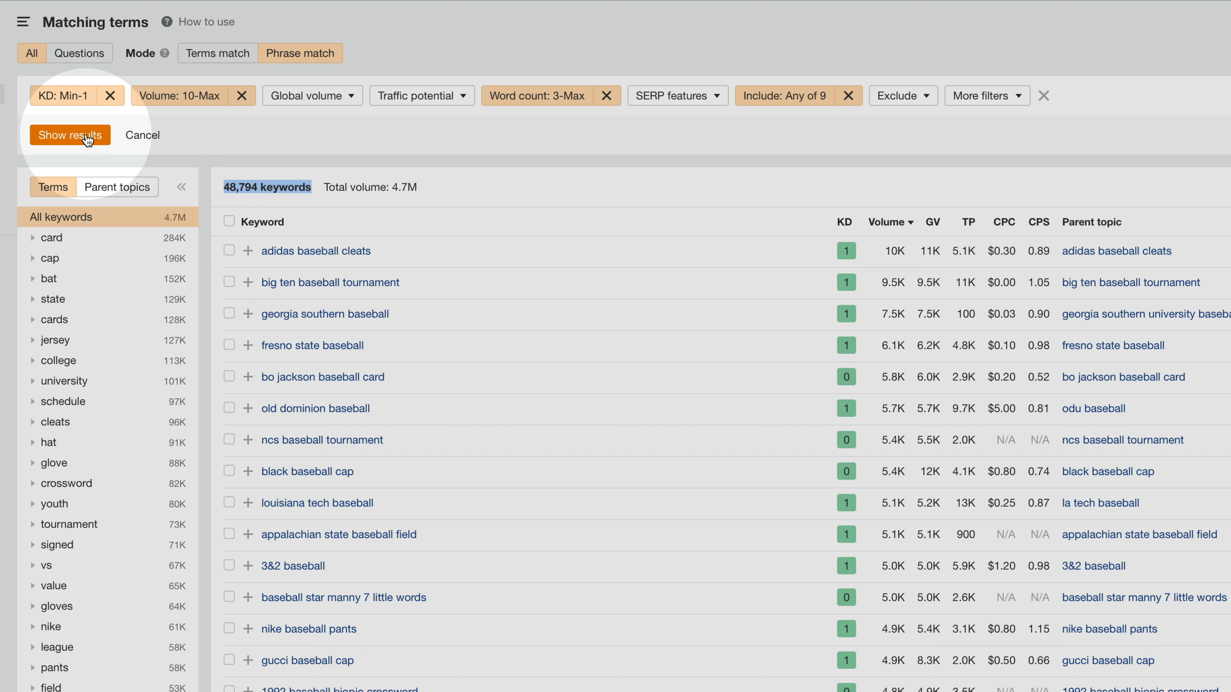
{"action": "left_click", "coordinate": [70, 135]}
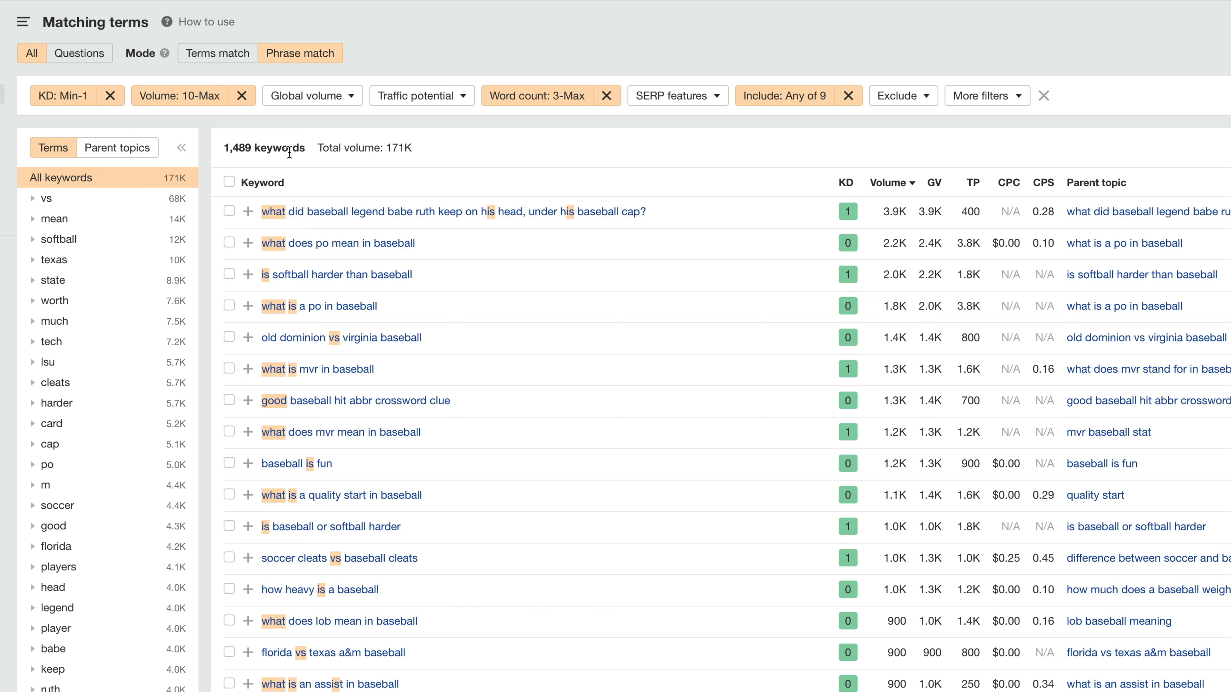
{"action": "mouse_move", "coordinate": [863, 220]}
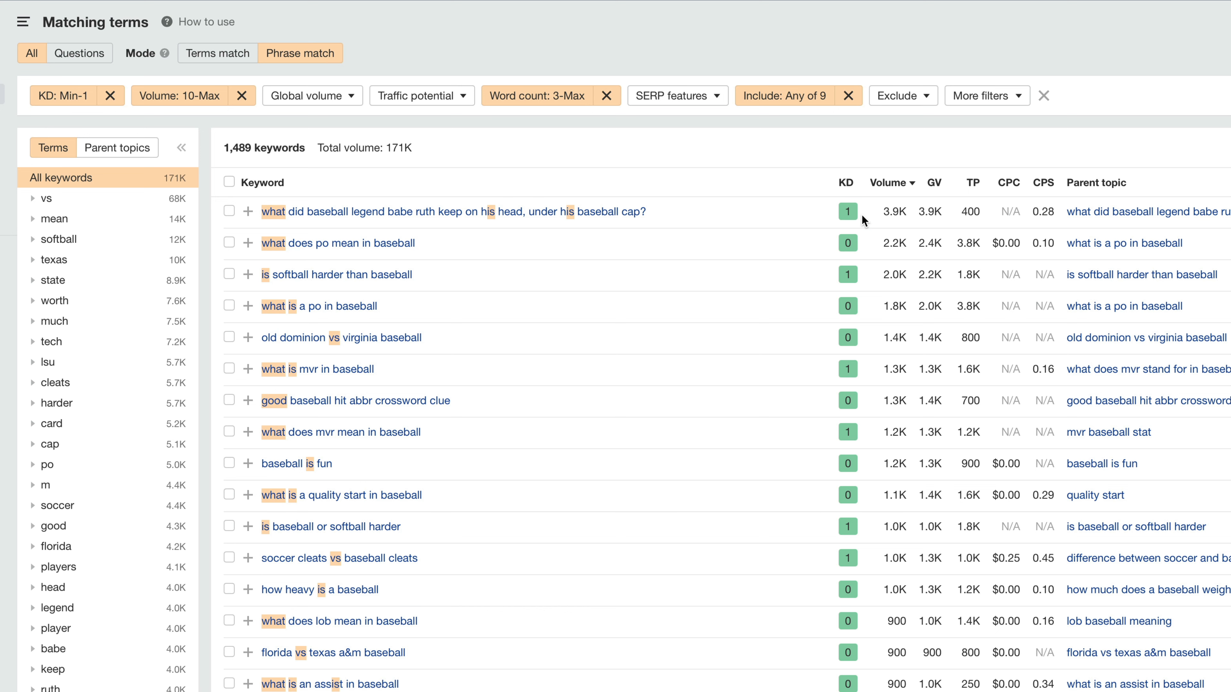
{"action": "mouse_move", "coordinate": [597, 365]}
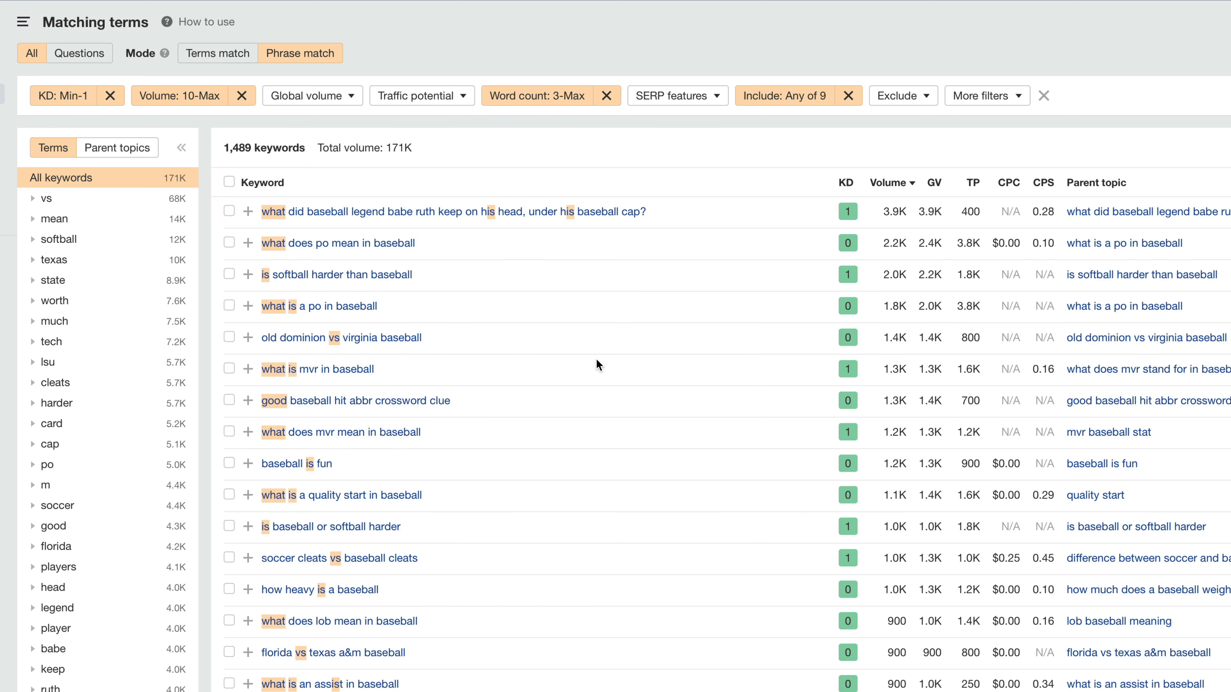
{"action": "mouse_move", "coordinate": [317, 370]}
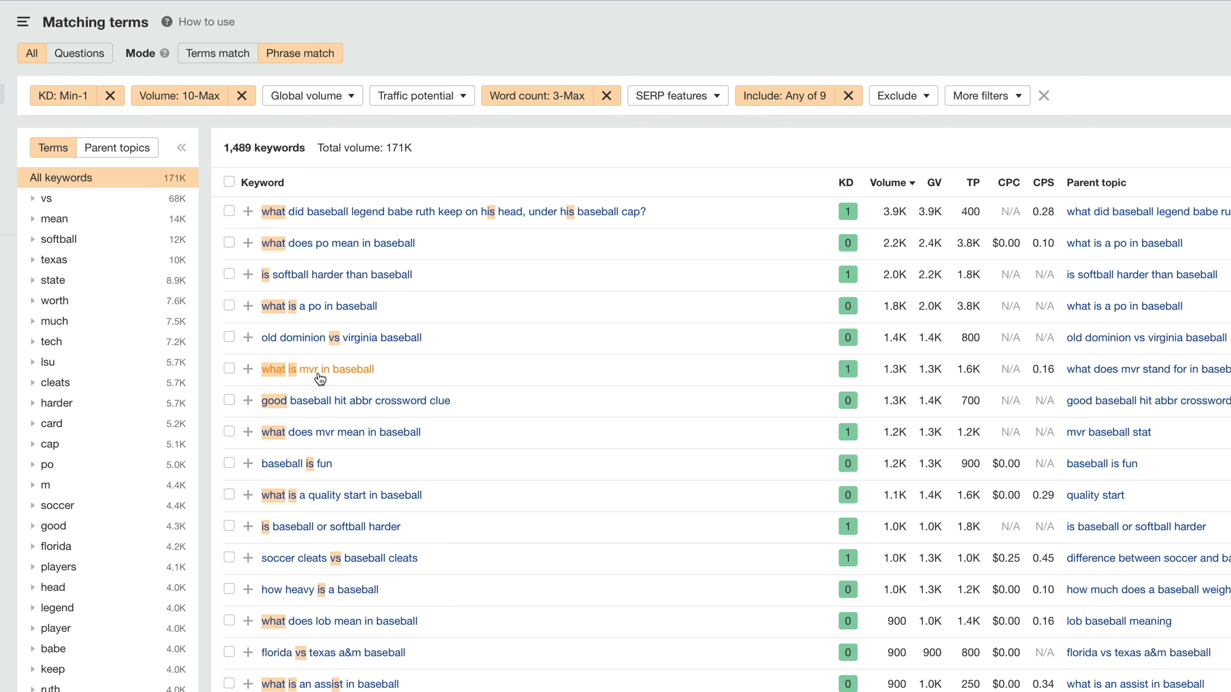
{"action": "mouse_move", "coordinate": [550, 345]}
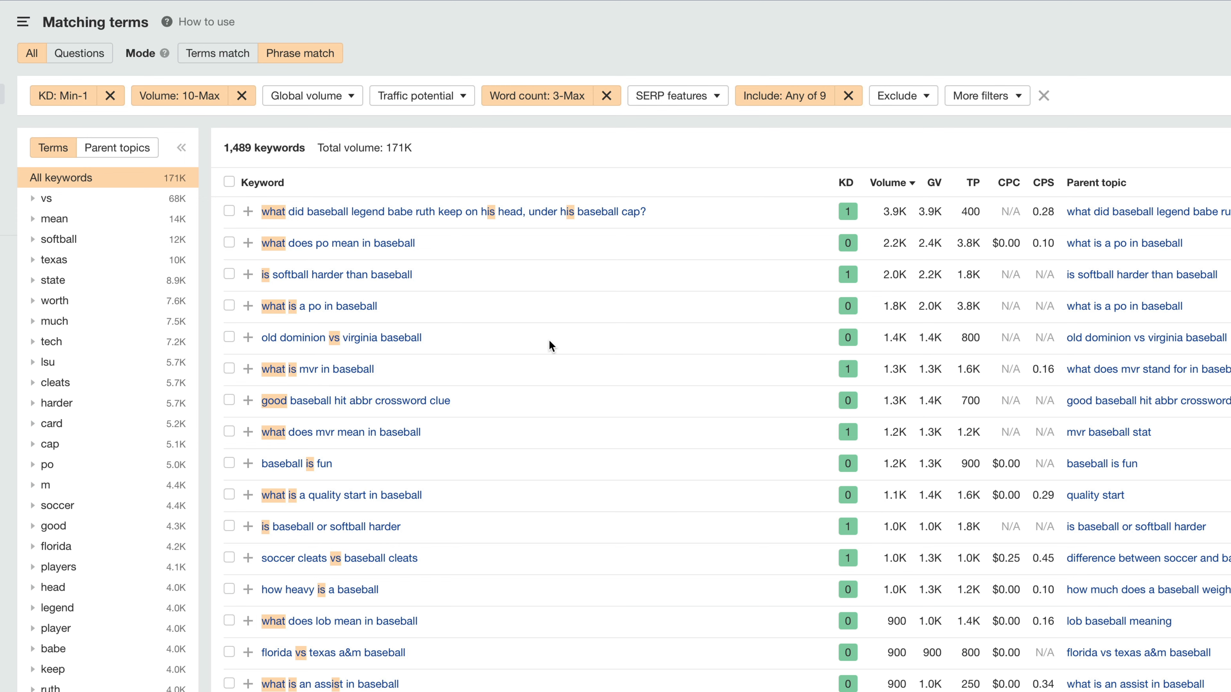
{"action": "scroll", "scroll_direction": "down", "scroll_amount": 3}
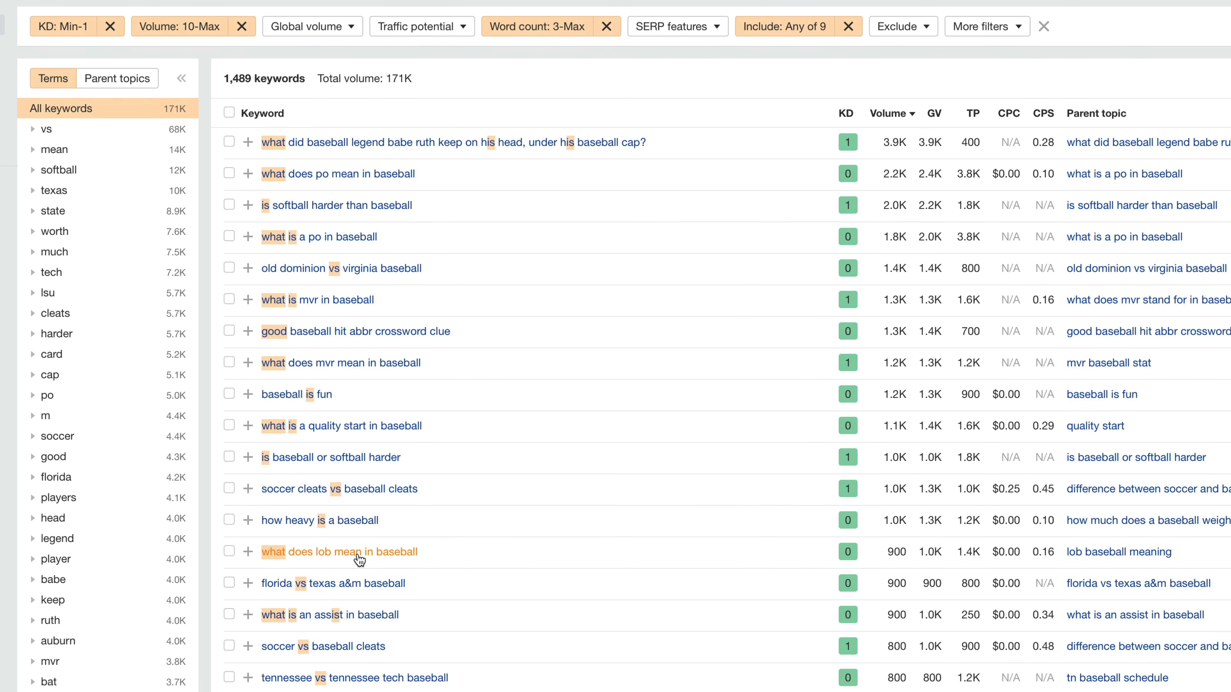
{"action": "mouse_move", "coordinate": [913, 470]}
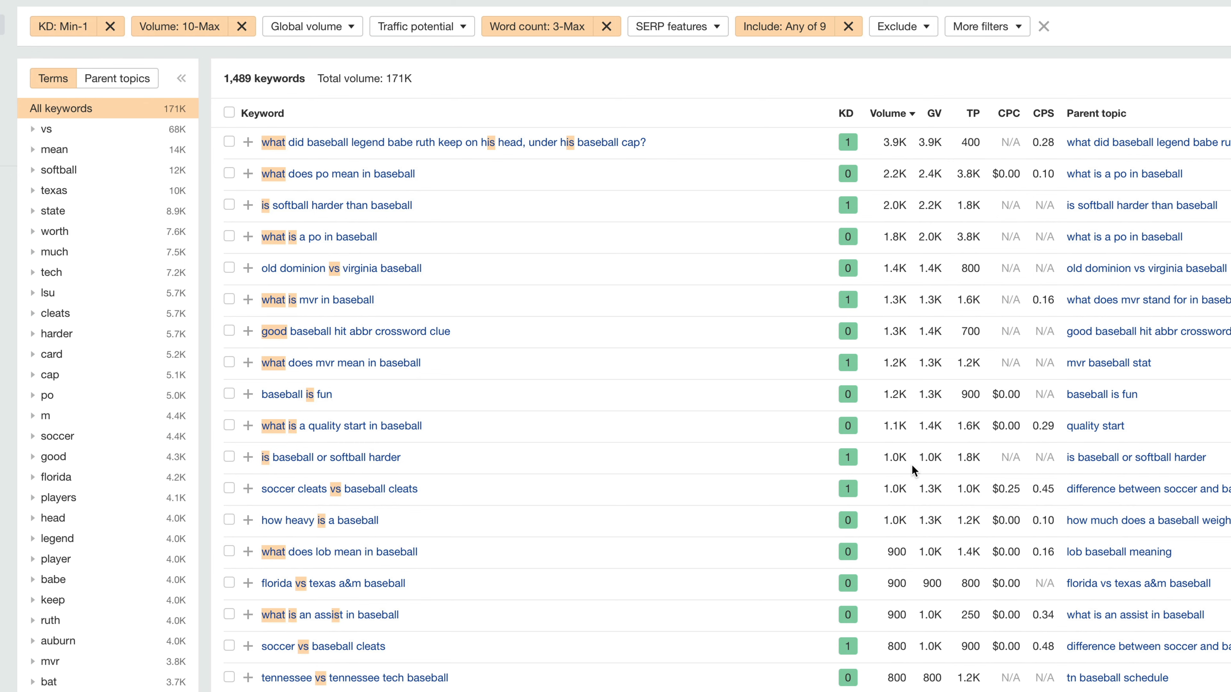
{"action": "scroll", "scroll_direction": "up", "scroll_amount": 3}
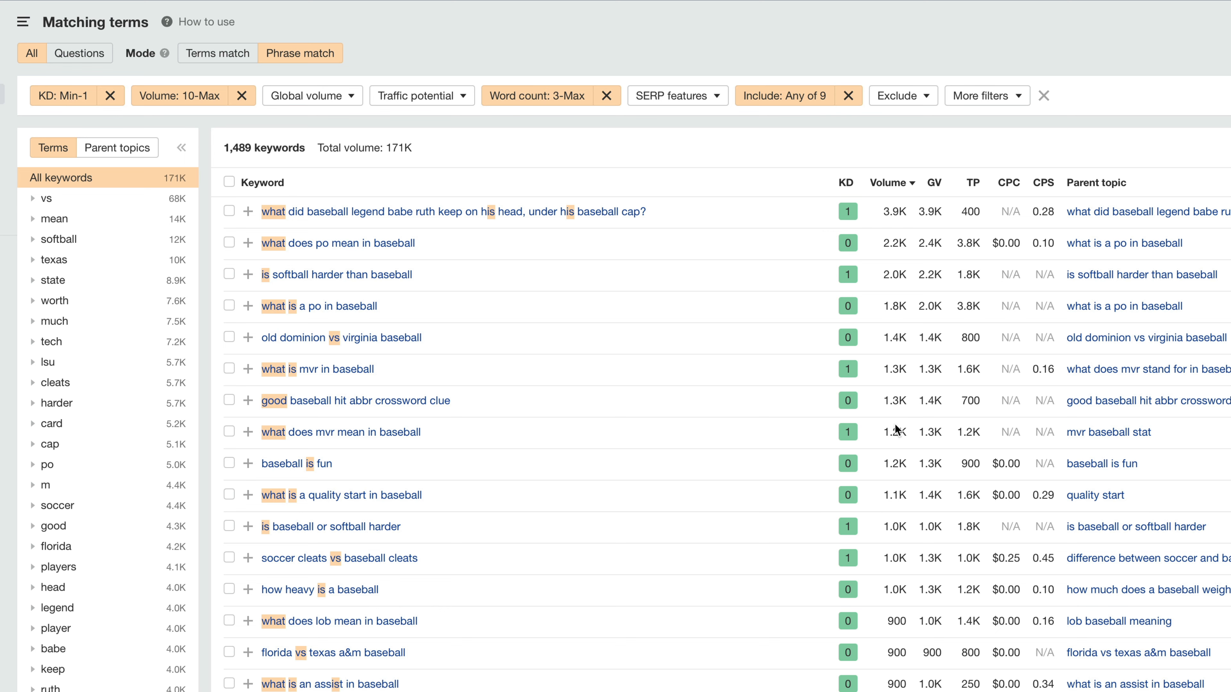
{"action": "mouse_move", "coordinate": [887, 183]}
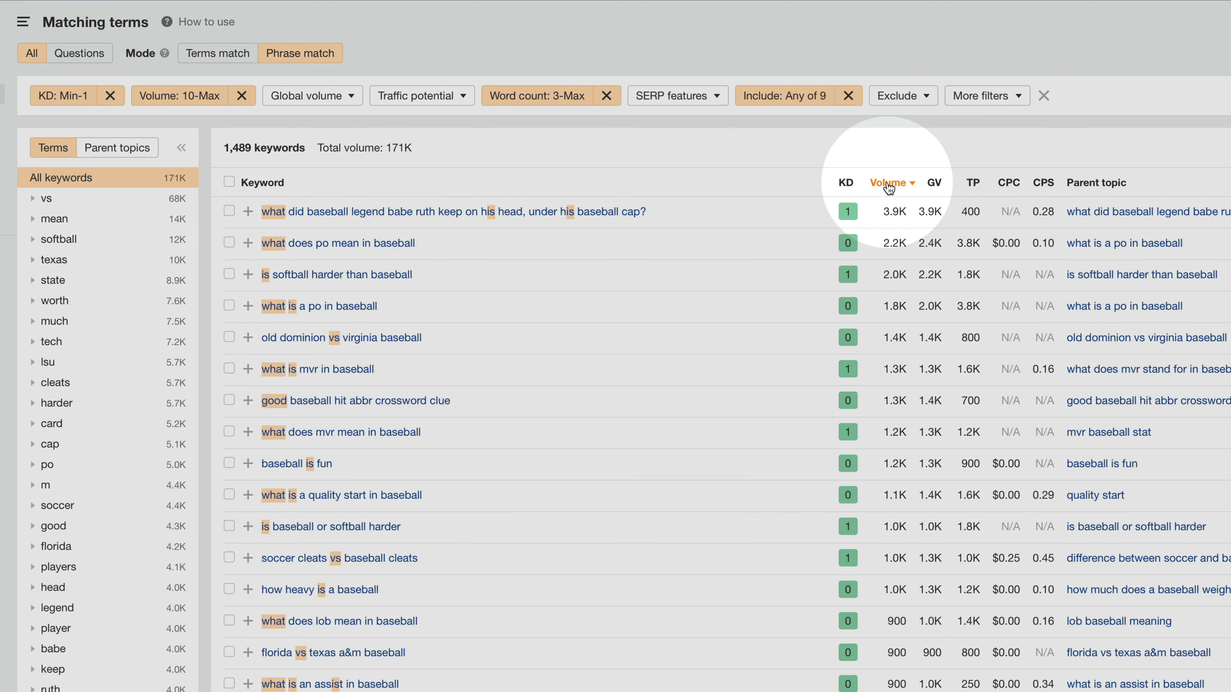
Sort the 1,489 keywords by ascending volume so 10-search terms lead
{"action": "left_click", "coordinate": [889, 183]}
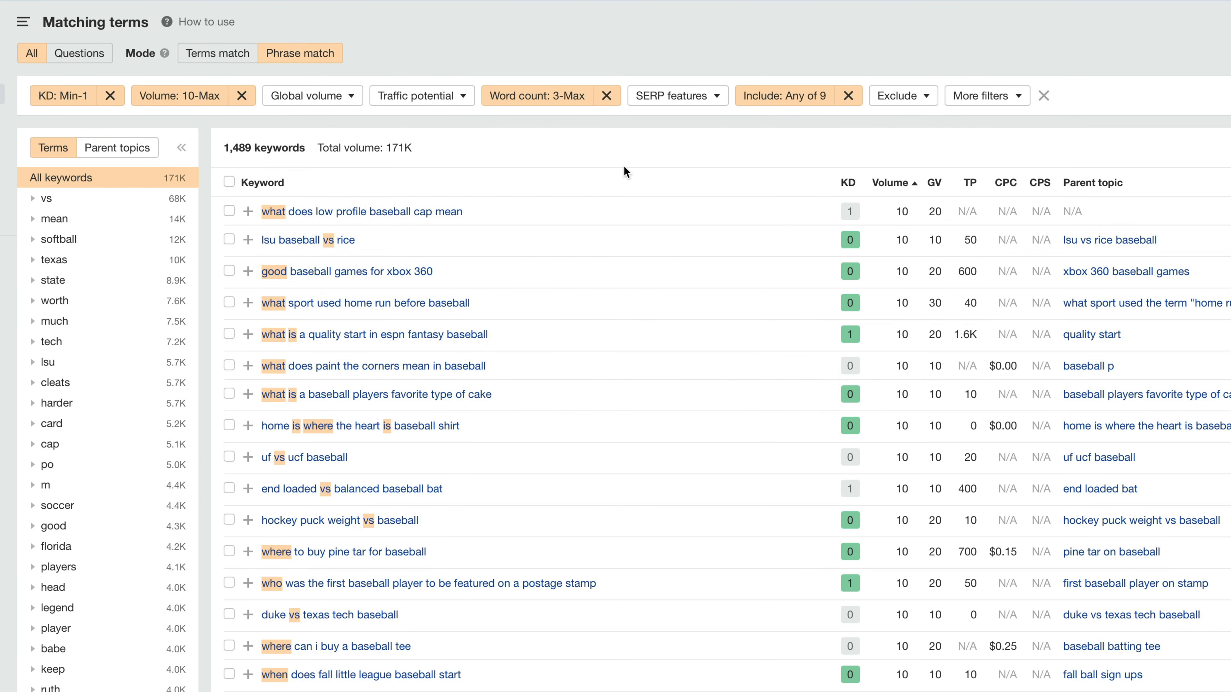
{"action": "mouse_move", "coordinate": [616, 242]}
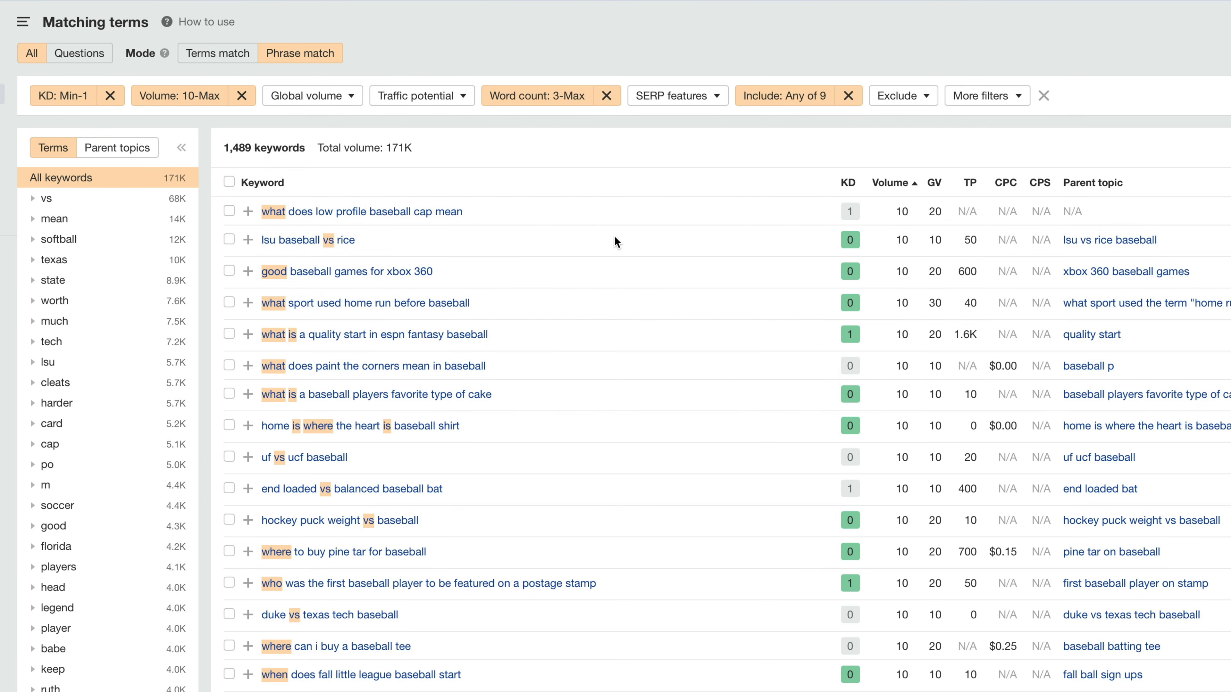
{"action": "mouse_move", "coordinate": [485, 308]}
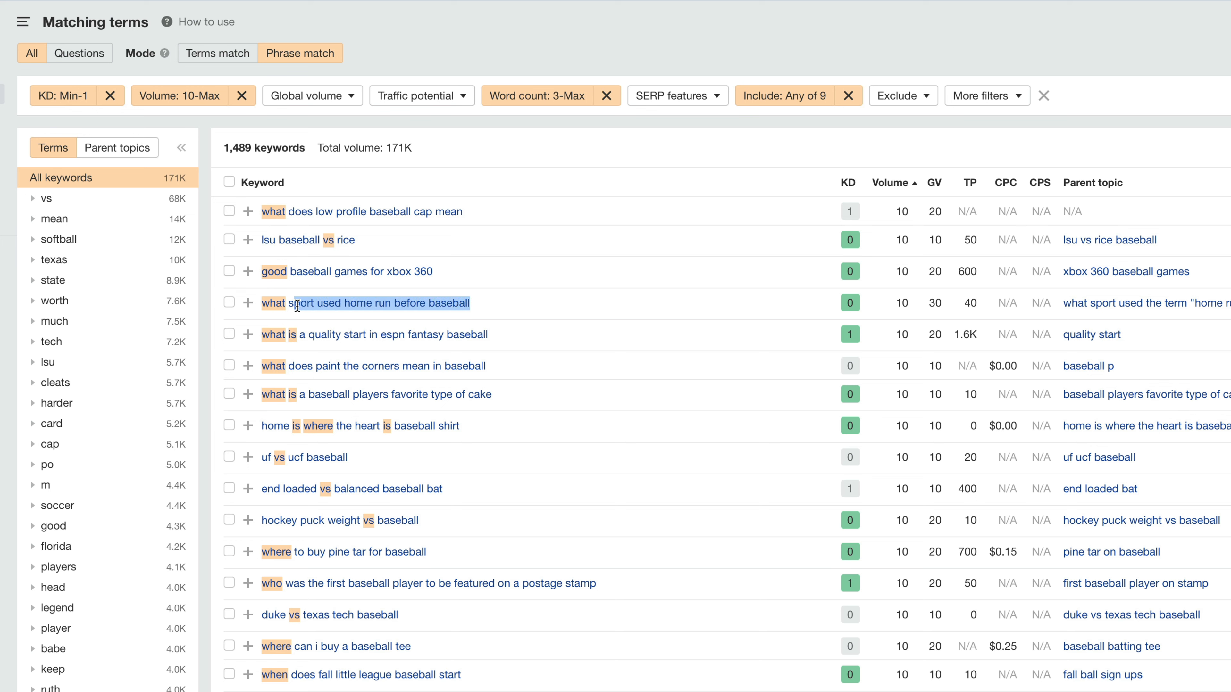
{"action": "mouse_move", "coordinate": [357, 312]}
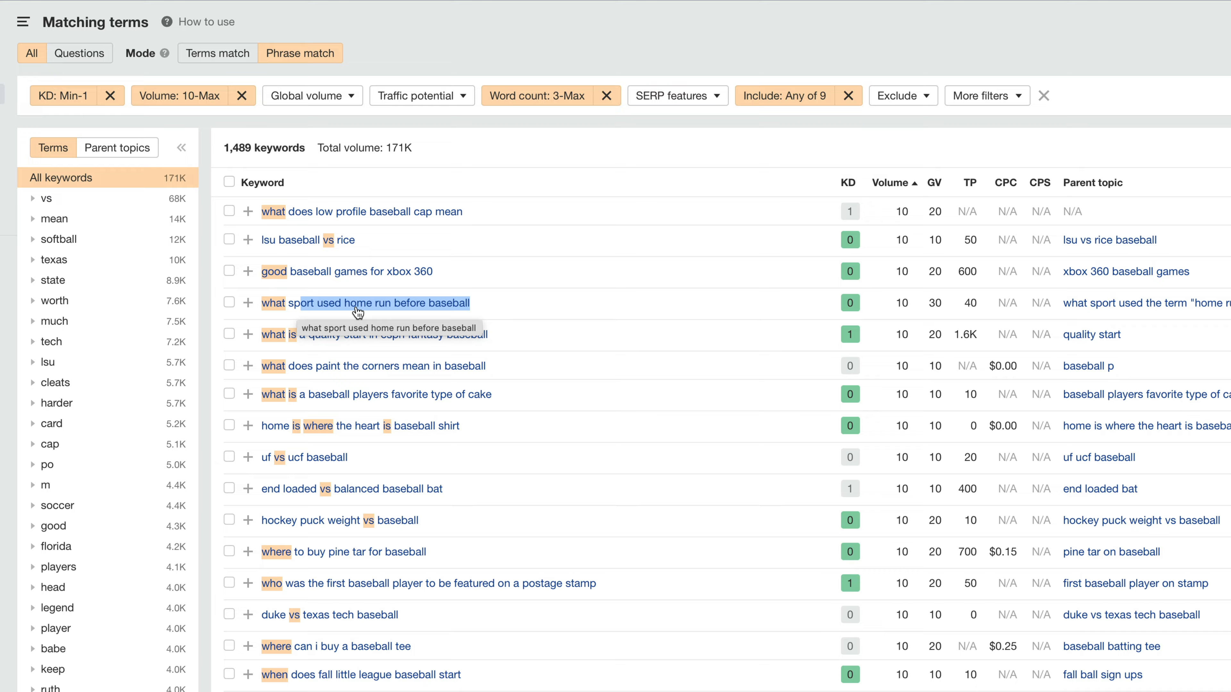
{"action": "left_click", "coordinate": [380, 302]}
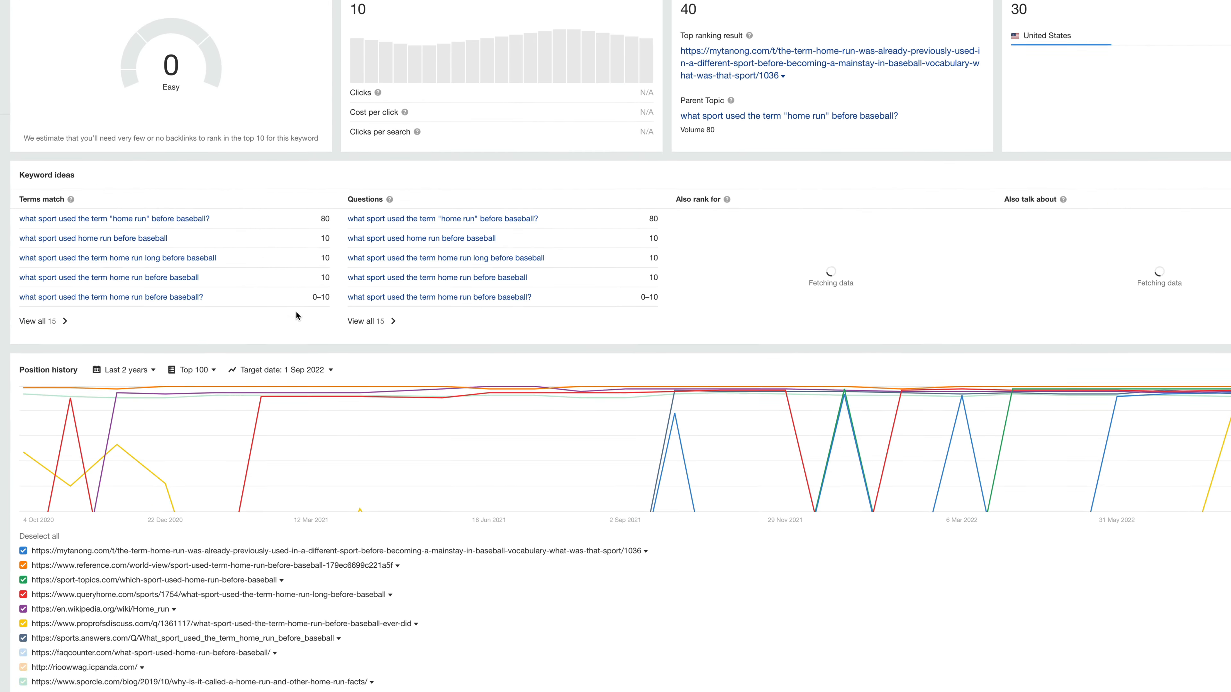
{"action": "scroll", "scroll_direction": "down", "scroll_amount": 3}
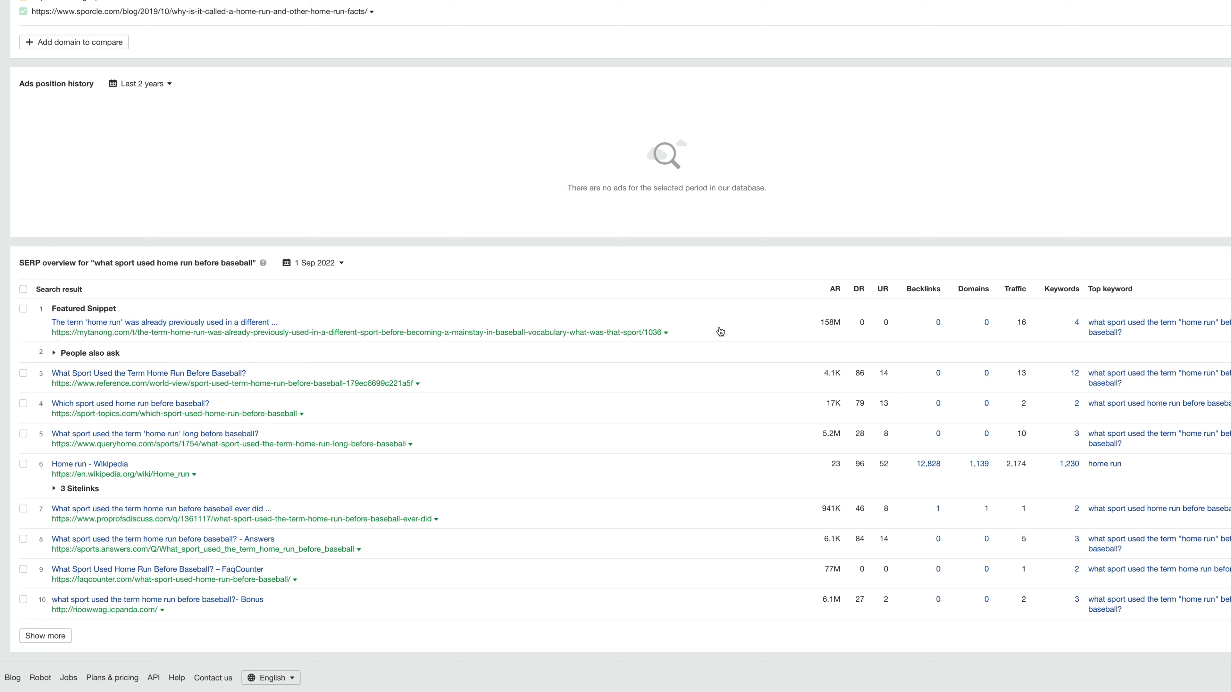
{"action": "mouse_move", "coordinate": [92, 340]}
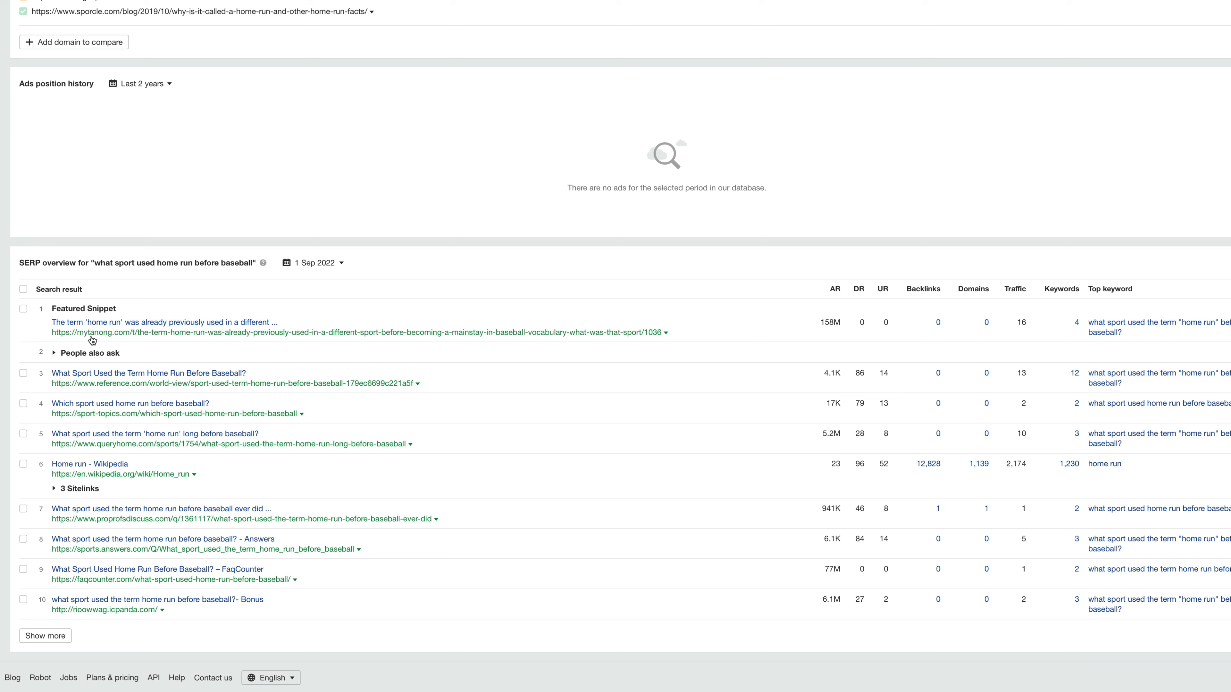
{"action": "mouse_move", "coordinate": [861, 326]}
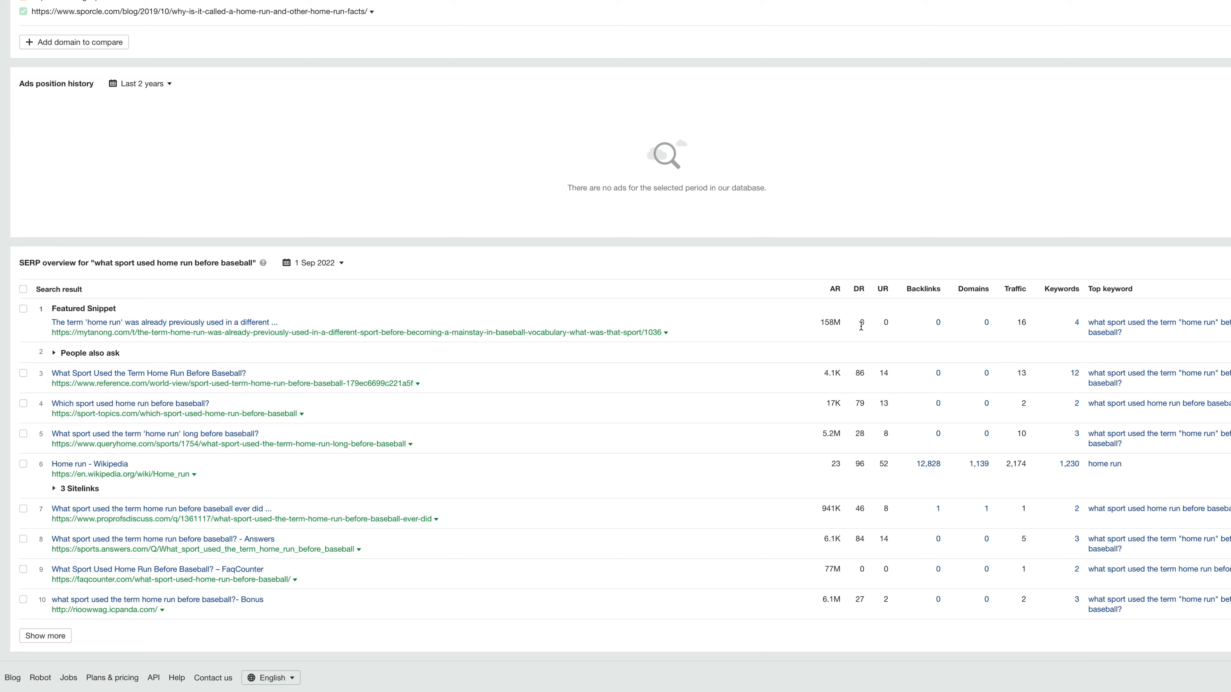
{"action": "mouse_move", "coordinate": [1059, 316]}
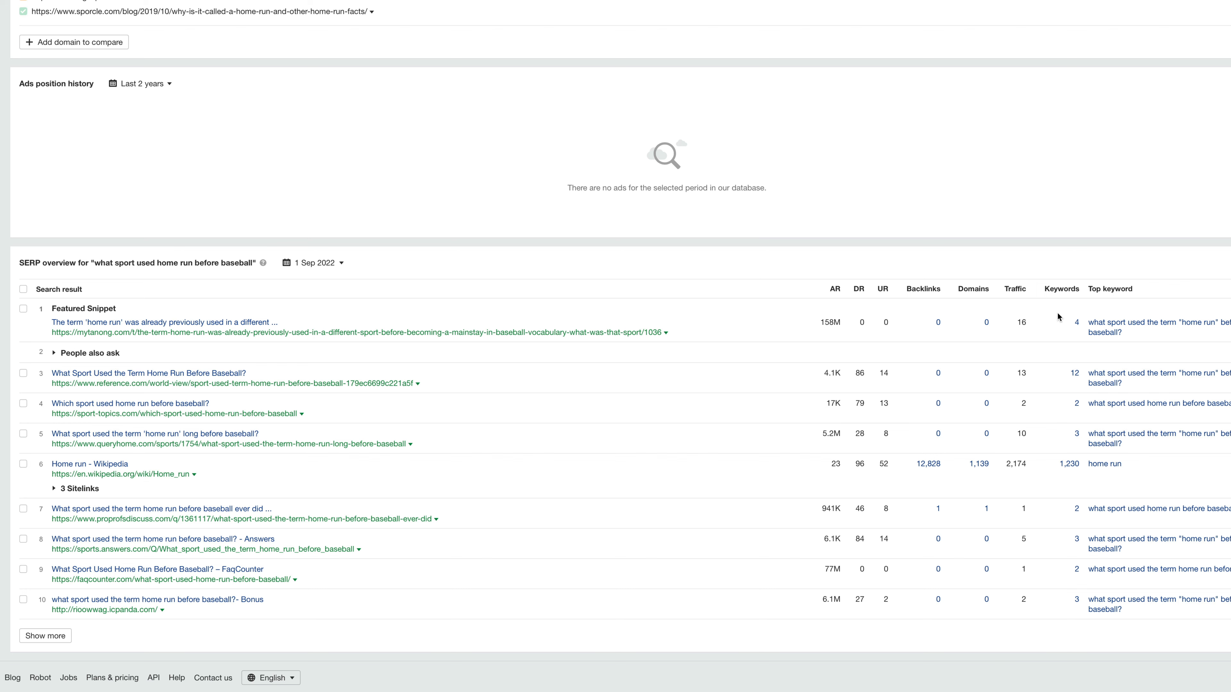
{"action": "mouse_move", "coordinate": [853, 574]}
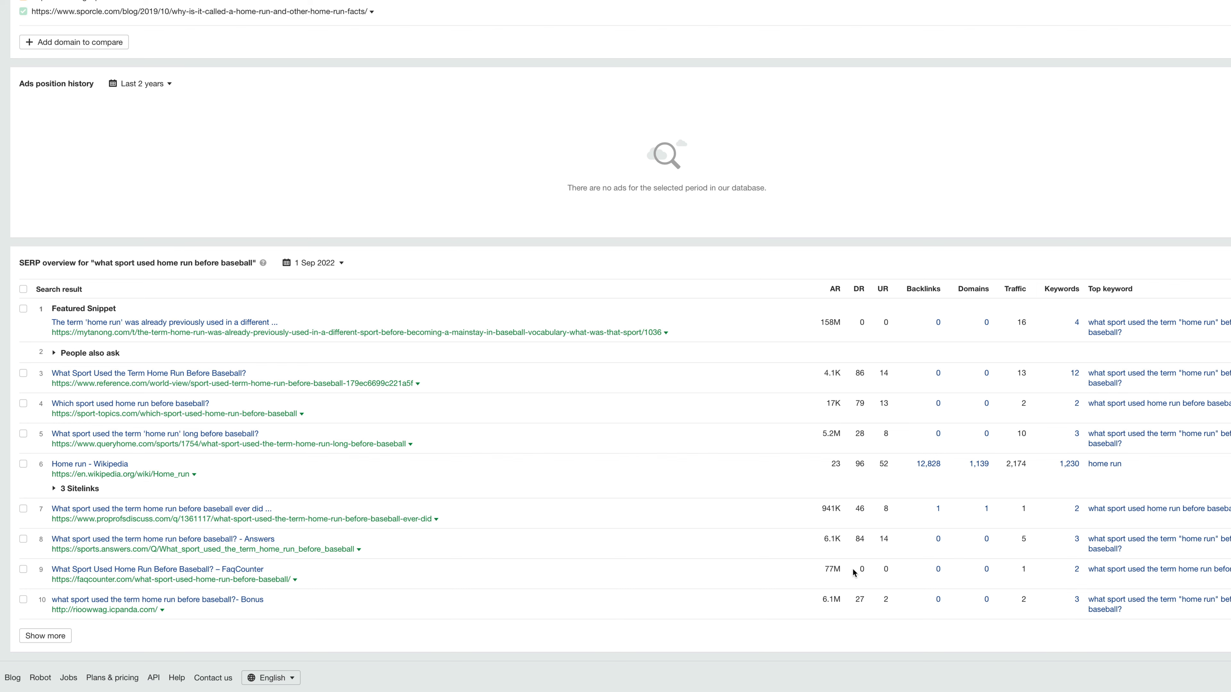
{"action": "scroll", "scroll_direction": "up", "scroll_amount": 3}
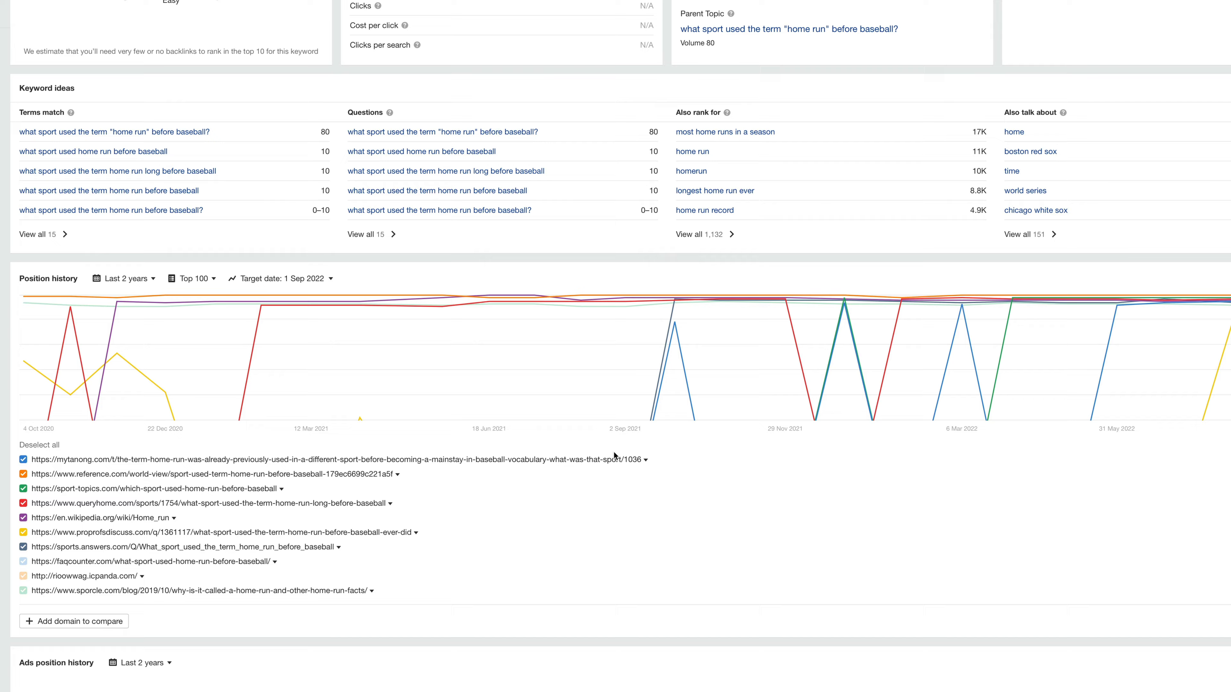
{"action": "scroll", "scroll_direction": "up", "scroll_amount": 3}
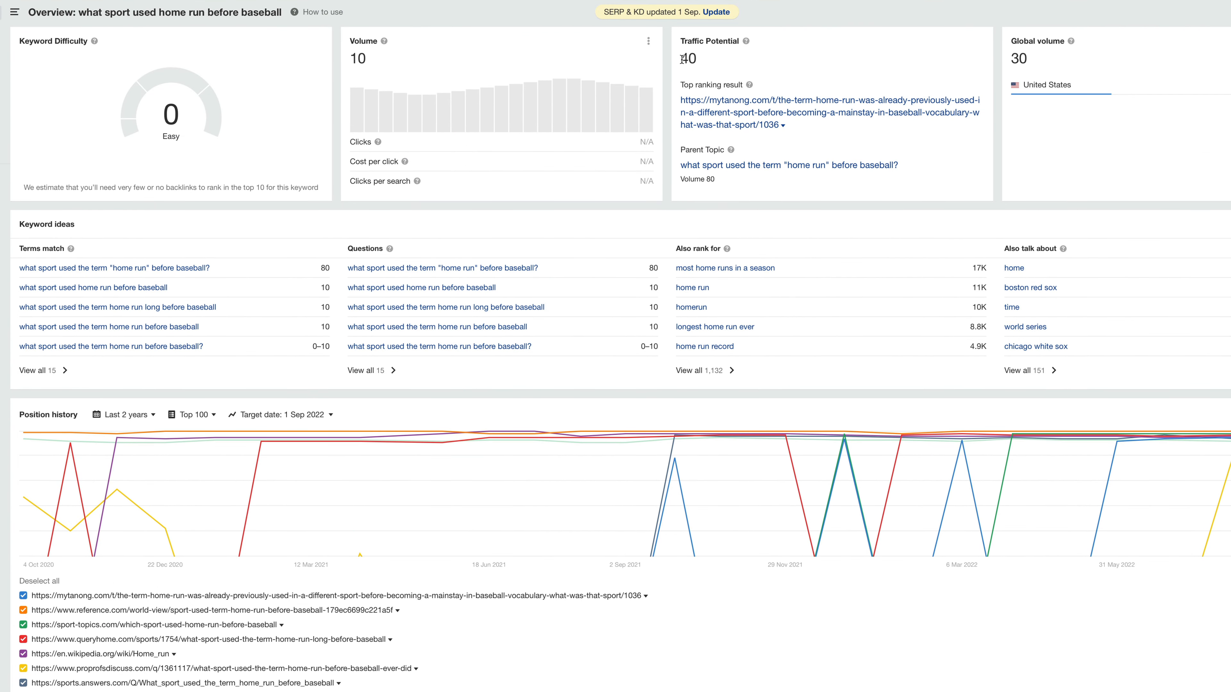
{"action": "double_click", "coordinate": [687, 59]}
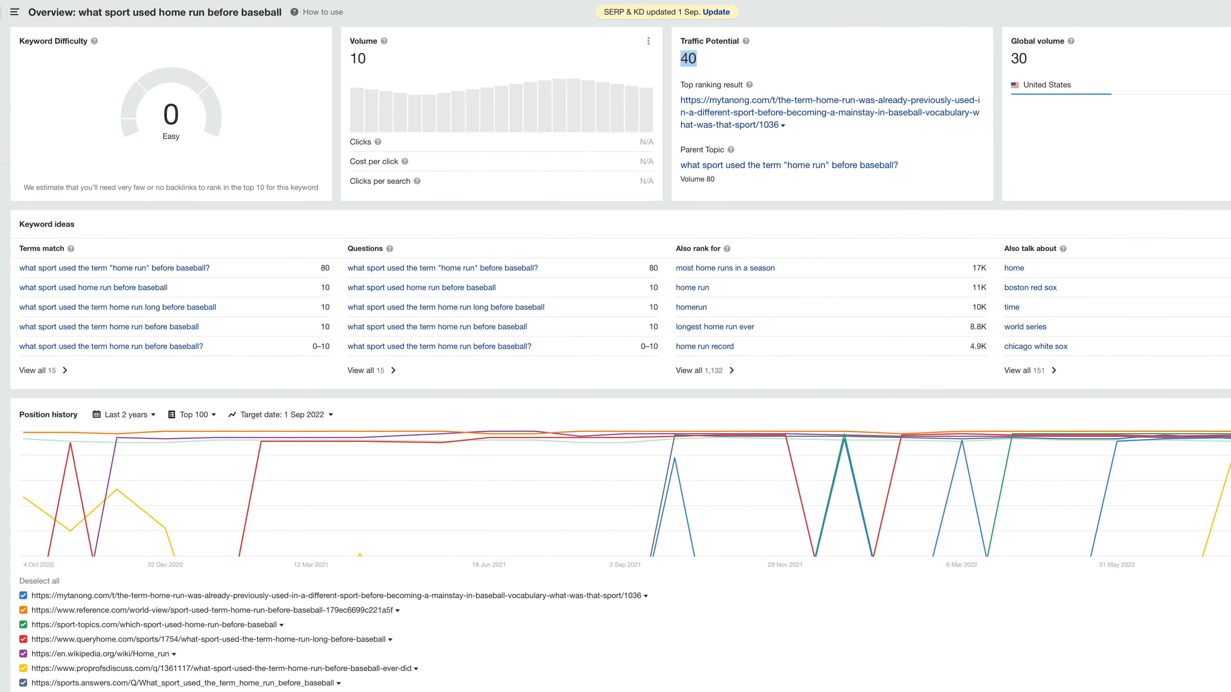
{"action": "left_click", "coordinate": [38, 370]}
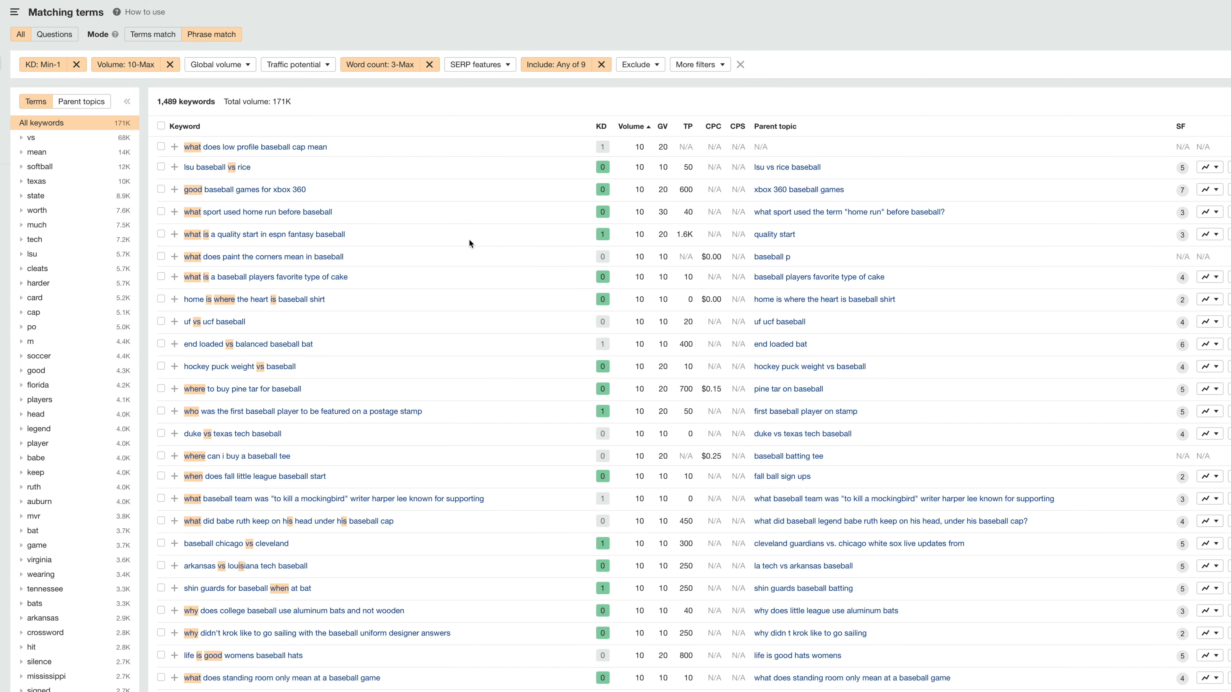
{"action": "mouse_move", "coordinate": [239, 366]}
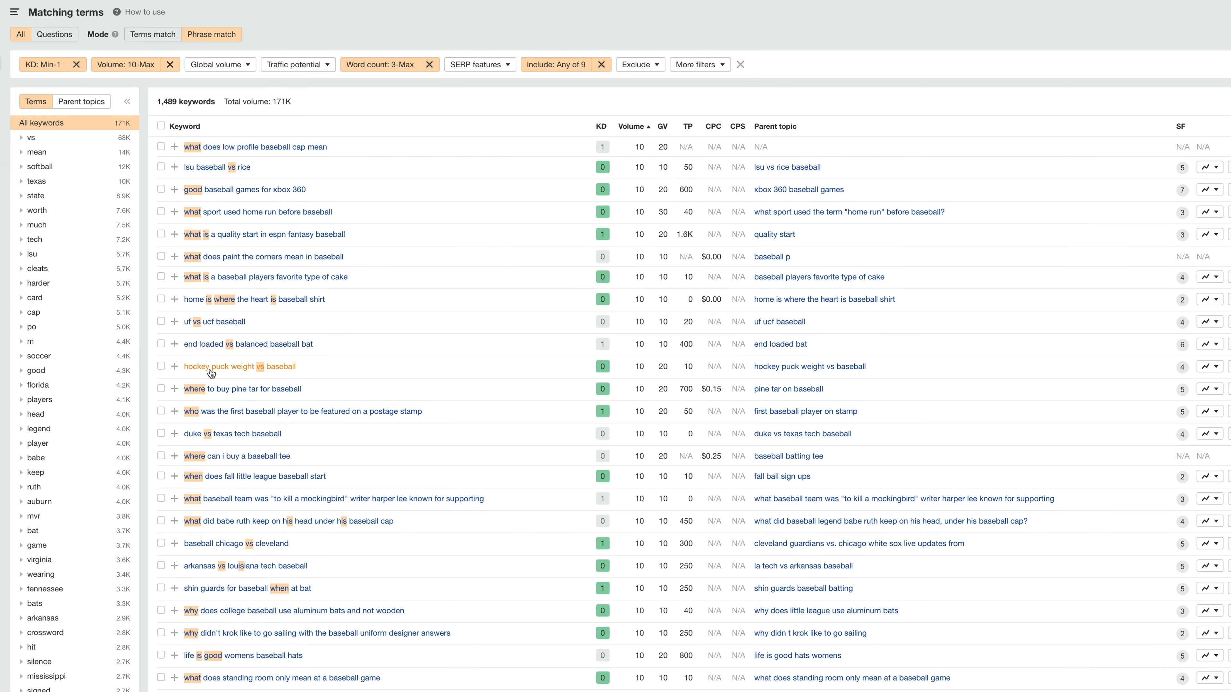
{"action": "mouse_move", "coordinate": [327, 396]}
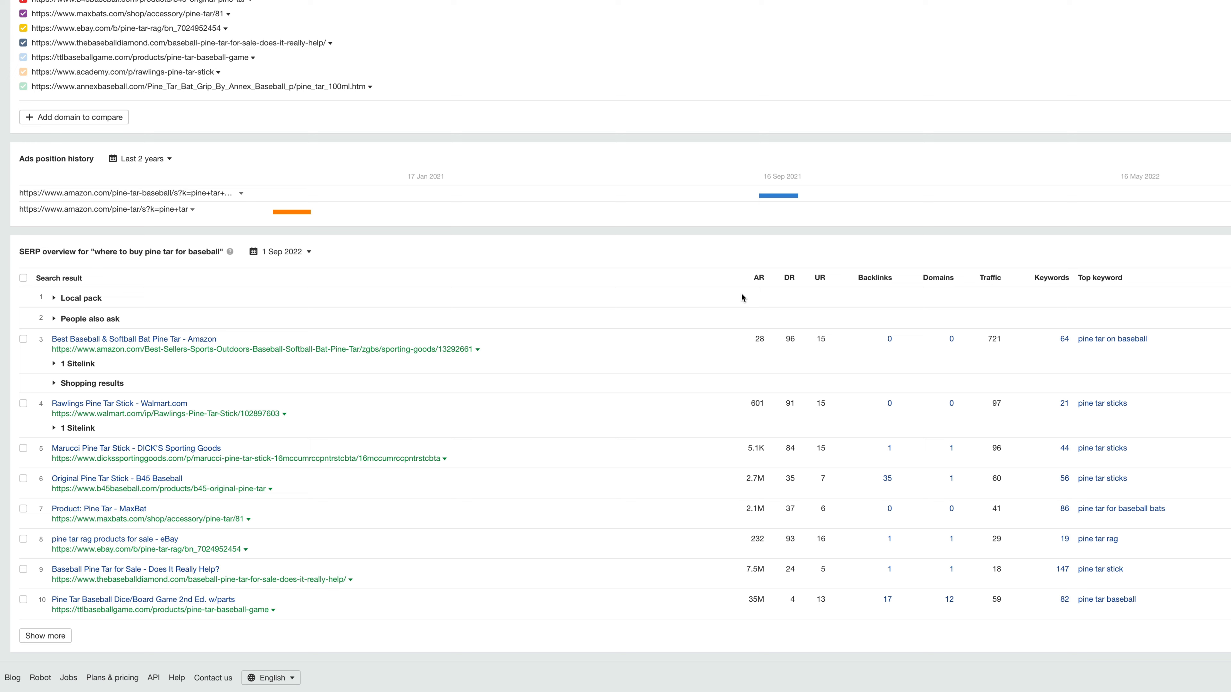
{"action": "mouse_move", "coordinate": [786, 599]}
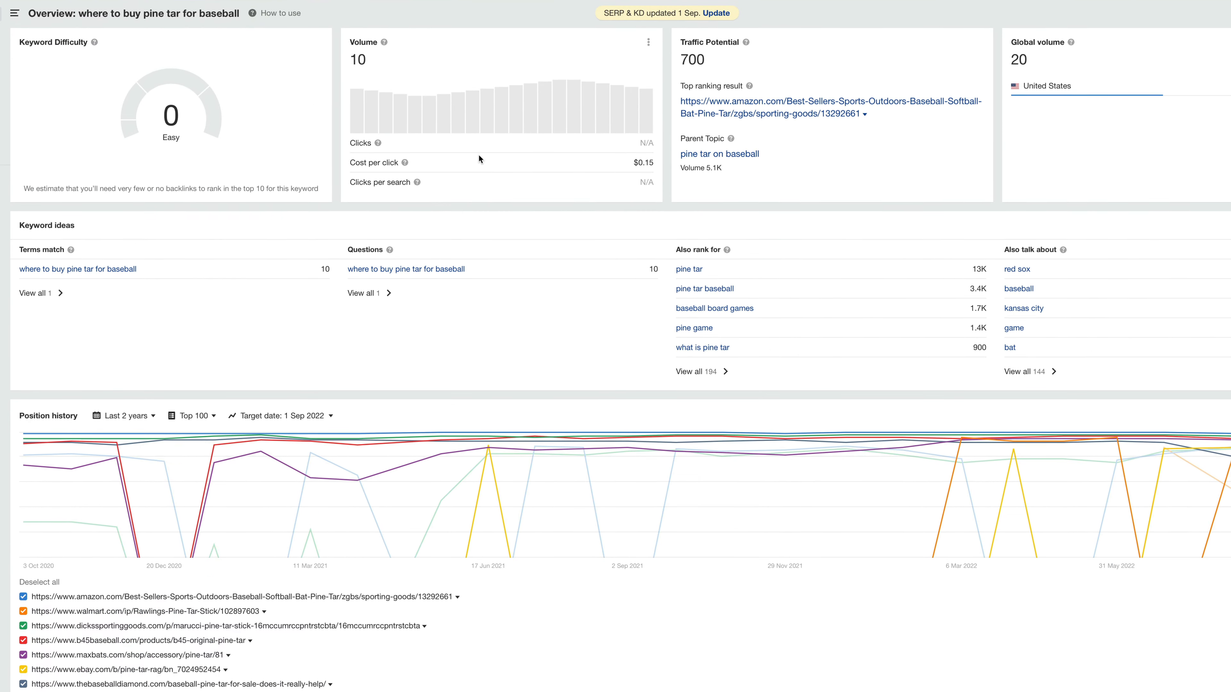
{"action": "double_click", "coordinate": [692, 58]}
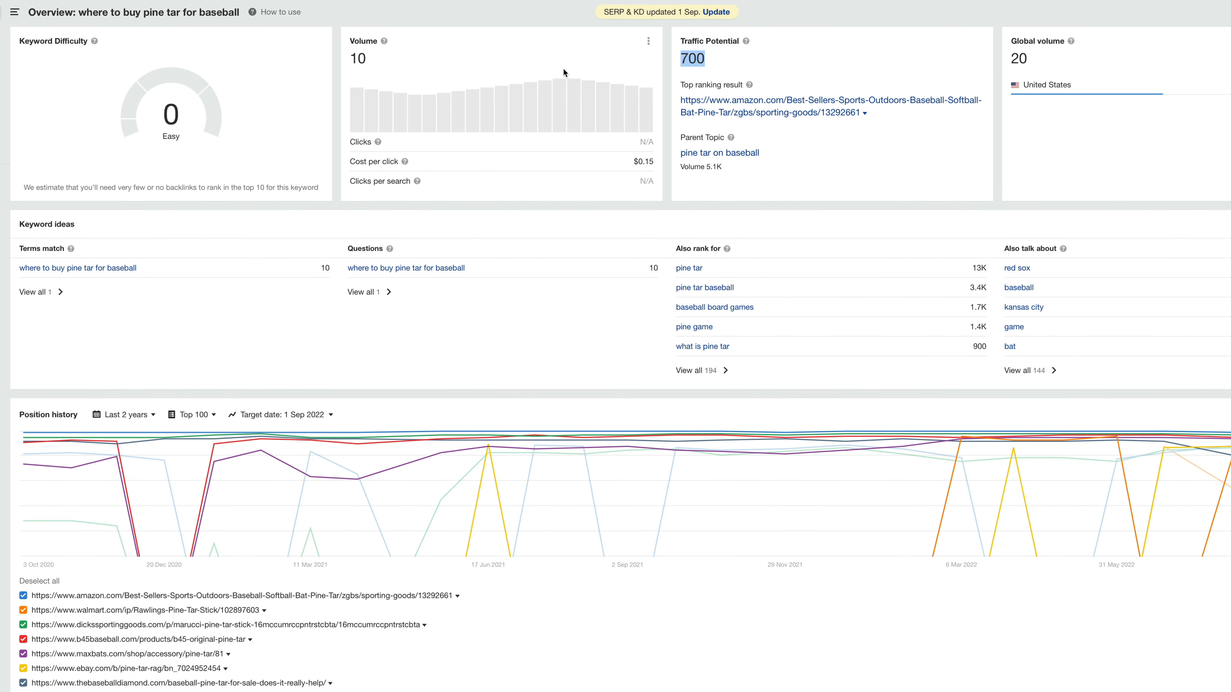
{"action": "left_click", "coordinate": [35, 291]}
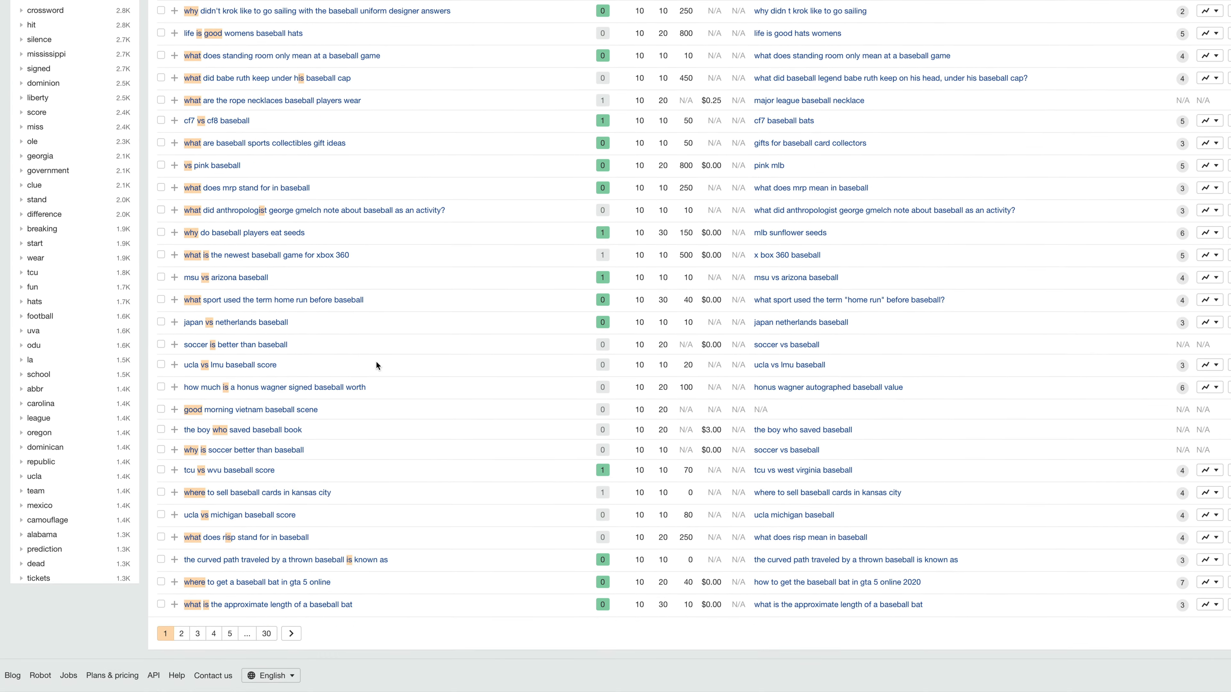
{"action": "scroll", "scroll_direction": "up", "scroll_amount": 3}
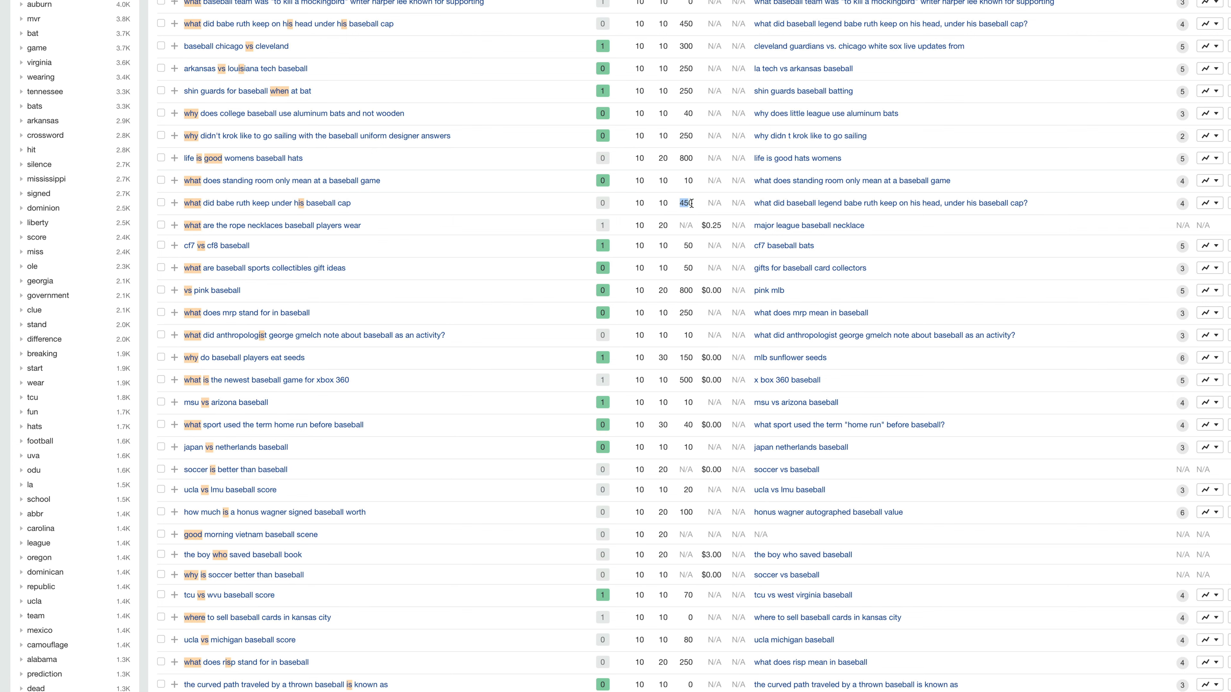
{"action": "scroll", "scroll_direction": "up", "scroll_amount": 3}
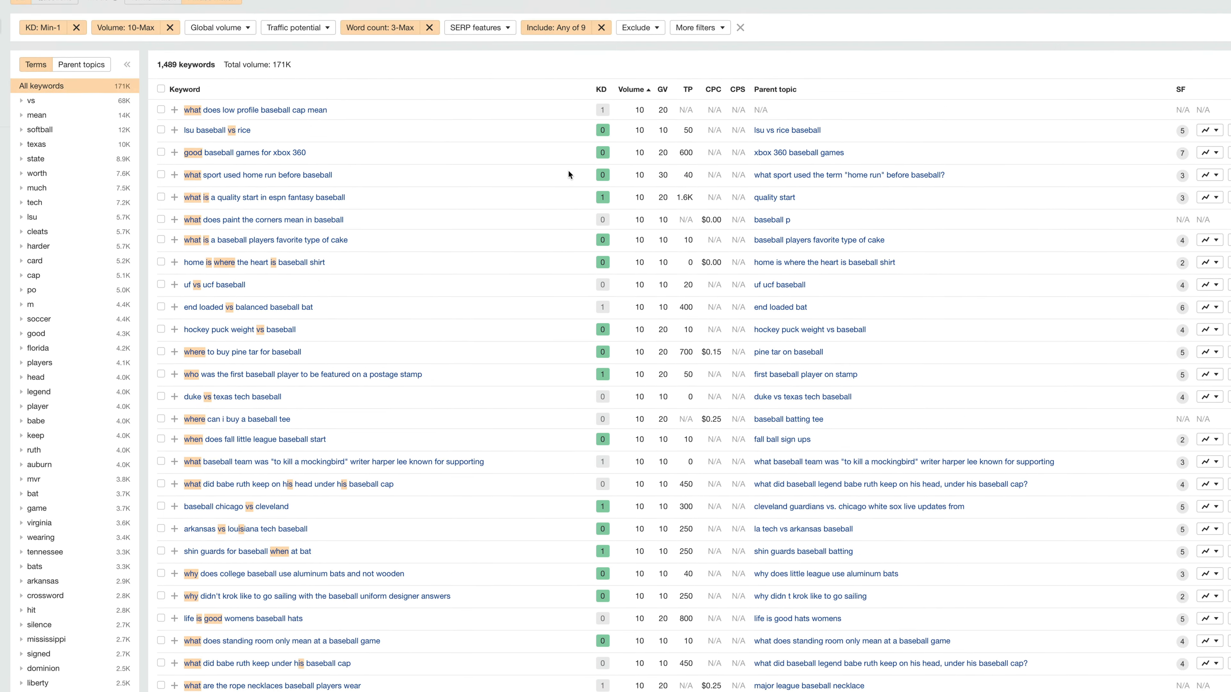
{"action": "scroll", "scroll_direction": "up", "scroll_amount": 3}
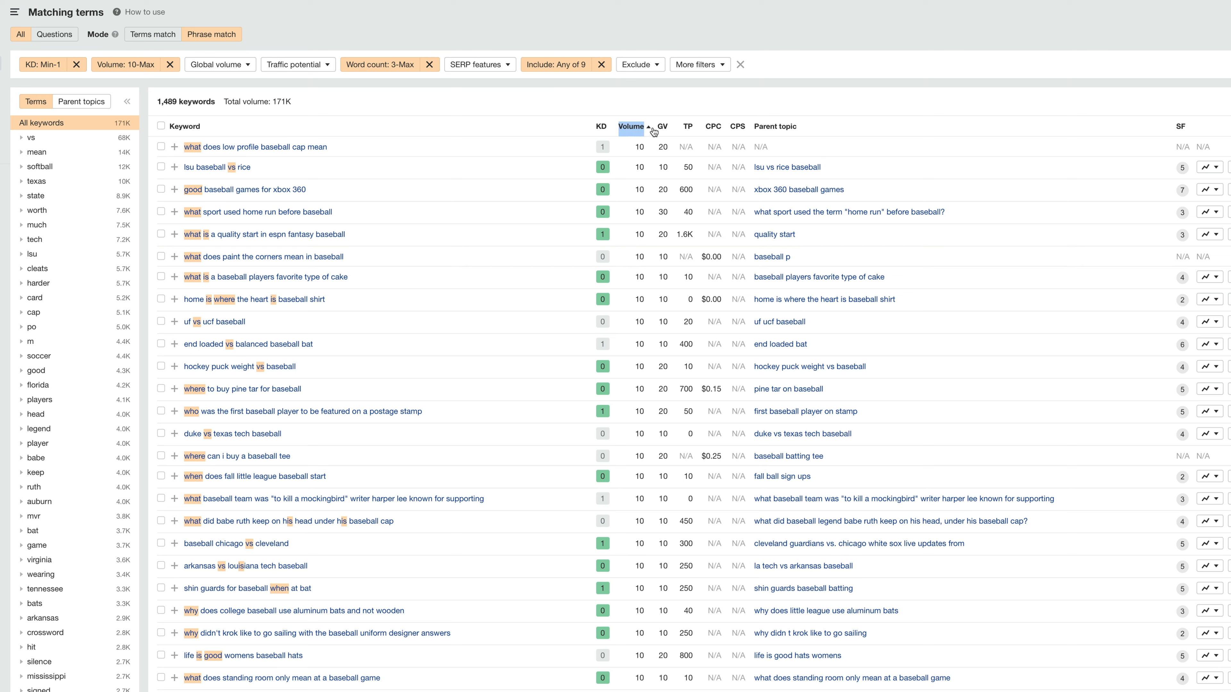
{"action": "mouse_move", "coordinate": [643, 147]}
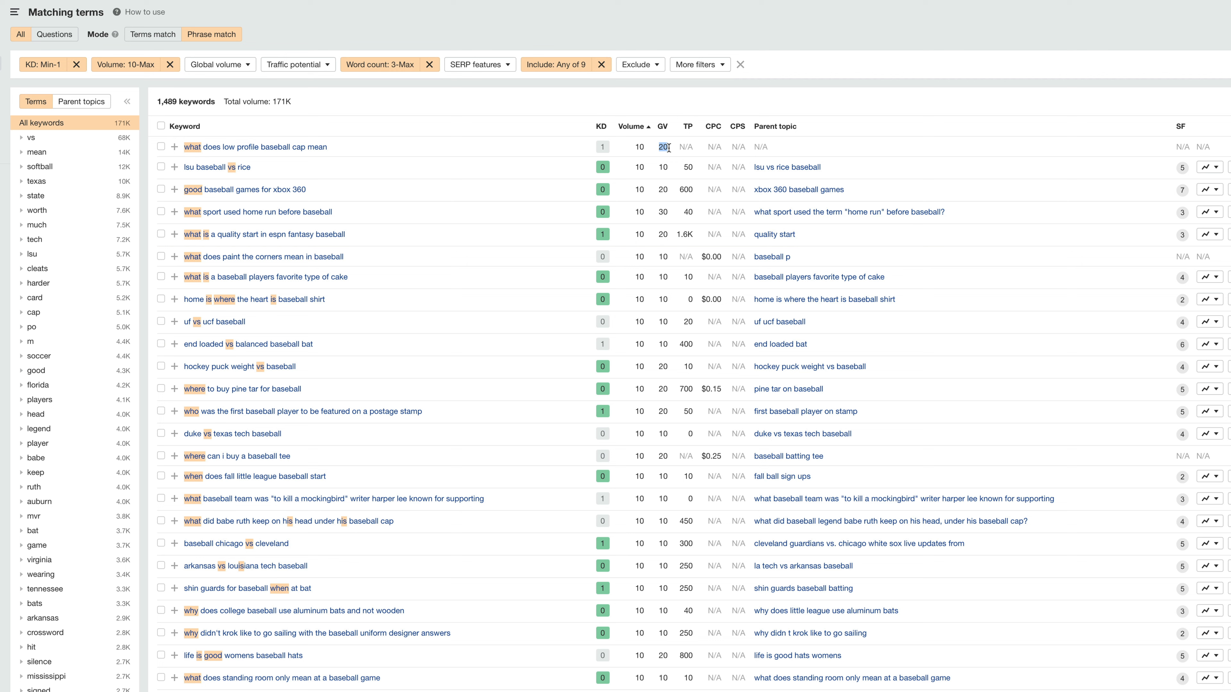
{"action": "mouse_move", "coordinate": [684, 187]}
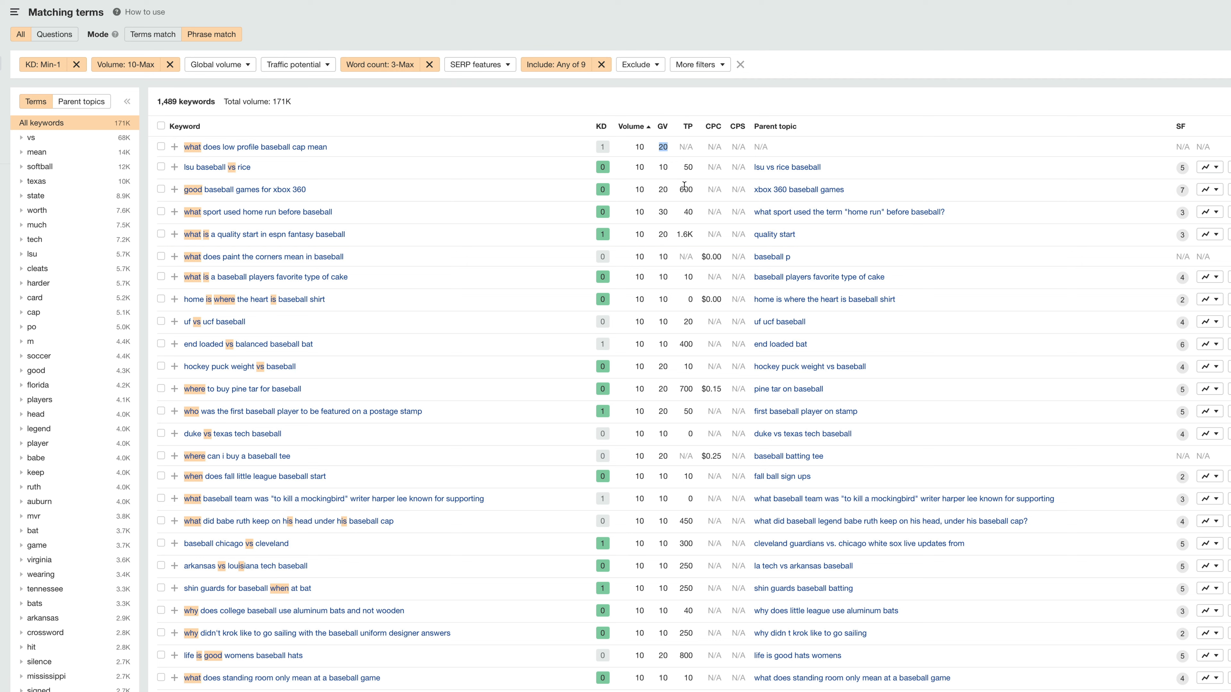
{"action": "left_click", "coordinate": [685, 189]}
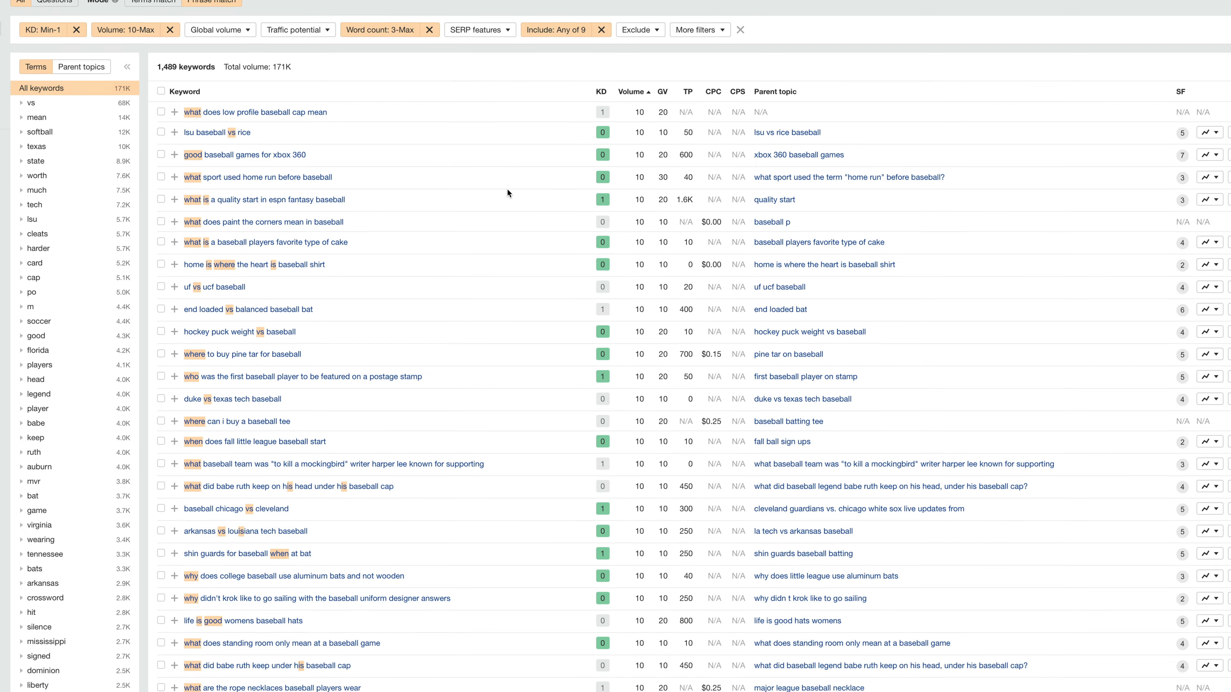
{"action": "scroll", "scroll_direction": "down", "scroll_amount": 3}
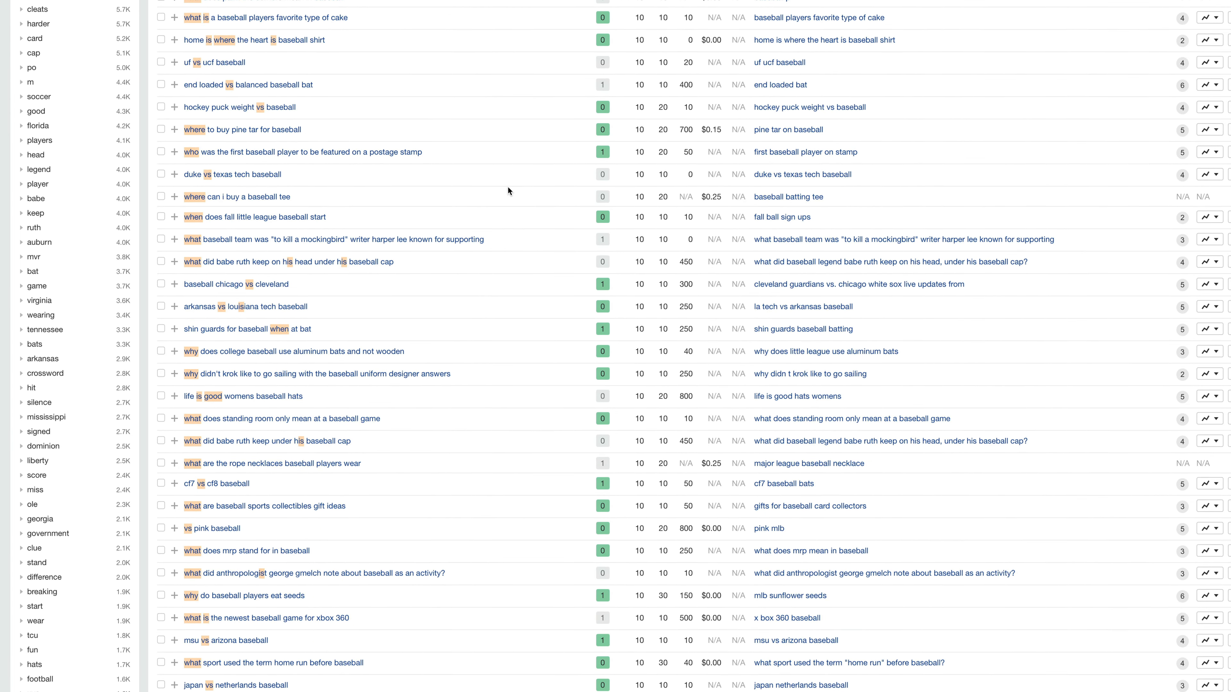
{"action": "scroll", "scroll_direction": "down", "scroll_amount": 3}
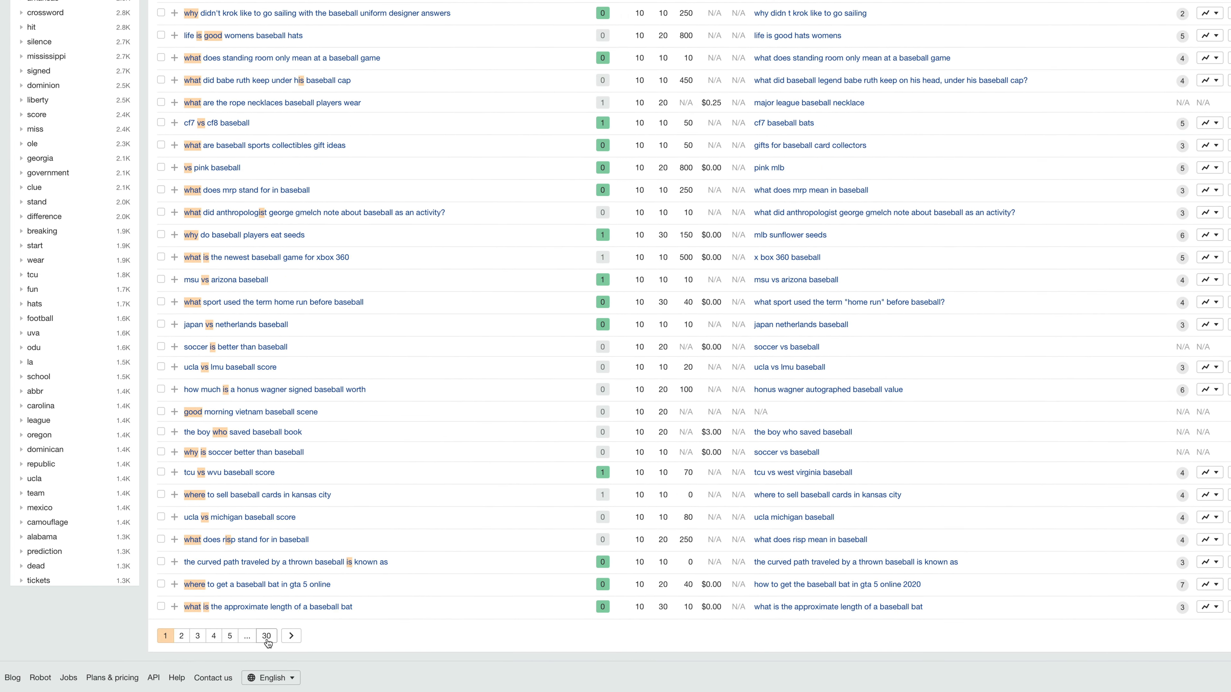
{"action": "left_click", "coordinate": [266, 636]}
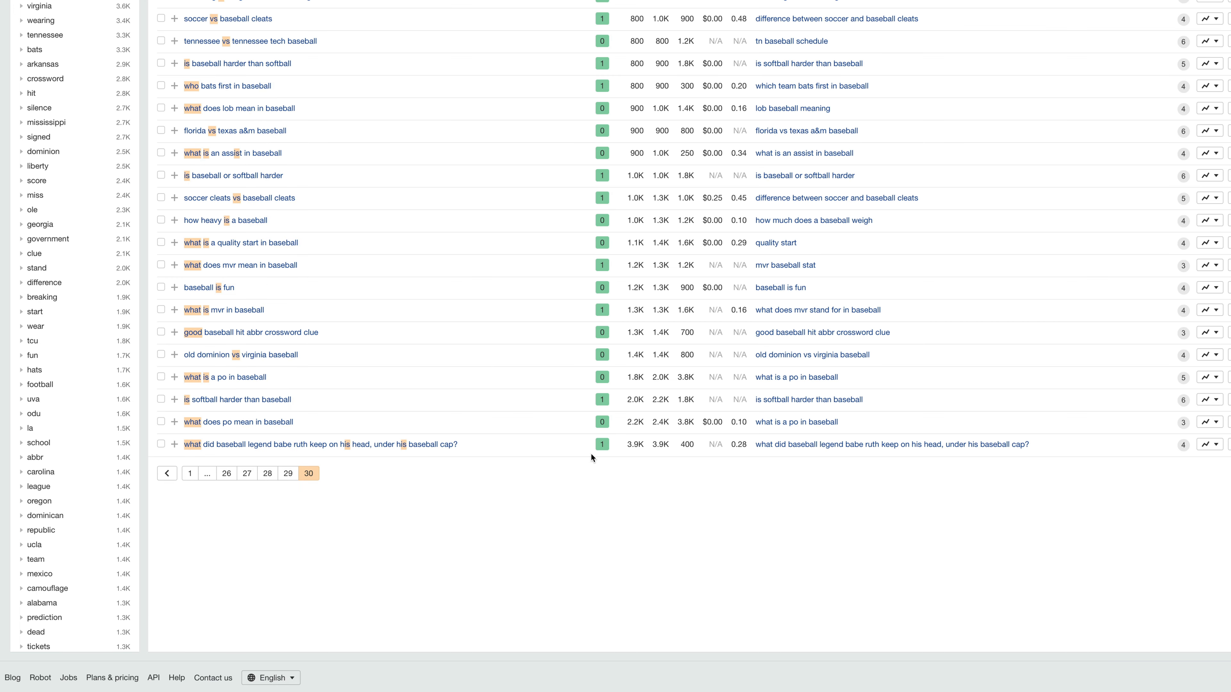
{"action": "mouse_move", "coordinate": [238, 423]}
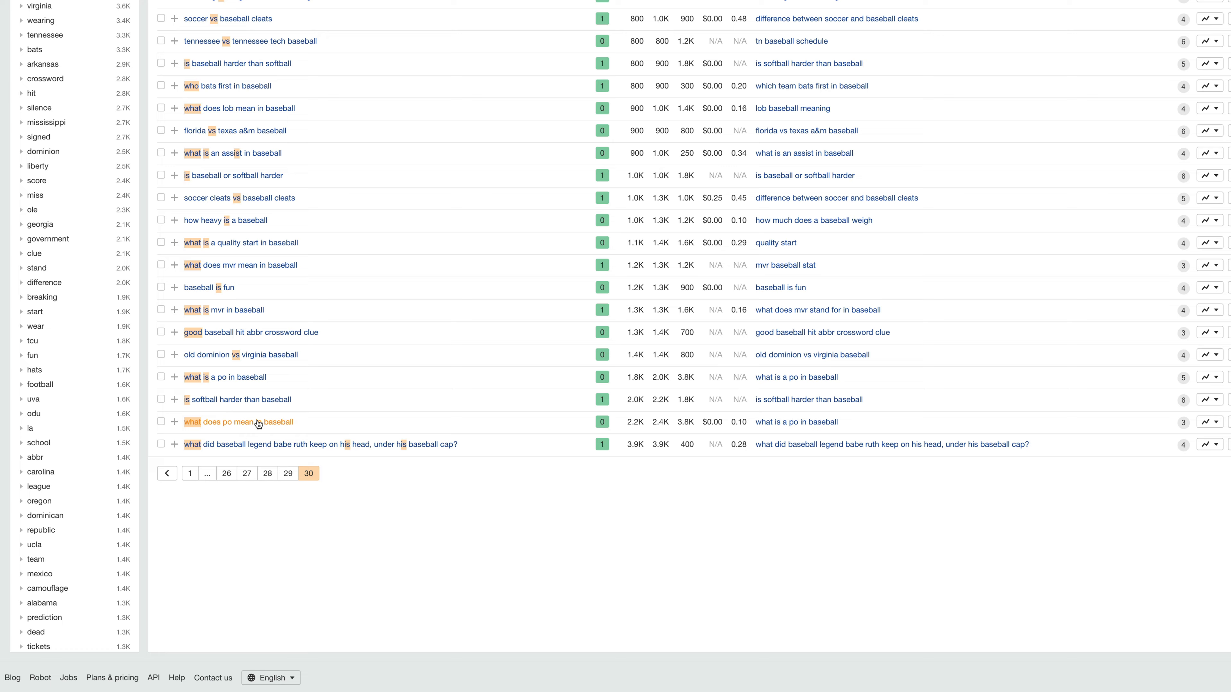
{"action": "scroll", "scroll_direction": "up", "scroll_amount": 3}
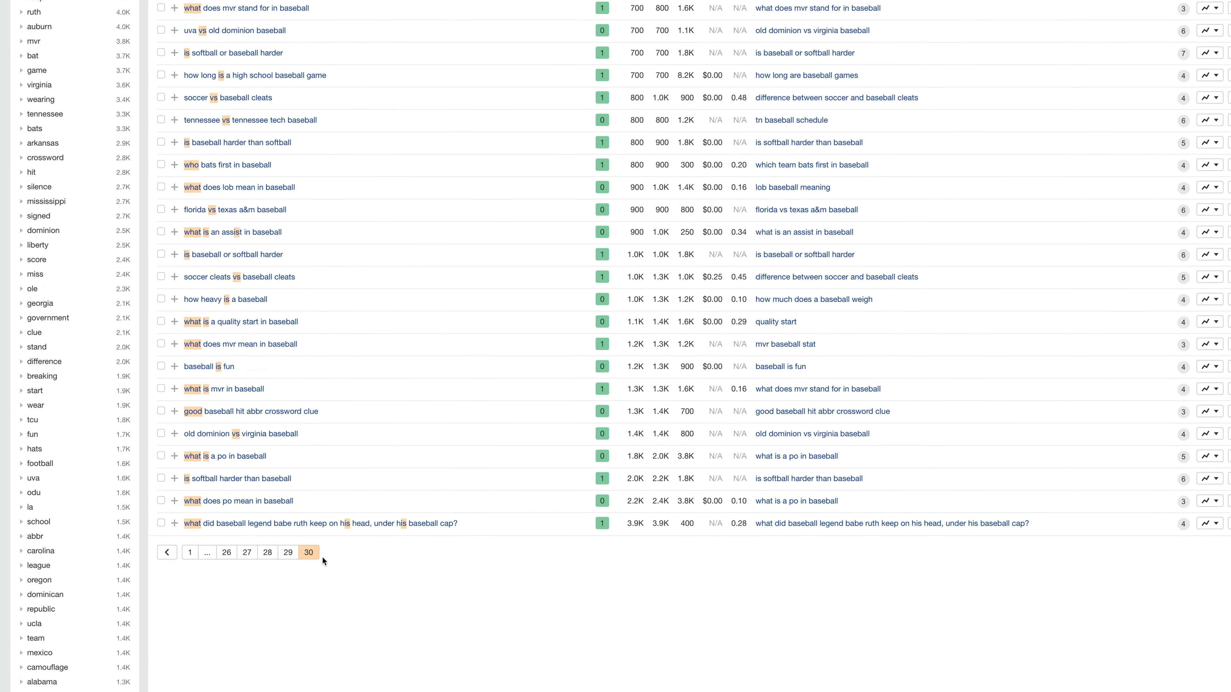
{"action": "left_click", "coordinate": [189, 552]}
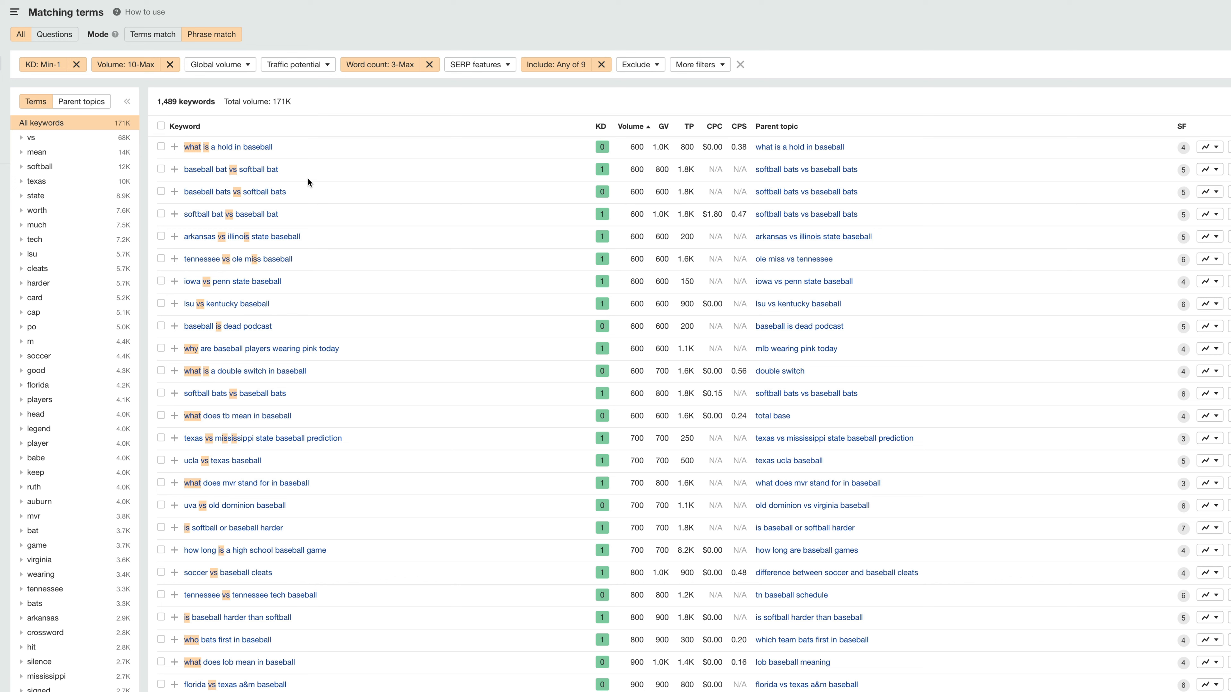
{"action": "mouse_move", "coordinate": [148, 108]}
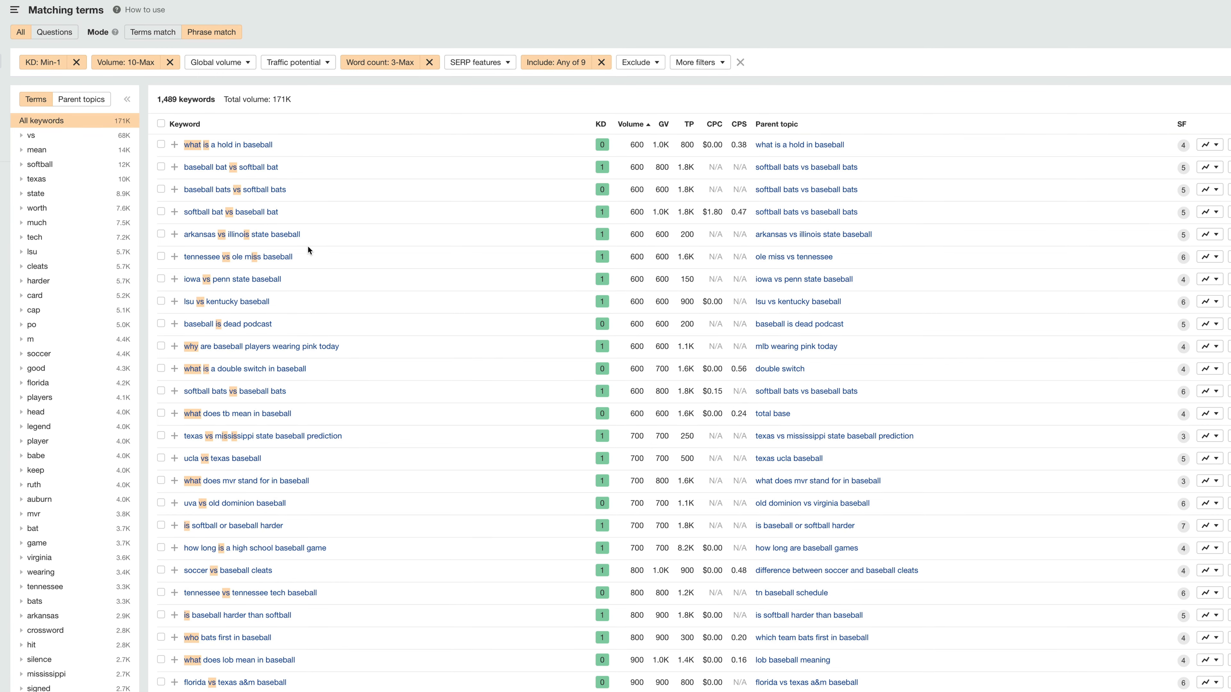
{"action": "scroll", "scroll_direction": "down", "scroll_amount": 3}
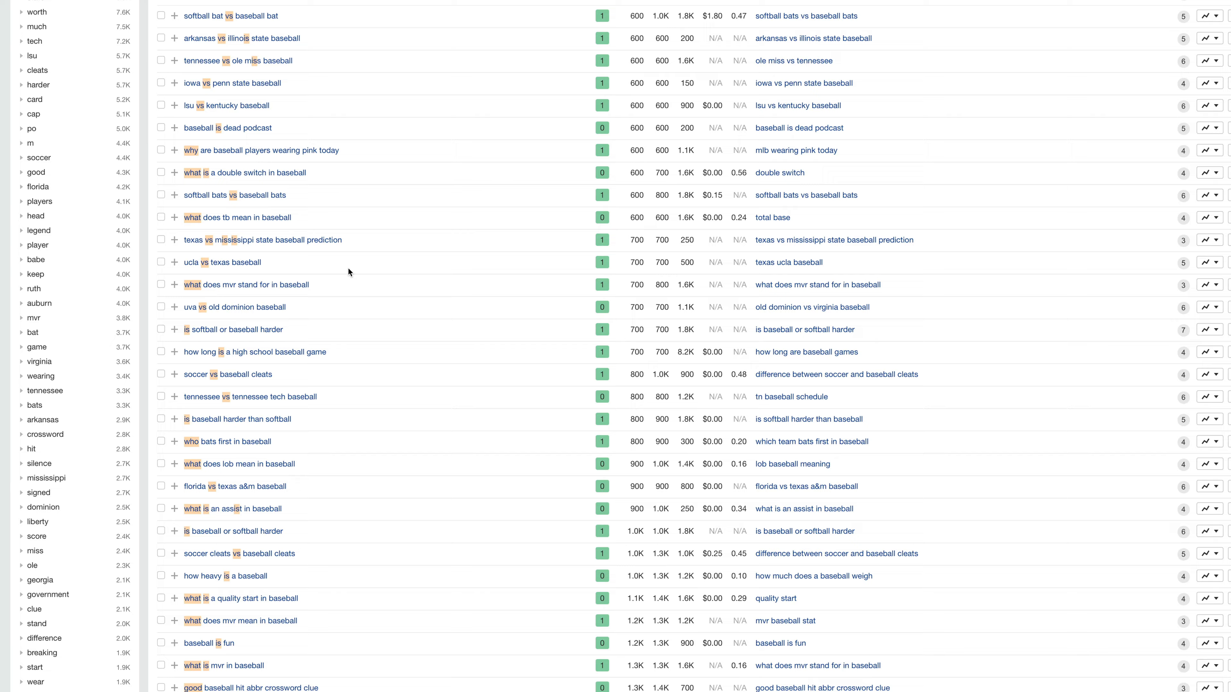
{"action": "scroll", "scroll_direction": "up", "scroll_amount": 3}
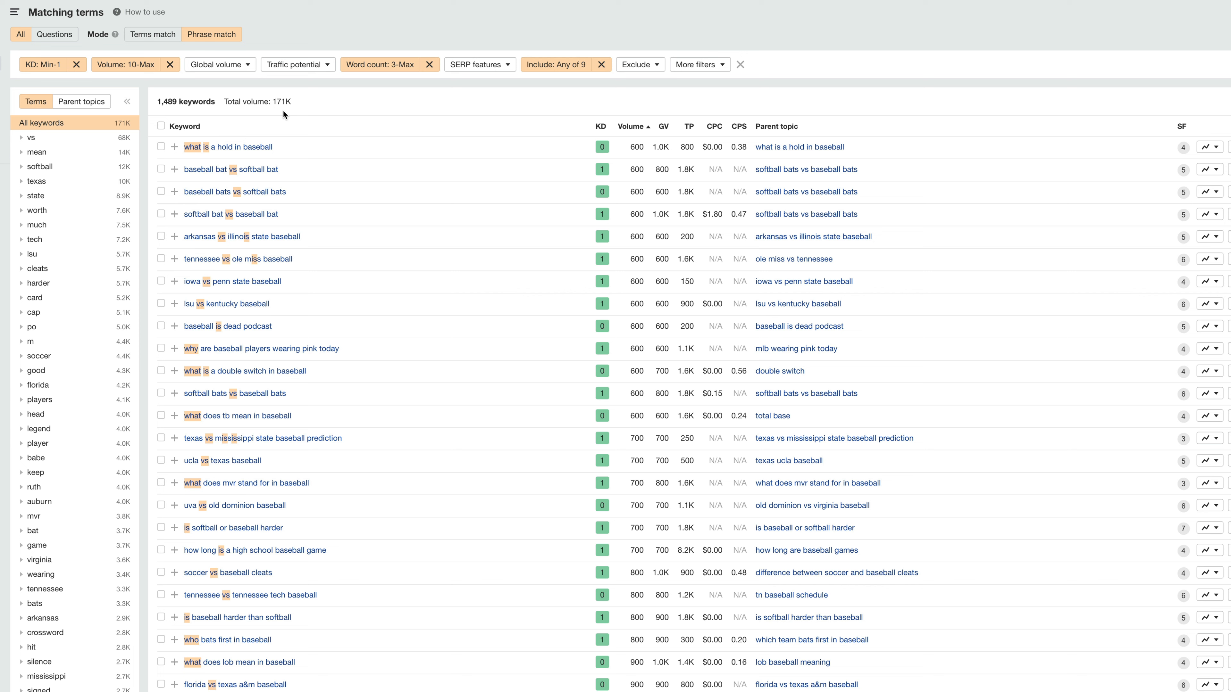
{"action": "left_click", "coordinate": [927, 32]}
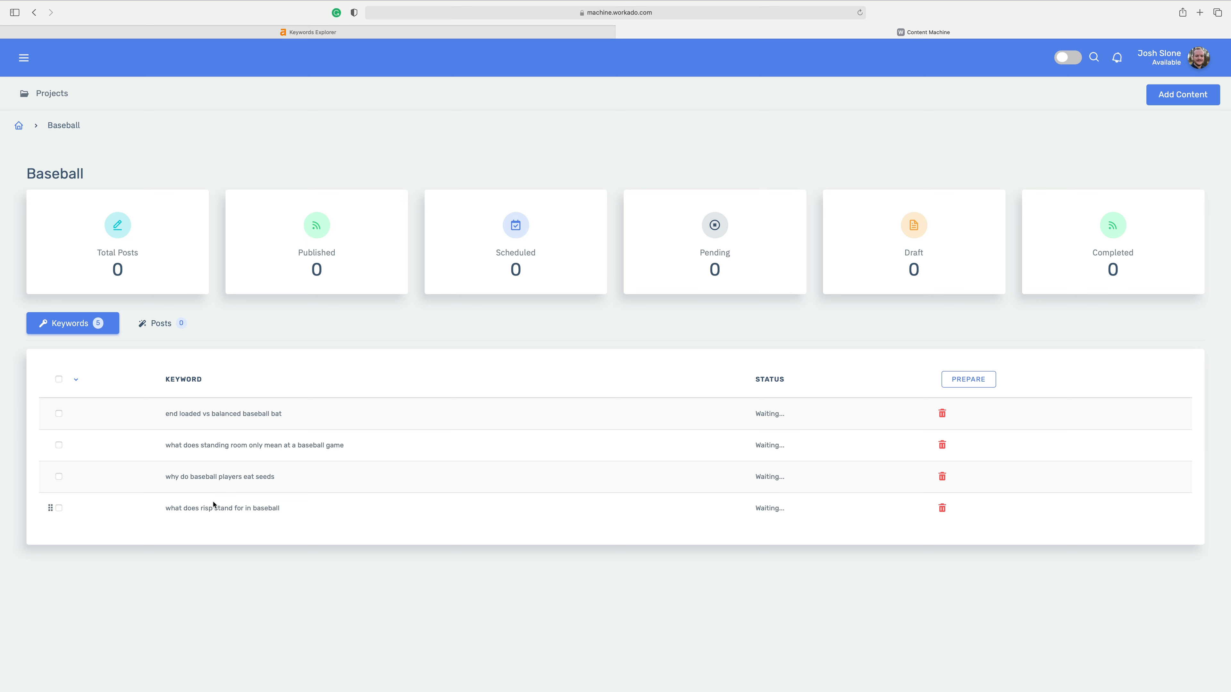
{"action": "mouse_move", "coordinate": [494, 329]}
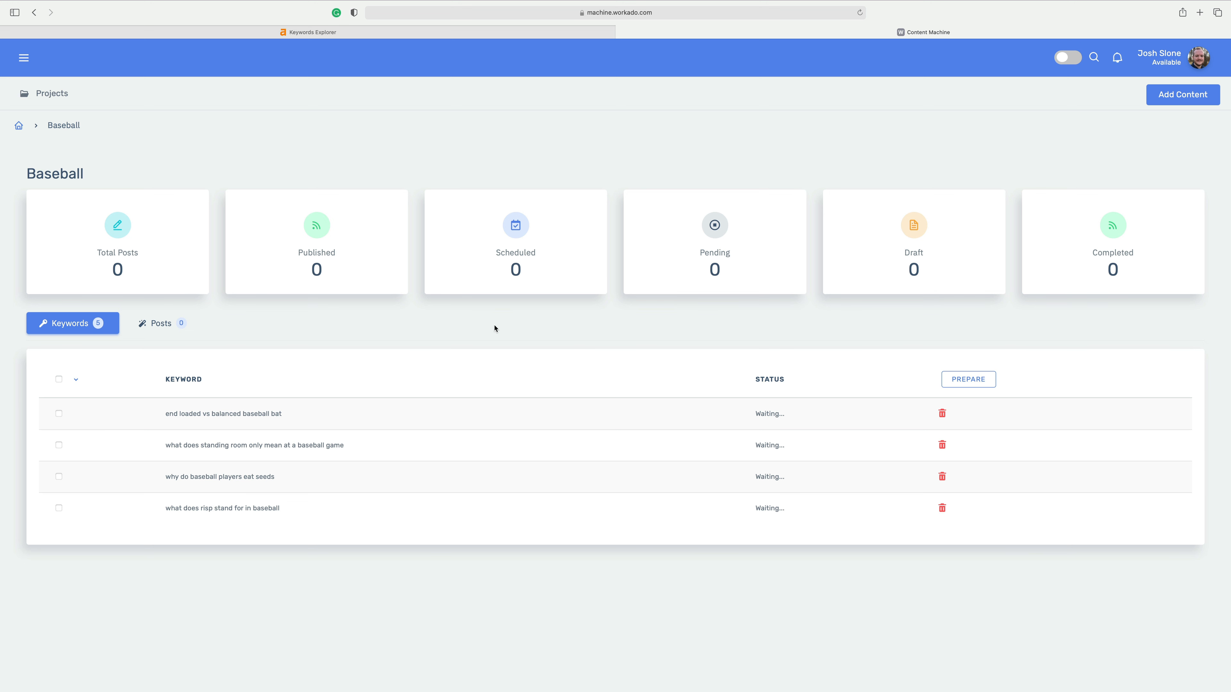
{"action": "mouse_move", "coordinate": [1095, 111]}
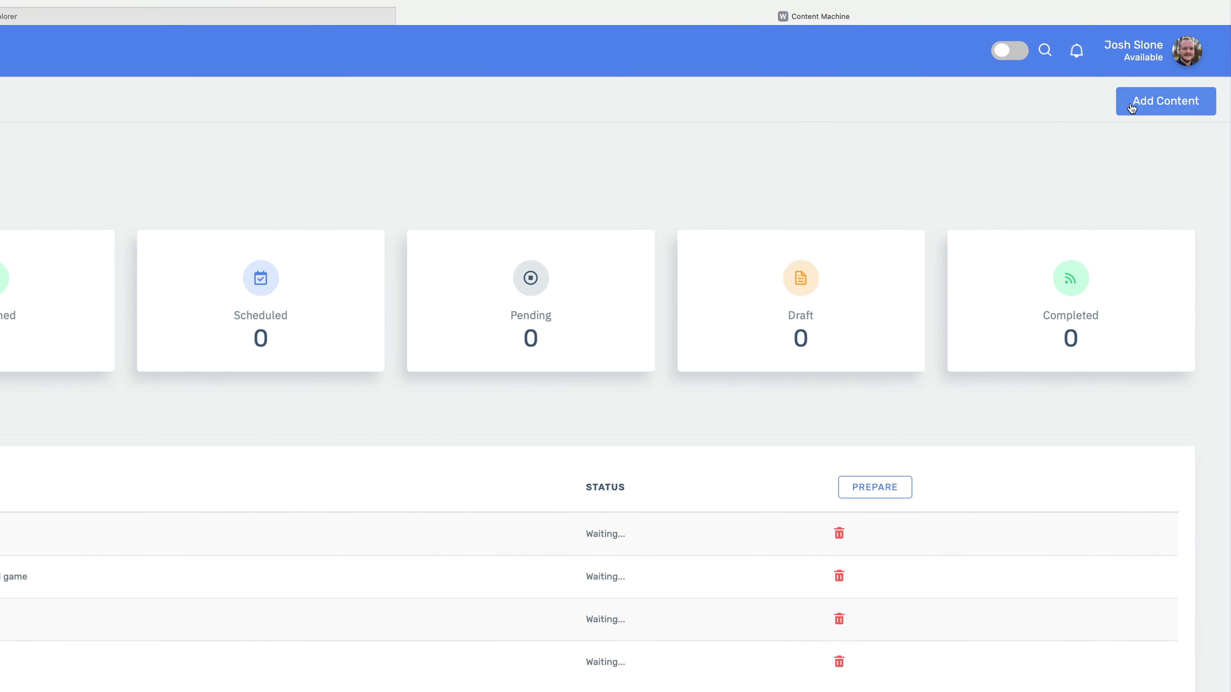
Start adding new content to the Baseball project
{"action": "left_click", "coordinate": [1164, 101]}
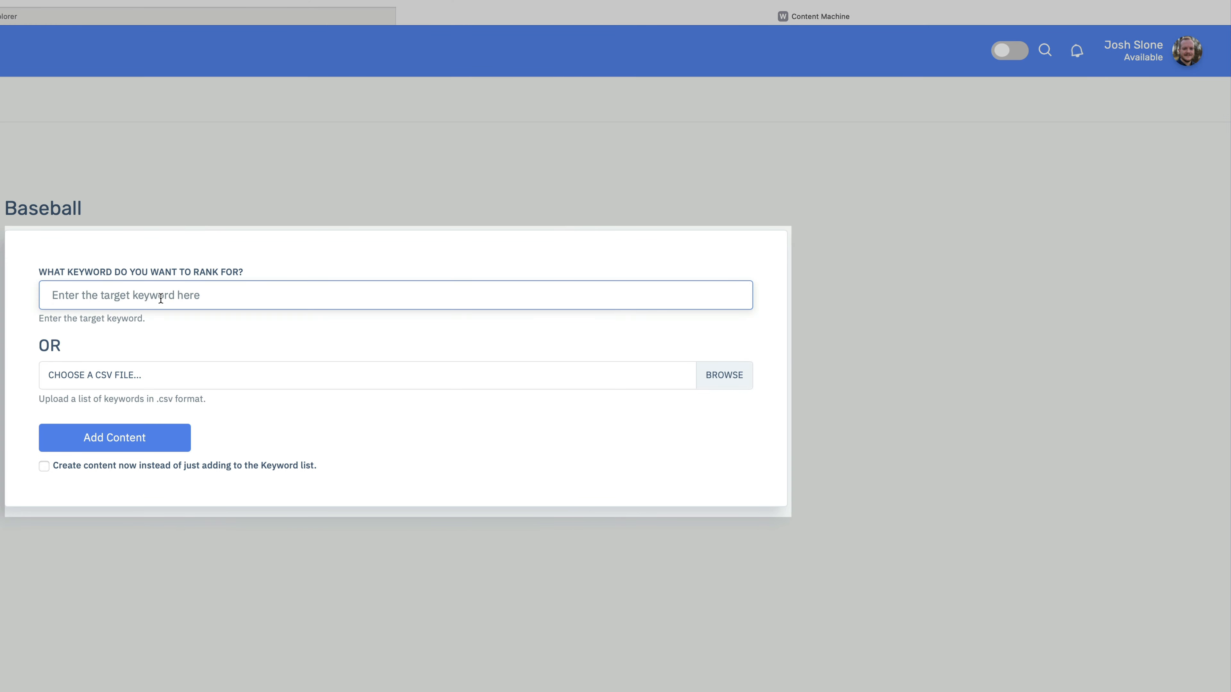
Add 'what variables can affect attendance at a baseball game' as the fifth keyword and select all five
{"action": "type", "text": "what variables can affect attendance at a baseball game"}
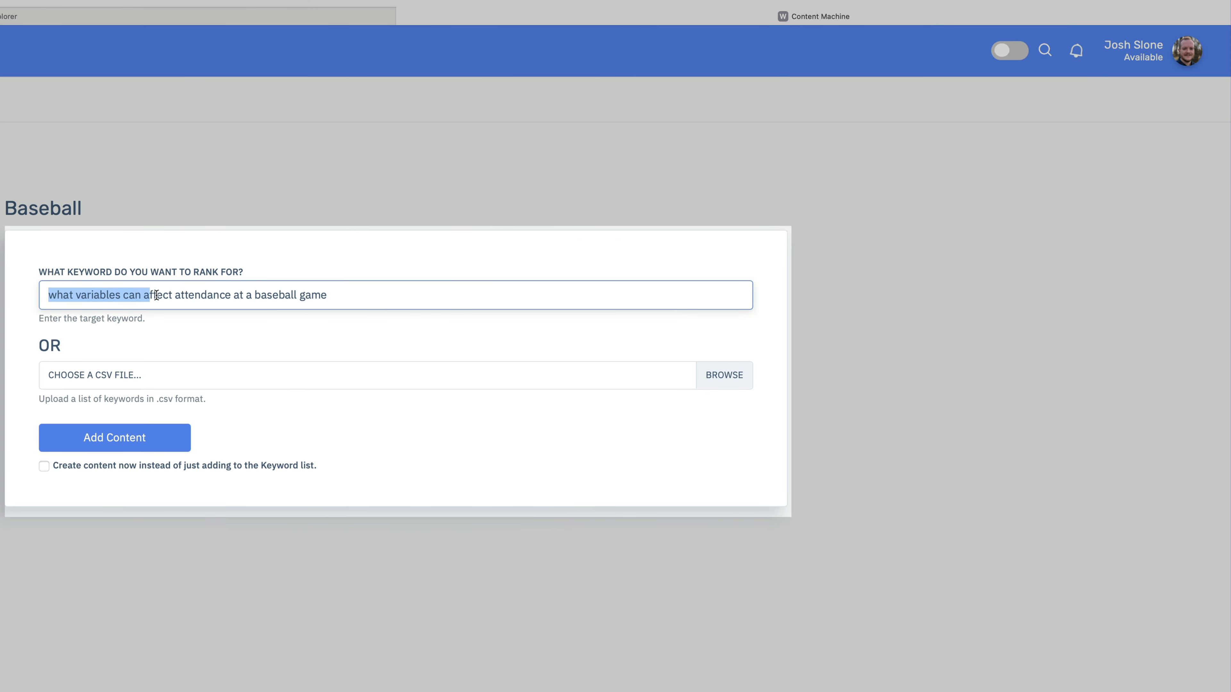
{"action": "left_click", "coordinate": [329, 294]}
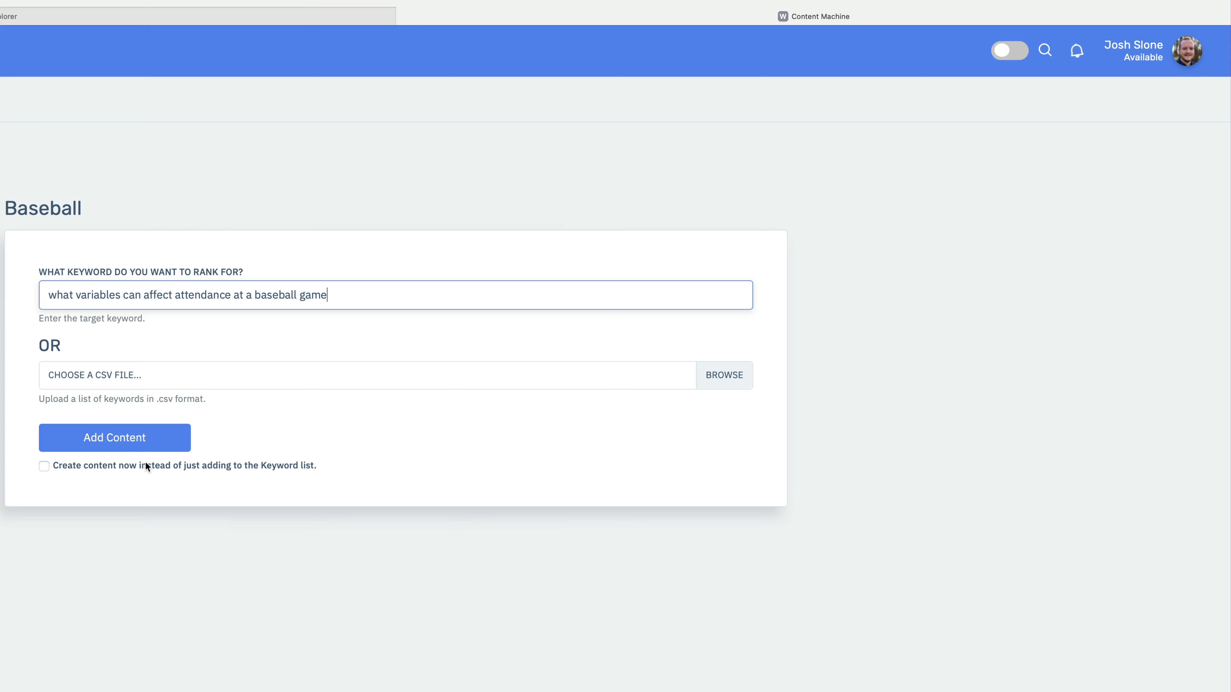
{"action": "left_click", "coordinate": [114, 437]}
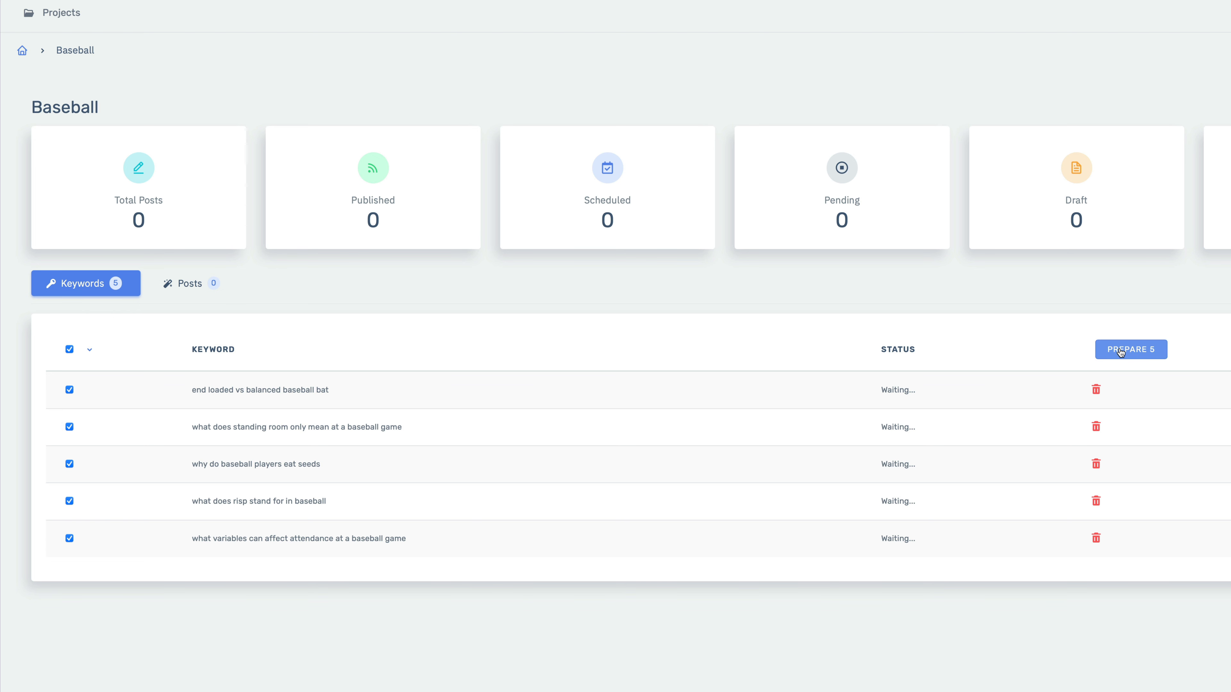
Send all five selected Baseball keywords off for drafting
{"action": "left_click", "coordinate": [1130, 349]}
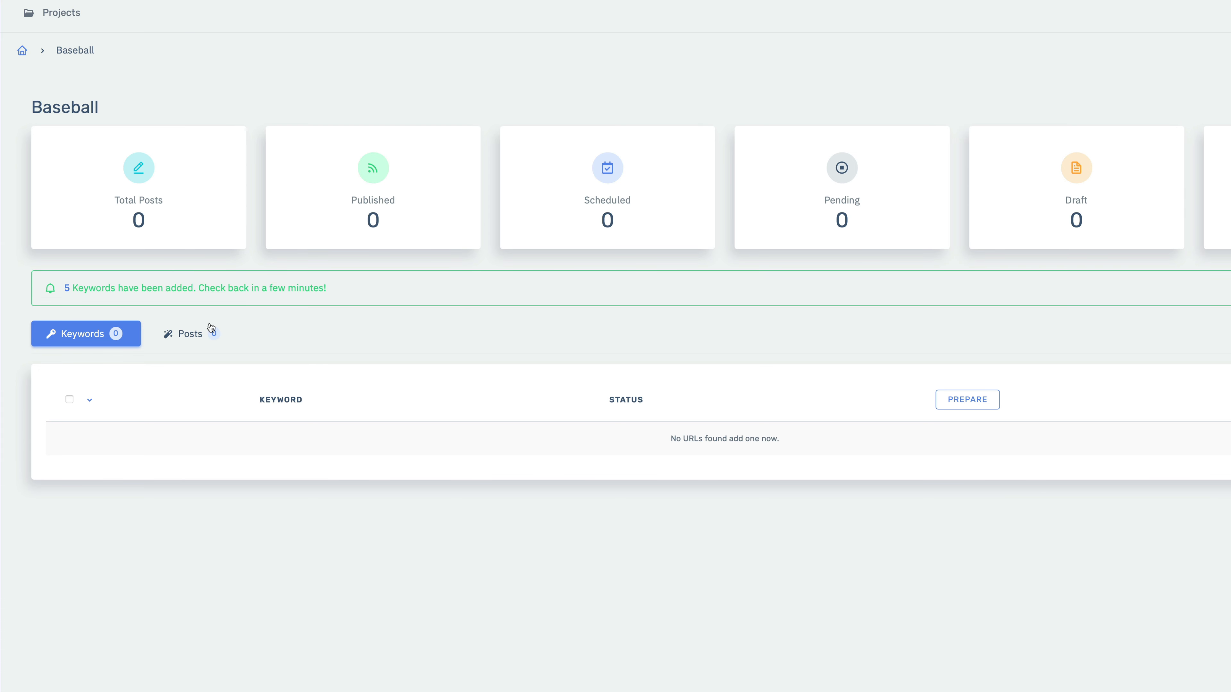
{"action": "mouse_move", "coordinate": [459, 338]}
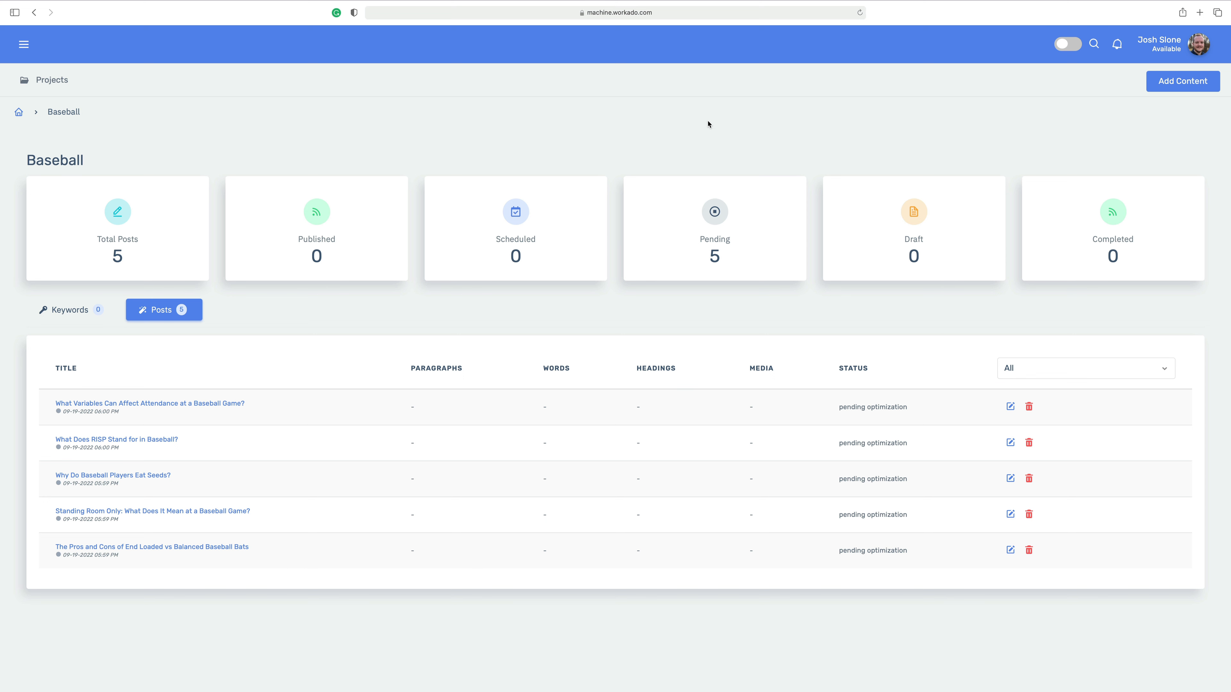
{"action": "mouse_move", "coordinate": [715, 229]}
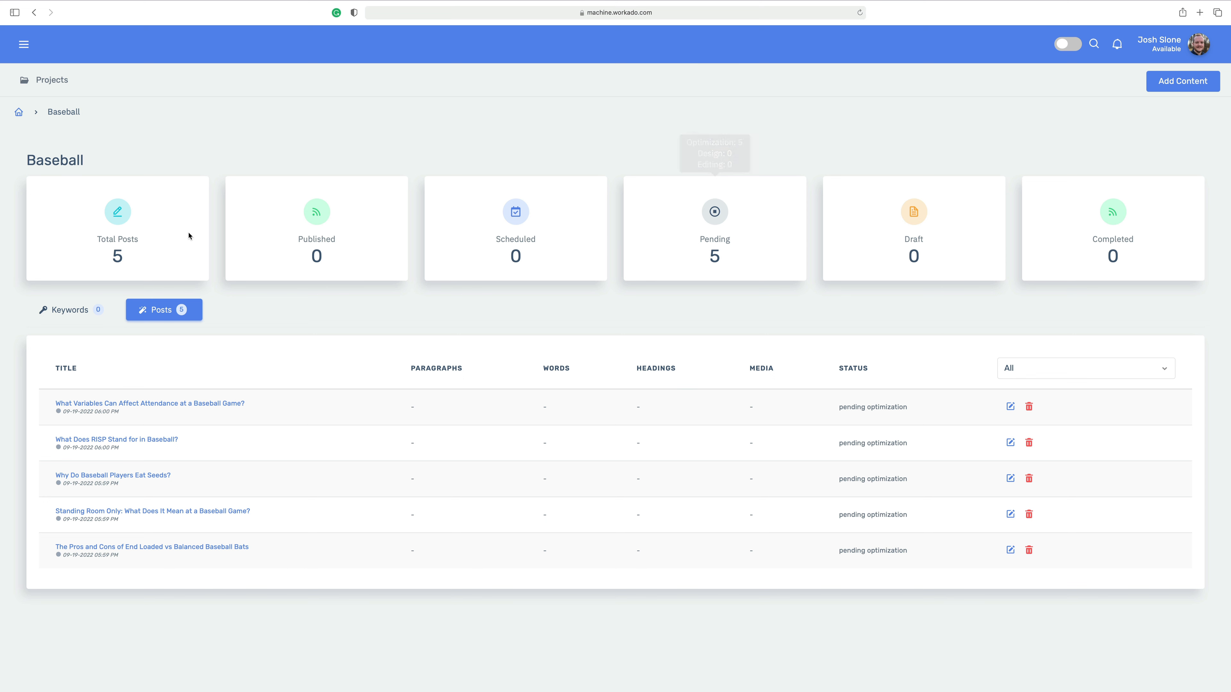
{"action": "mouse_move", "coordinate": [438, 367]}
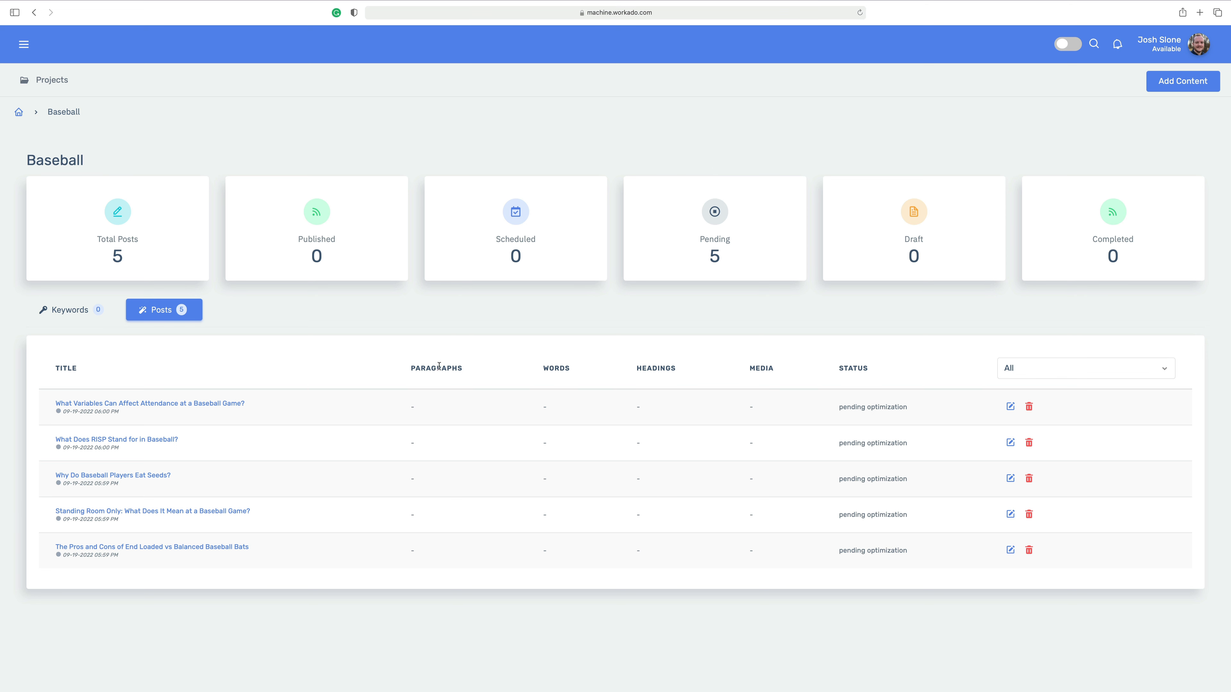
{"action": "mouse_move", "coordinate": [395, 360]}
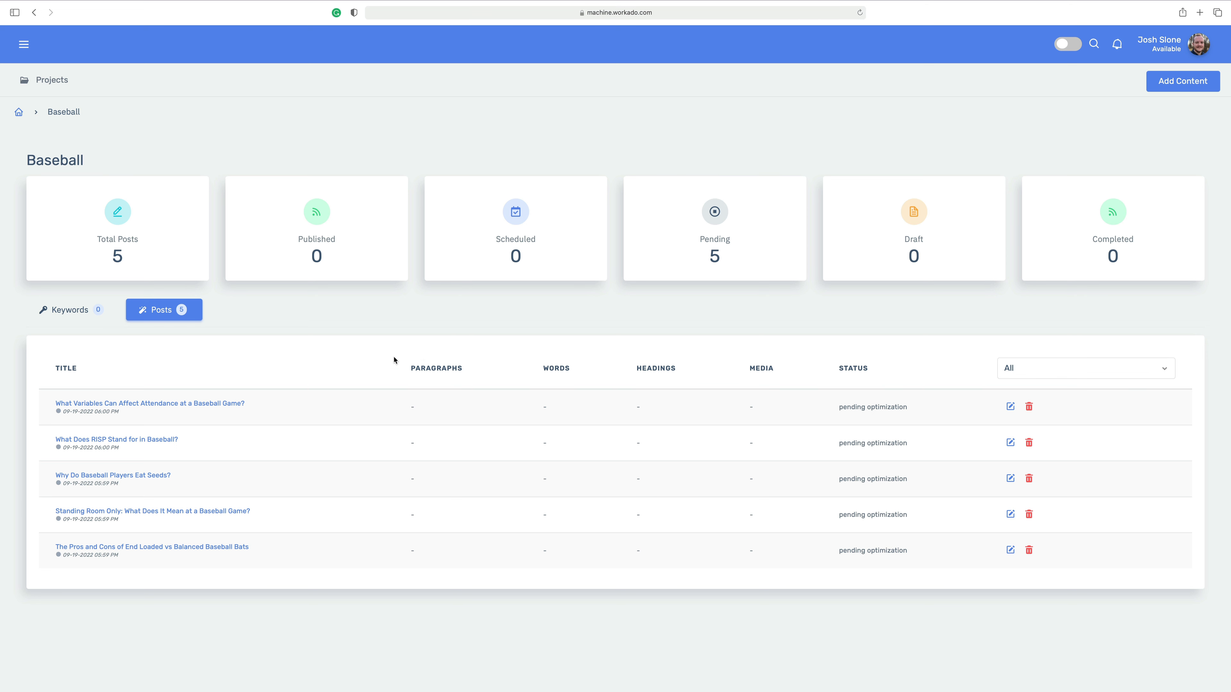
{"action": "mouse_move", "coordinate": [353, 369]}
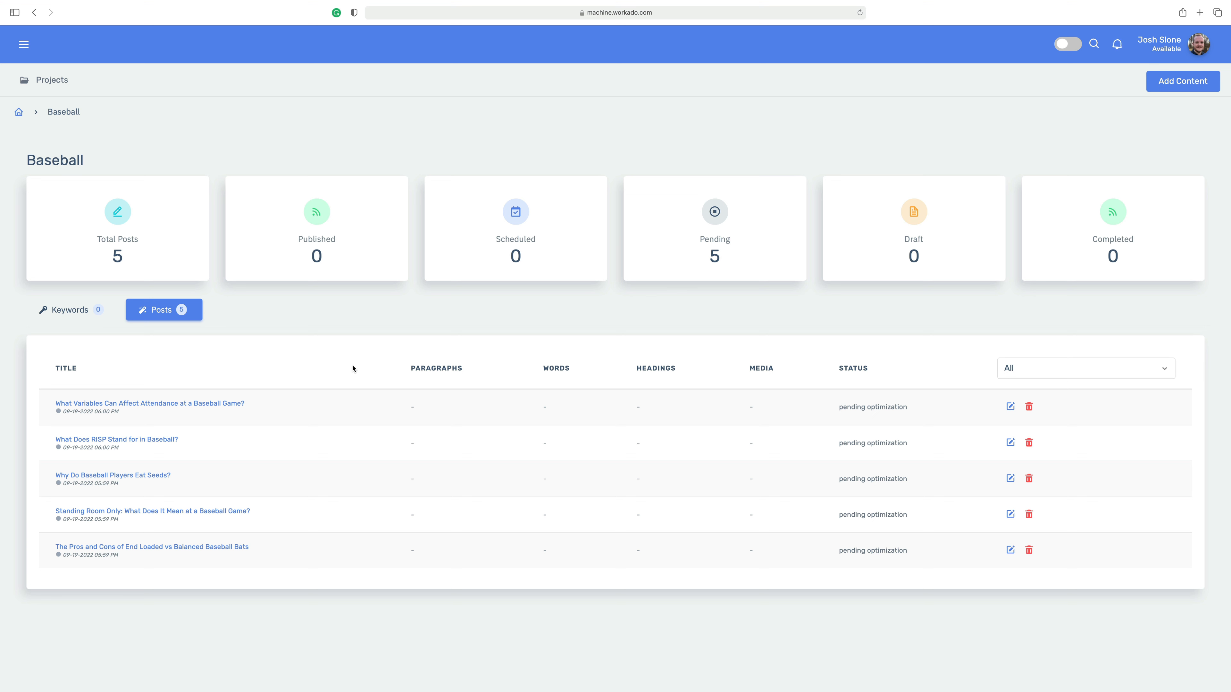
{"action": "mouse_move", "coordinate": [223, 462]}
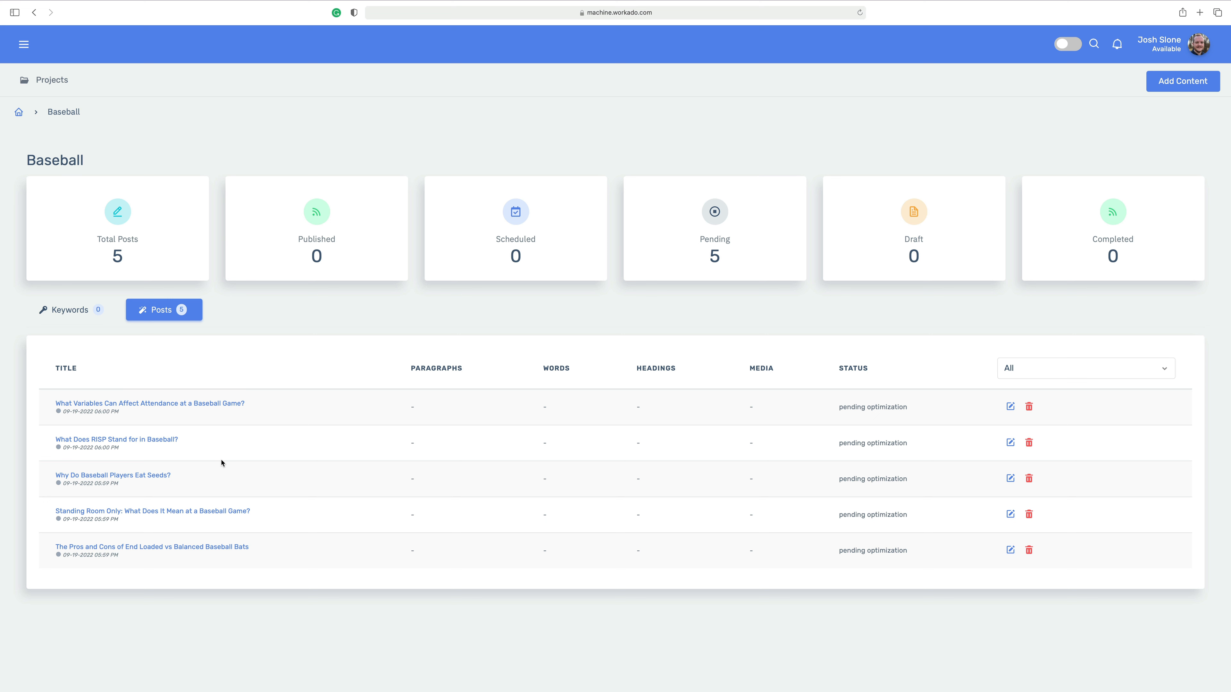
{"action": "mouse_move", "coordinate": [210, 432]}
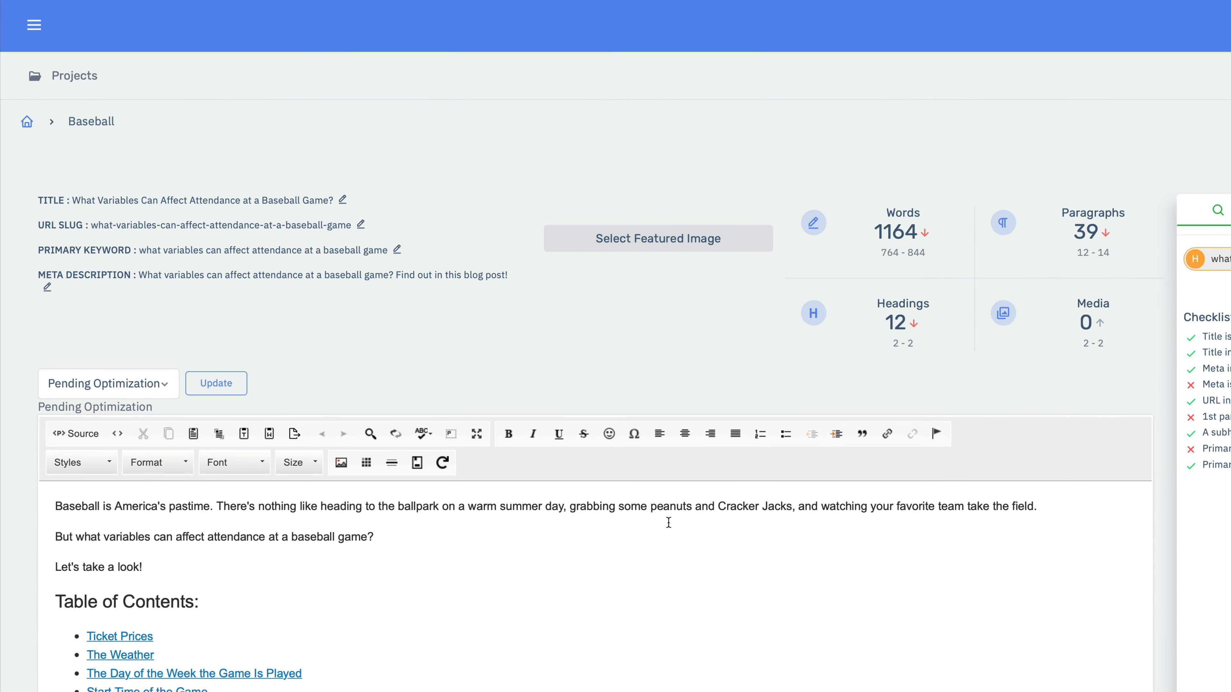
{"action": "mouse_move", "coordinate": [100, 205]}
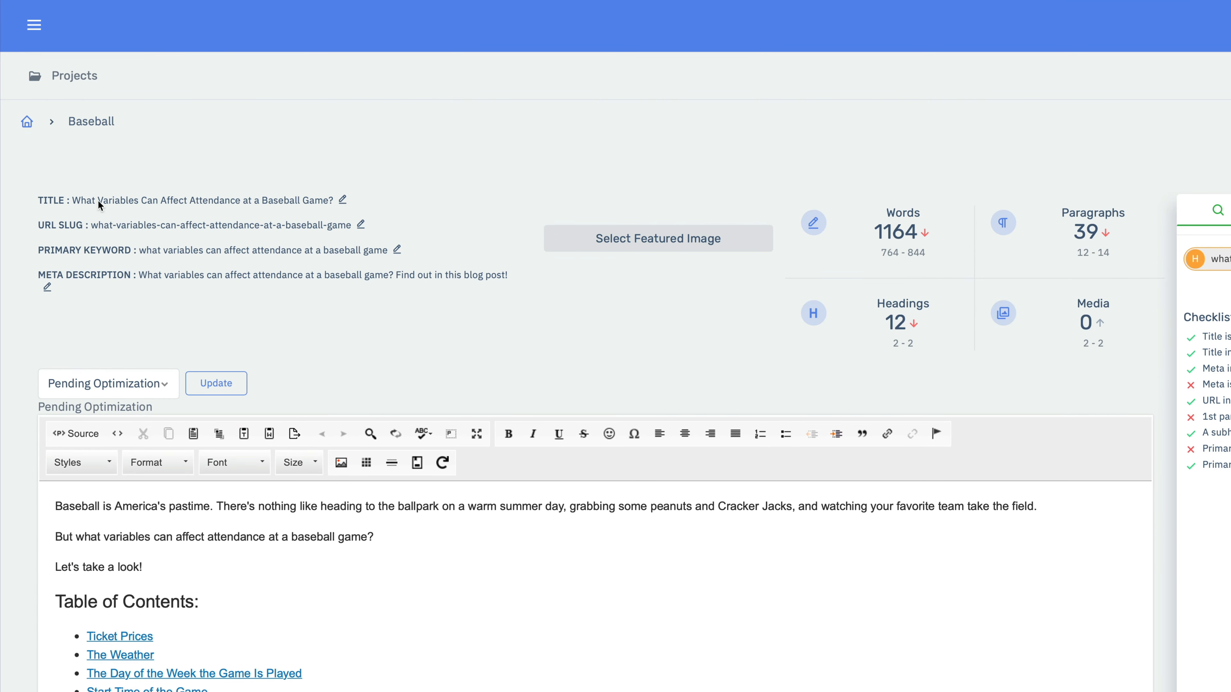
{"action": "mouse_move", "coordinate": [331, 204]}
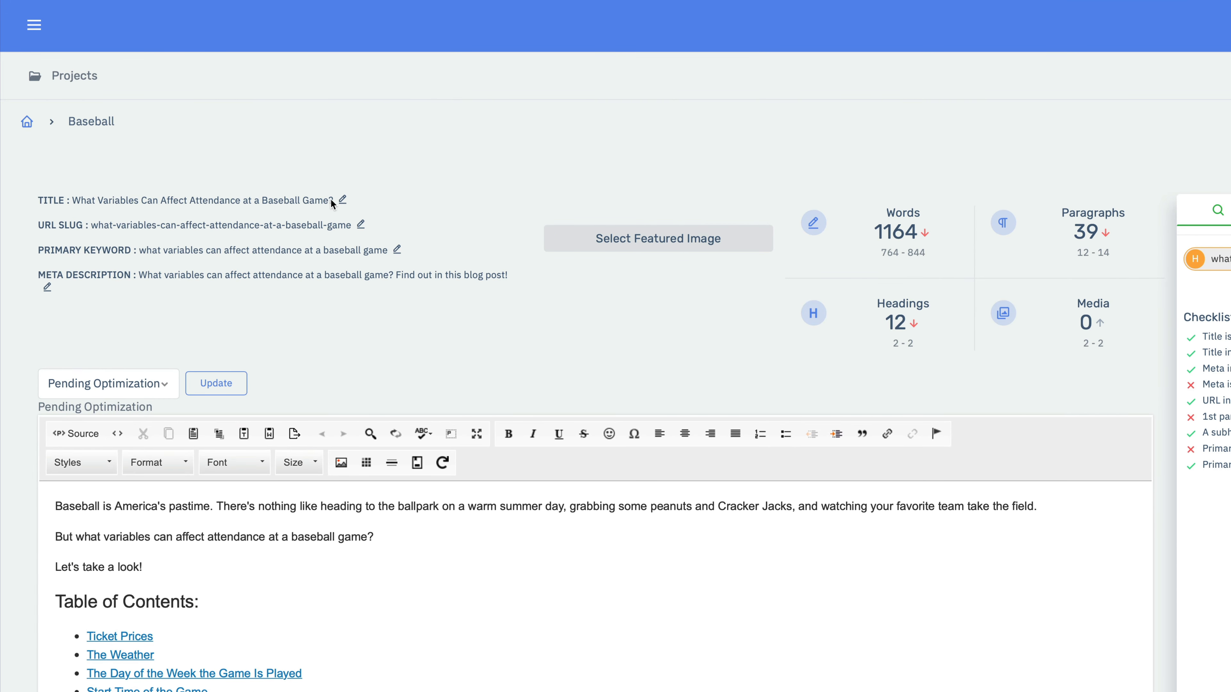
{"action": "mouse_move", "coordinate": [118, 204]}
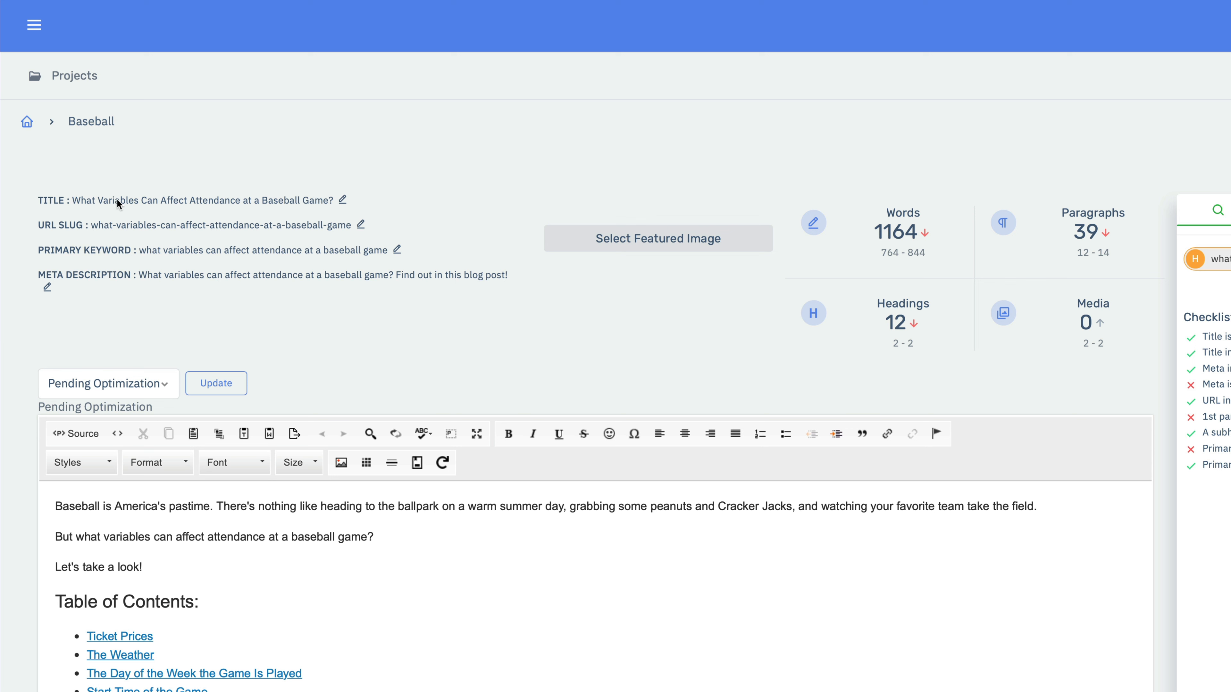
{"action": "mouse_move", "coordinate": [236, 227]}
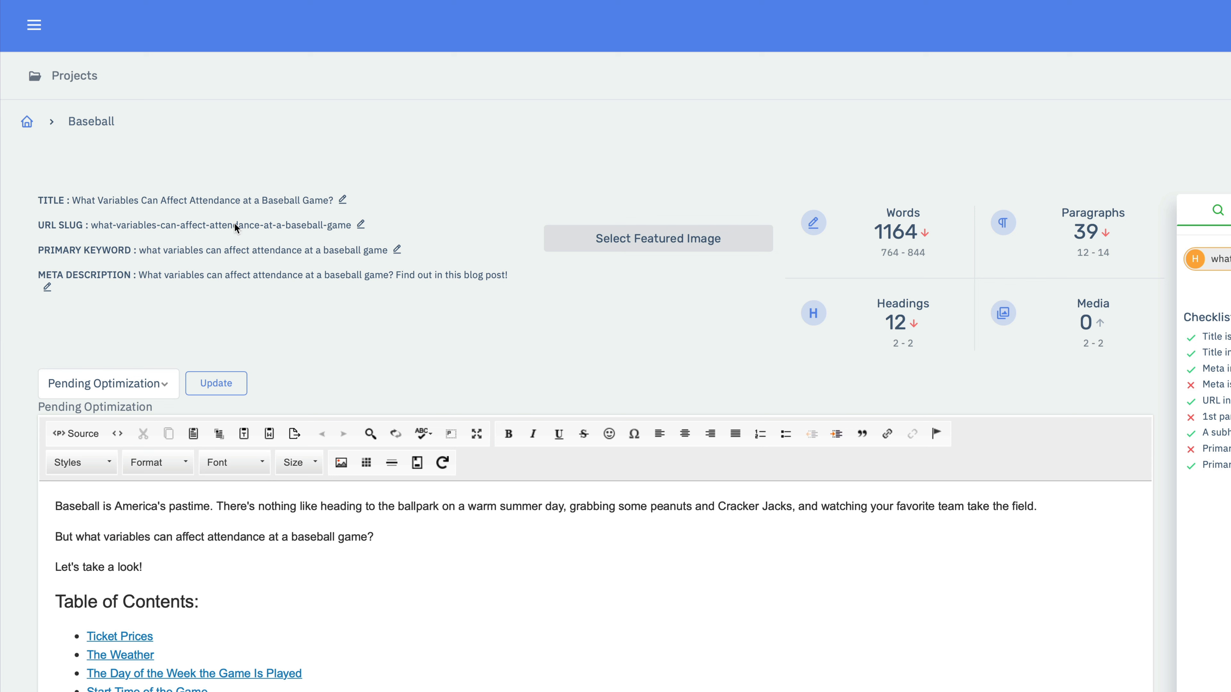
{"action": "mouse_move", "coordinate": [309, 259]}
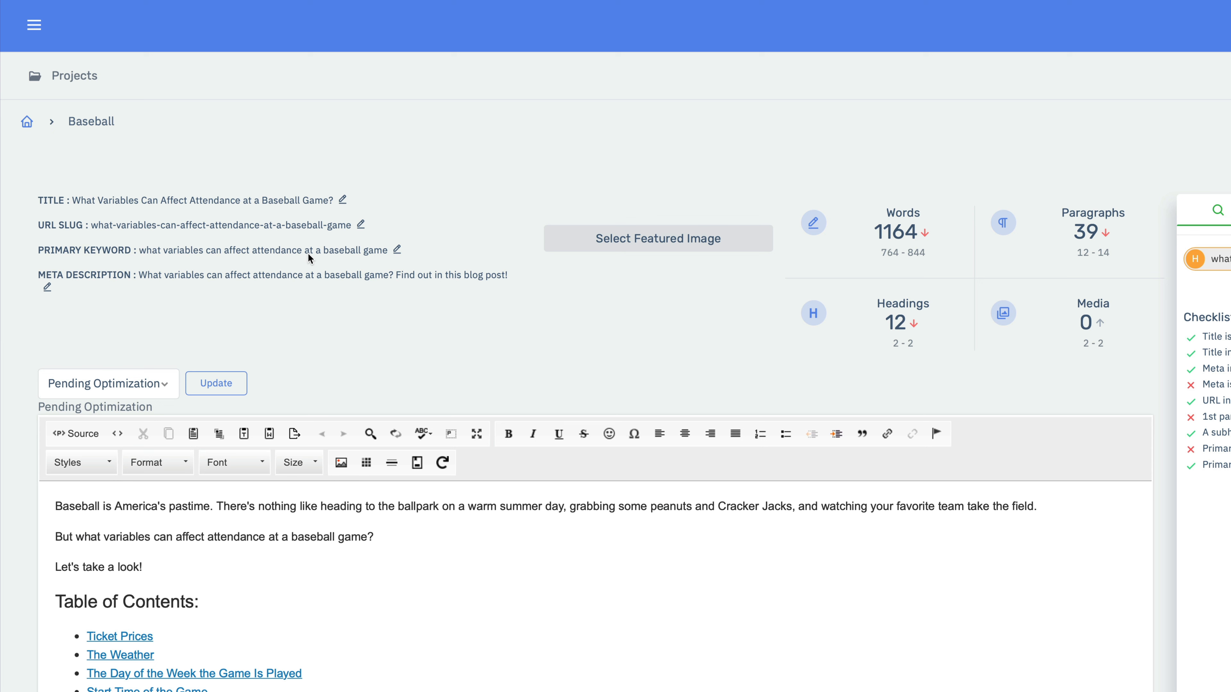
{"action": "left_click_drag", "start_coordinate": [157, 275], "coordinate": [370, 275]}
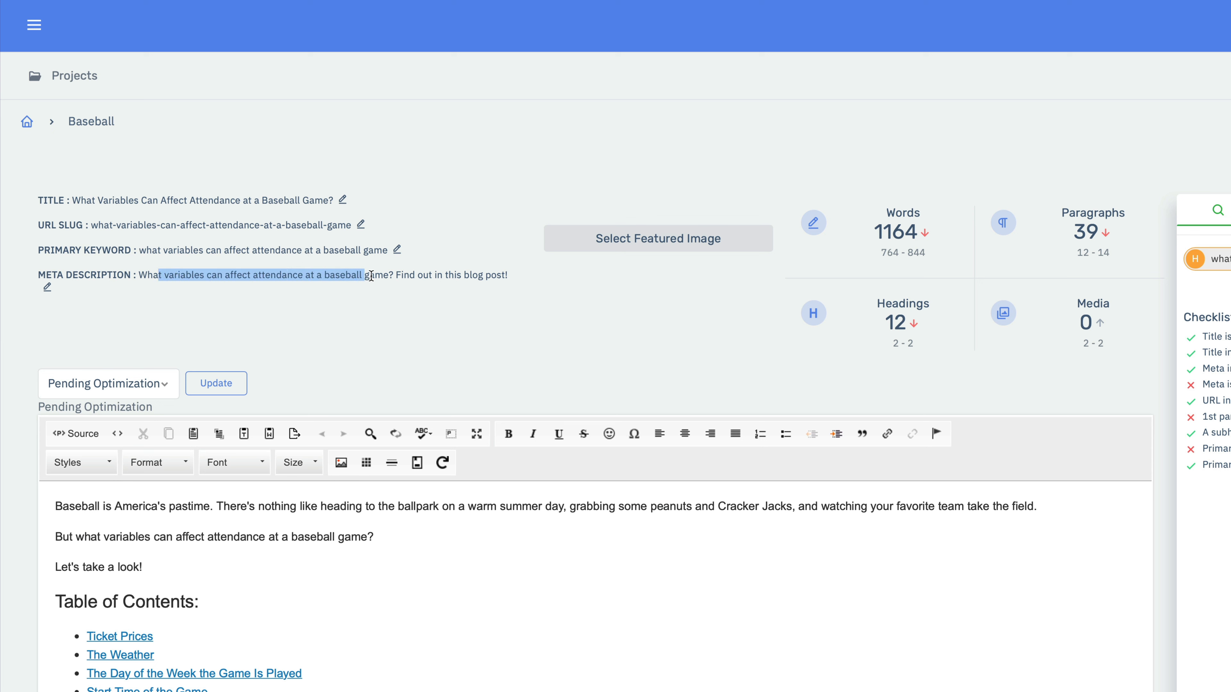
{"action": "left_click", "coordinate": [427, 275]}
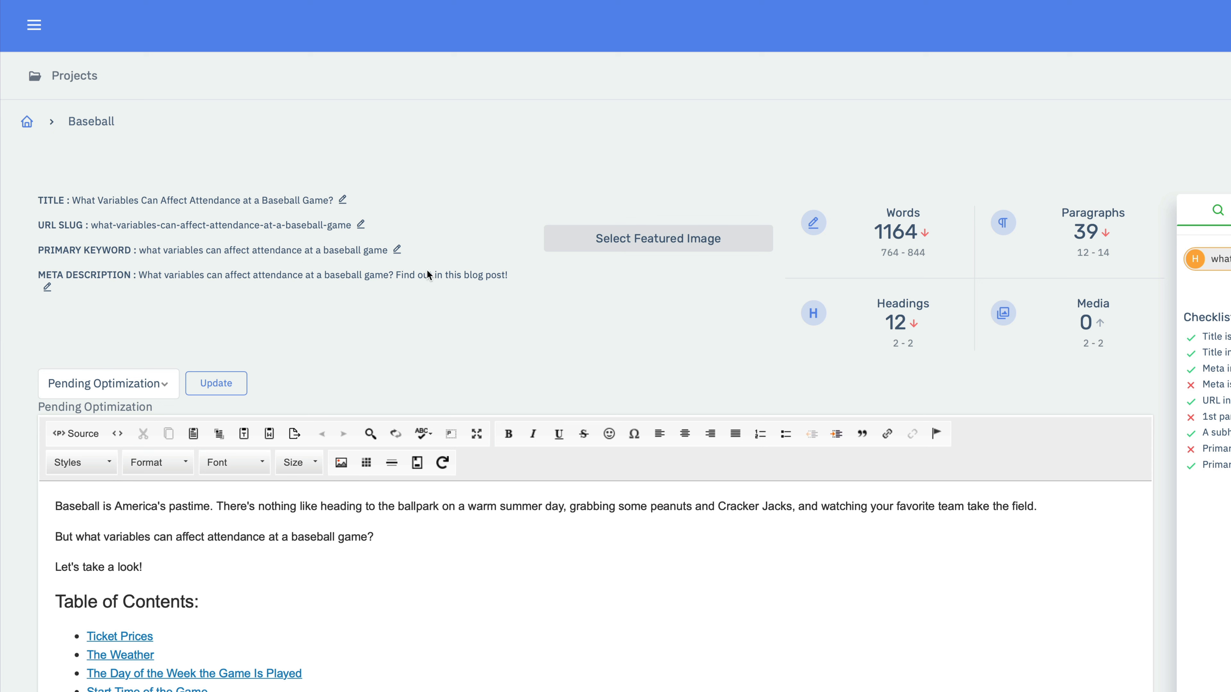
{"action": "mouse_move", "coordinate": [664, 238]}
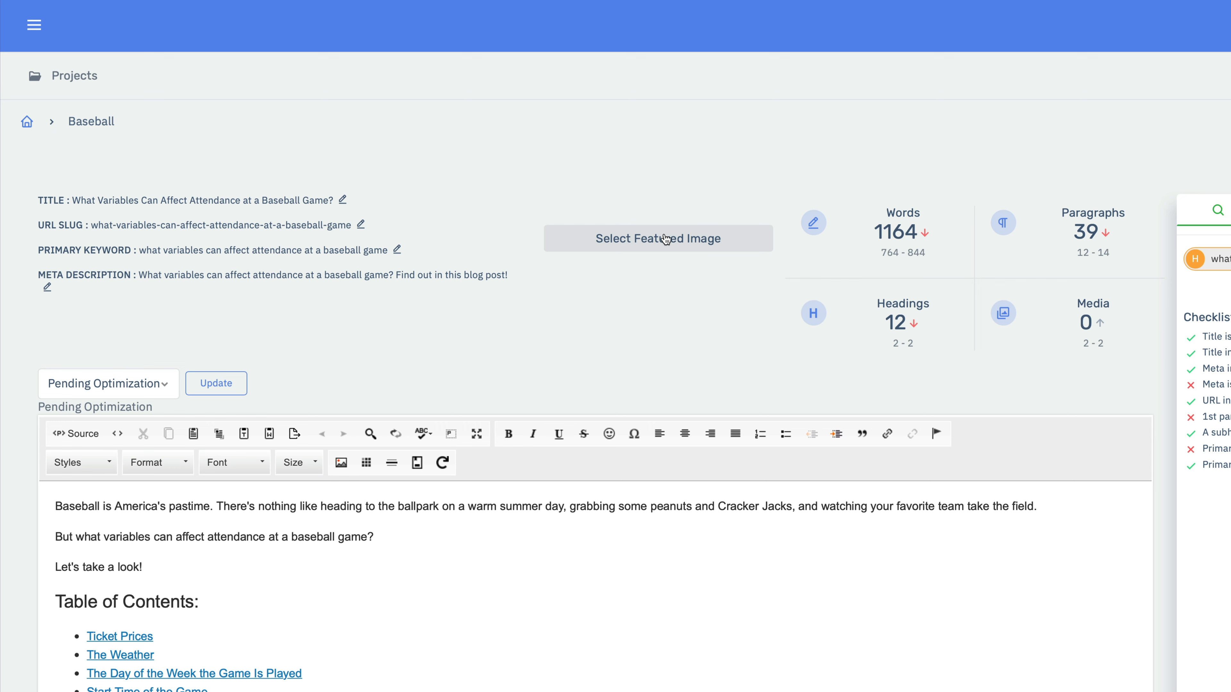
Make the hand-gripping-a-baseball photo the attendance article's featured image
{"action": "left_click", "coordinate": [657, 237]}
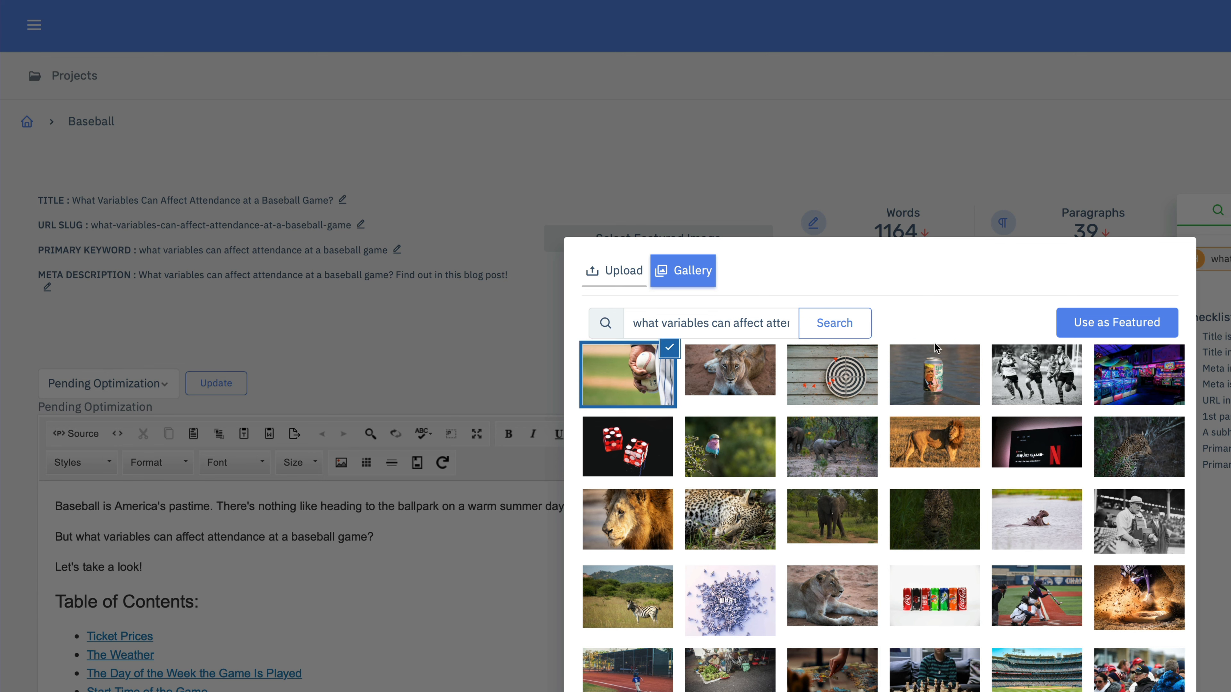
{"action": "left_click", "coordinate": [1116, 322]}
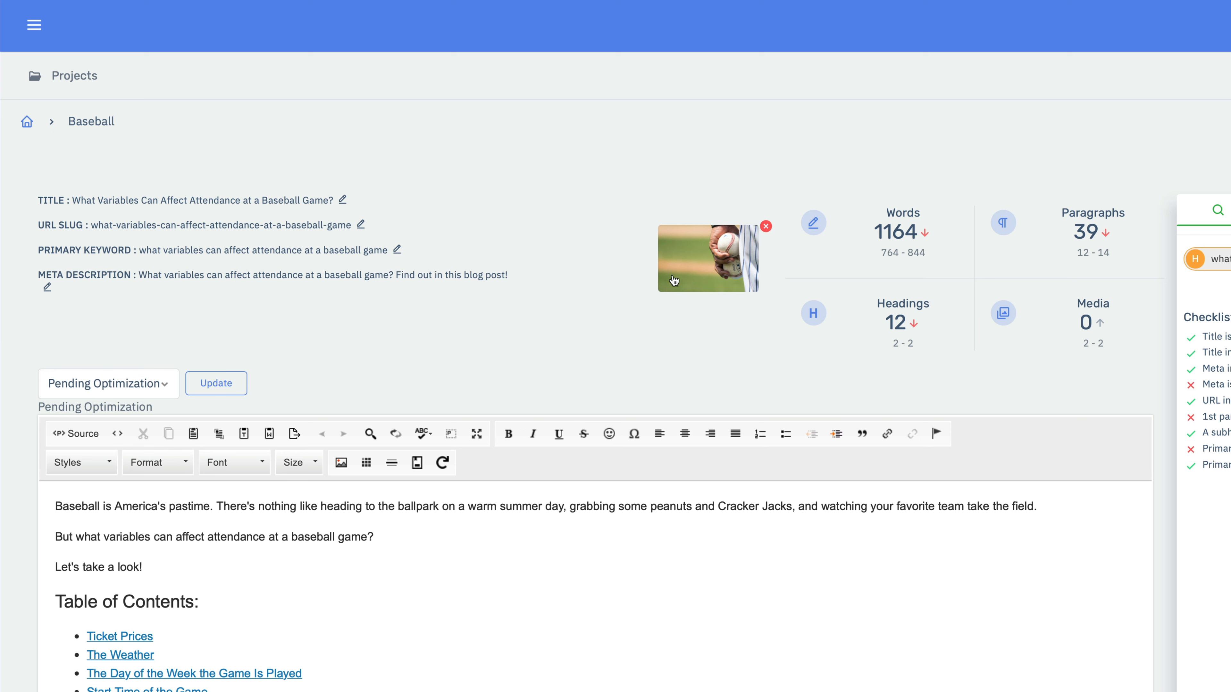
{"action": "mouse_move", "coordinate": [682, 303]}
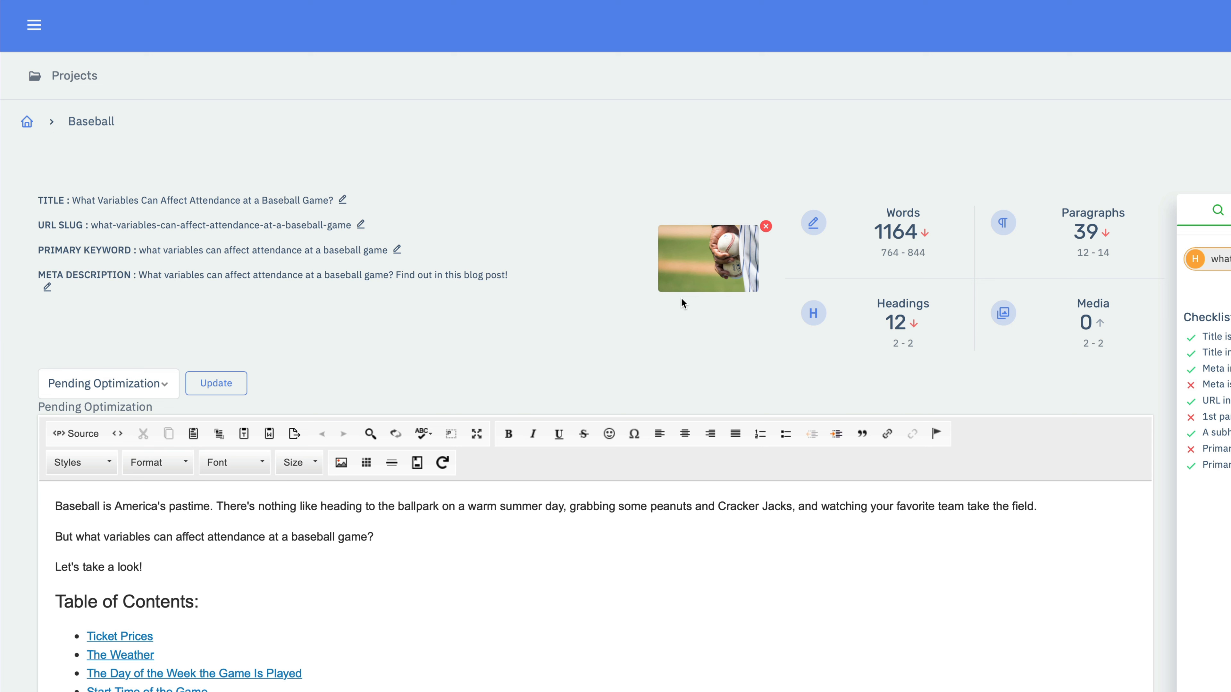
{"action": "mouse_move", "coordinate": [695, 260]}
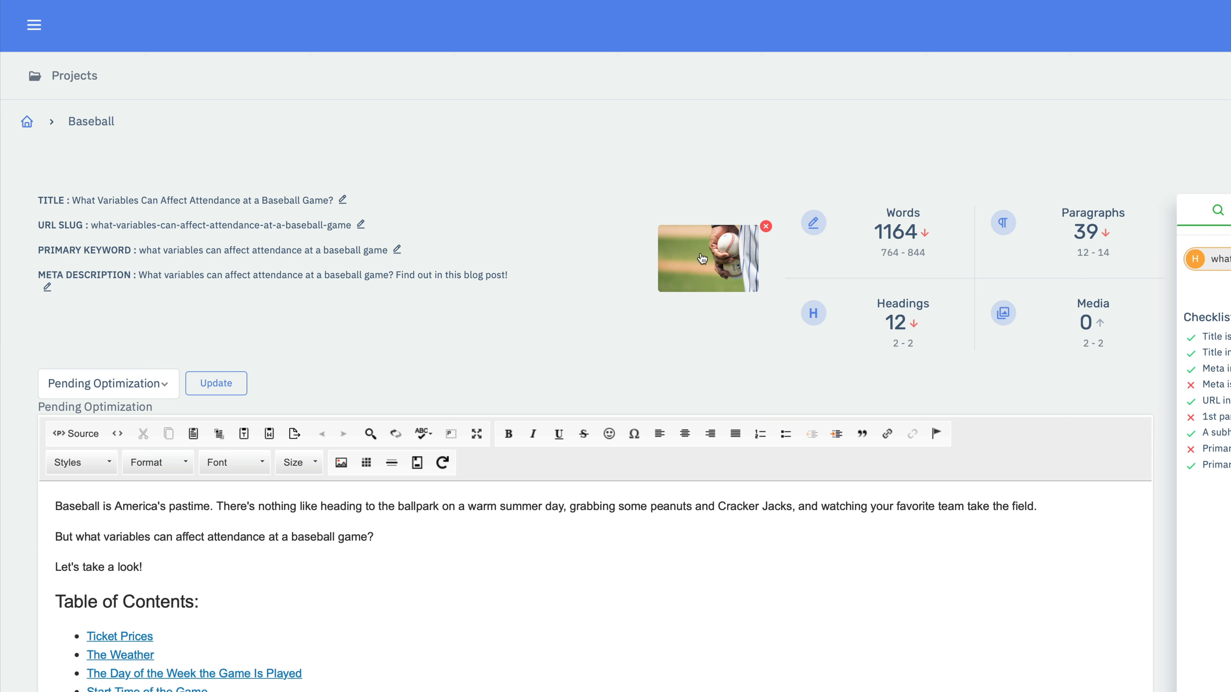
{"action": "mouse_move", "coordinate": [482, 262]}
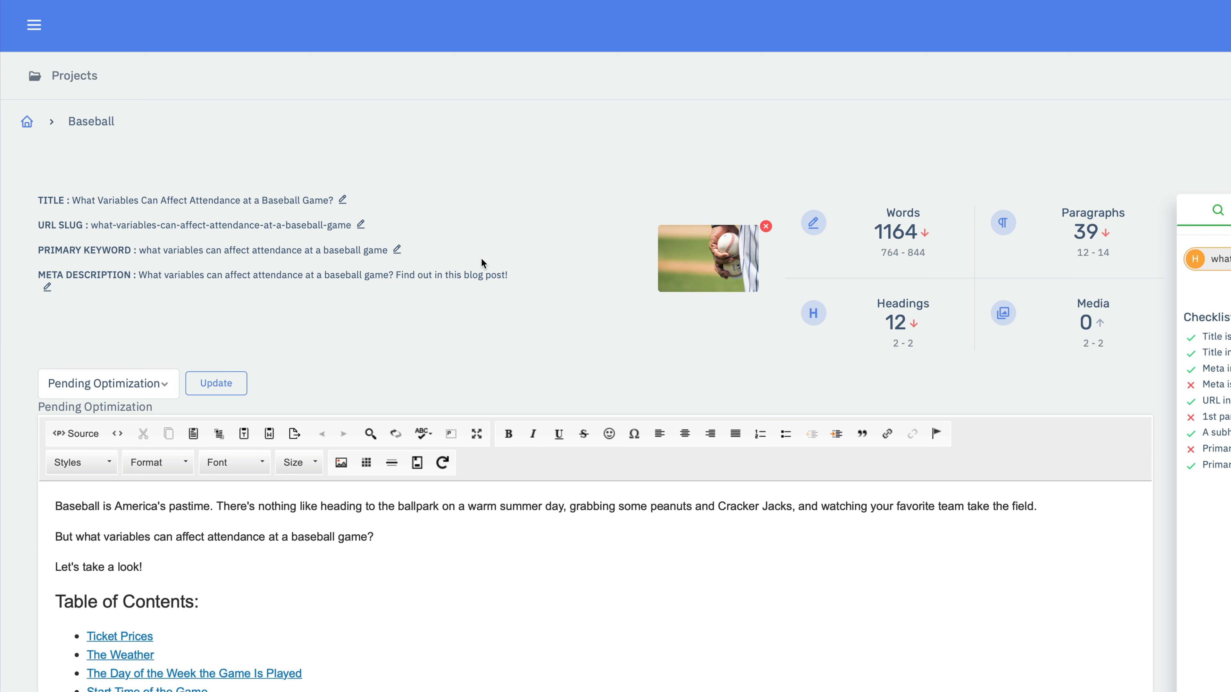
{"action": "mouse_move", "coordinate": [232, 287]}
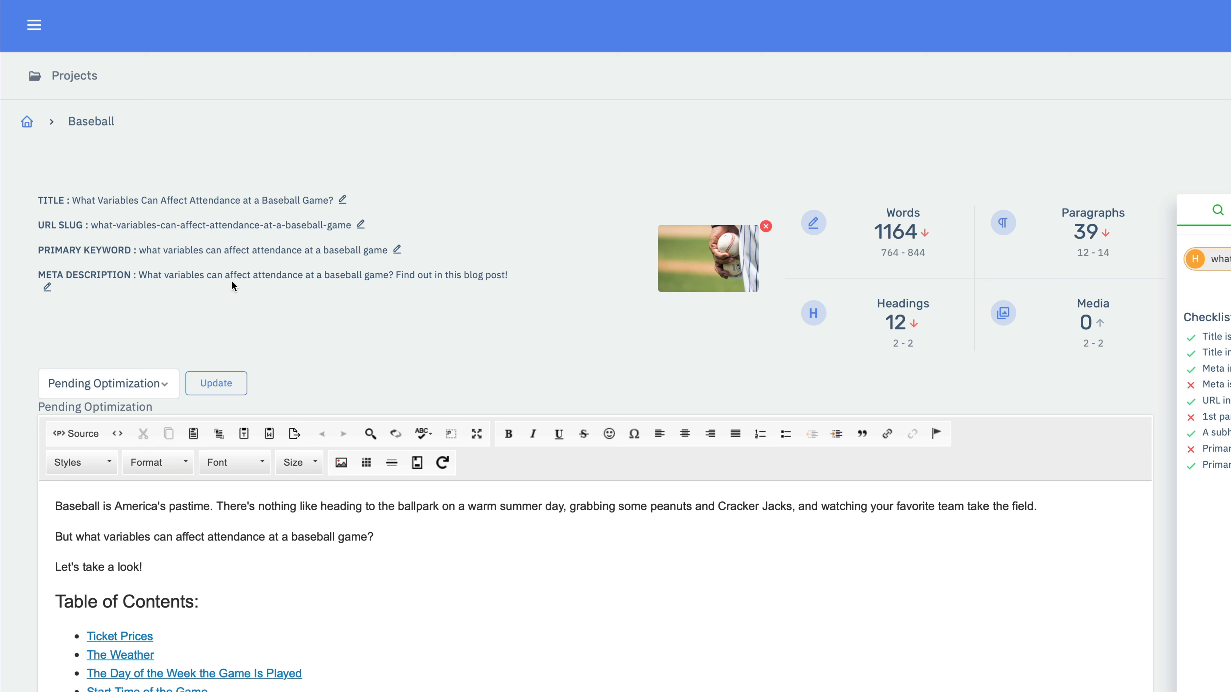
{"action": "mouse_move", "coordinate": [470, 311]}
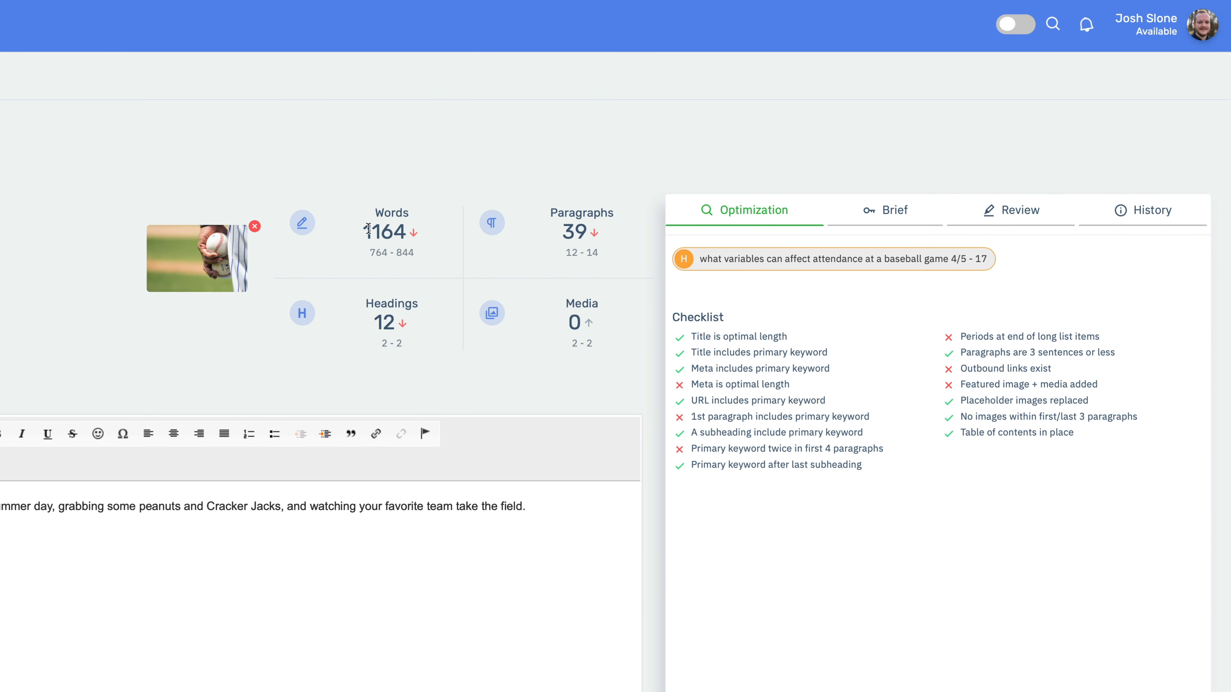
{"action": "mouse_move", "coordinate": [398, 207]}
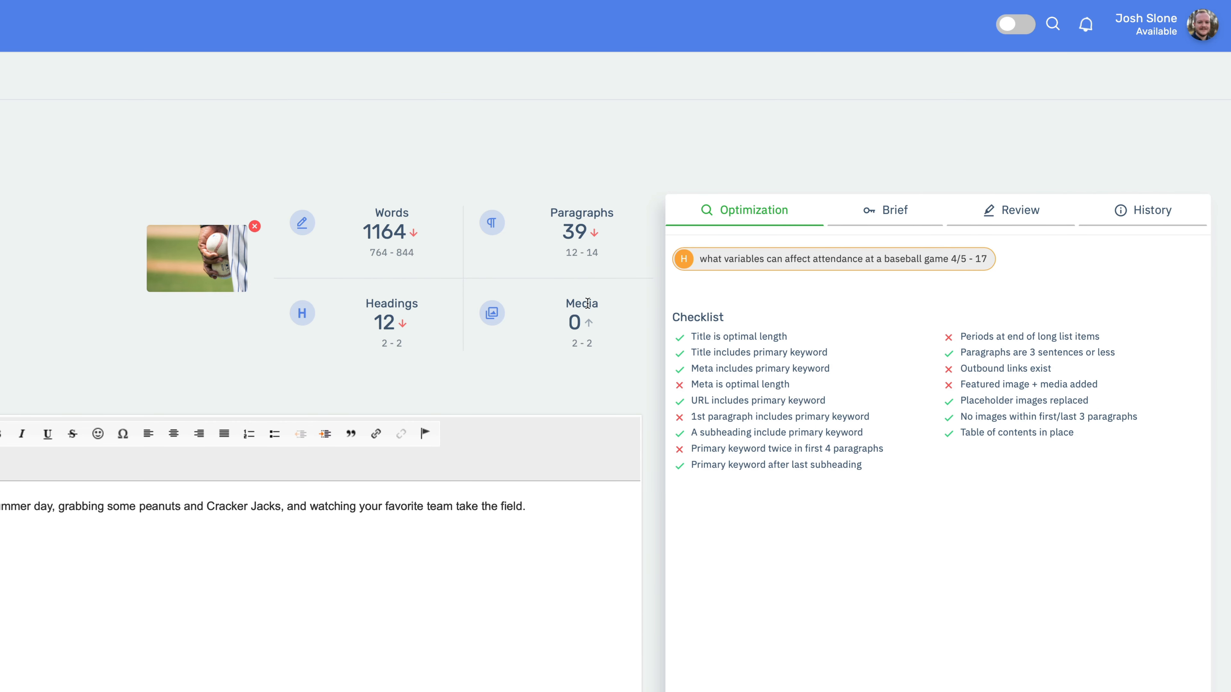
{"action": "double_click", "coordinate": [384, 231]}
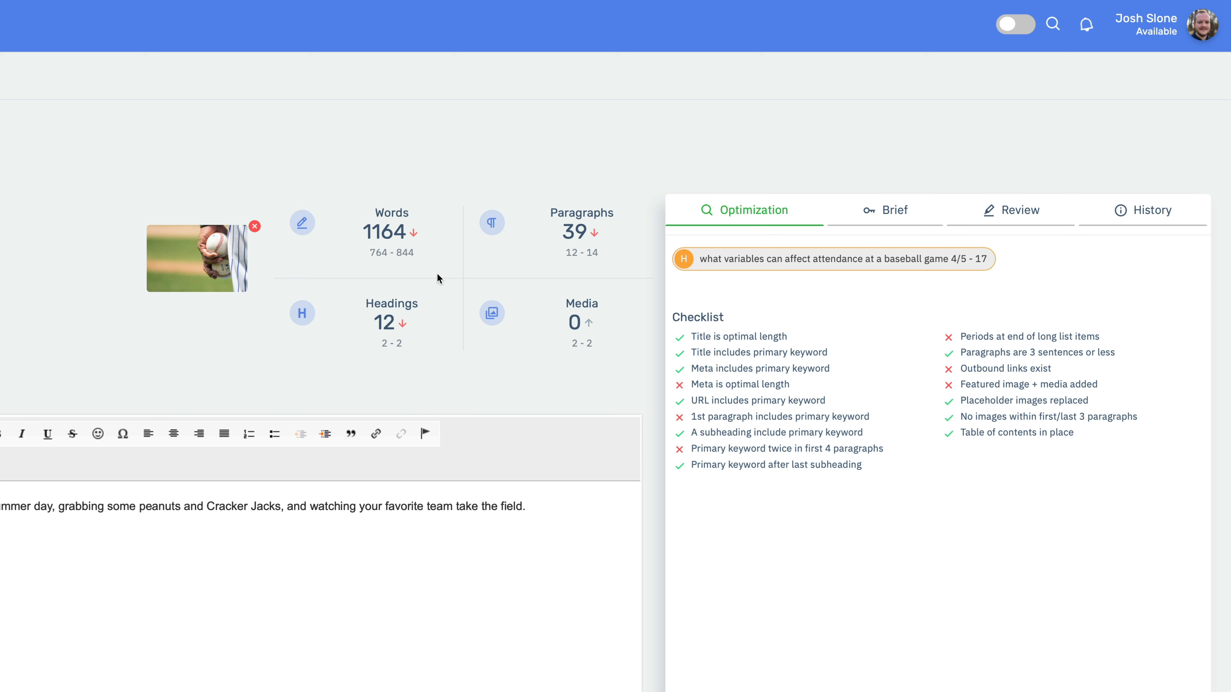
{"action": "double_click", "coordinate": [384, 232]}
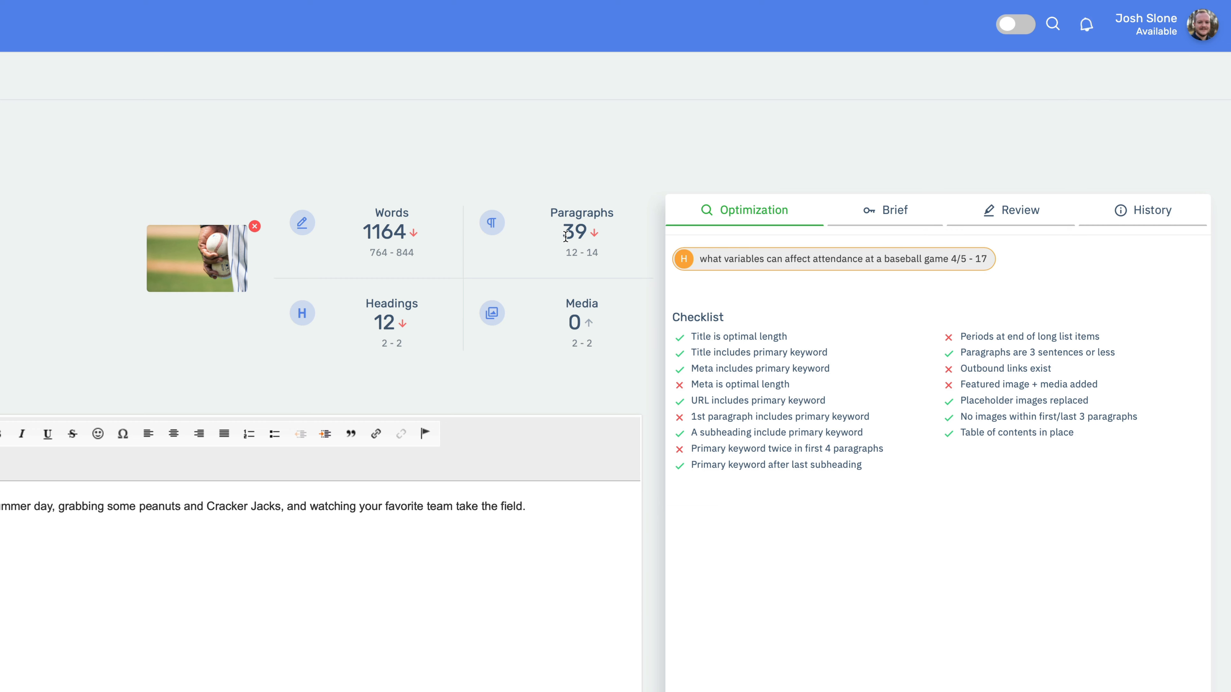
{"action": "scroll", "scroll_direction": "down", "scroll_amount": 3}
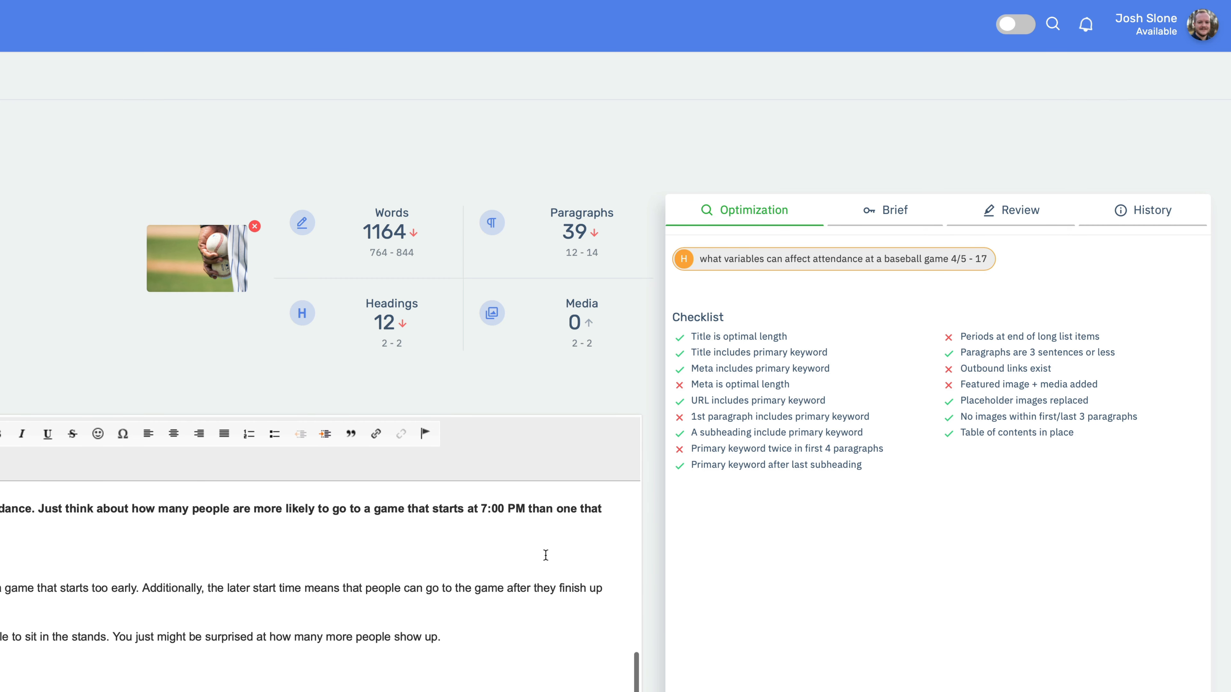
{"action": "scroll", "scroll_direction": "down", "scroll_amount": 3}
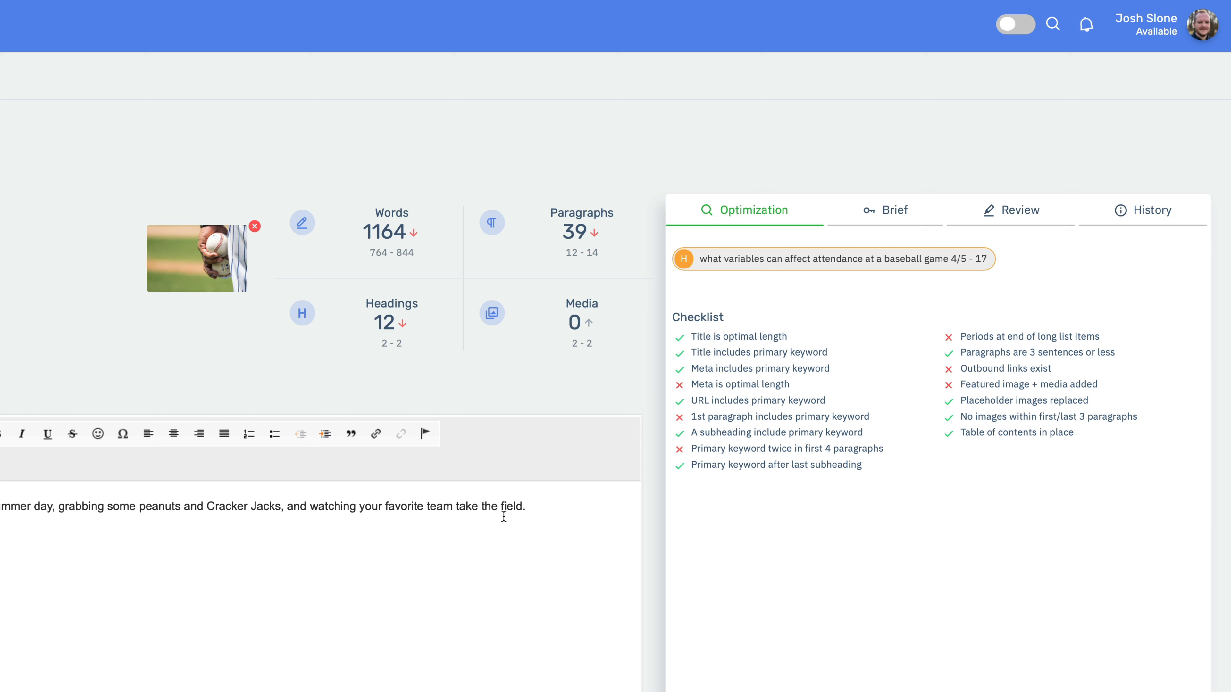
{"action": "mouse_move", "coordinate": [219, 226]}
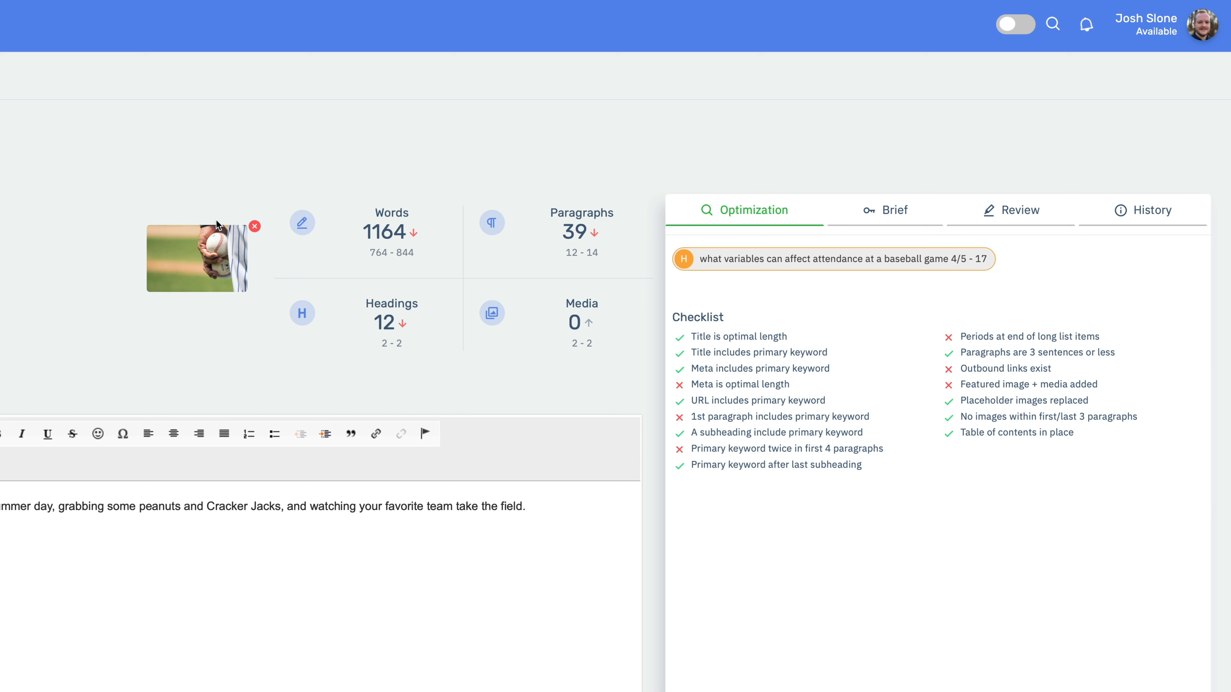
{"action": "mouse_move", "coordinate": [571, 344]}
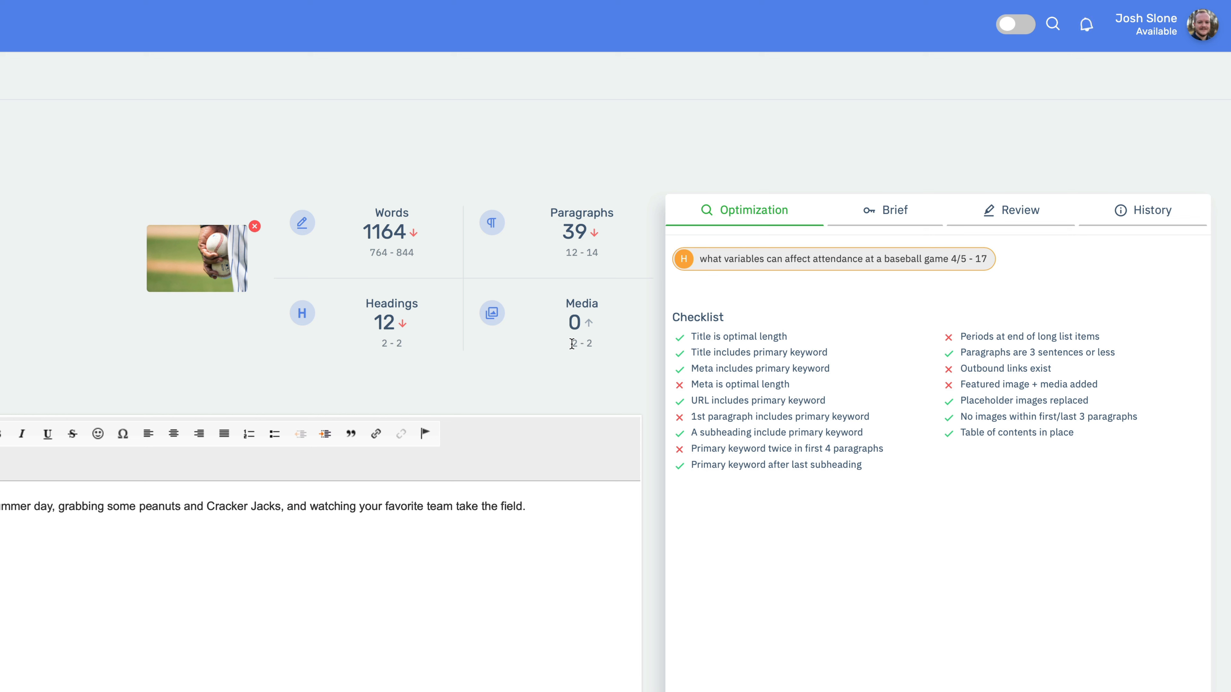
{"action": "mouse_move", "coordinate": [752, 307]}
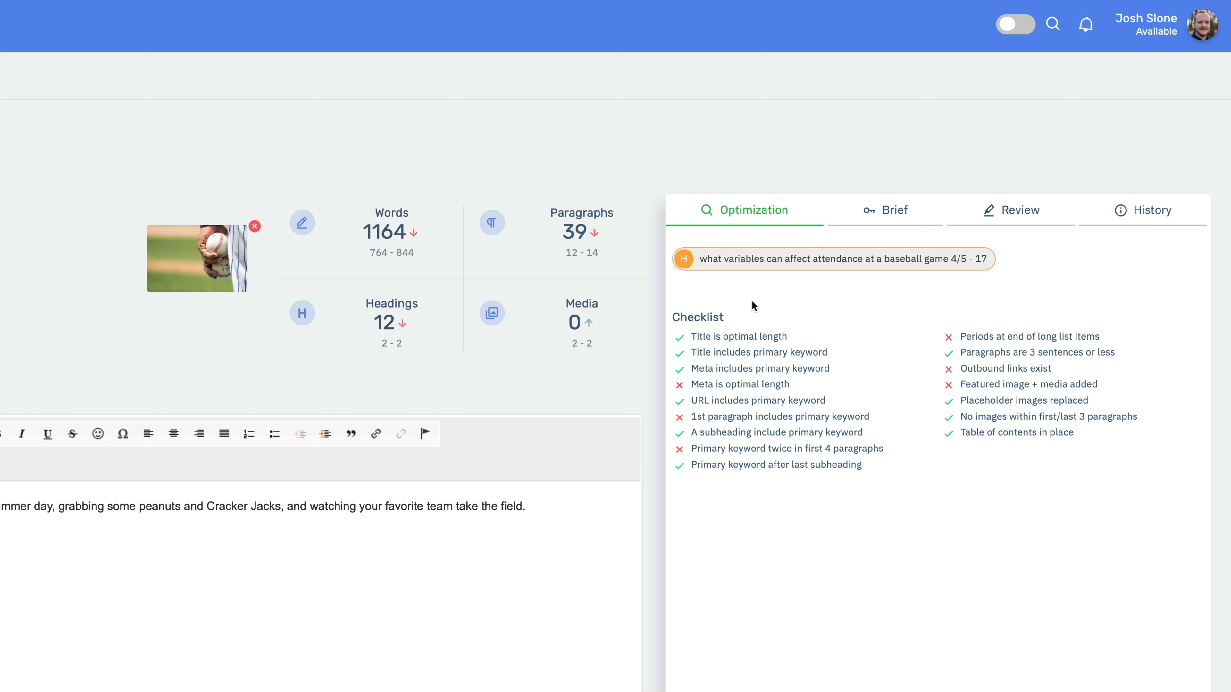
{"action": "mouse_move", "coordinate": [734, 287]}
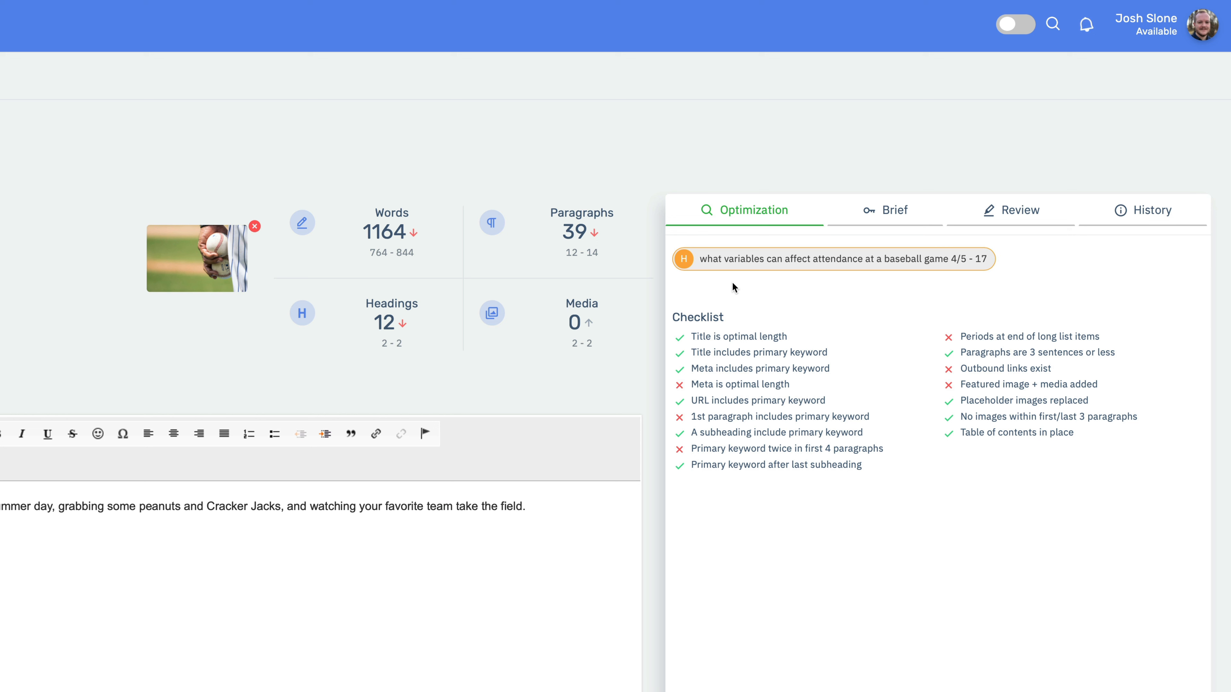
{"action": "mouse_move", "coordinate": [696, 264]}
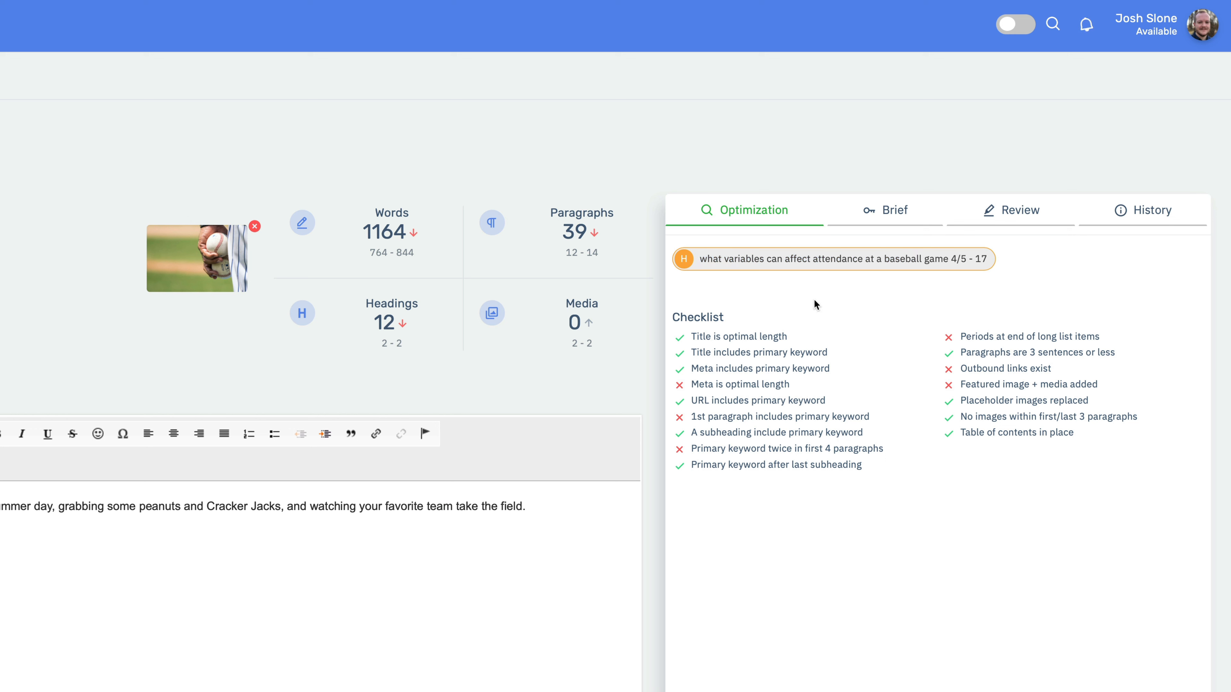
{"action": "mouse_move", "coordinate": [735, 284]}
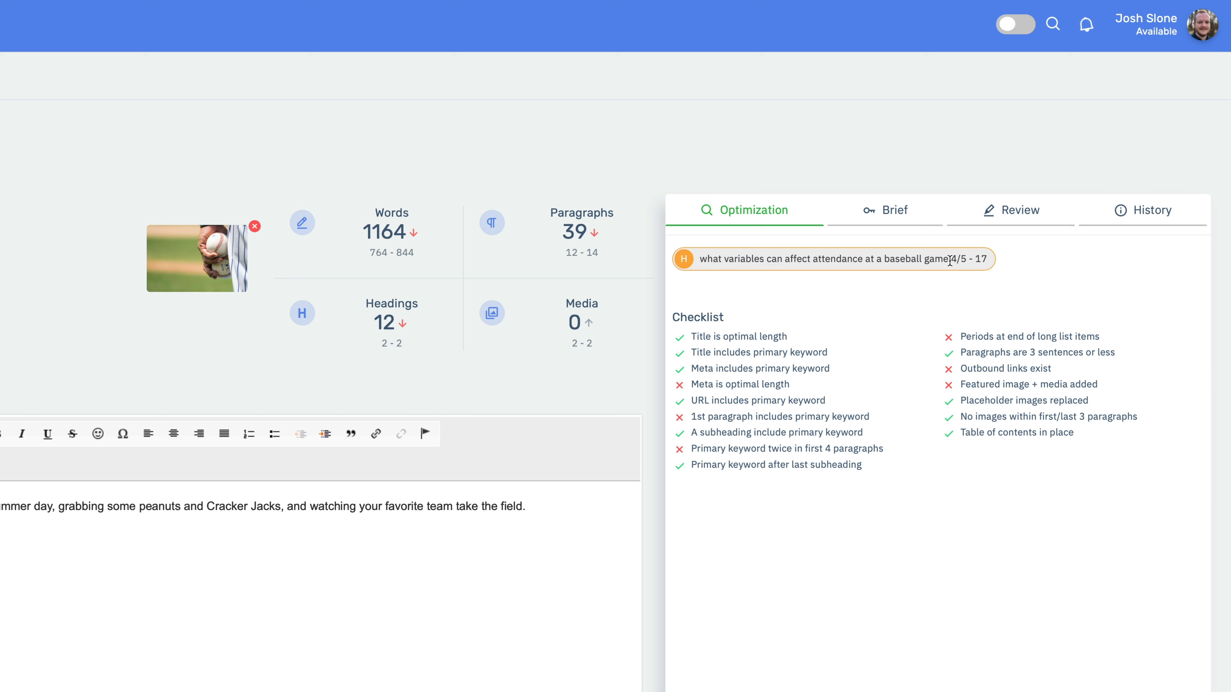
{"action": "mouse_move", "coordinate": [888, 311]}
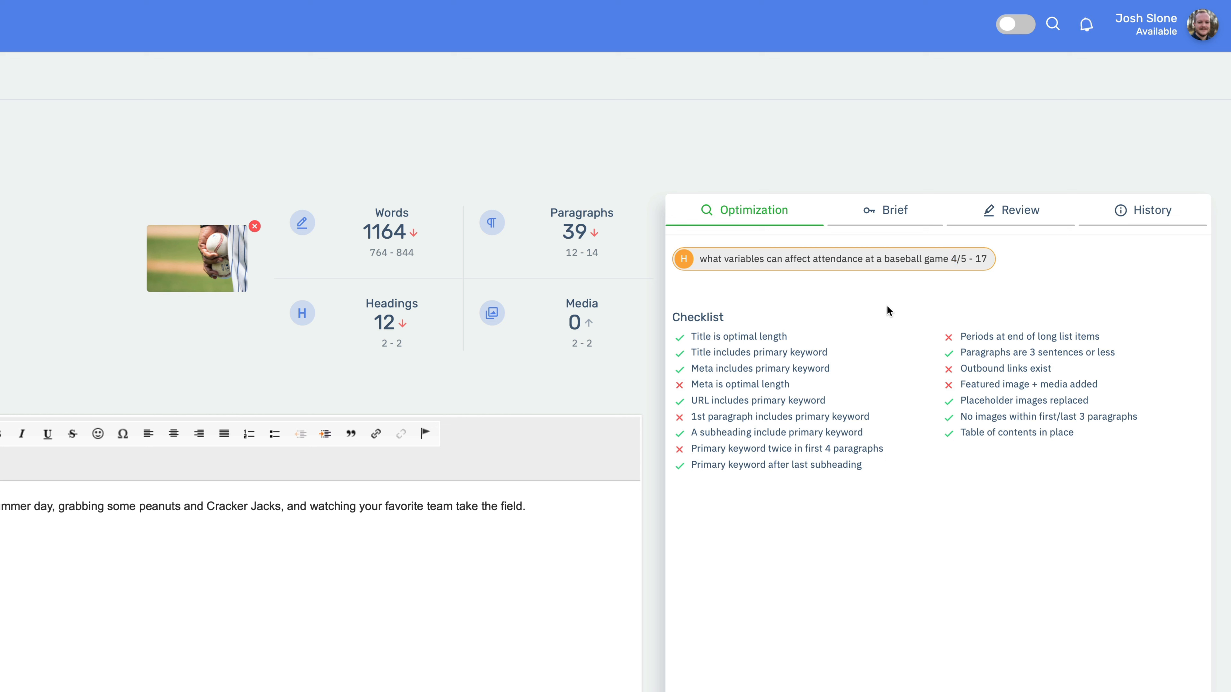
{"action": "mouse_move", "coordinate": [749, 328]}
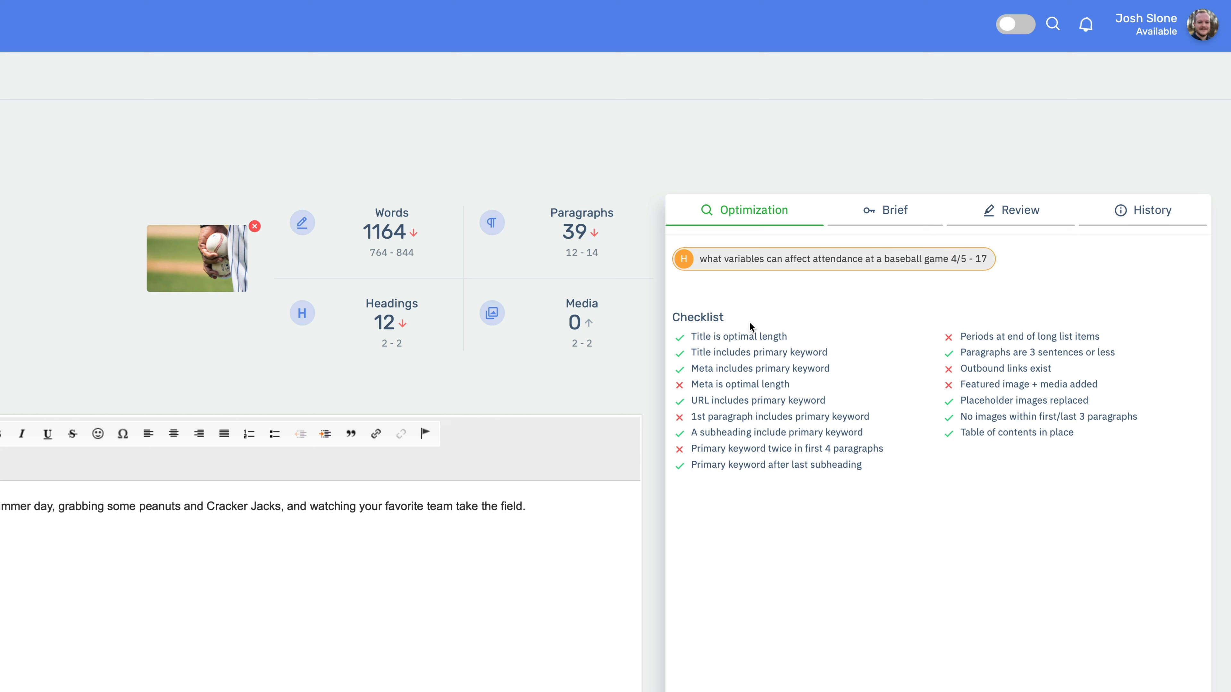
{"action": "mouse_move", "coordinate": [679, 312]}
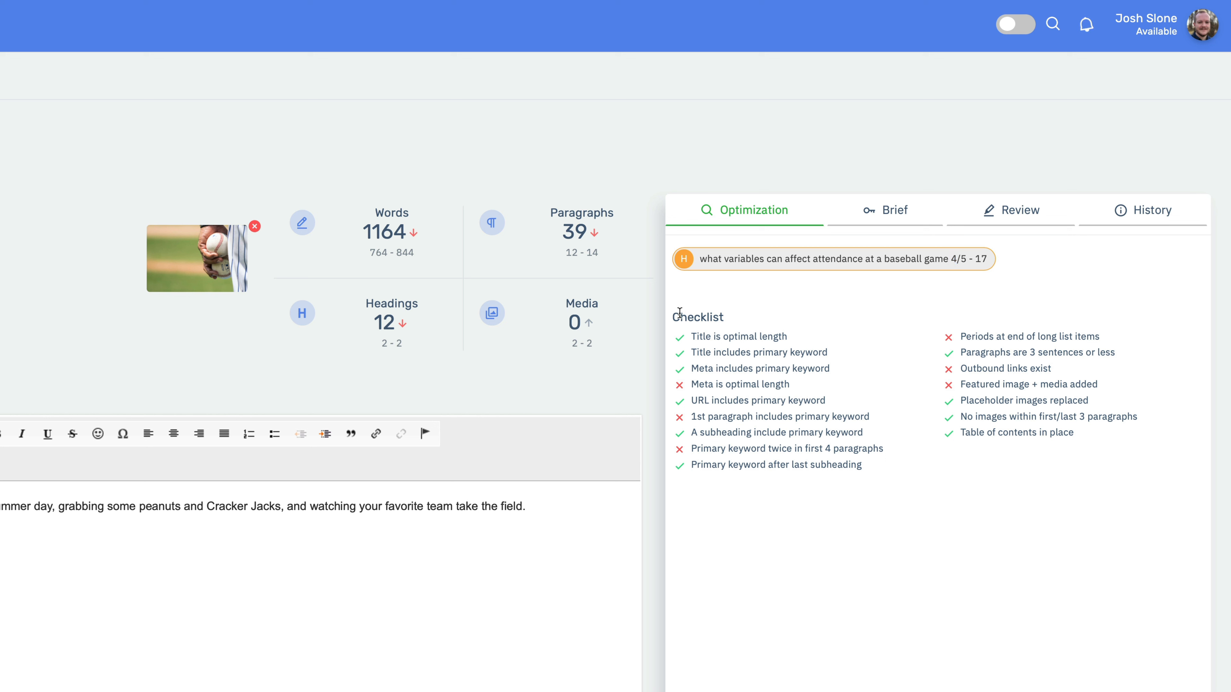
{"action": "double_click", "coordinate": [738, 336]}
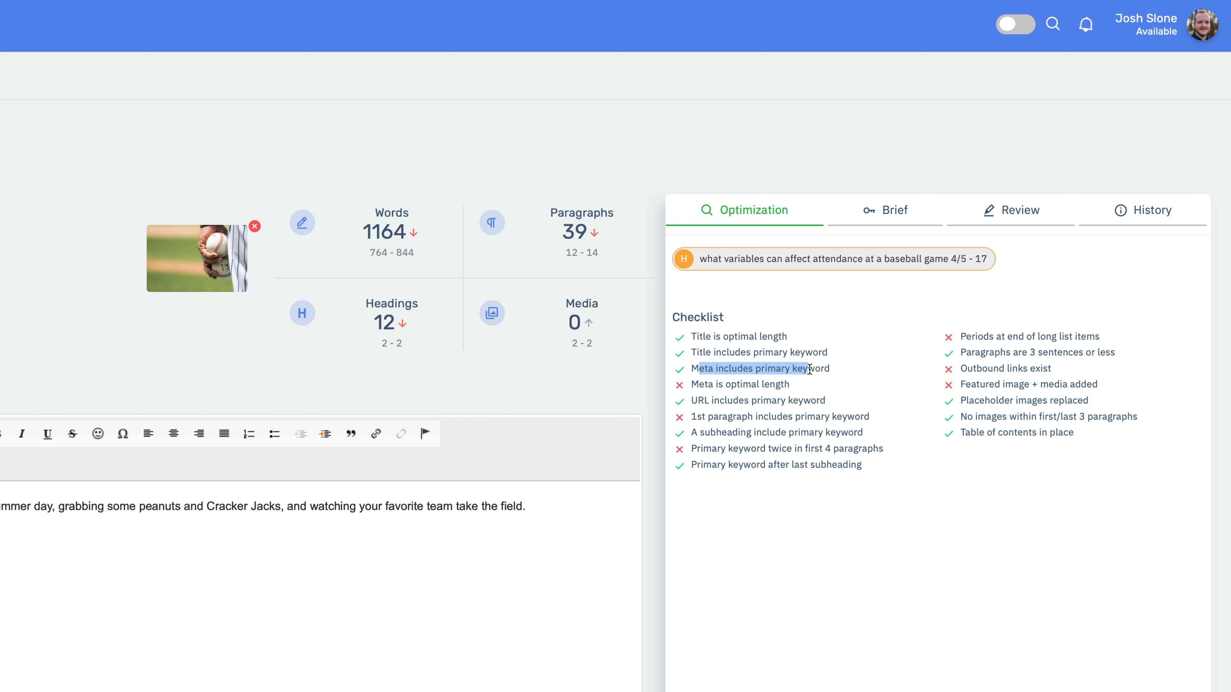
{"action": "mouse_move", "coordinate": [707, 384]}
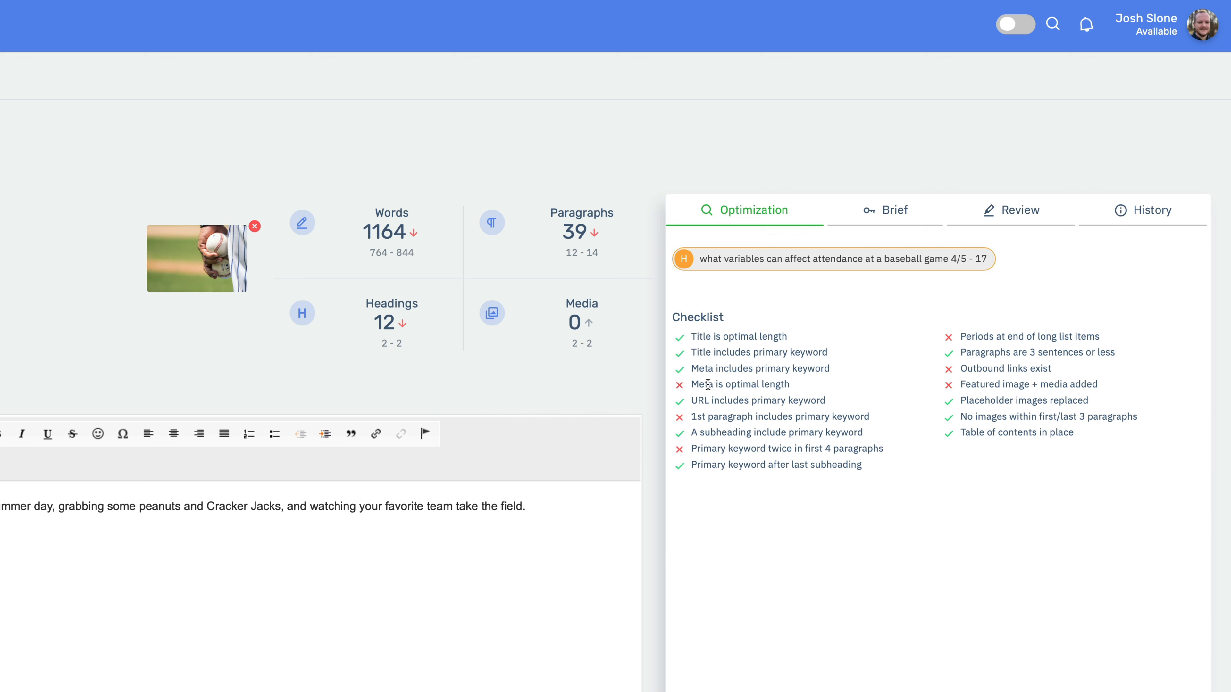
{"action": "mouse_move", "coordinate": [94, 315]}
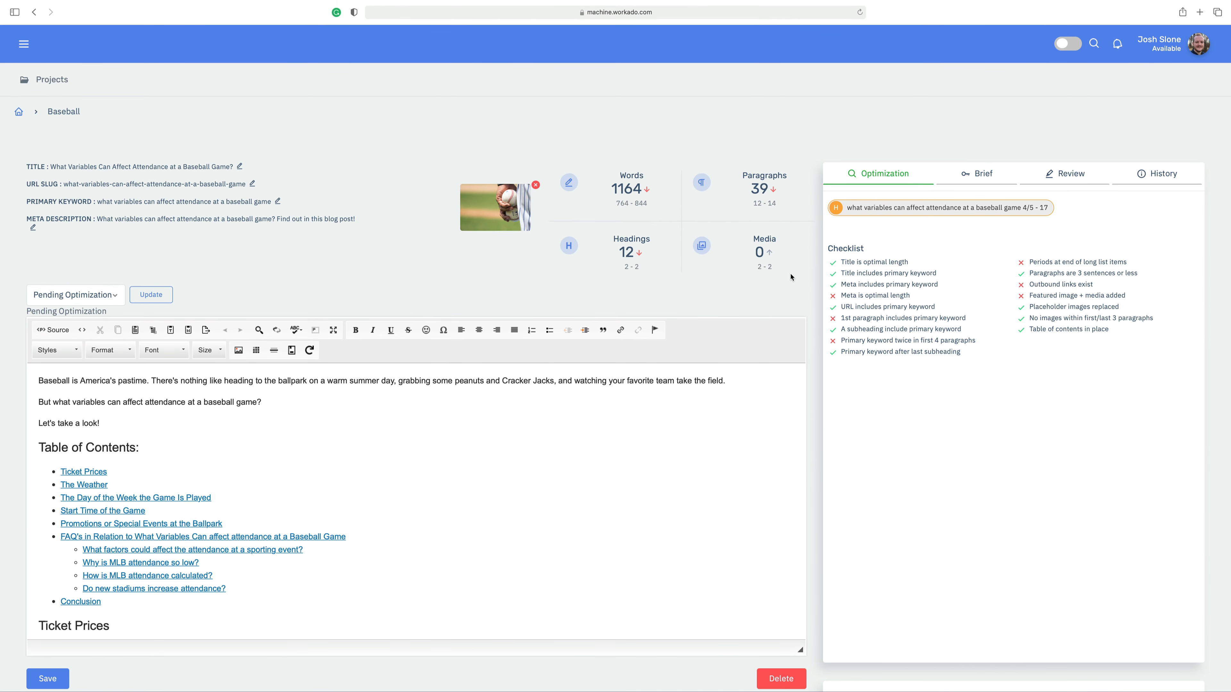
{"action": "mouse_move", "coordinate": [473, 412]}
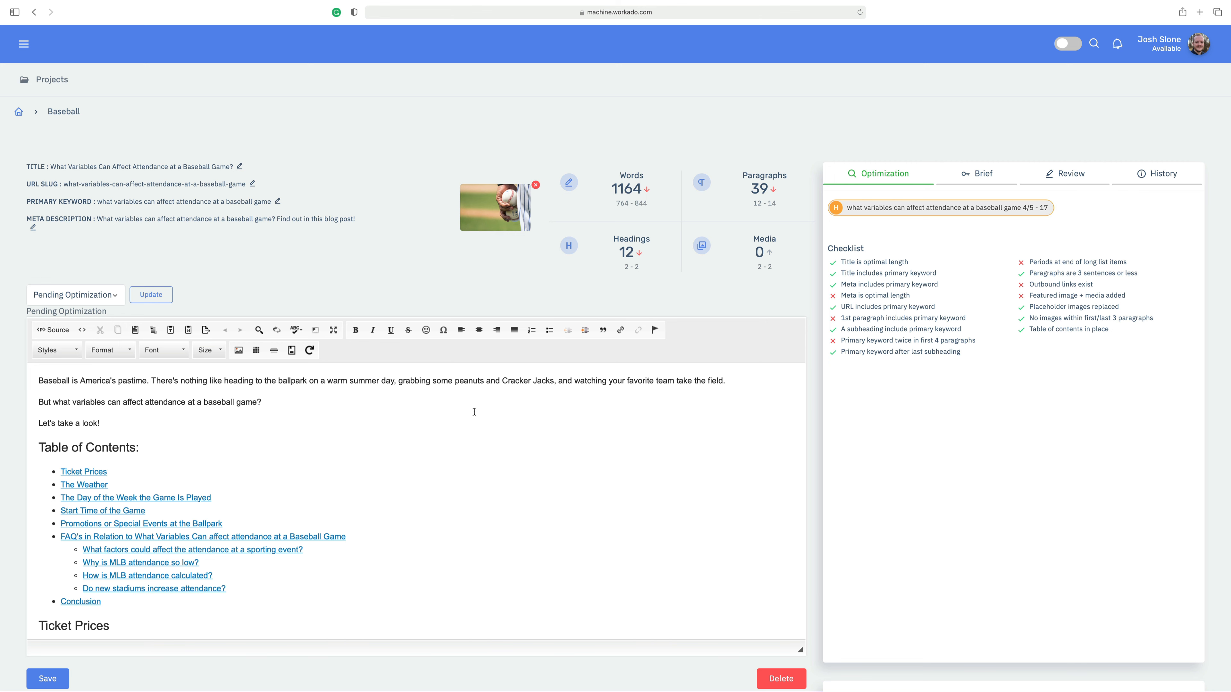
{"action": "scroll", "scroll_direction": "down", "scroll_amount": 3}
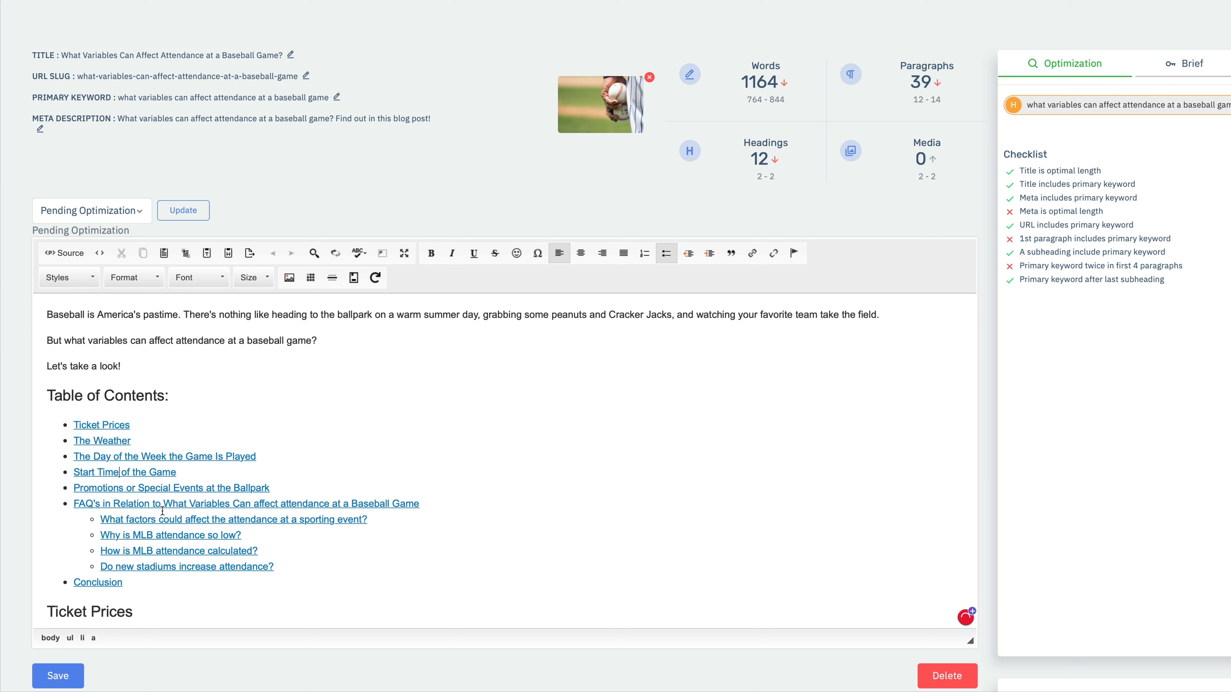
{"action": "scroll", "scroll_direction": "down", "scroll_amount": 3}
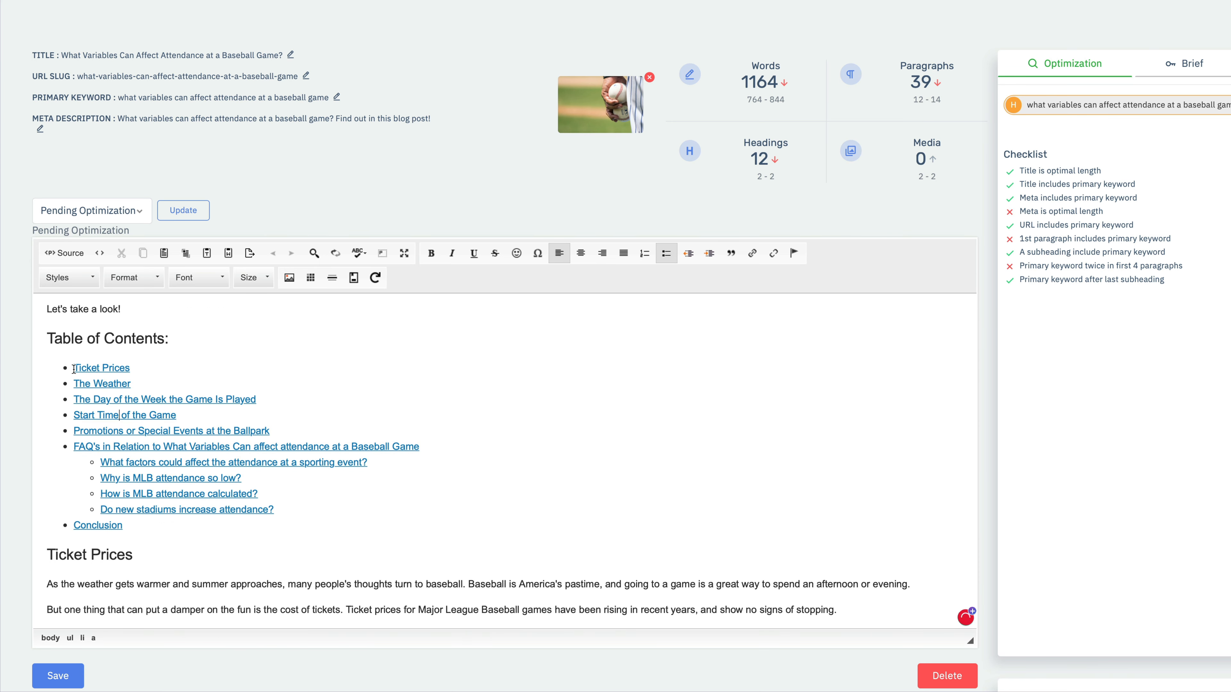
{"action": "scroll", "scroll_direction": "down", "scroll_amount": 3}
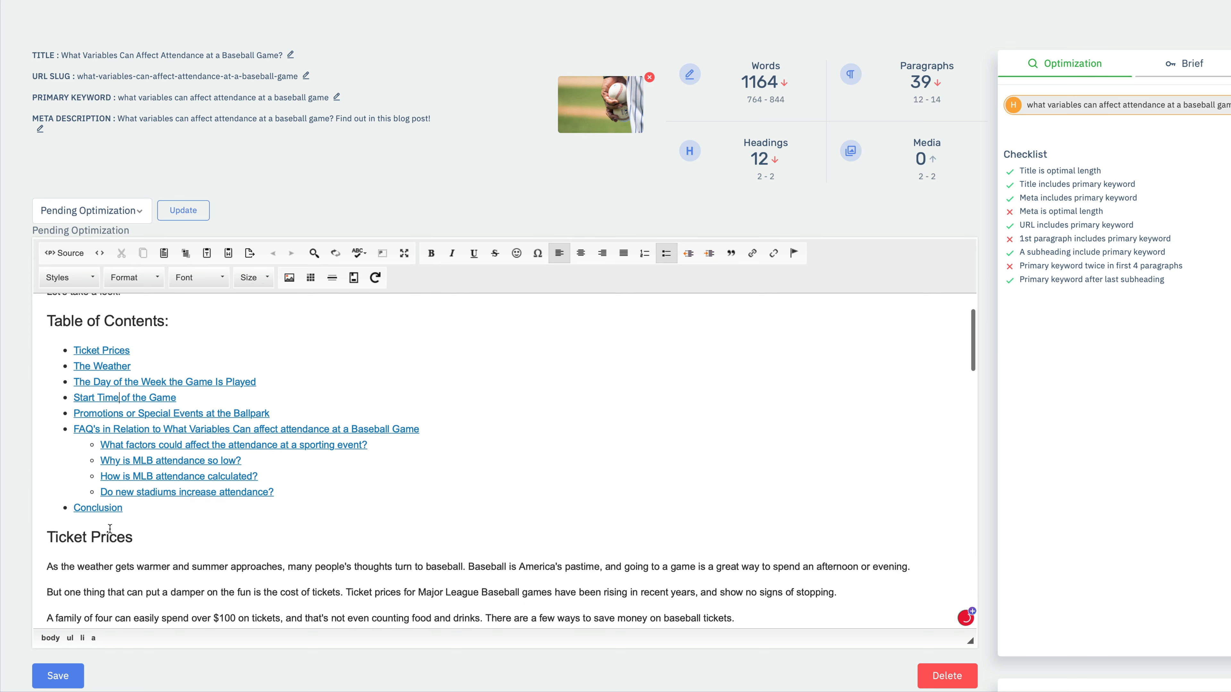
{"action": "scroll", "scroll_direction": "down", "scroll_amount": 3}
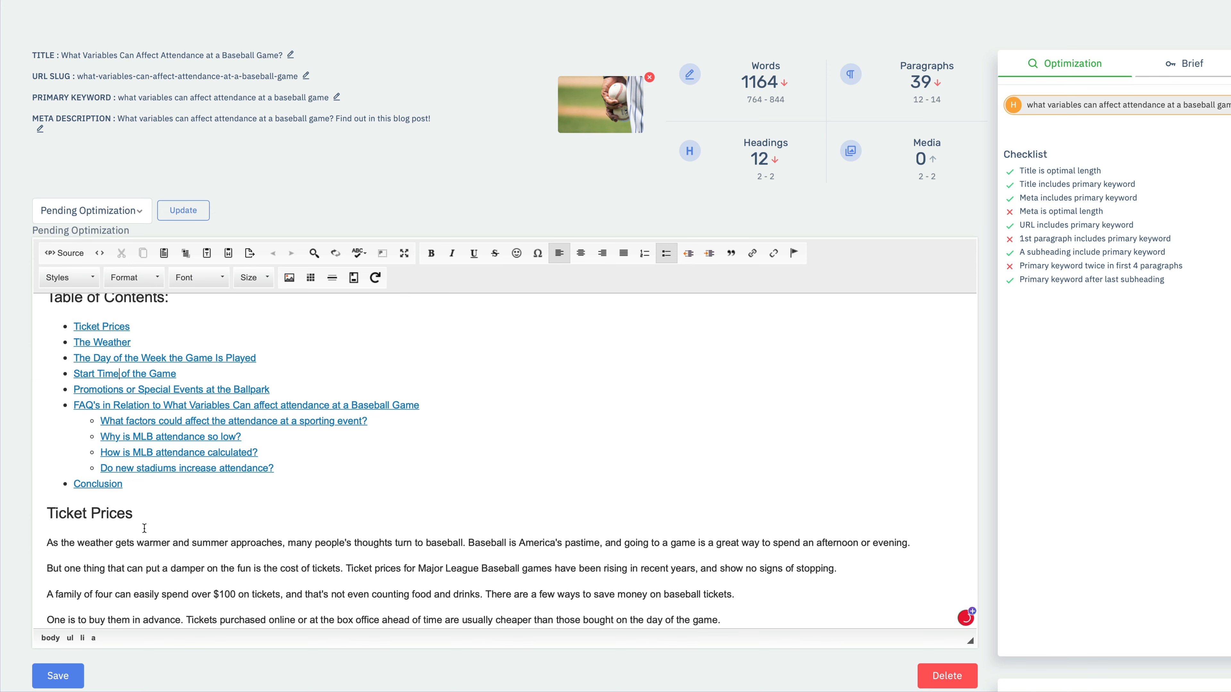
{"action": "scroll", "scroll_direction": "down", "scroll_amount": 3}
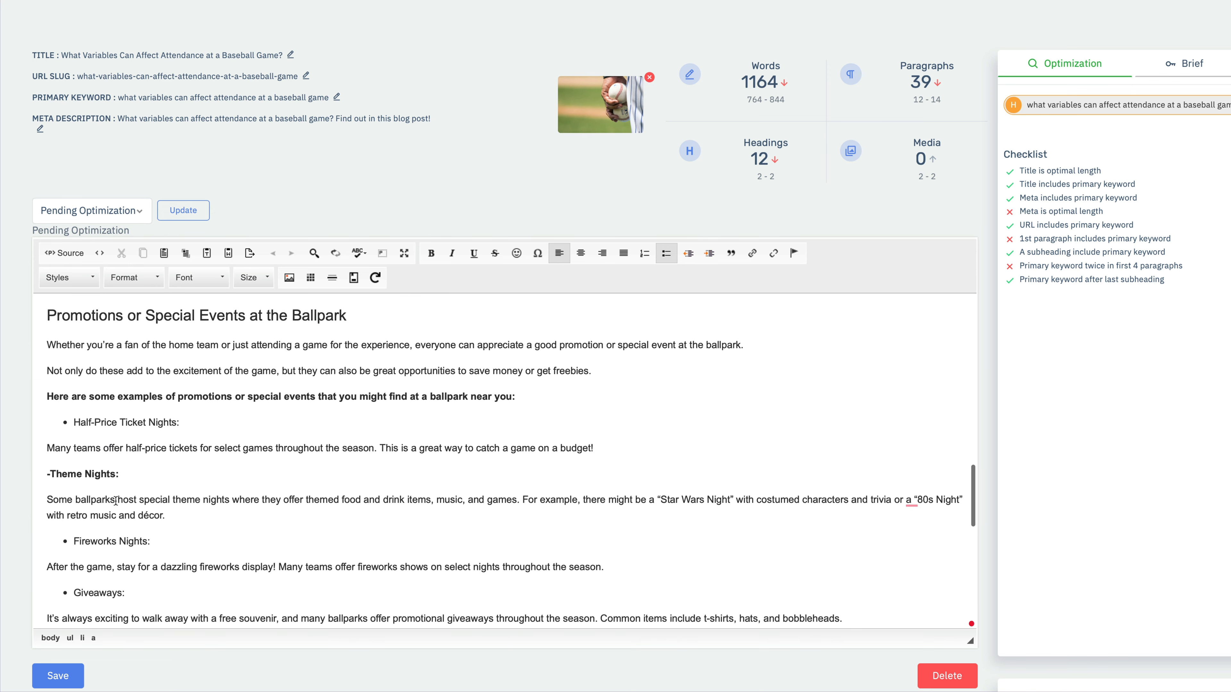
{"action": "scroll", "scroll_direction": "down", "scroll_amount": 3}
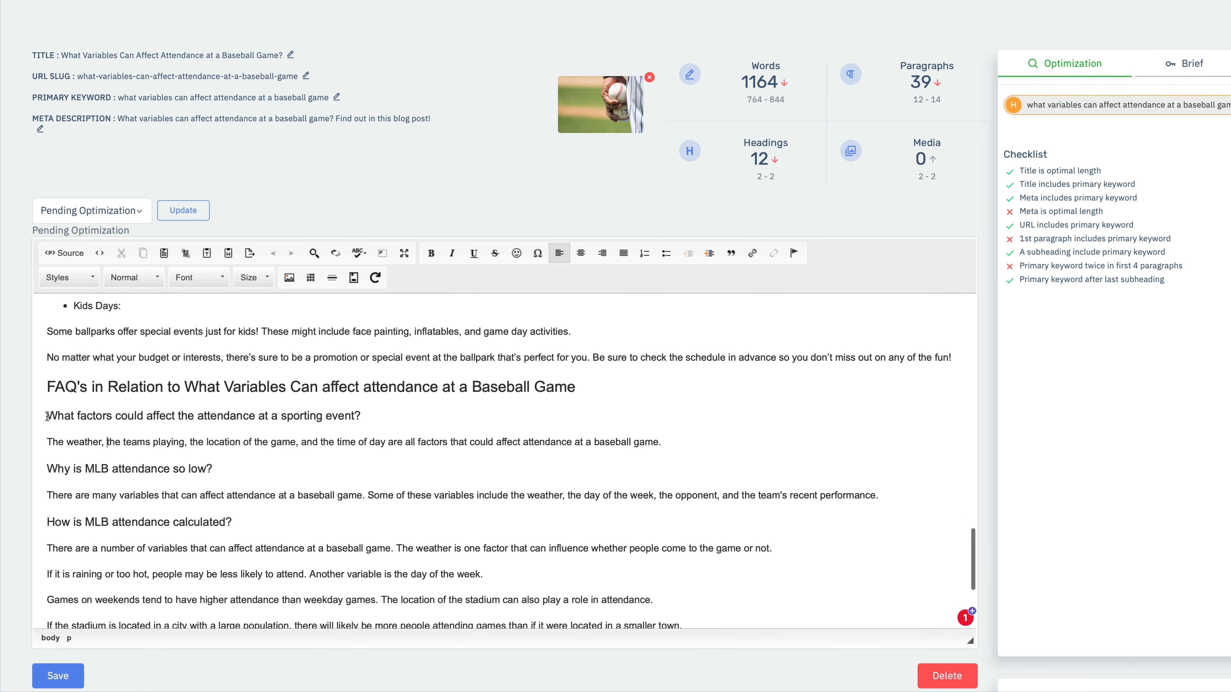
{"action": "left_click", "coordinate": [203, 415]}
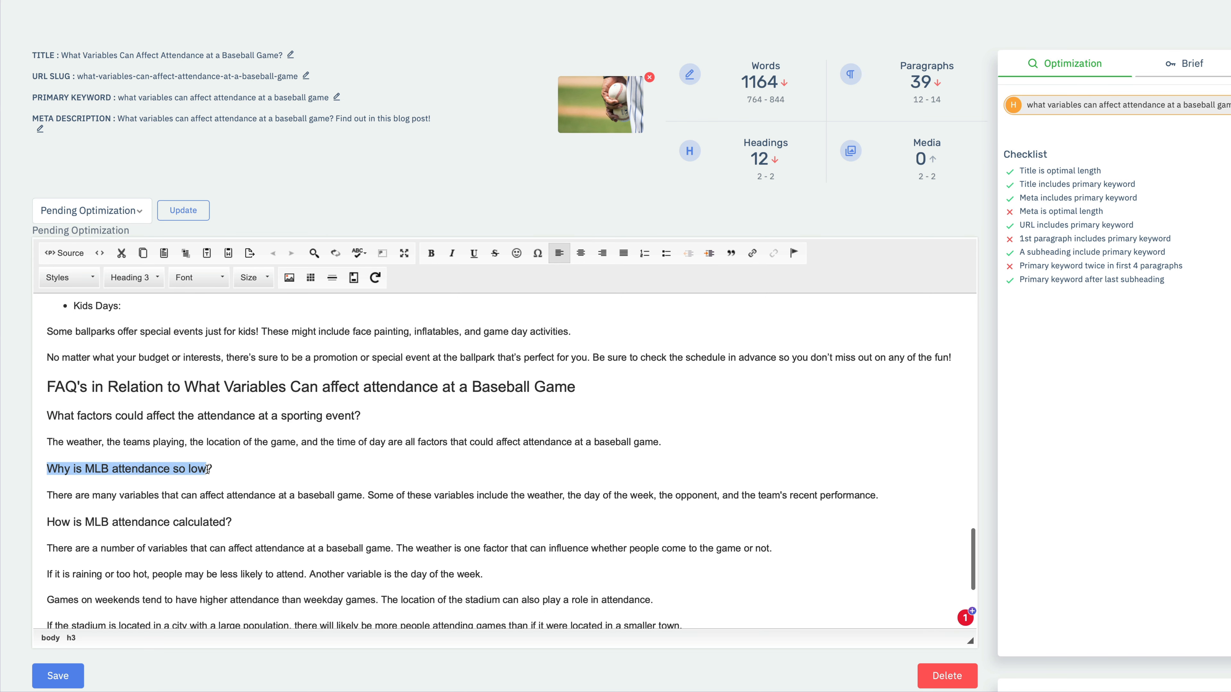
{"action": "scroll", "scroll_direction": "down", "scroll_amount": 3}
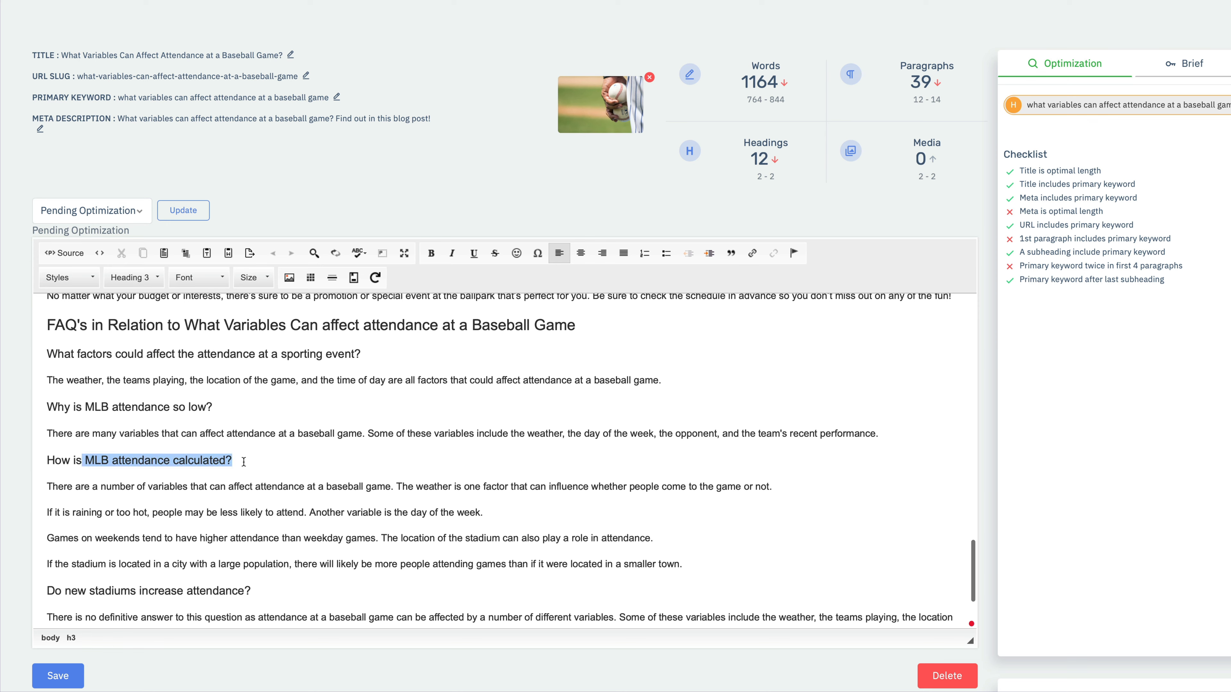
{"action": "scroll", "scroll_direction": "down", "scroll_amount": 3}
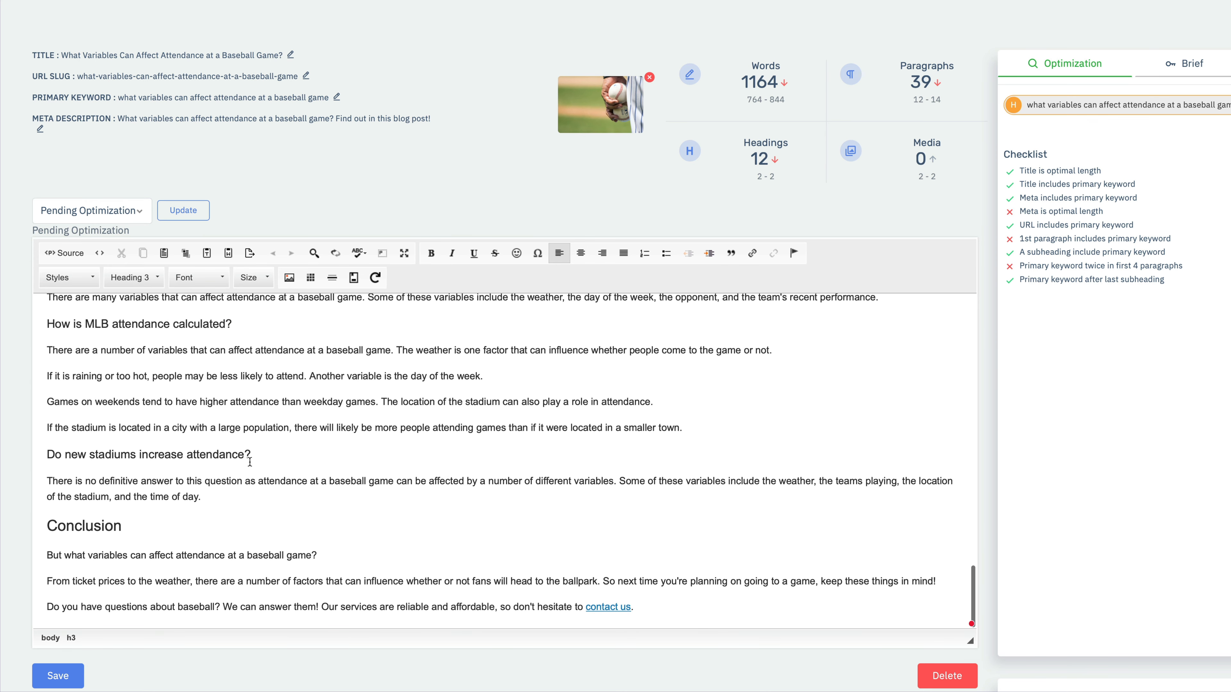
{"action": "left_click", "coordinate": [47, 525]}
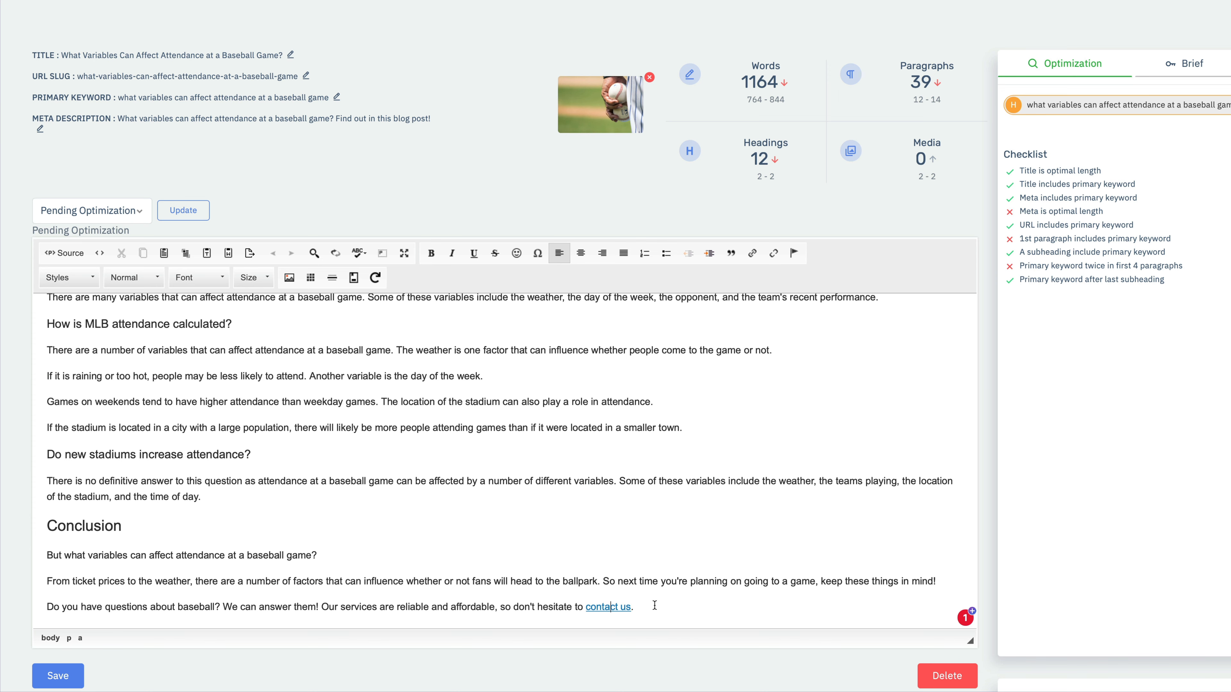
{"action": "scroll", "scroll_direction": "up", "scroll_amount": 3}
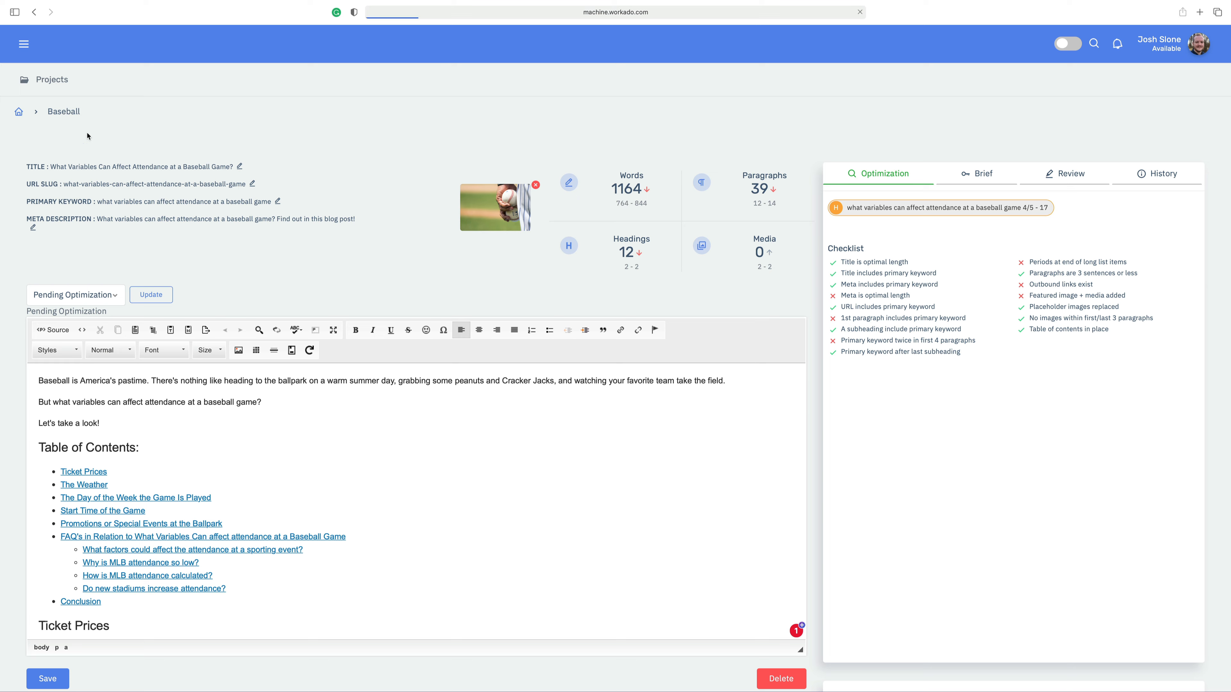
Return to the Baseball post list, load 'Why Do Baseball Players Eat Seeds?' and read down to its diet-tips section
{"action": "left_click", "coordinate": [64, 112]}
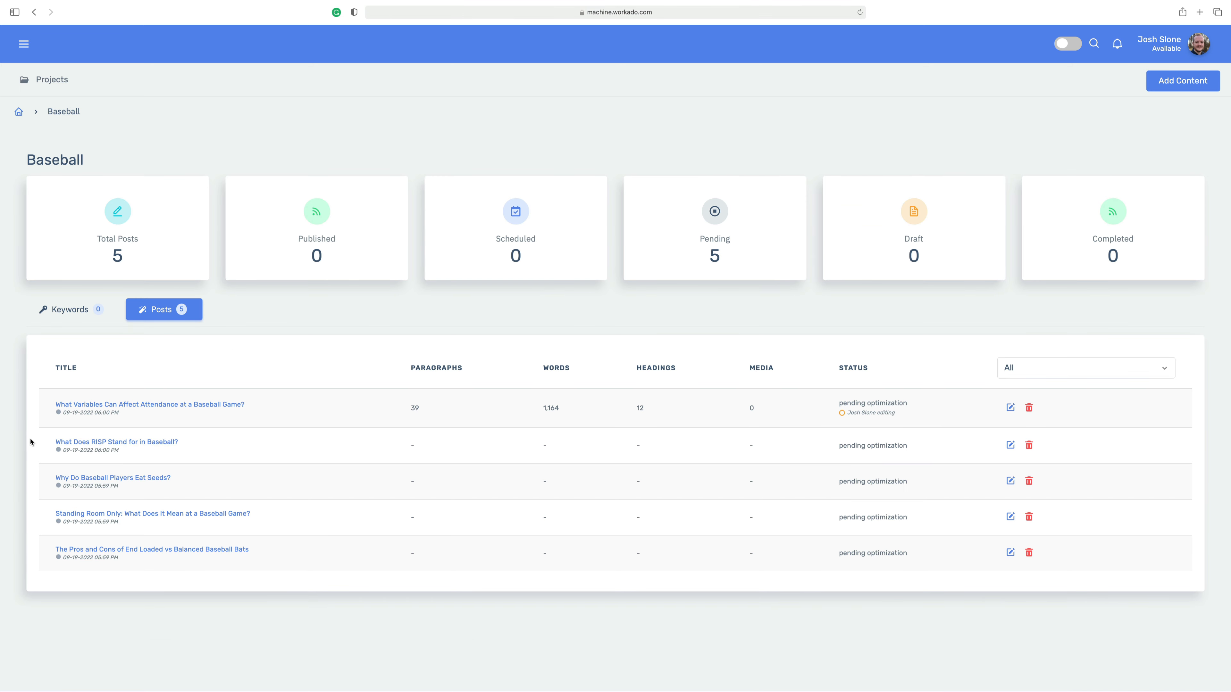
{"action": "mouse_move", "coordinate": [113, 478]}
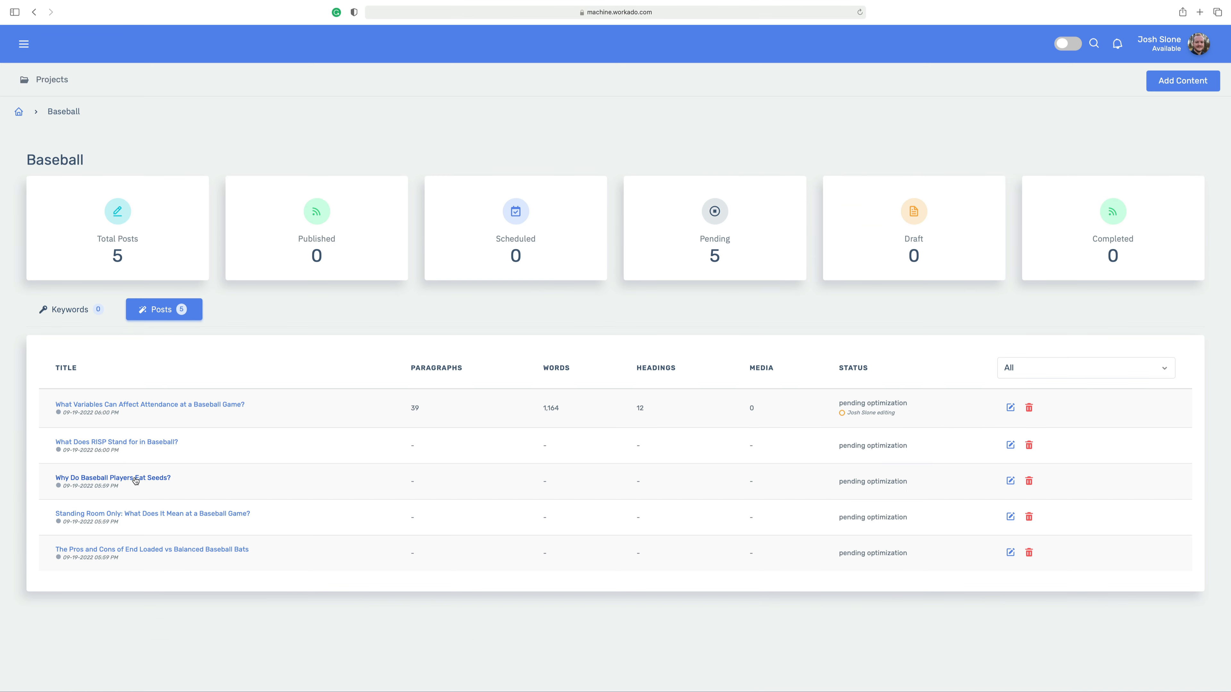
{"action": "left_click", "coordinate": [113, 478]}
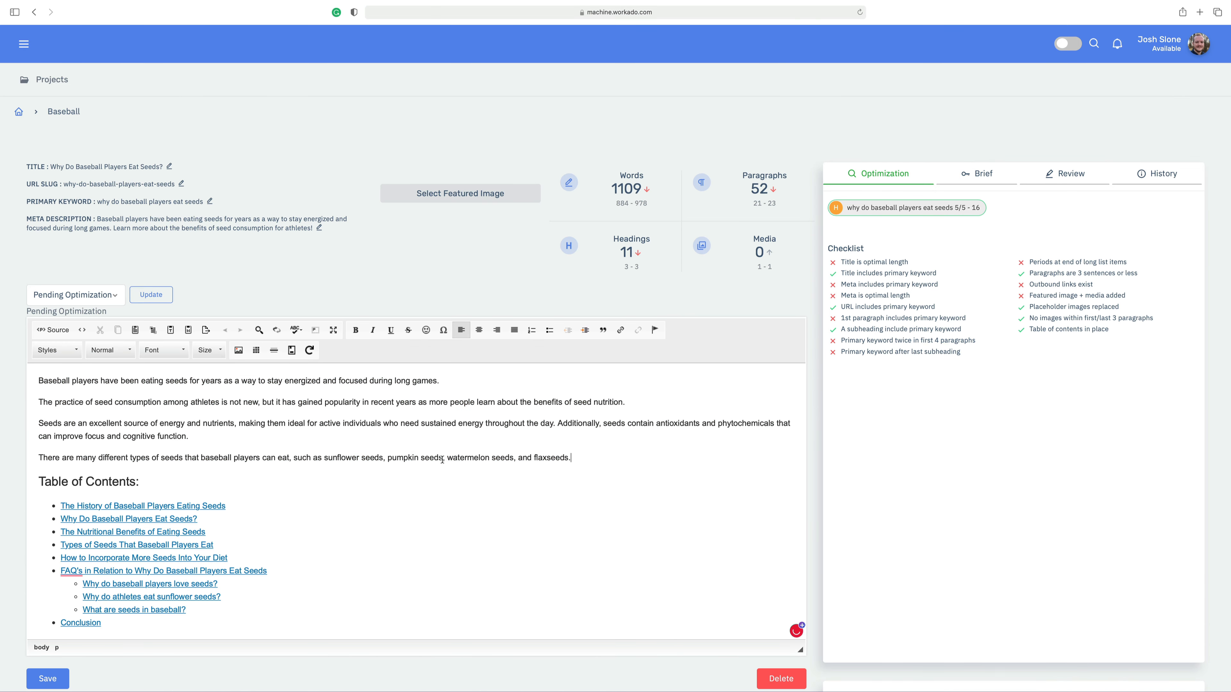
{"action": "scroll", "scroll_direction": "down", "scroll_amount": 3}
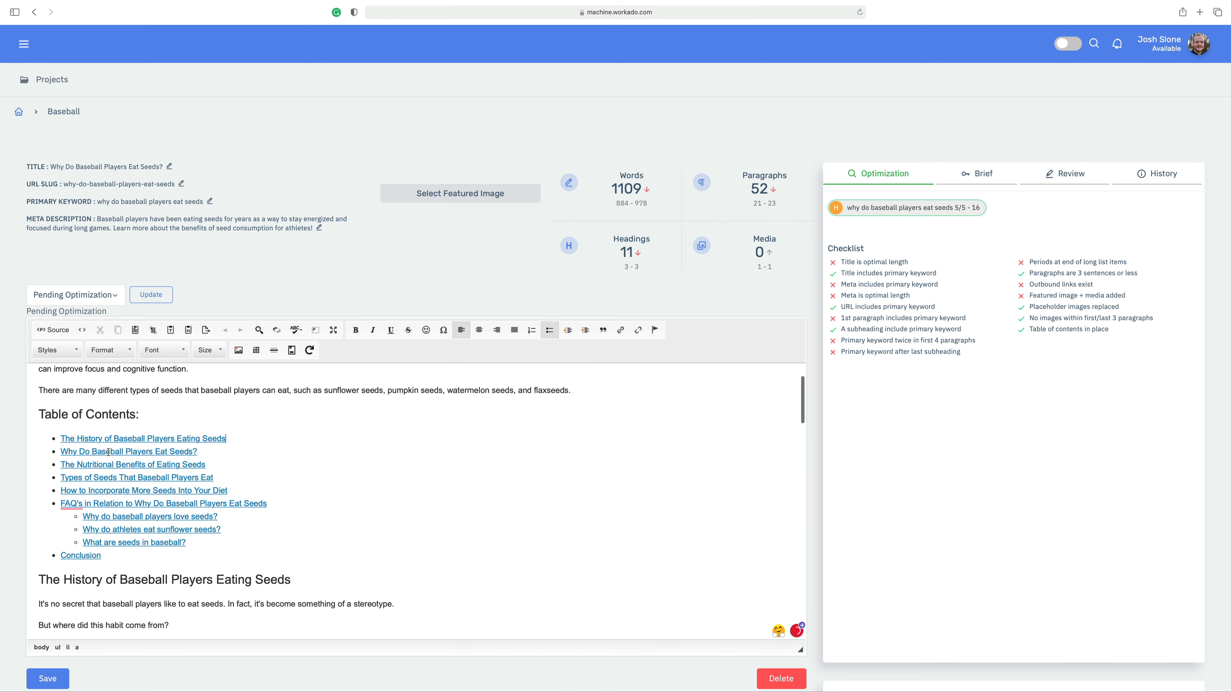
{"action": "scroll", "scroll_direction": "down", "scroll_amount": 3}
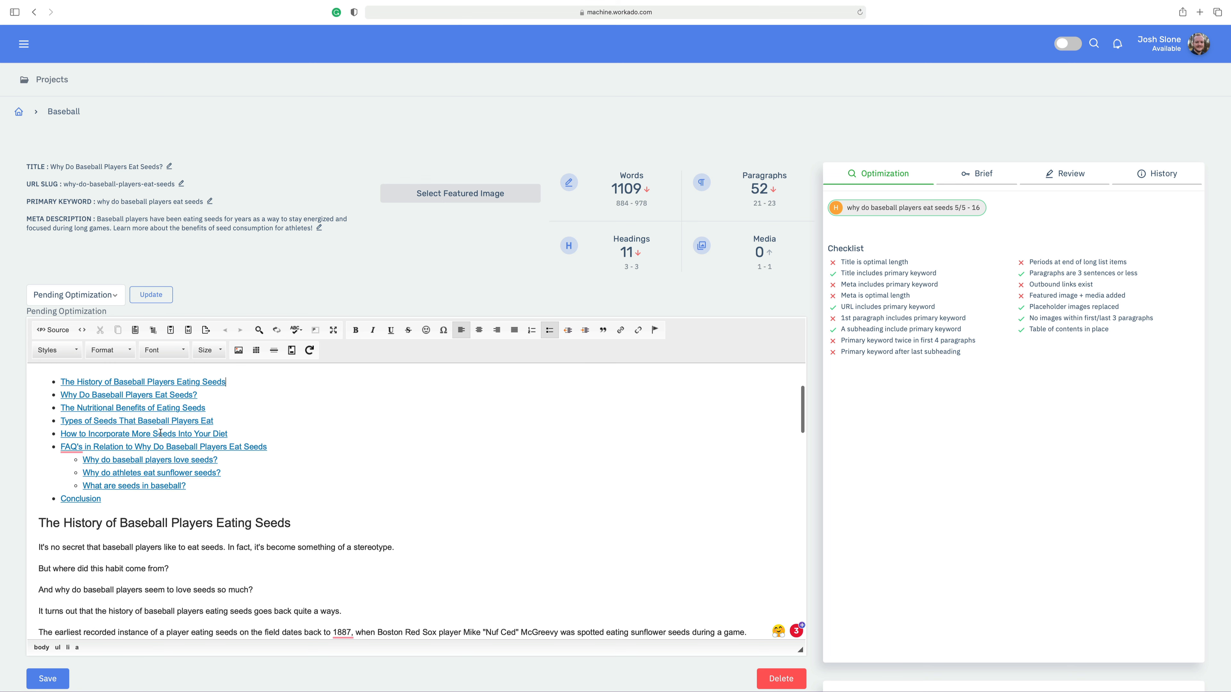
{"action": "scroll", "scroll_direction": "down", "scroll_amount": 3}
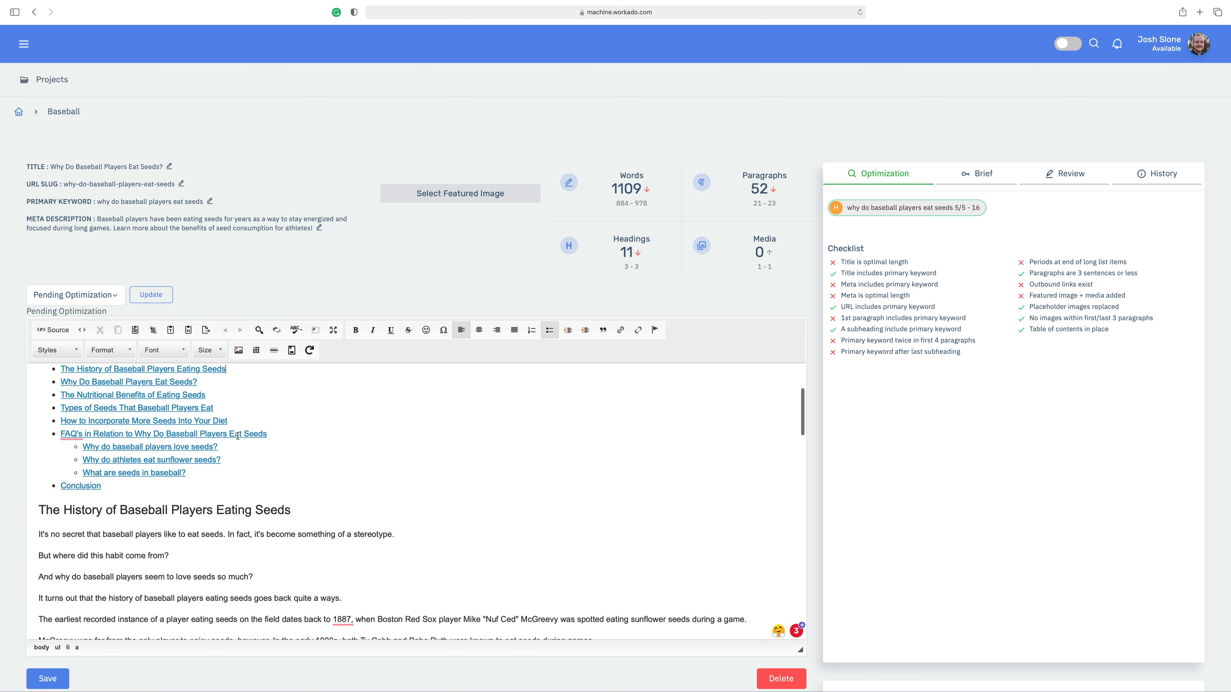
{"action": "scroll", "scroll_direction": "up", "scroll_amount": 3}
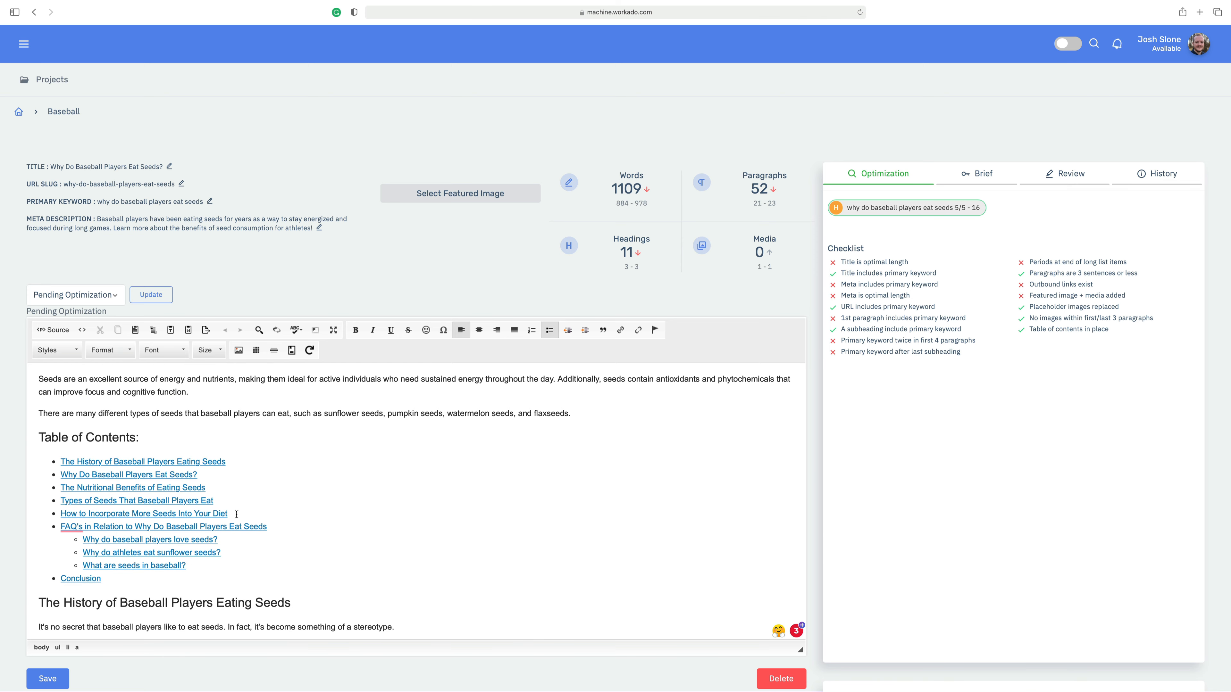
{"action": "mouse_move", "coordinate": [584, 227]}
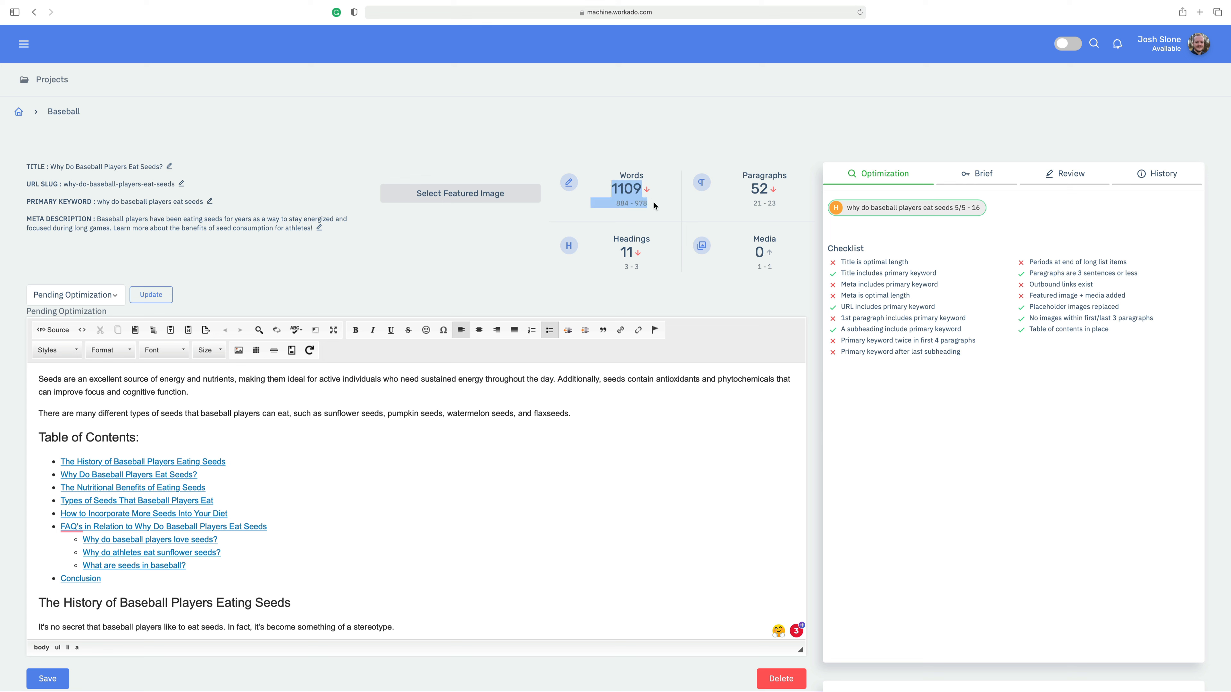
{"action": "scroll", "scroll_direction": "down", "scroll_amount": 3}
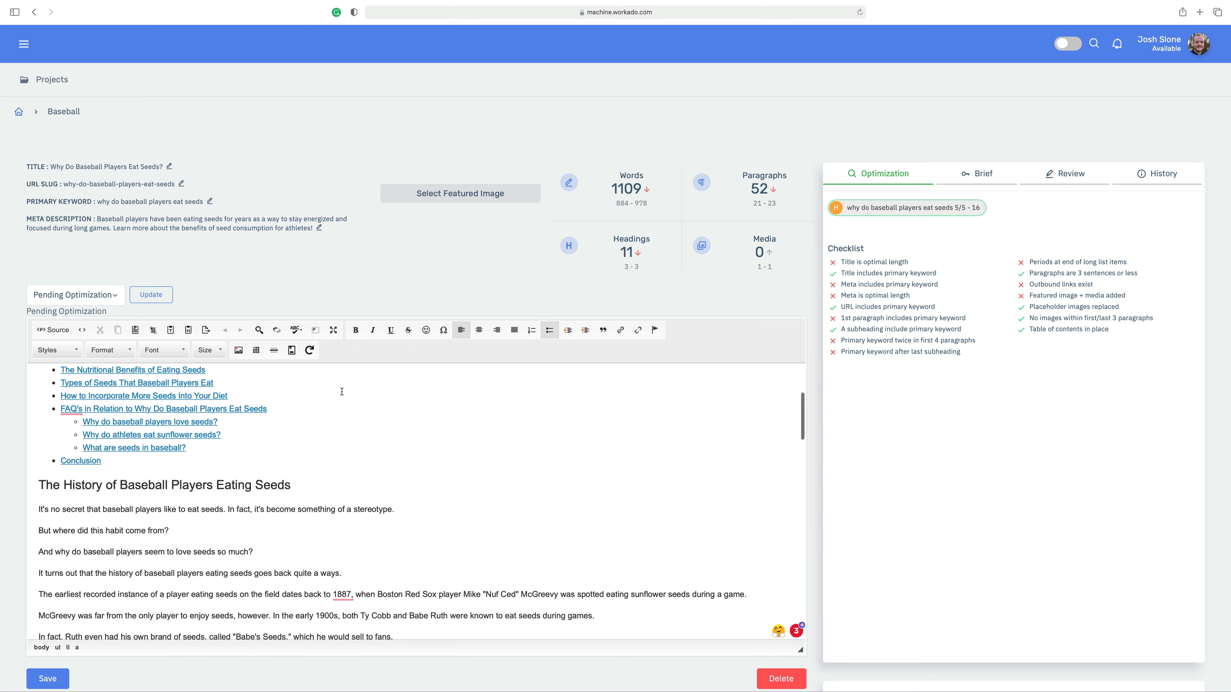
{"action": "scroll", "scroll_direction": "down", "scroll_amount": 3}
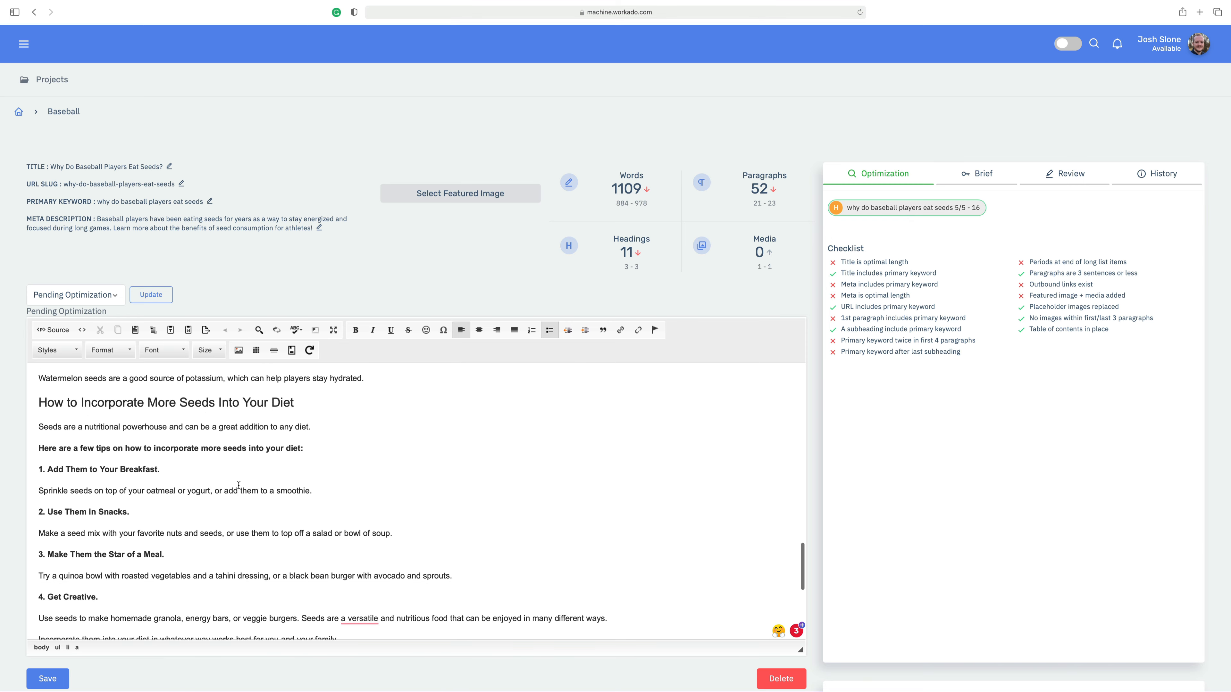
Begin the diet section's first paragraph with 'Want to be more like your favorite baseball players?'
{"action": "scroll", "scroll_direction": "down", "scroll_amount": 3}
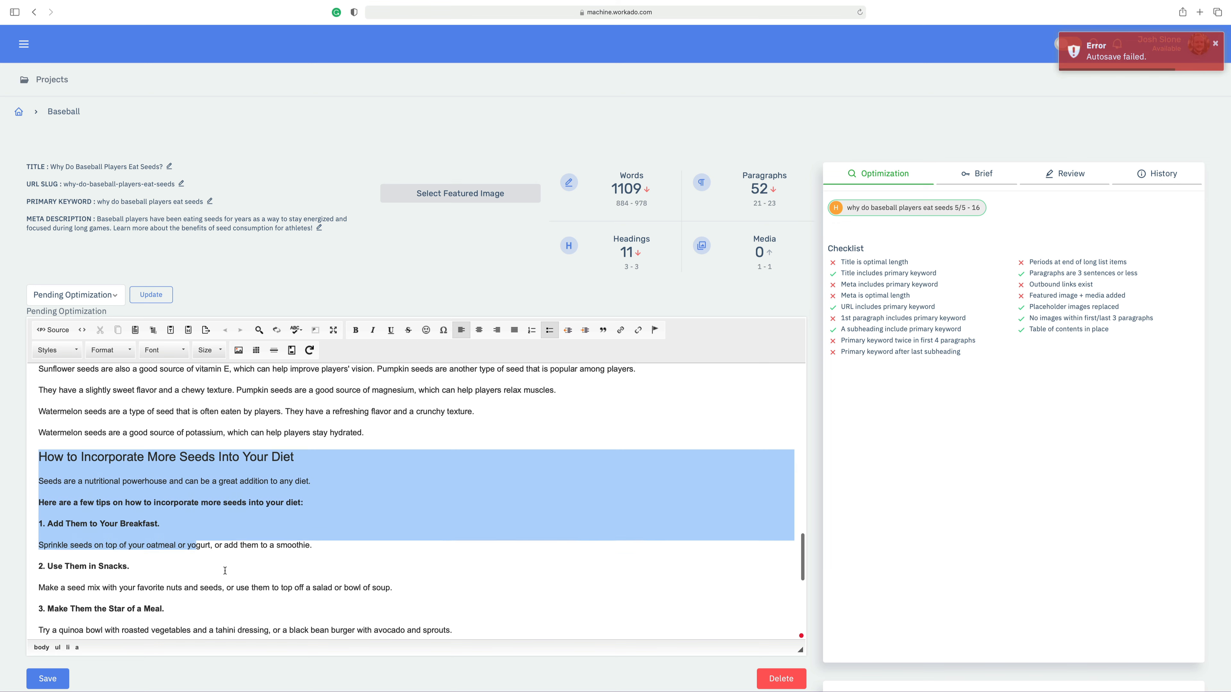
{"action": "scroll", "scroll_direction": "down", "scroll_amount": 3}
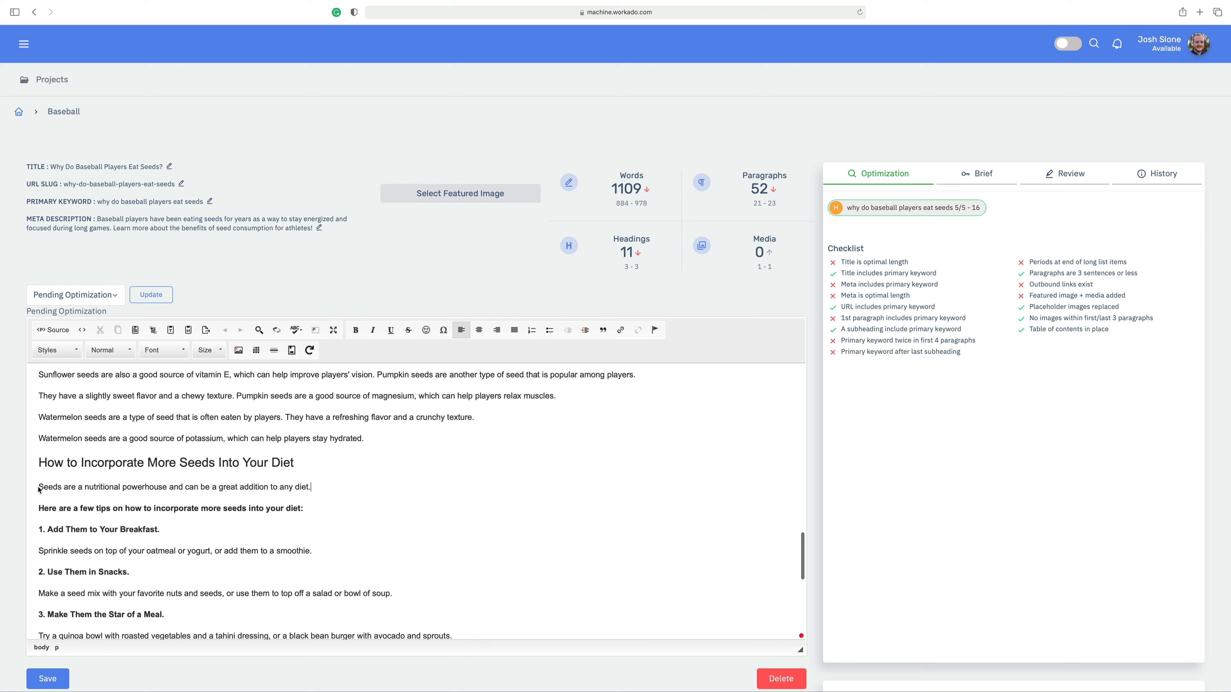
{"action": "mouse_move", "coordinate": [361, 485]}
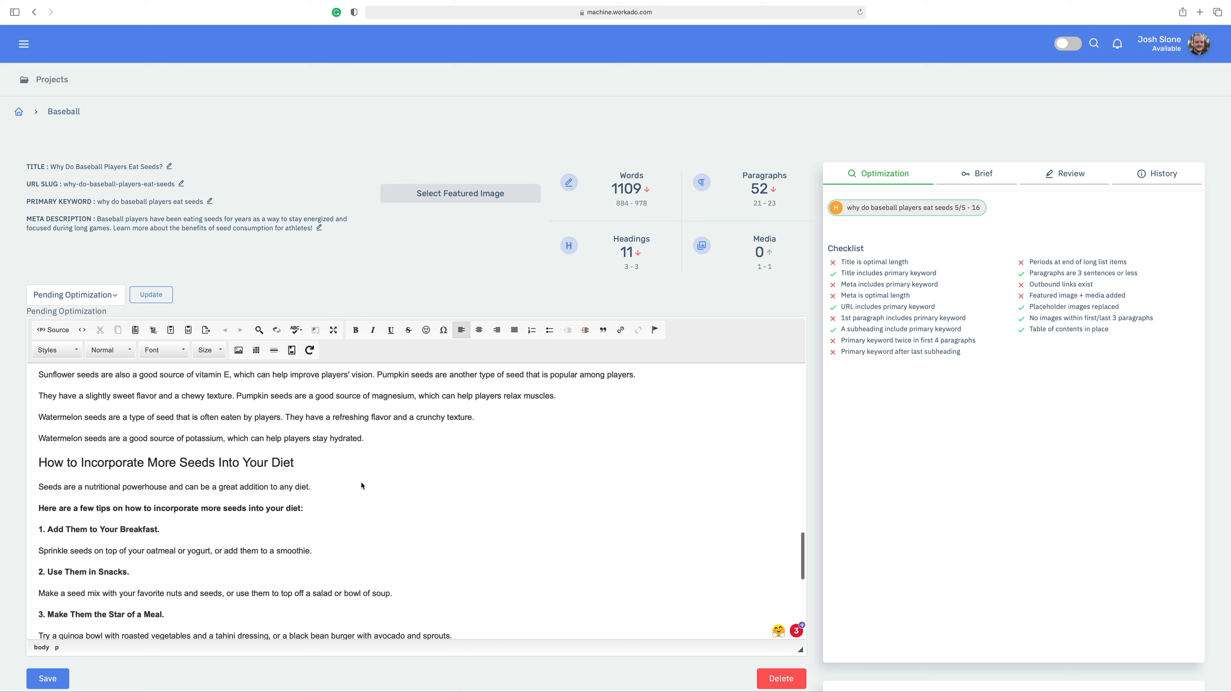
{"action": "type", "text": "Want tot"}
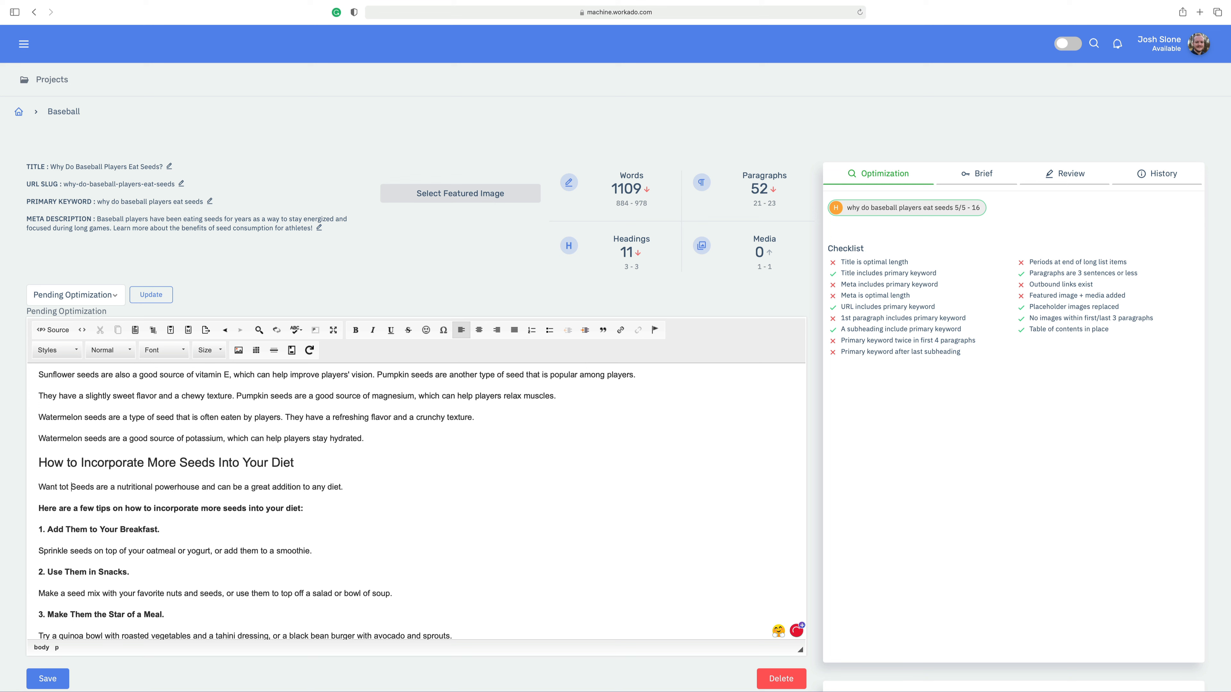
{"action": "type", "text": "be more like your favorite"}
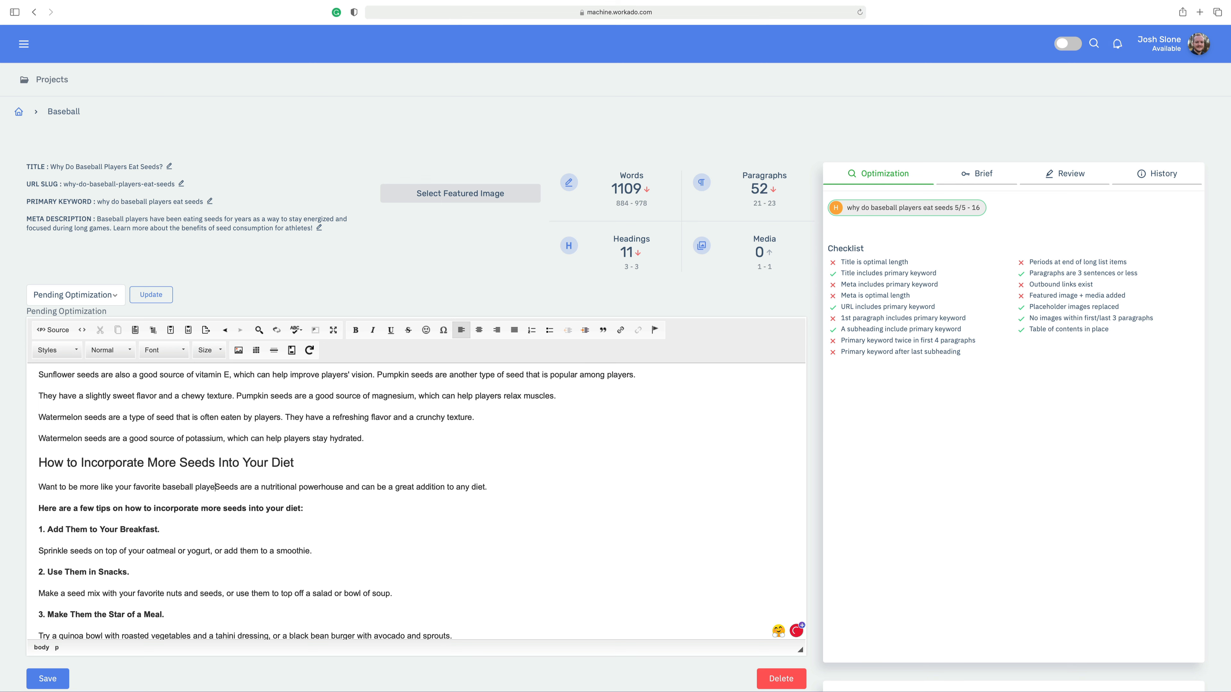
{"action": "scroll", "scroll_direction": "up", "scroll_amount": 3}
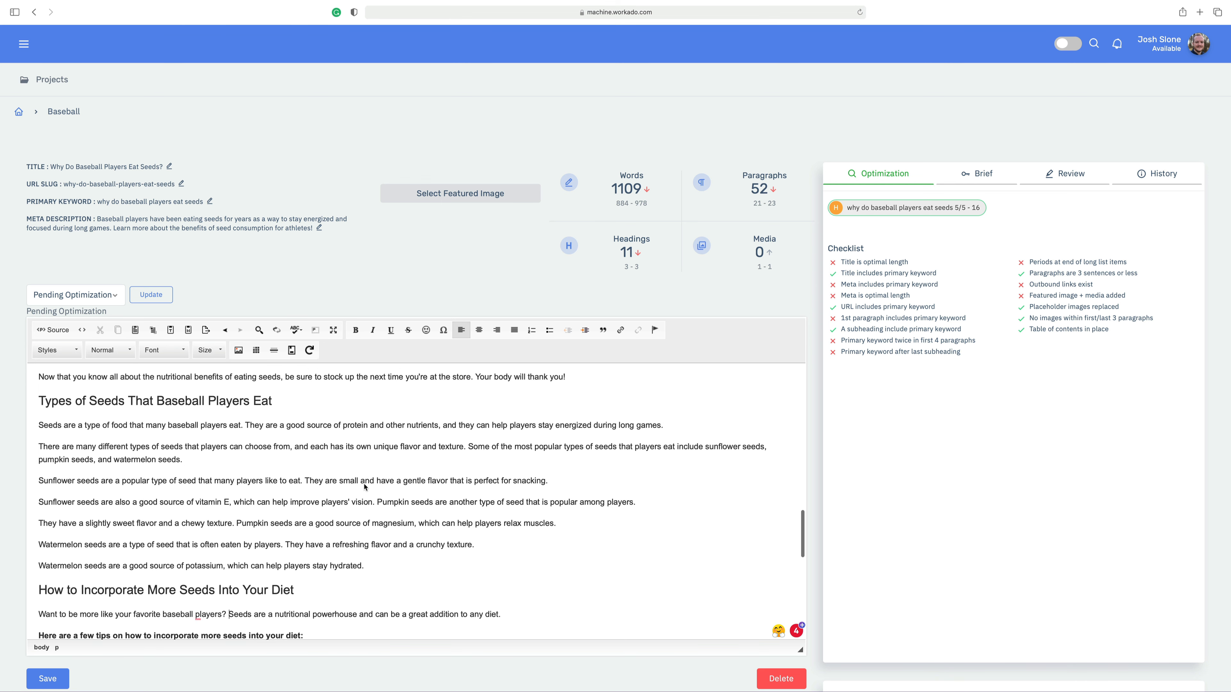
{"action": "left_click", "coordinate": [209, 538]}
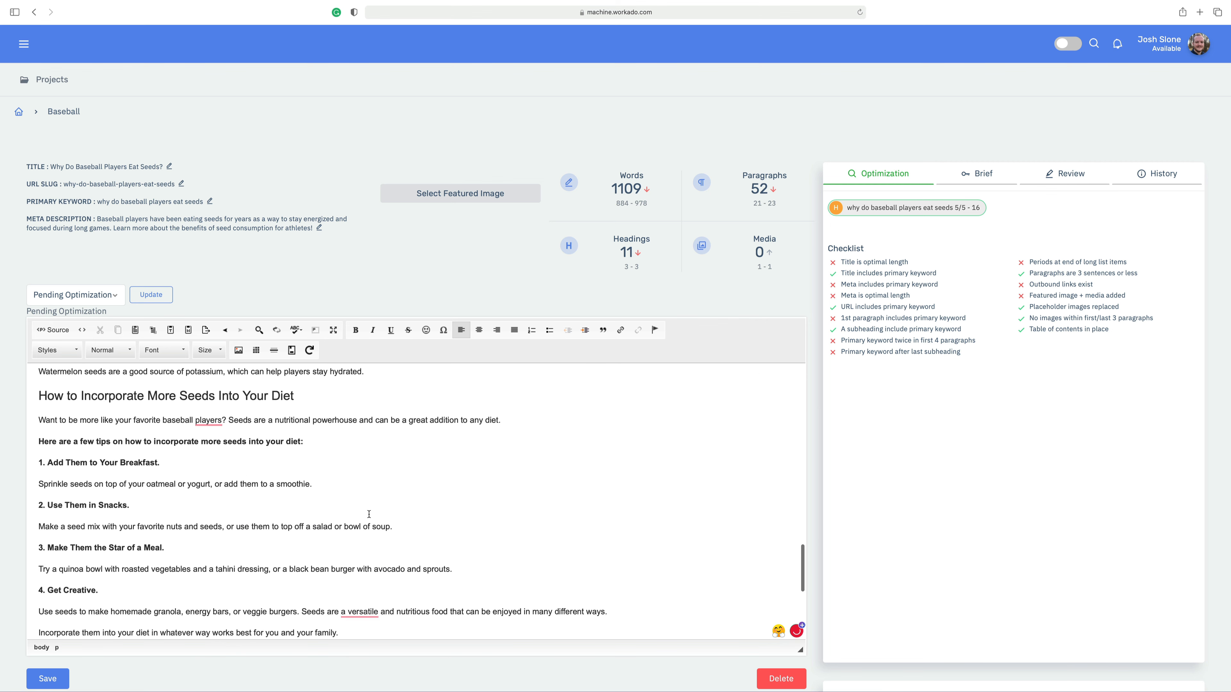
Search the Gallery for 'sunflower seeds' and set a sunflower-seed photo as the featured image
{"action": "left_click", "coordinate": [461, 193]}
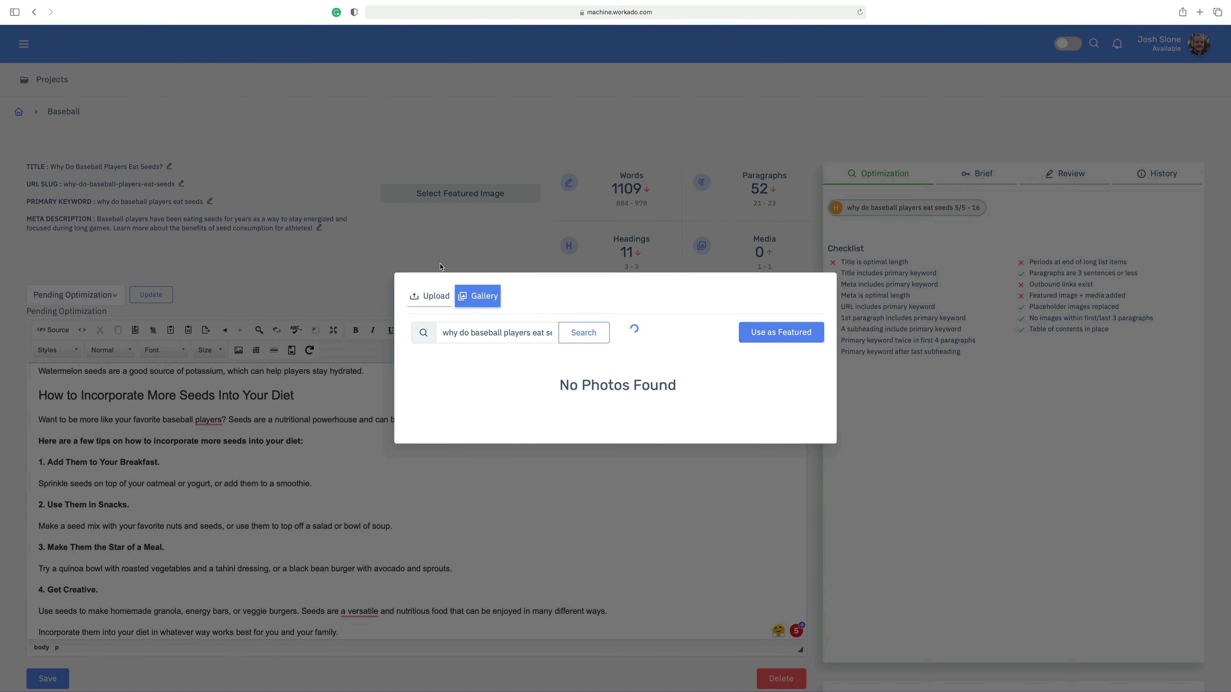
{"action": "left_click", "coordinate": [583, 332]}
{"action": "type", "text": "seeds"}
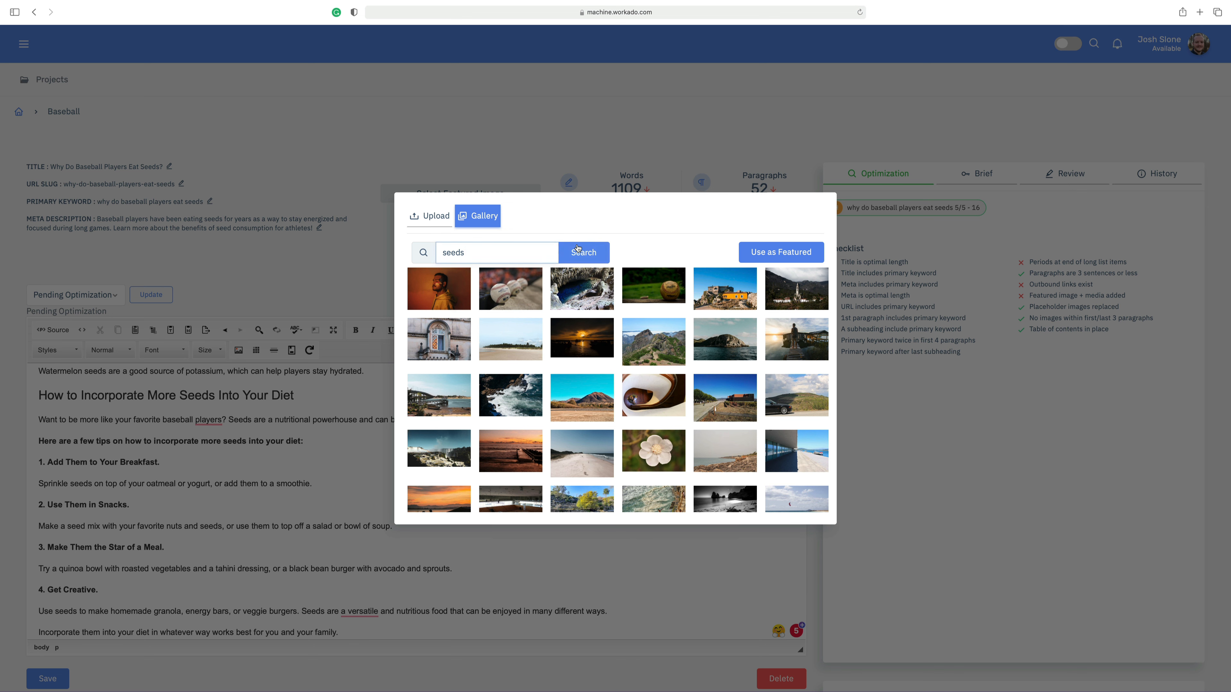
{"action": "left_click", "coordinate": [583, 251]}
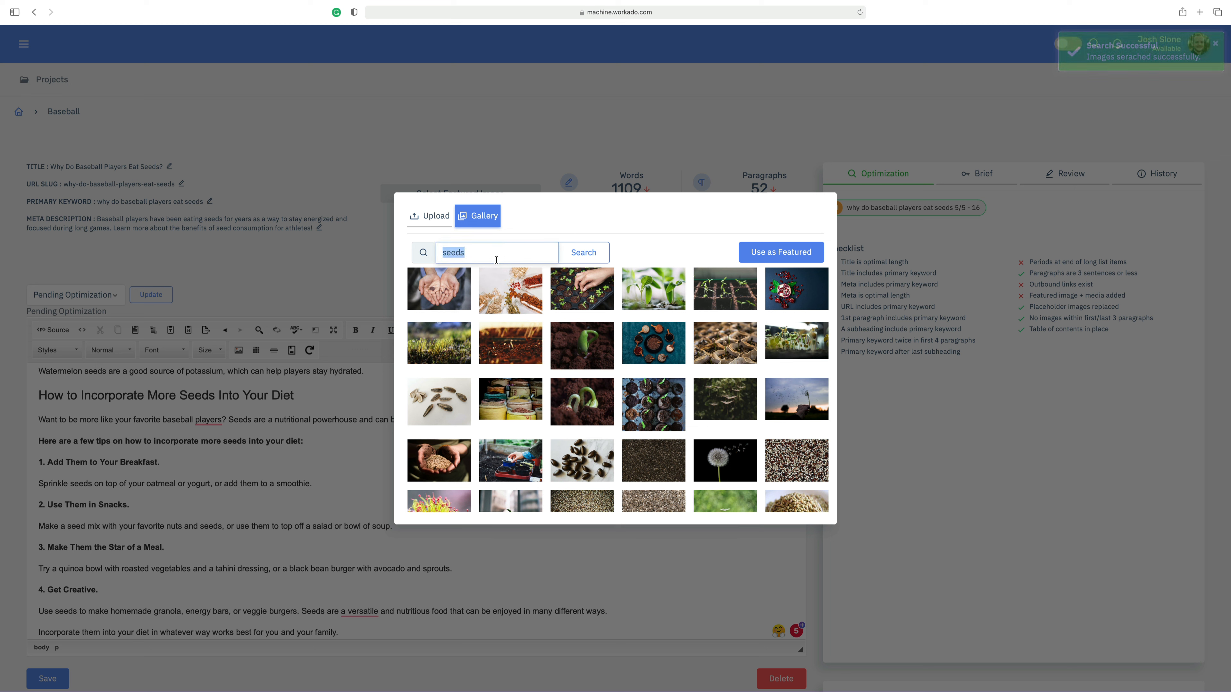
{"action": "type", "text": "sunflower s"}
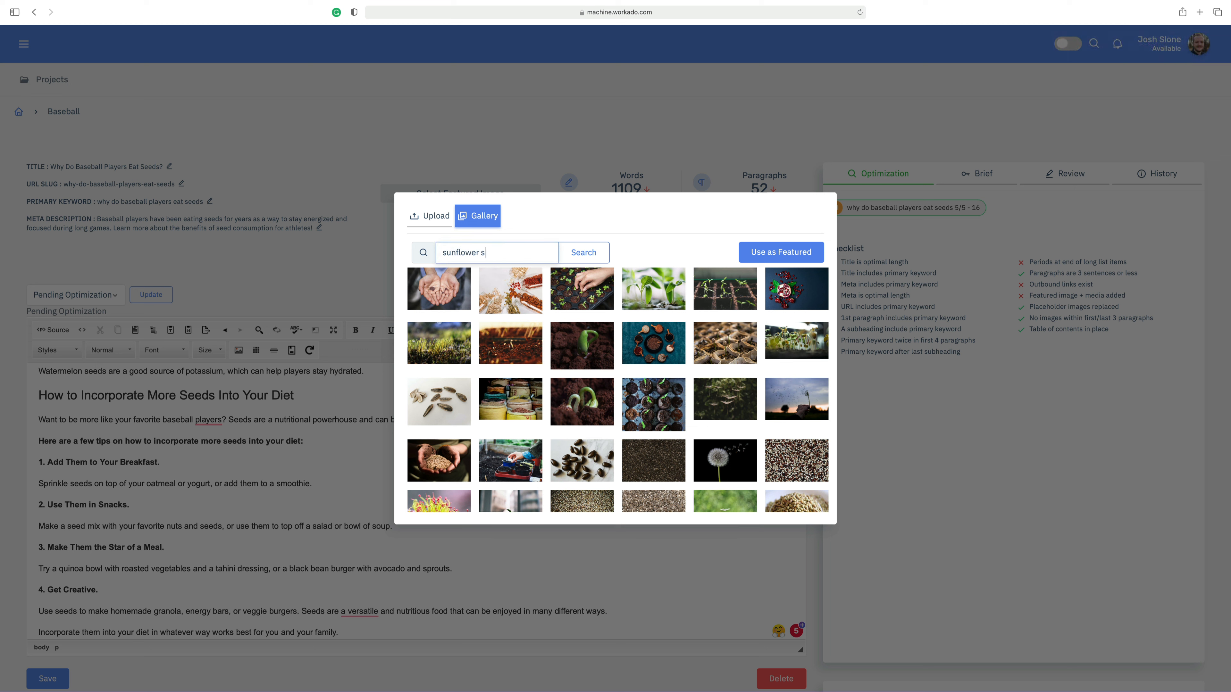
{"action": "left_click", "coordinate": [584, 252]}
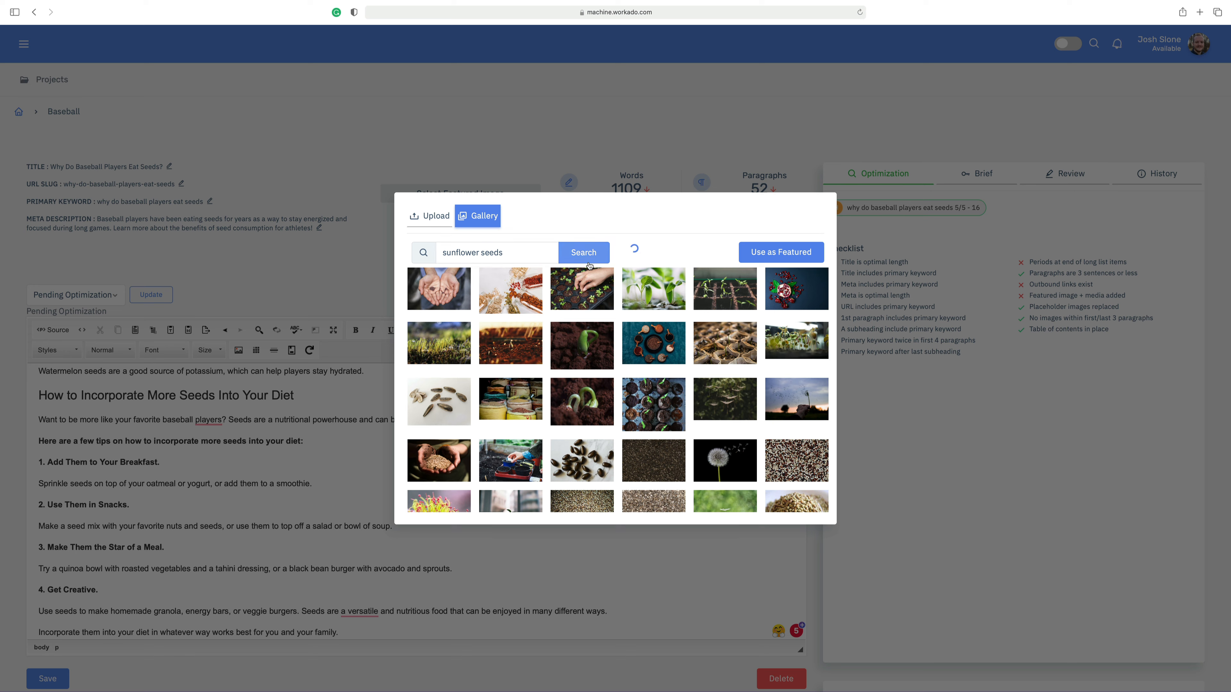
{"action": "left_click", "coordinate": [584, 252]}
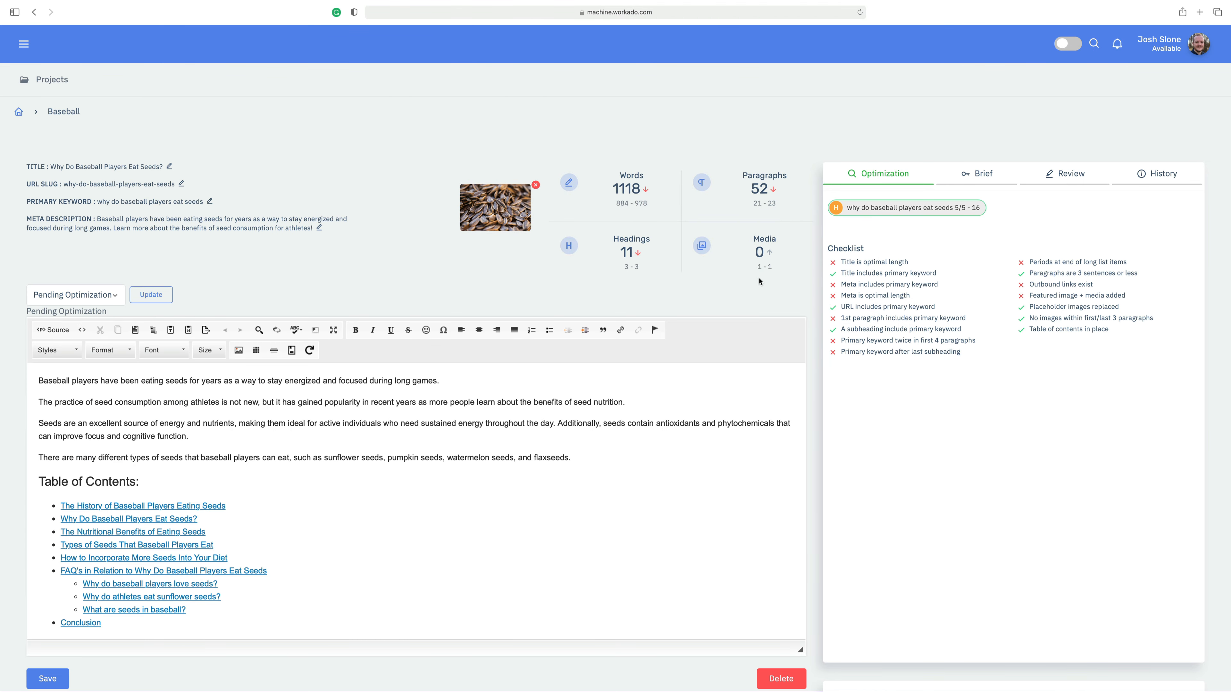
{"action": "mouse_move", "coordinate": [385, 291]}
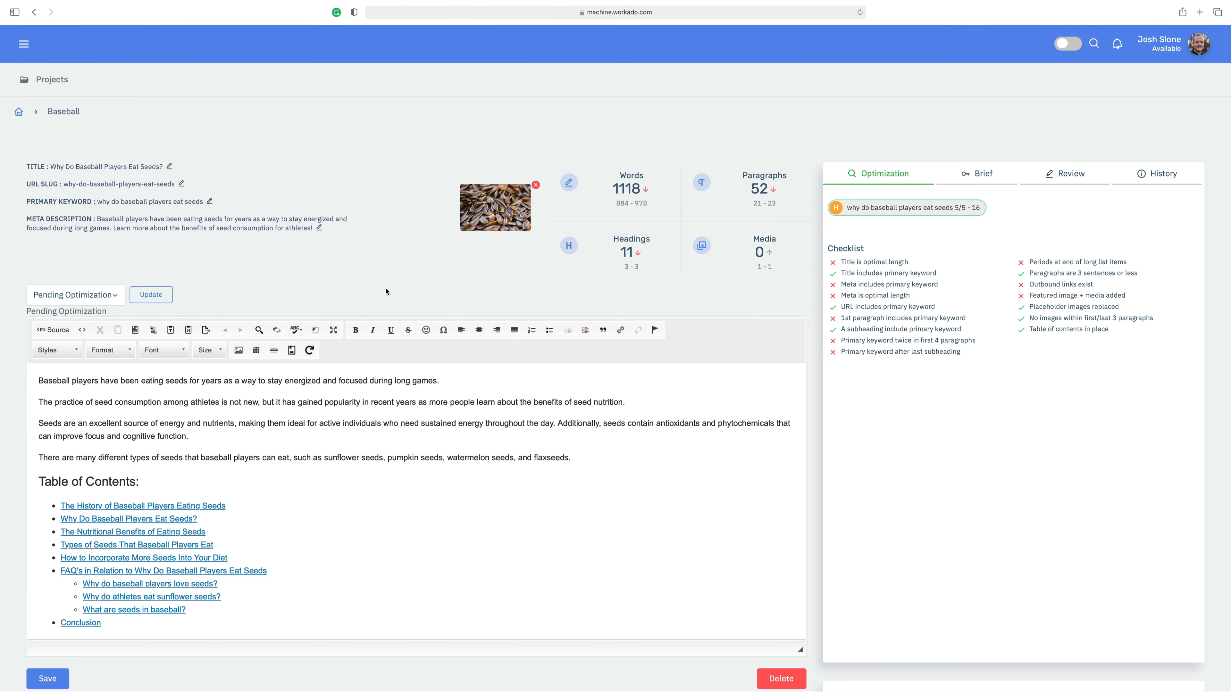